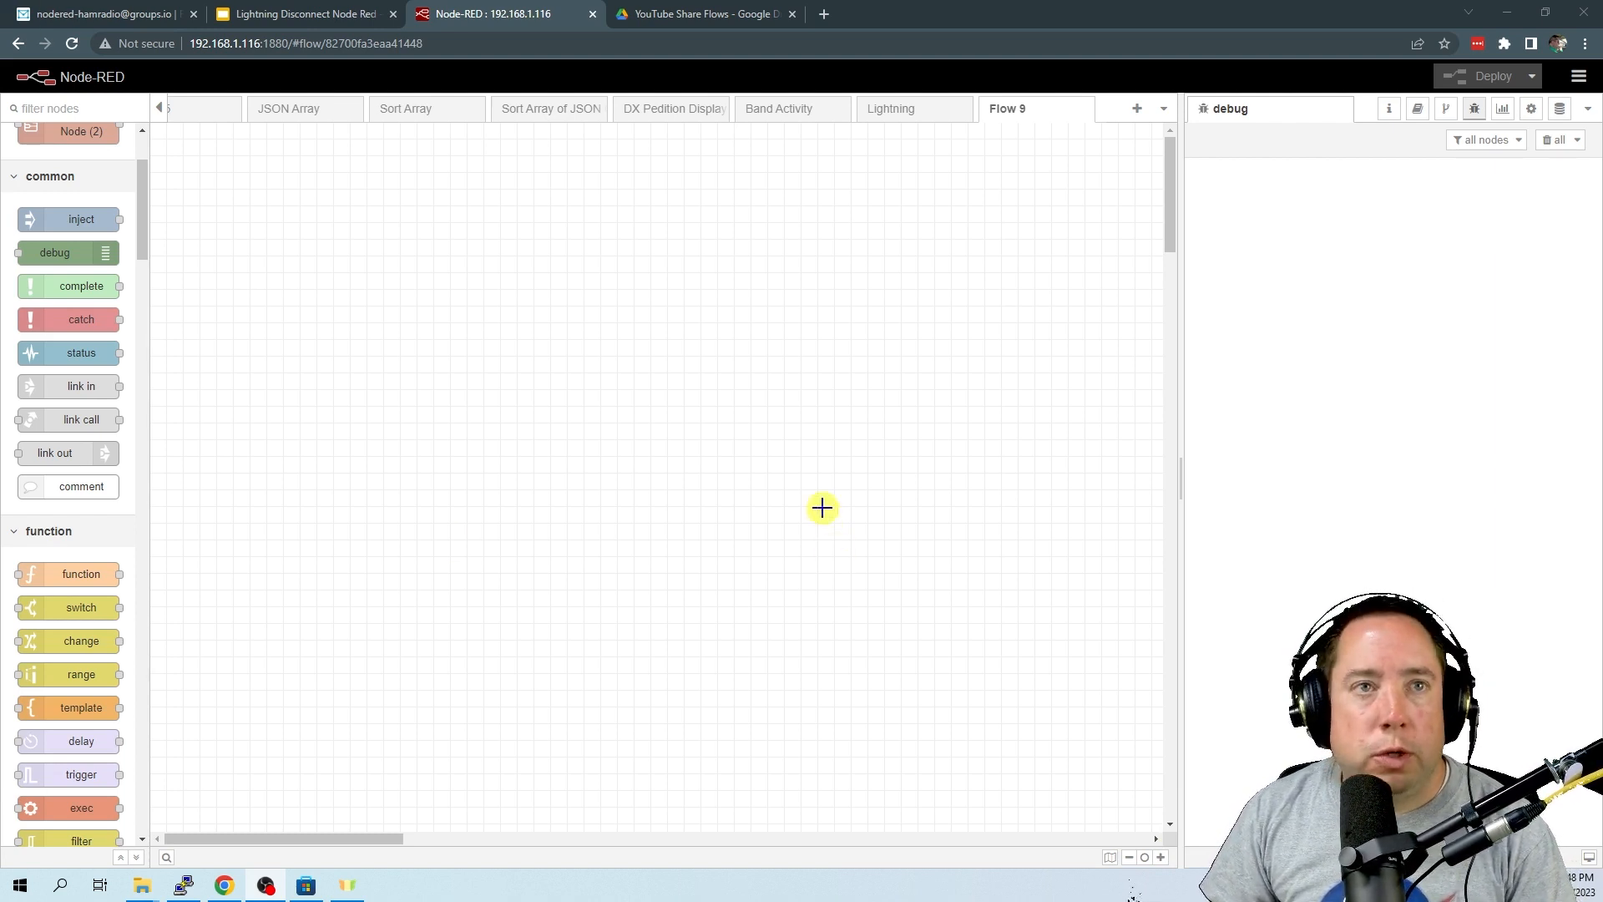
mouse_move(1018, 112)
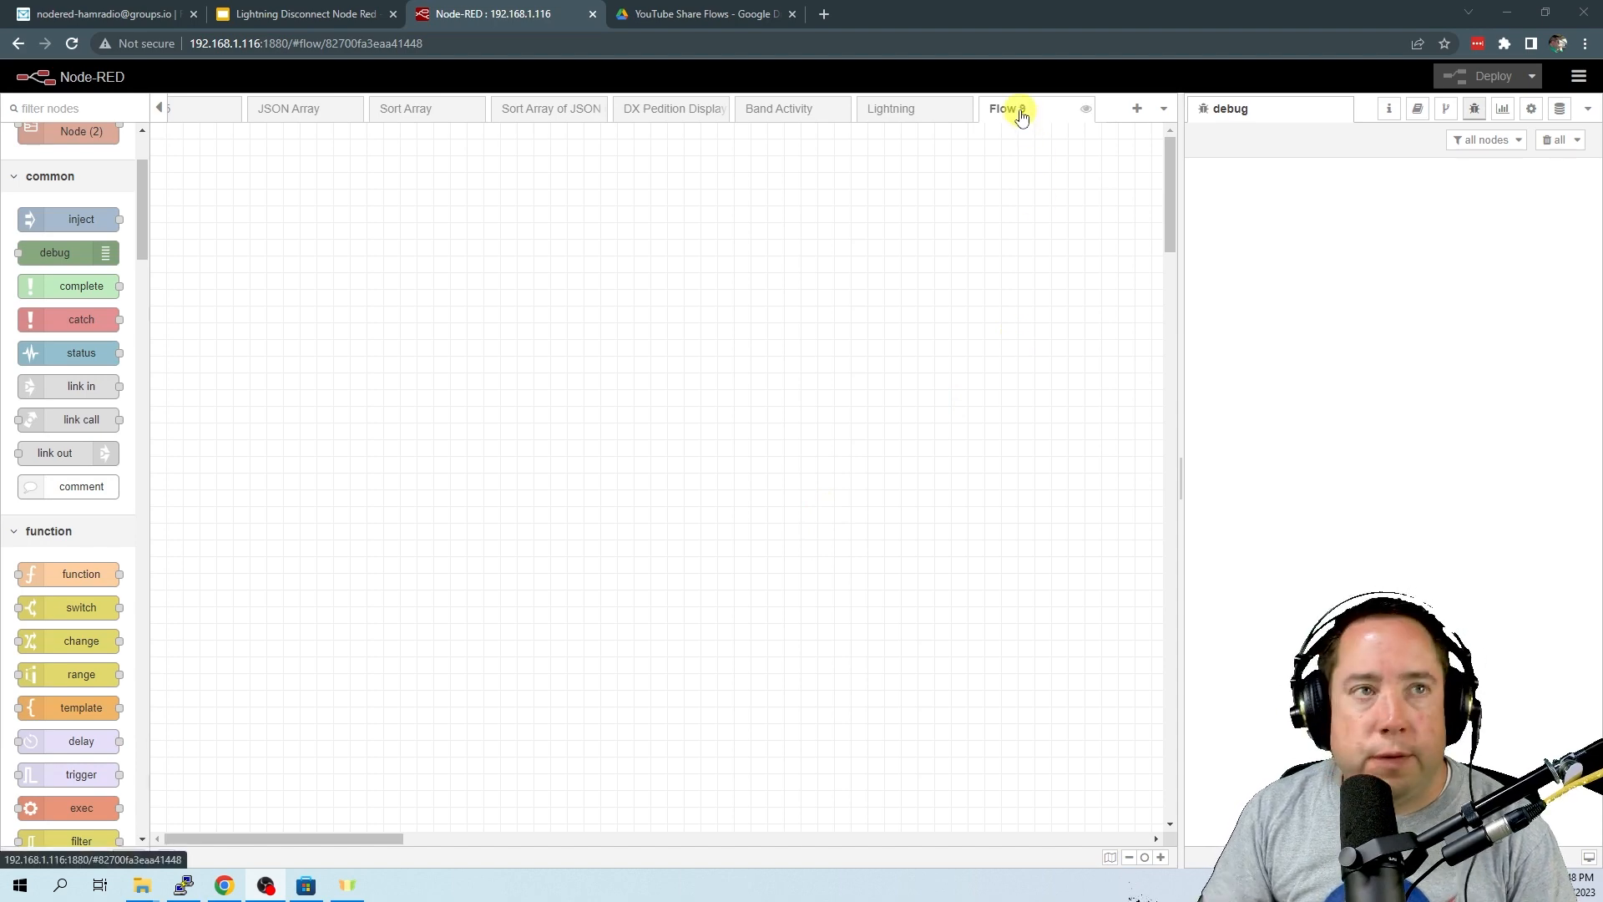
mouse_move(1018, 108)
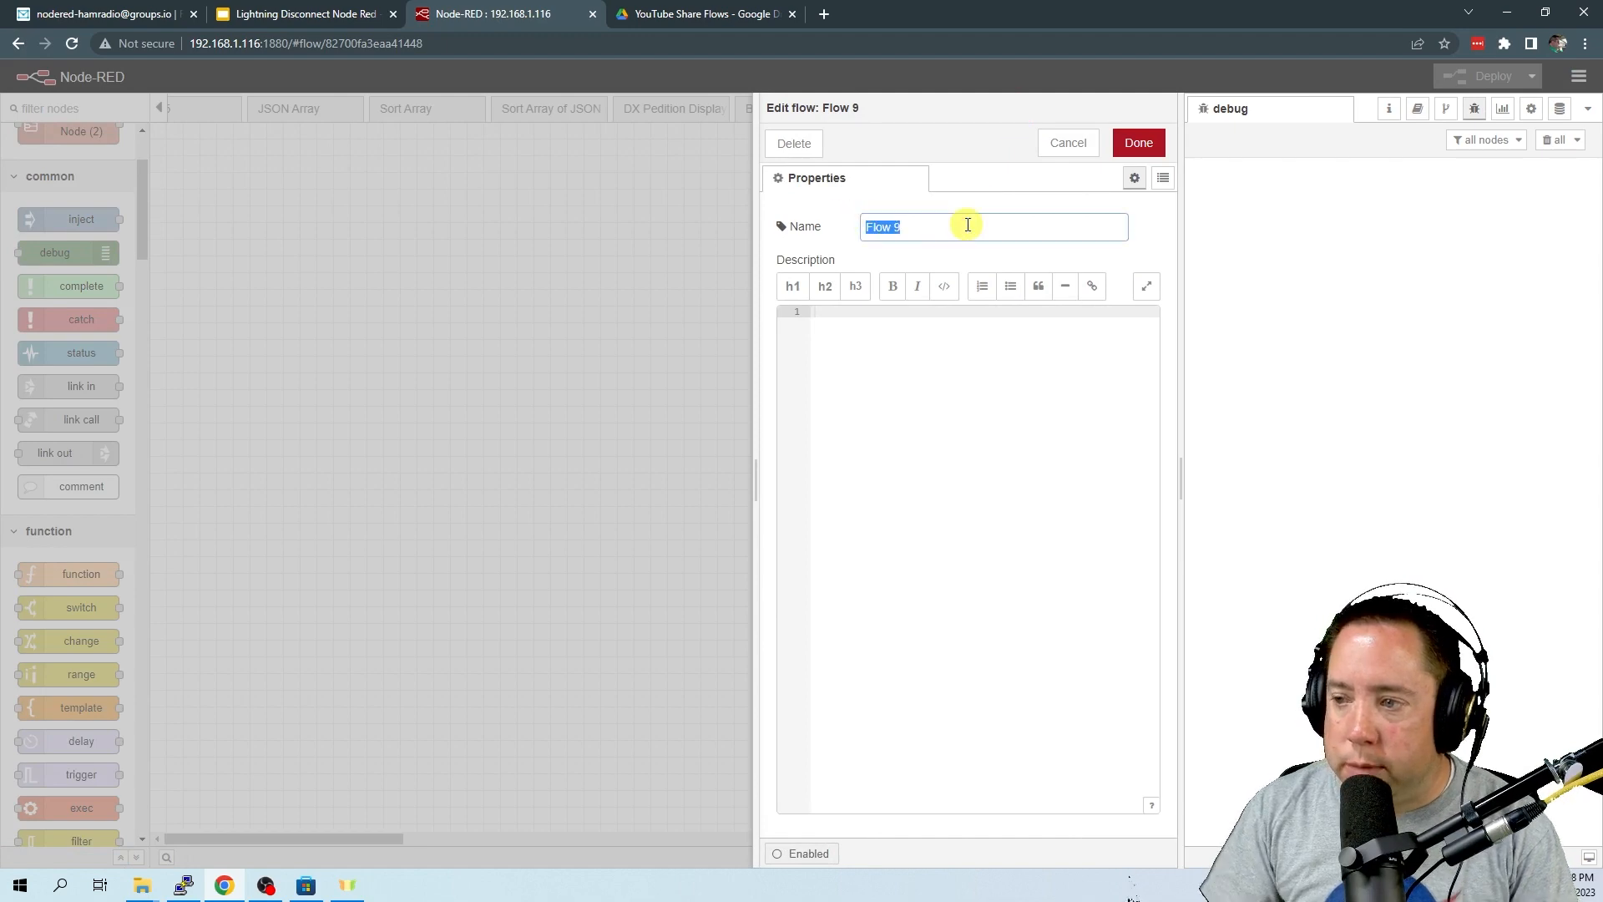
Name the flow tab 'Bandwidth Monitor' and confirm the rename
text(Bandwidth Monito)
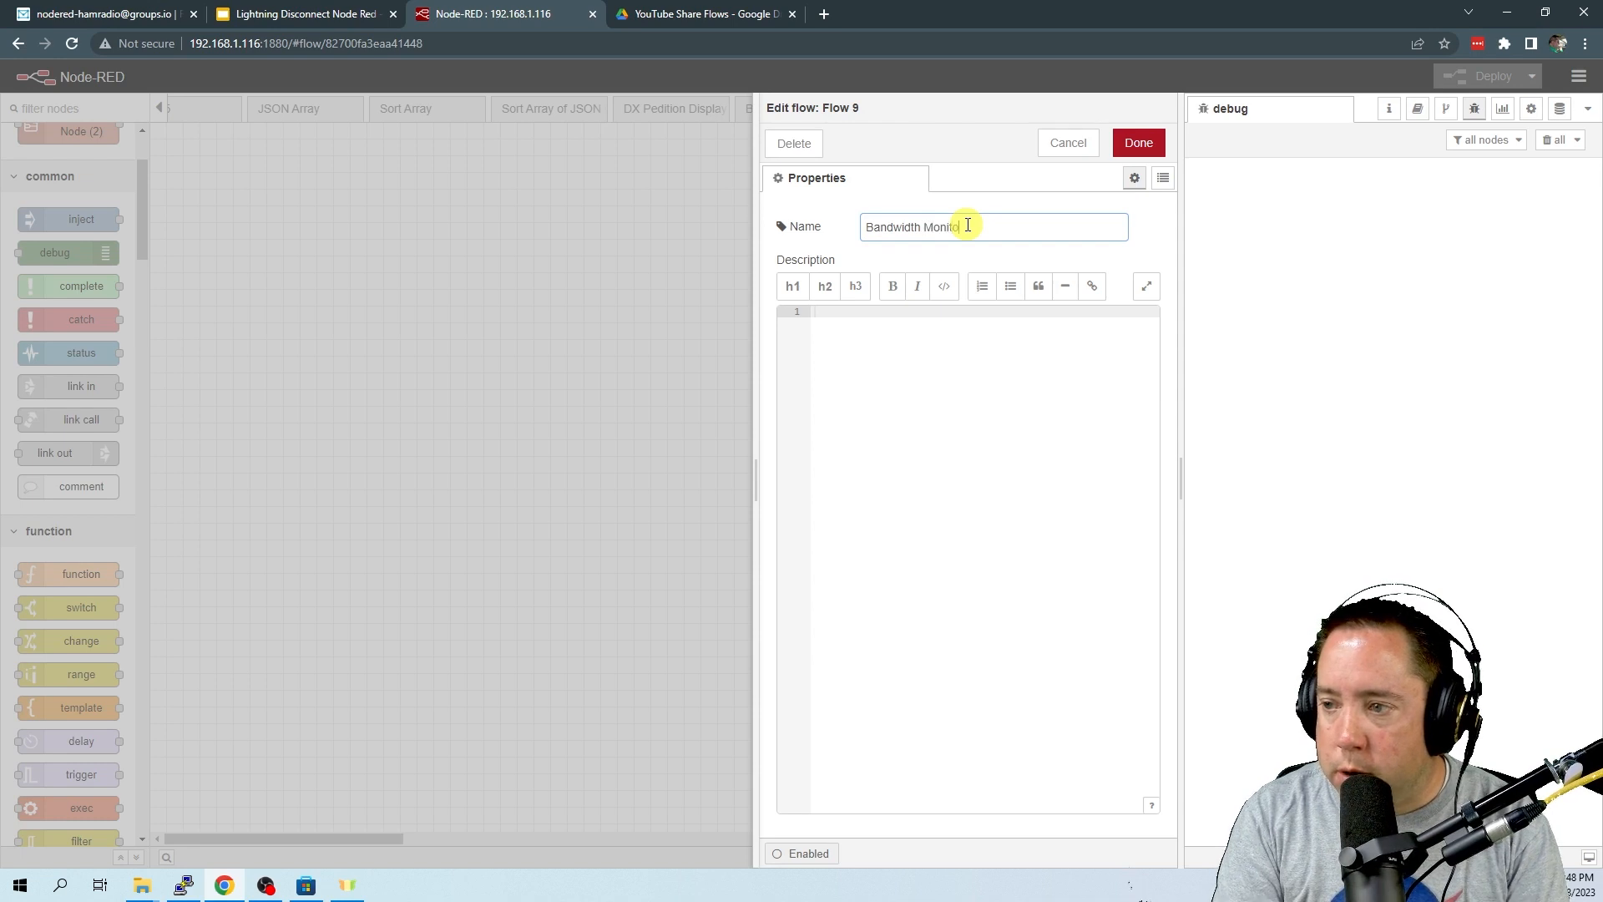
click(1137, 142)
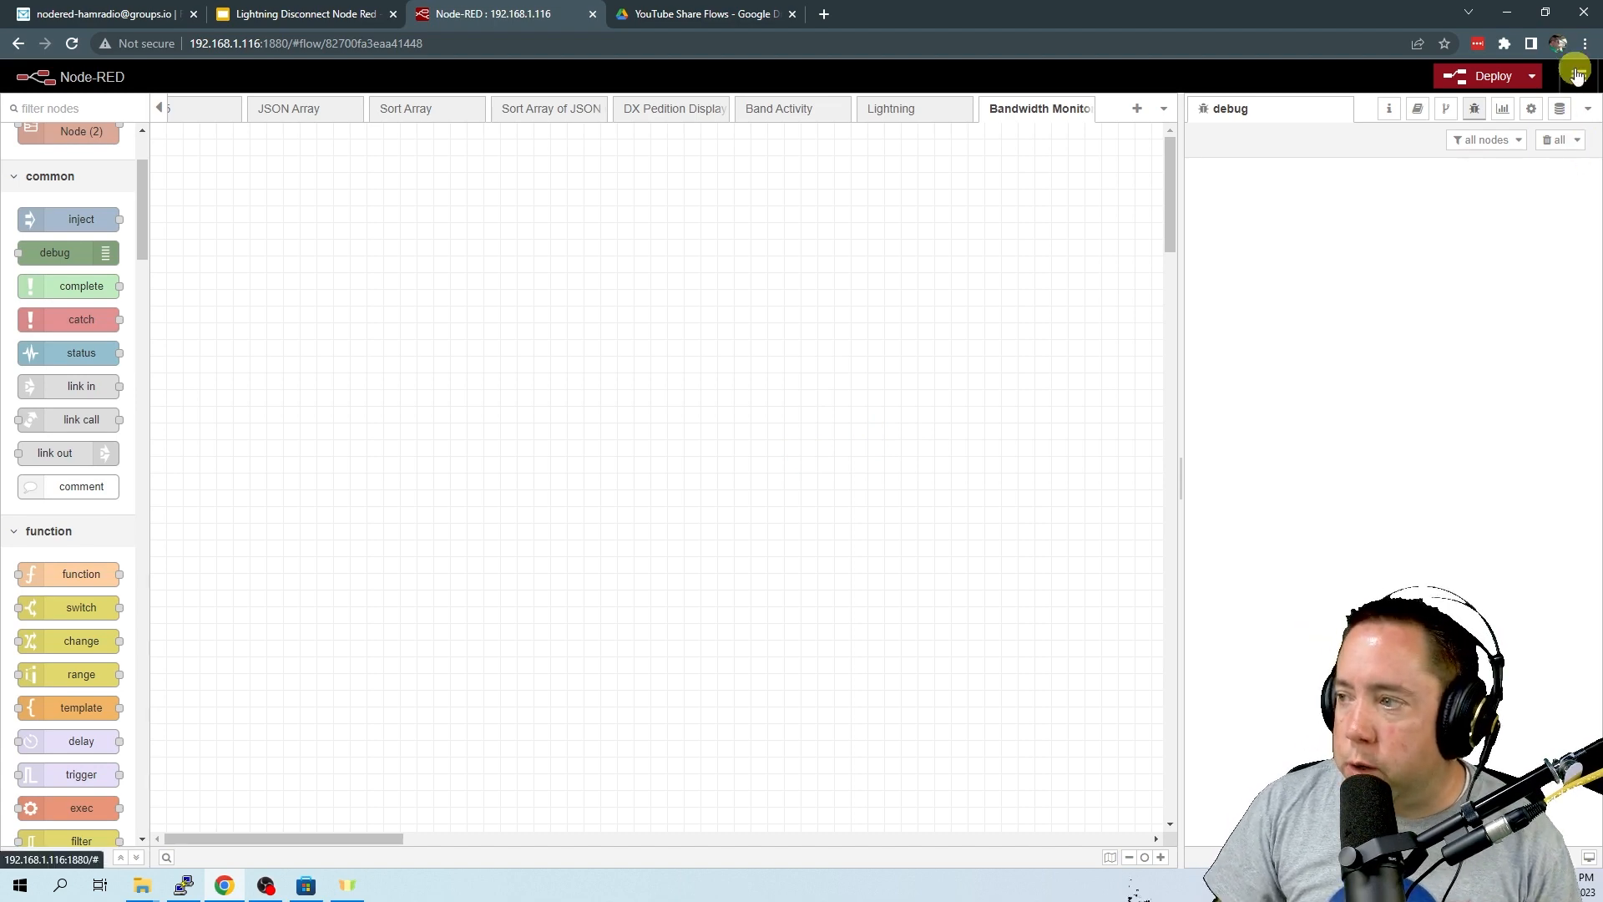
Load 20230508_Bandwidth_Monitor.json from disk into the Import dialog
click(1578, 75)
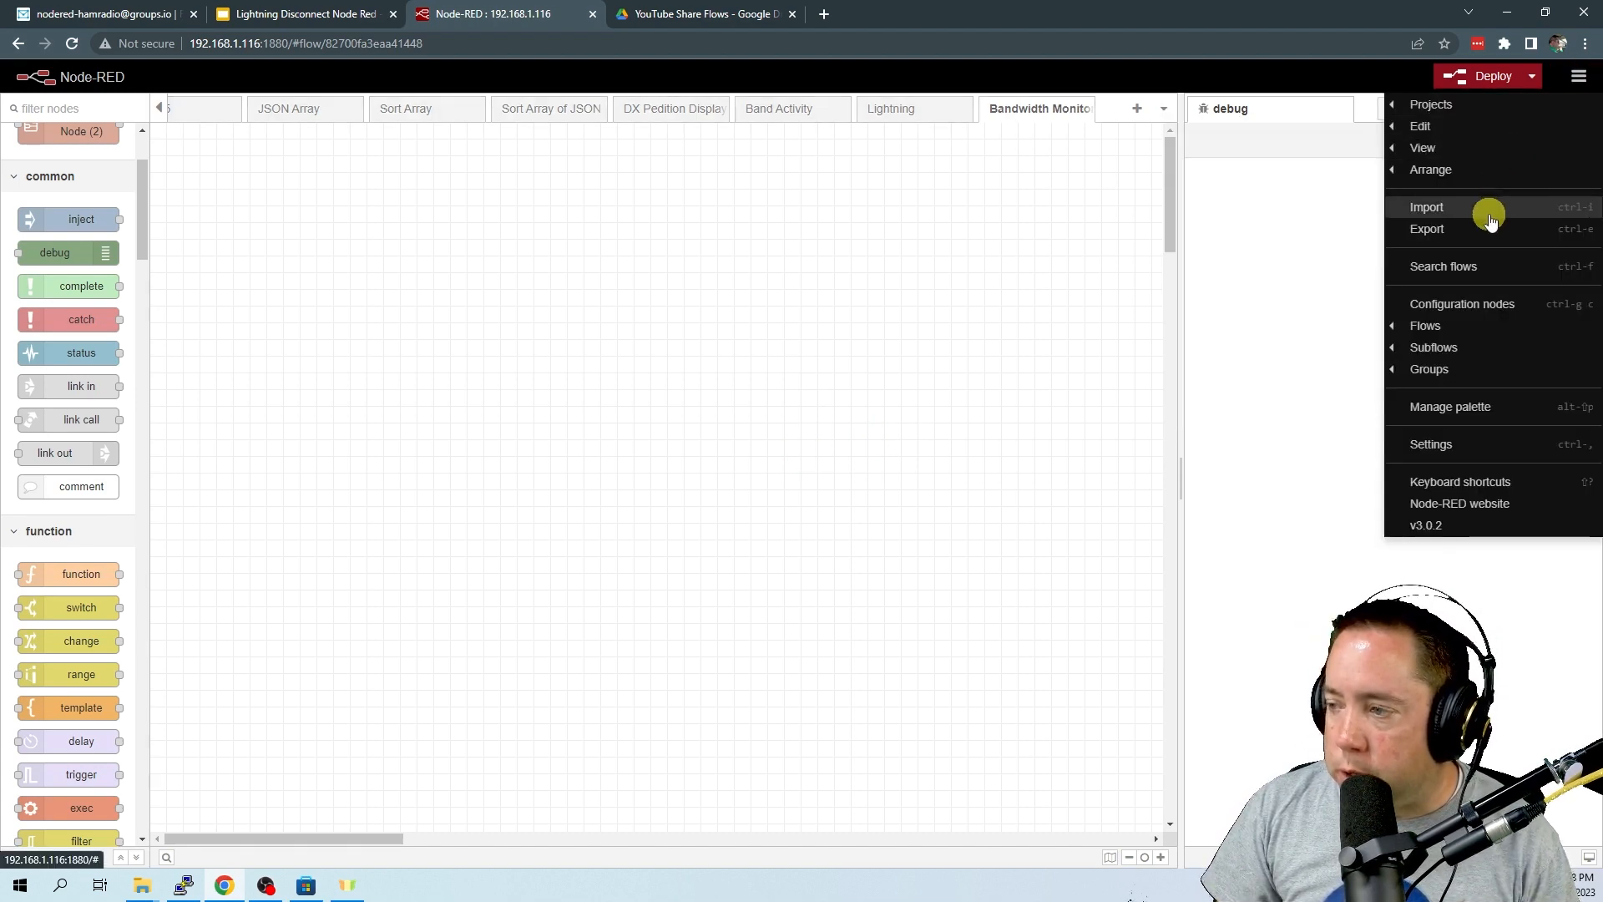
click(1426, 207)
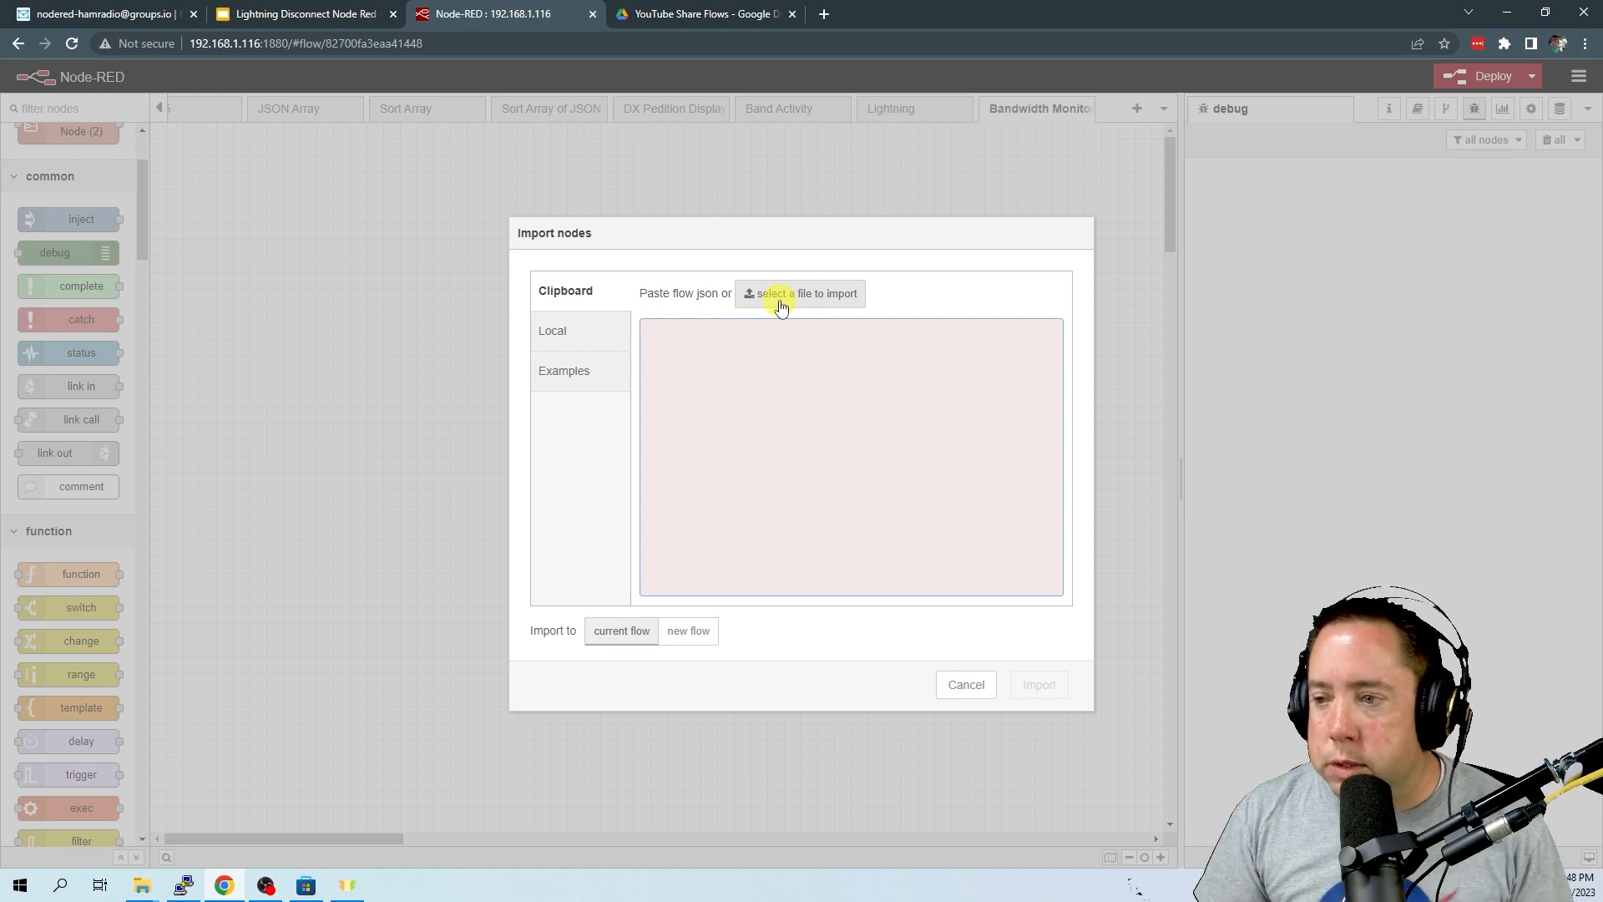
click(800, 294)
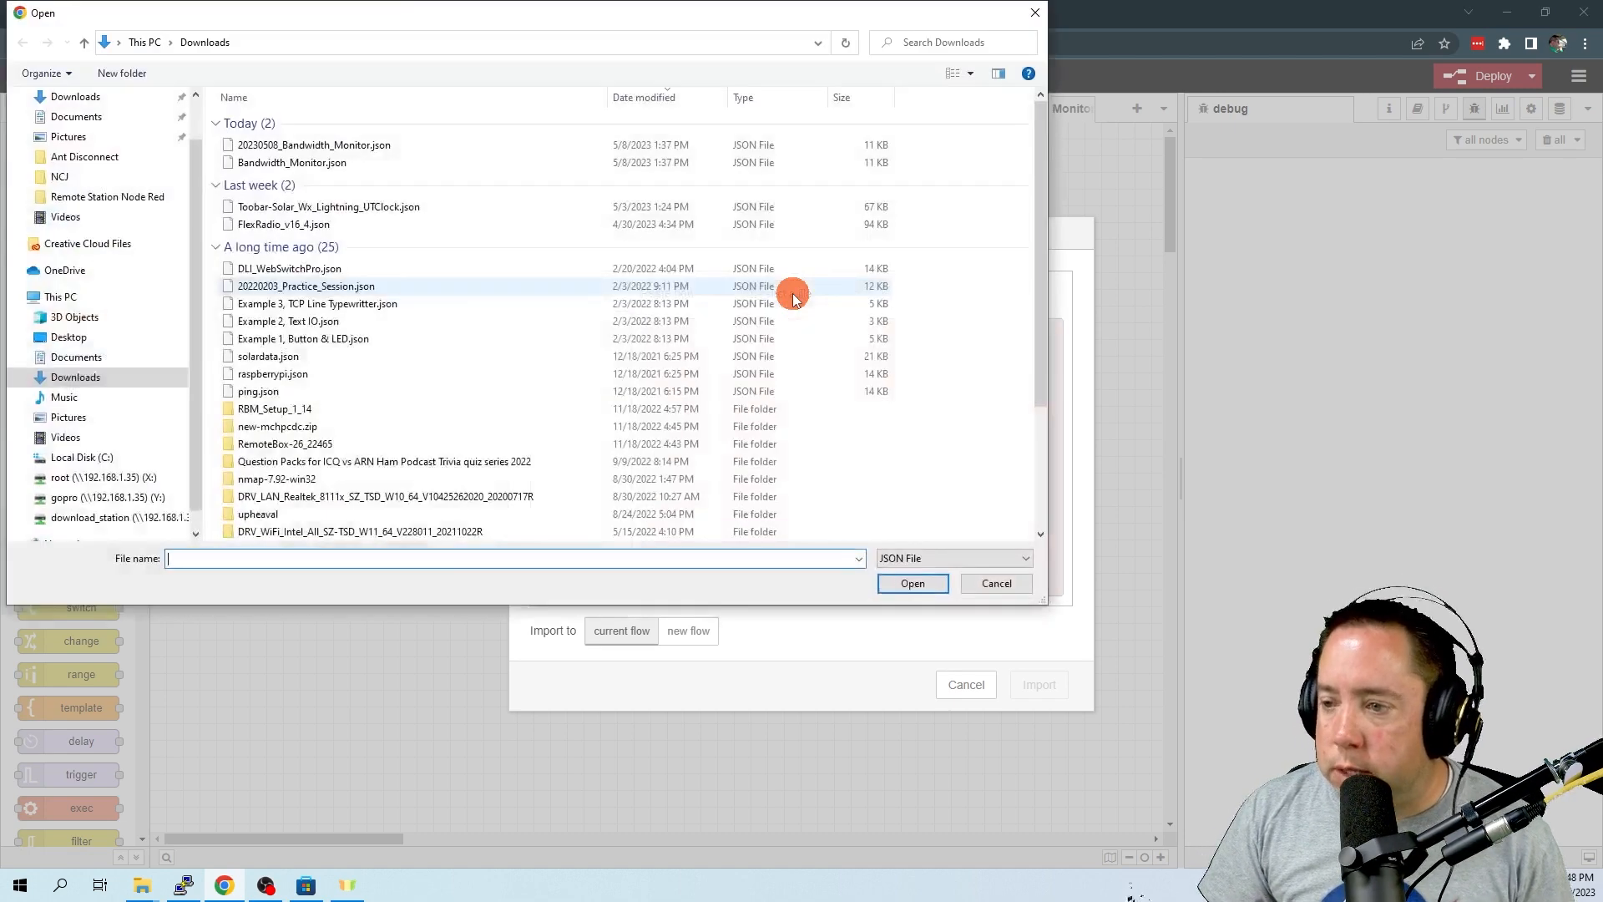
click(312, 144)
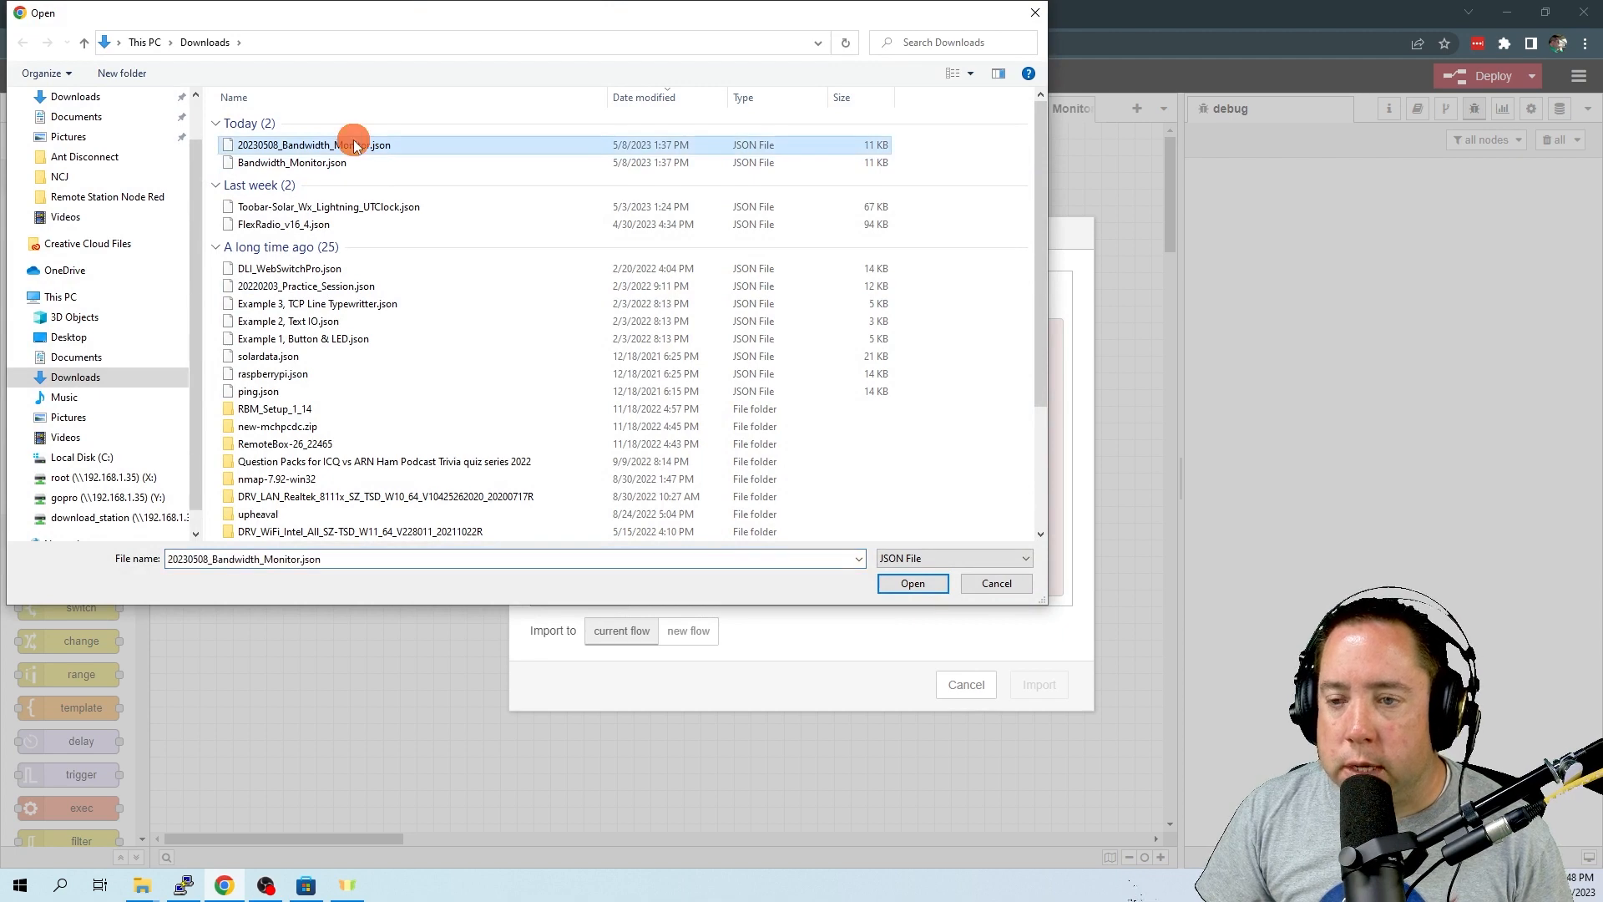
click(912, 583)
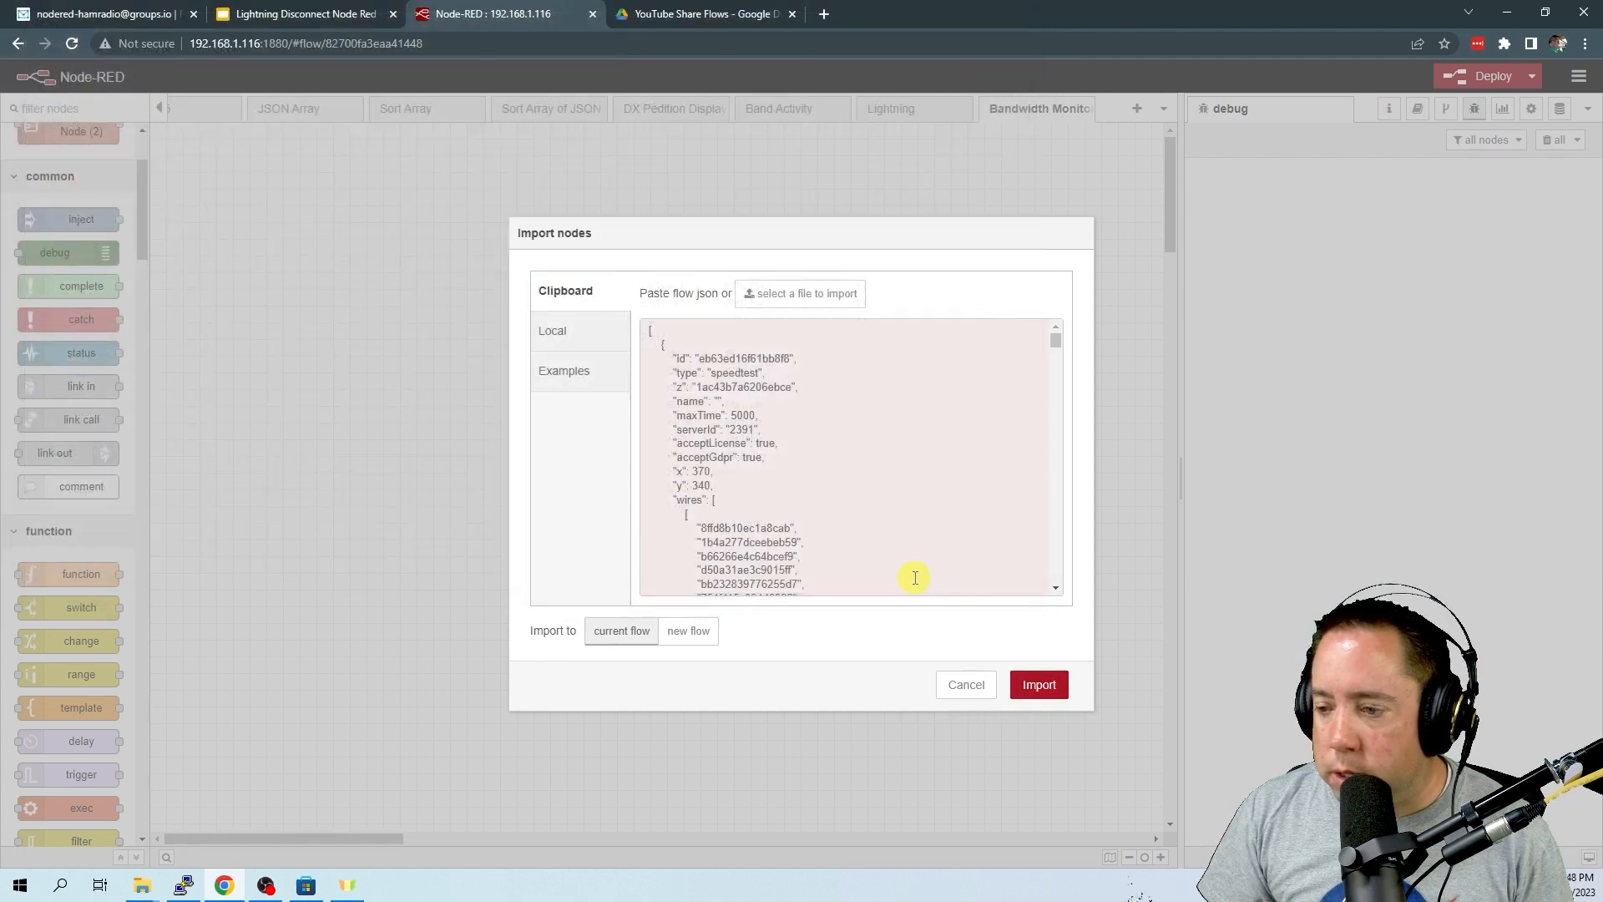
Import the flow JSON, keeping copies of nodes that already exist
click(1037, 685)
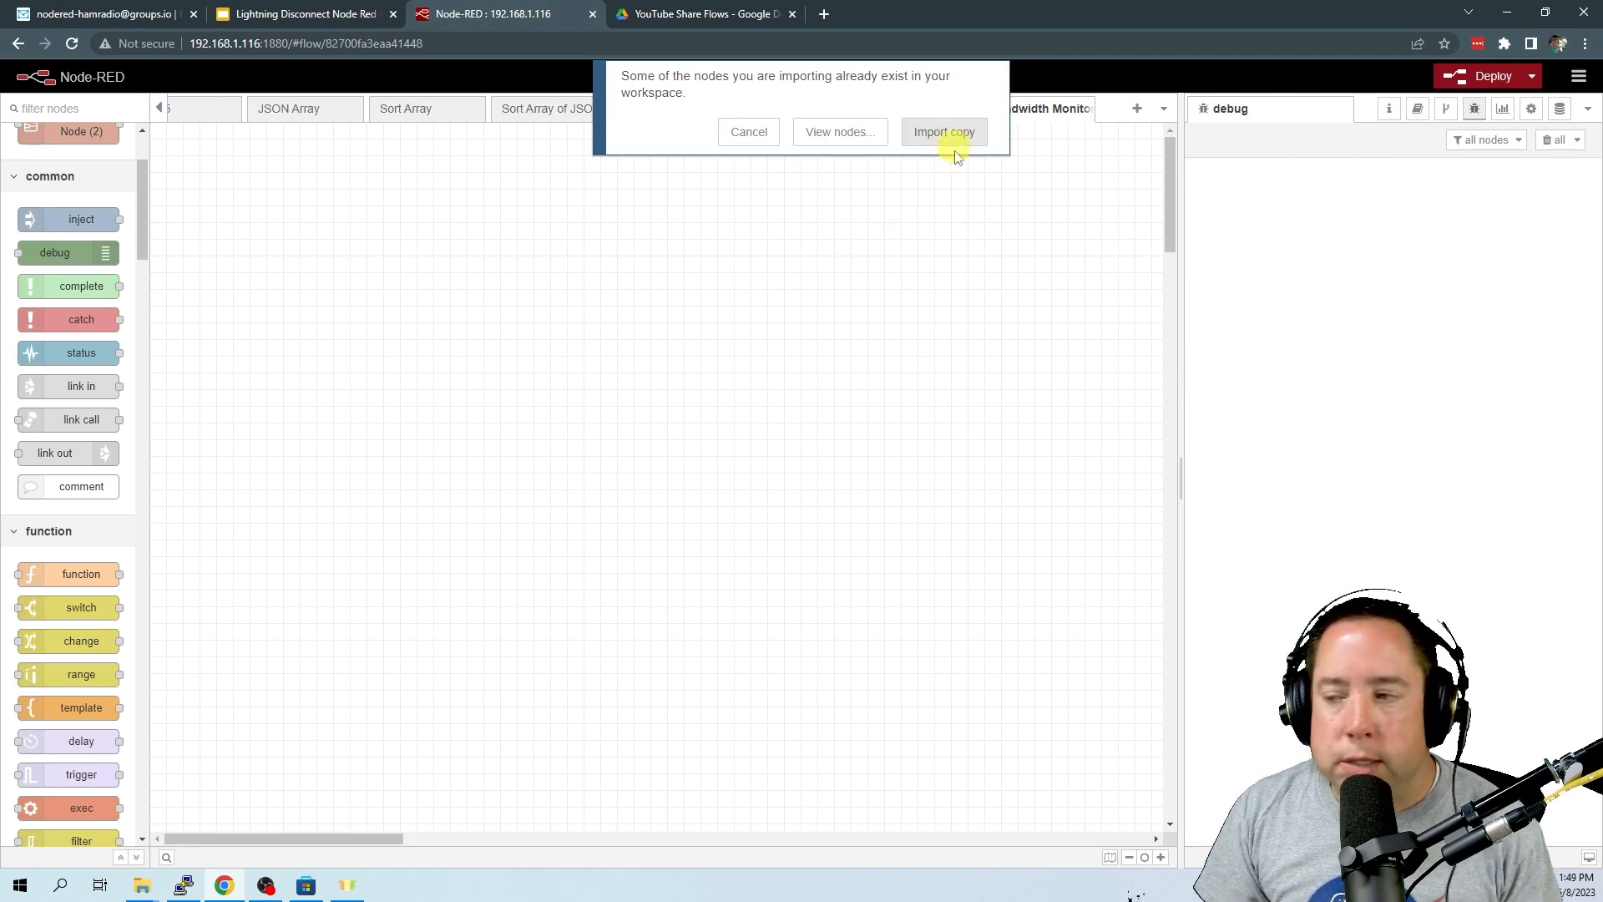
click(942, 130)
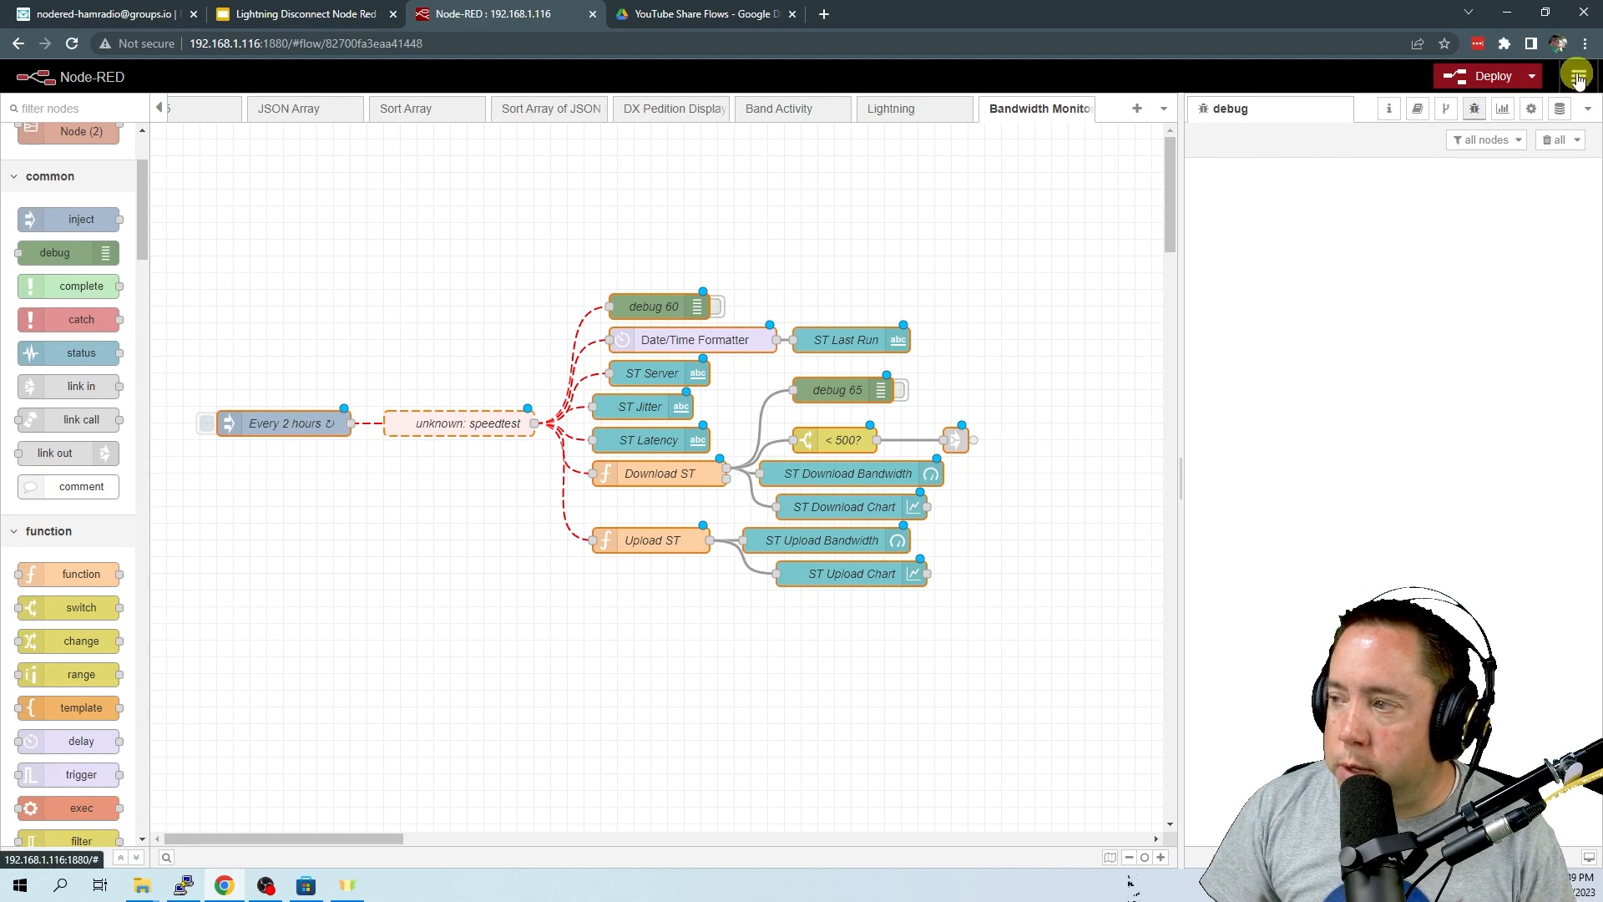
Search the palette's Install list for 'speedtest' modules
click(1578, 76)
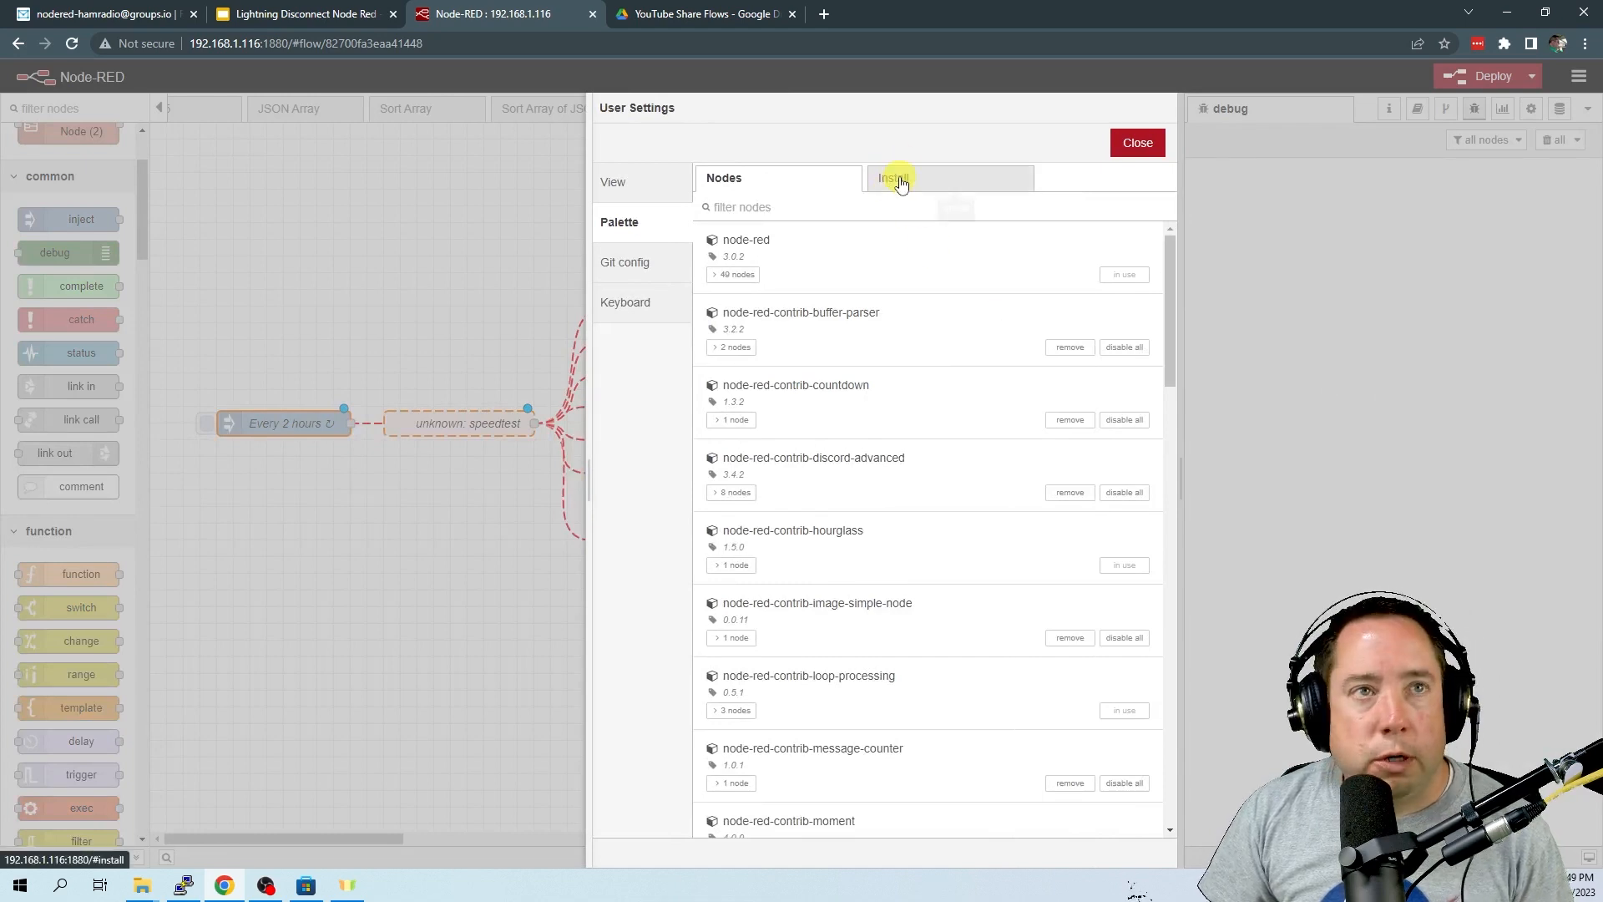
click(894, 177)
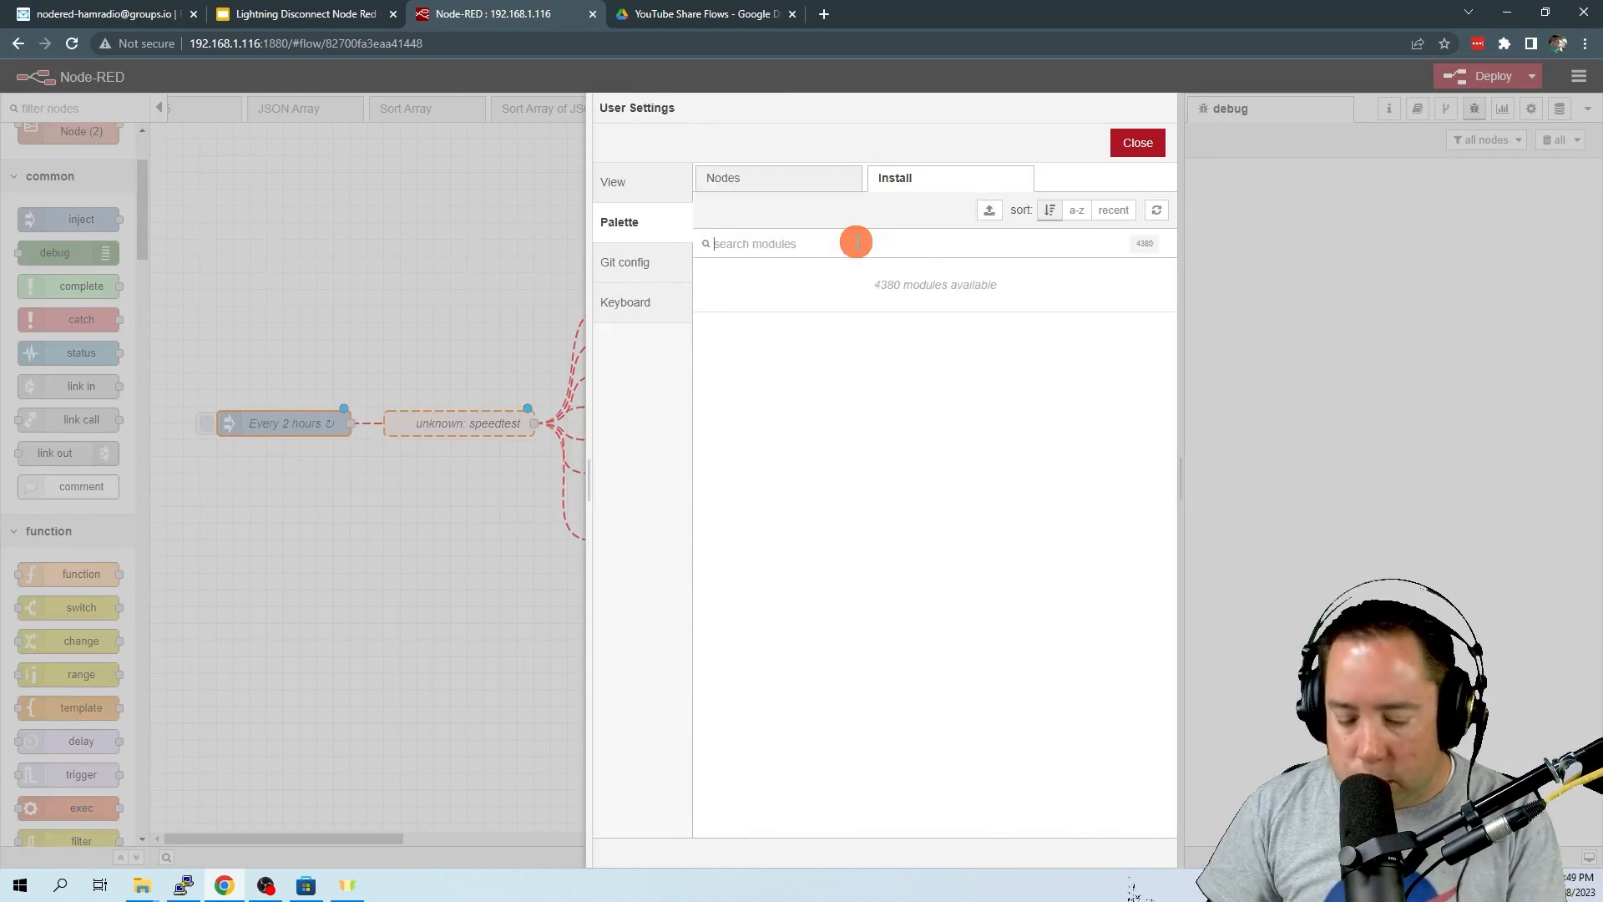
text(speedtest)
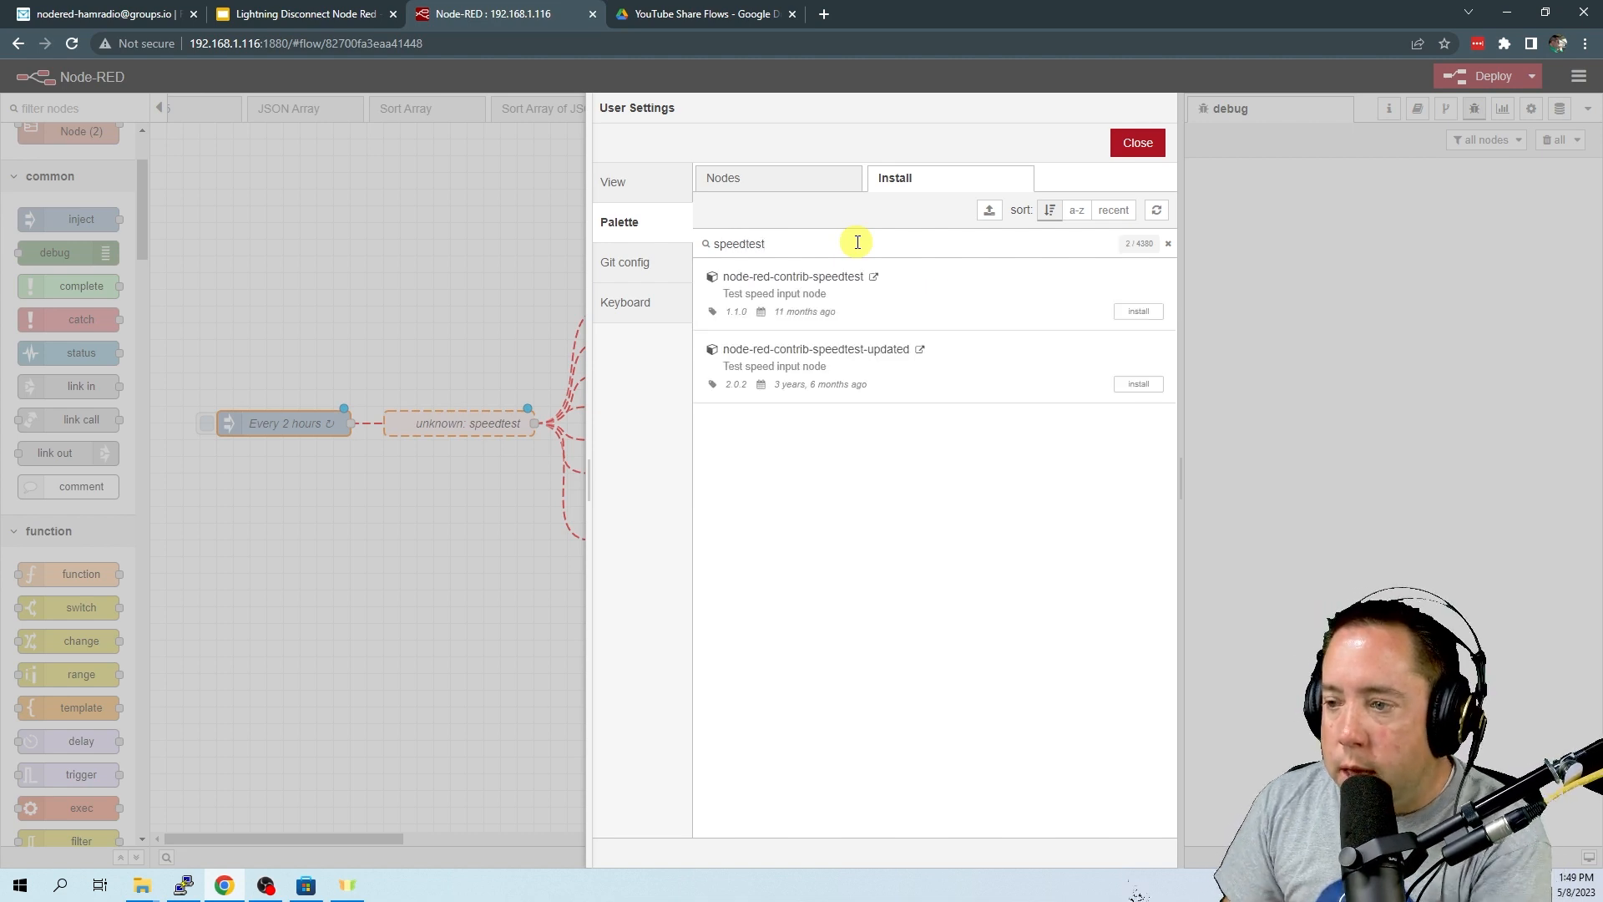
mouse_move(986, 299)
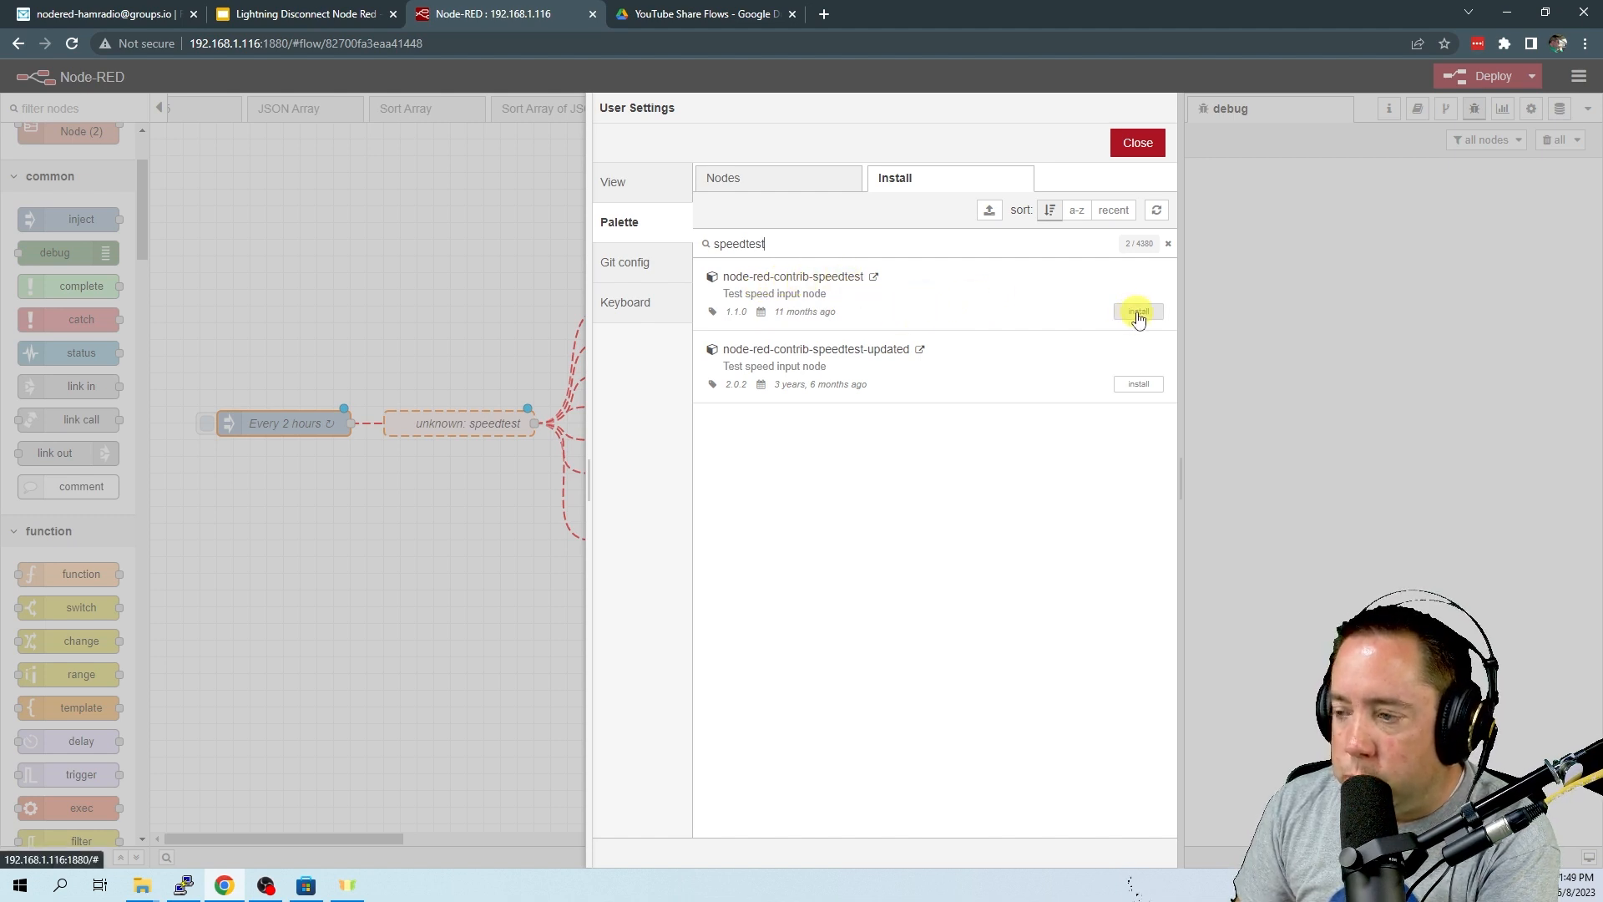
Install node-red-contrib-speedtest, confirm it, and return to the flow
click(1137, 311)
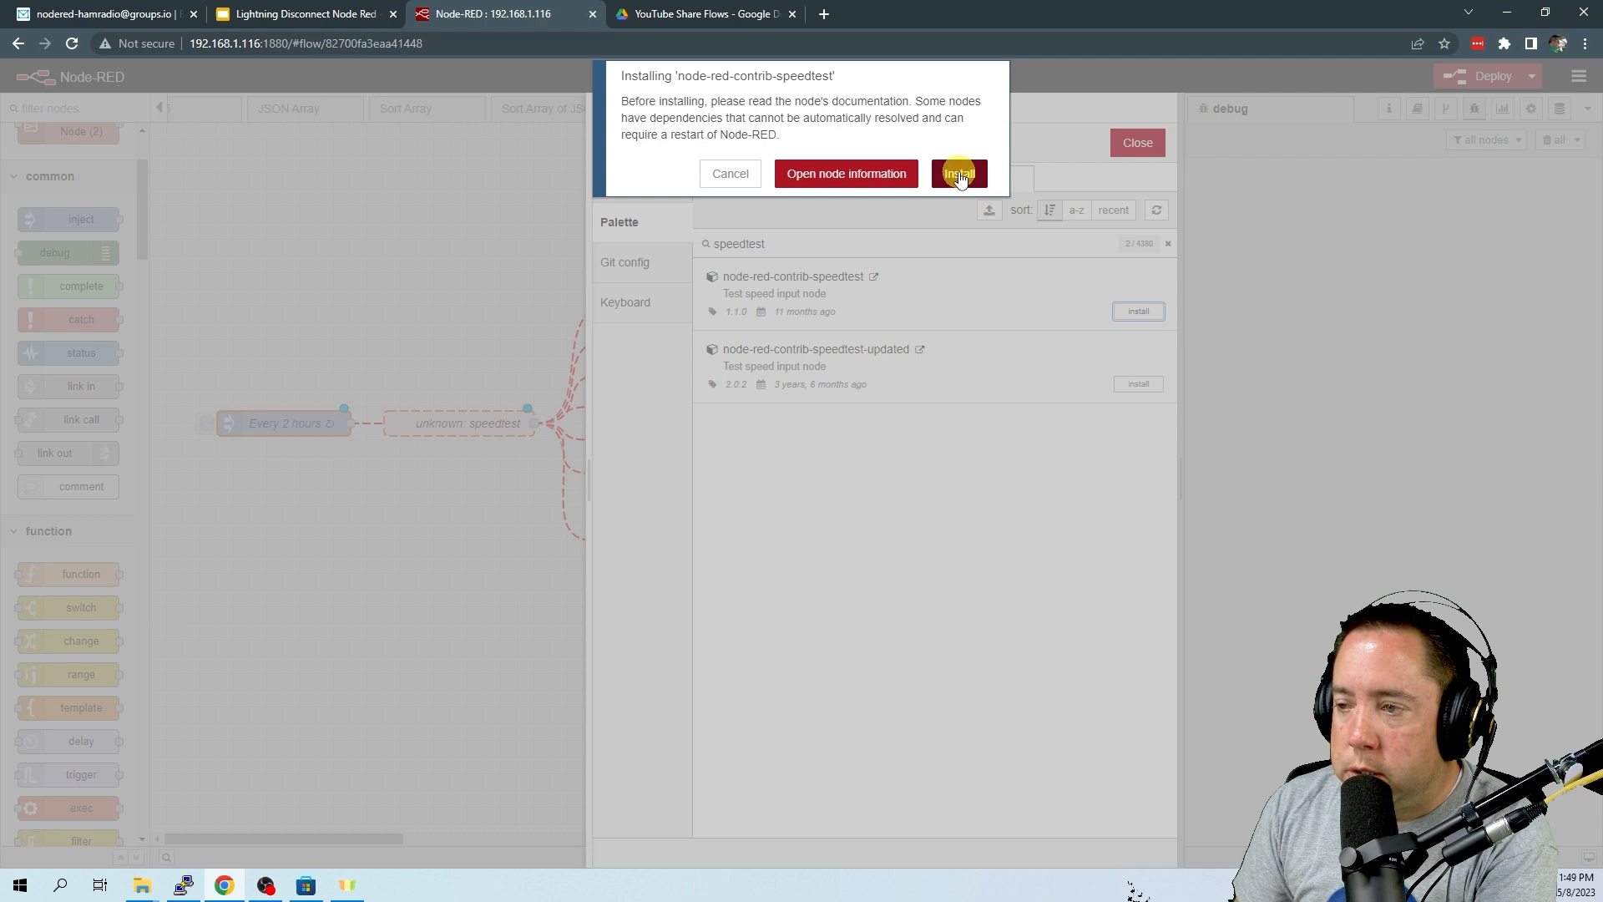
click(957, 172)
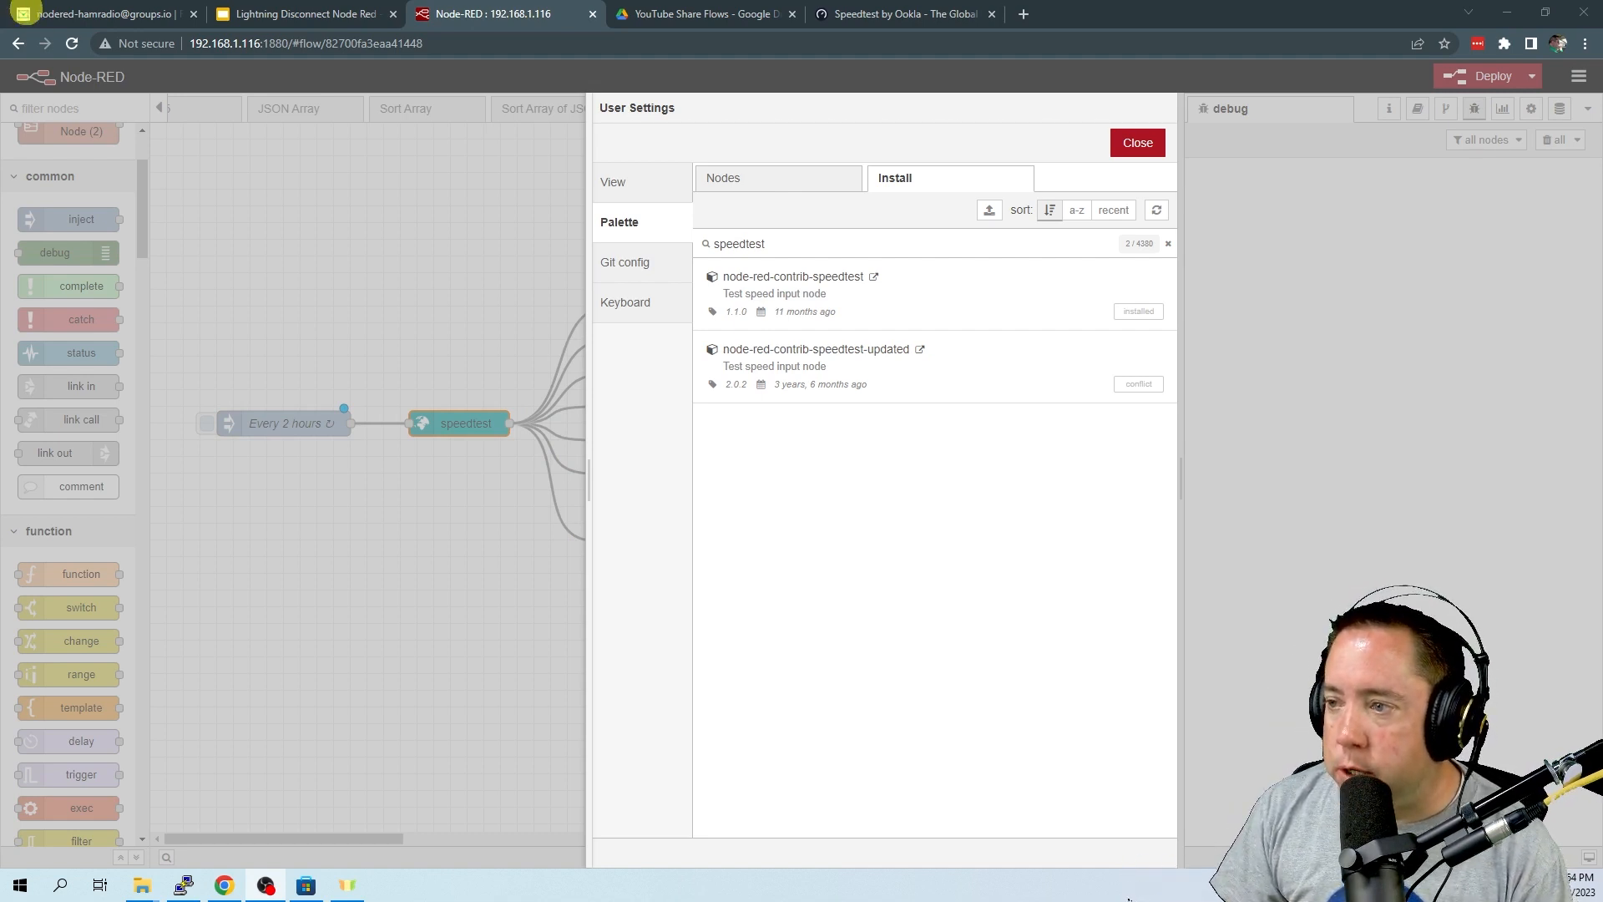
click(1137, 142)
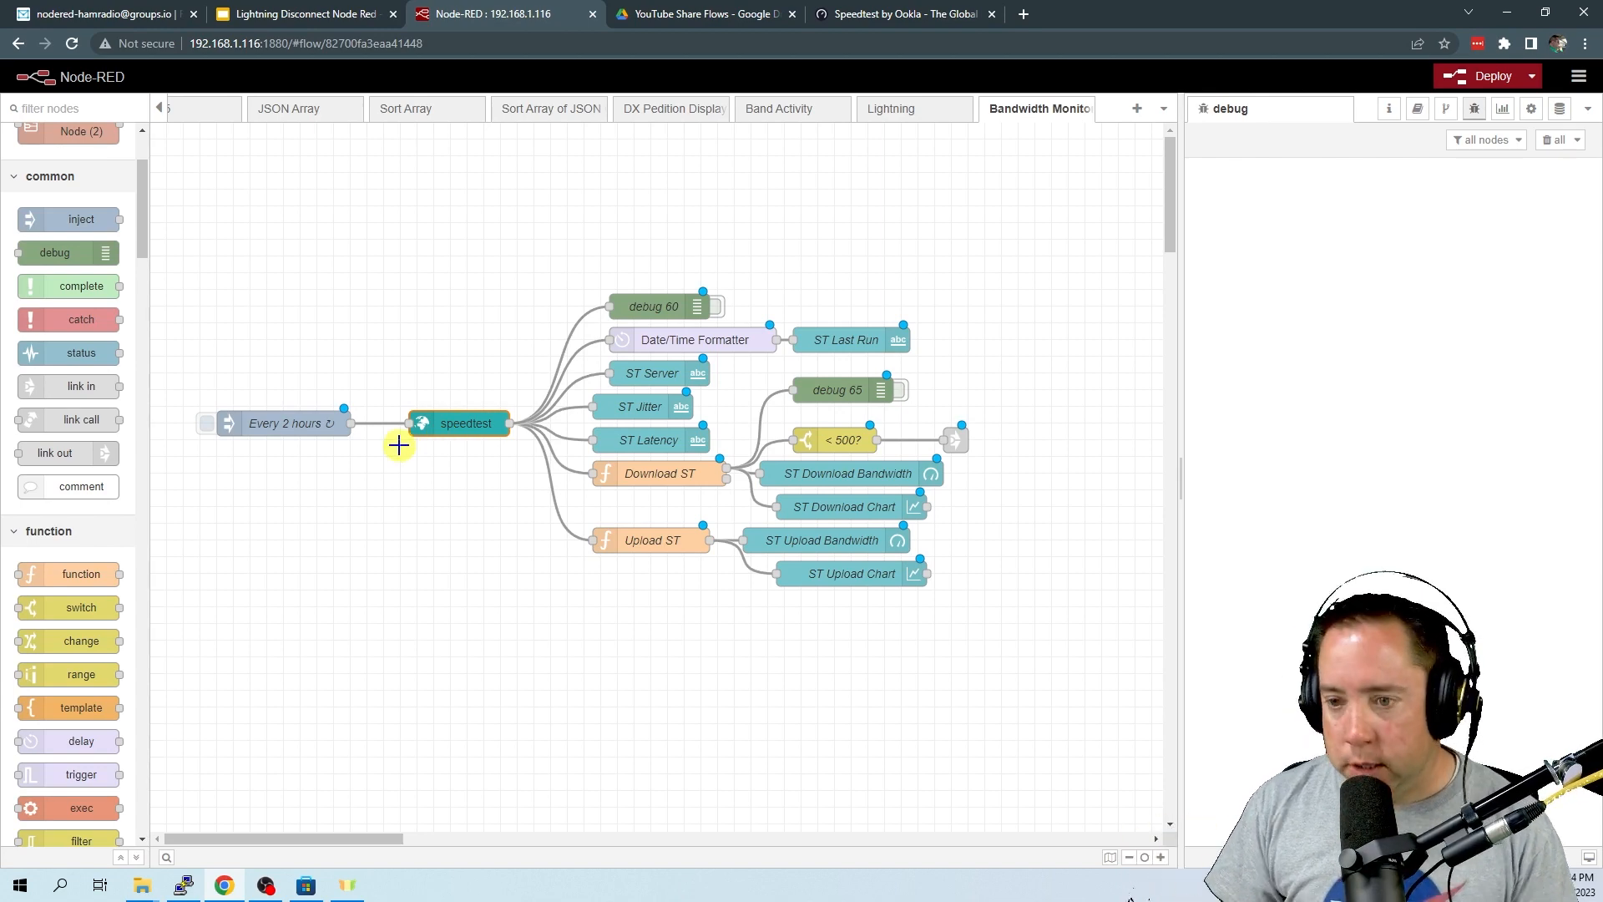
mouse_move(394, 424)
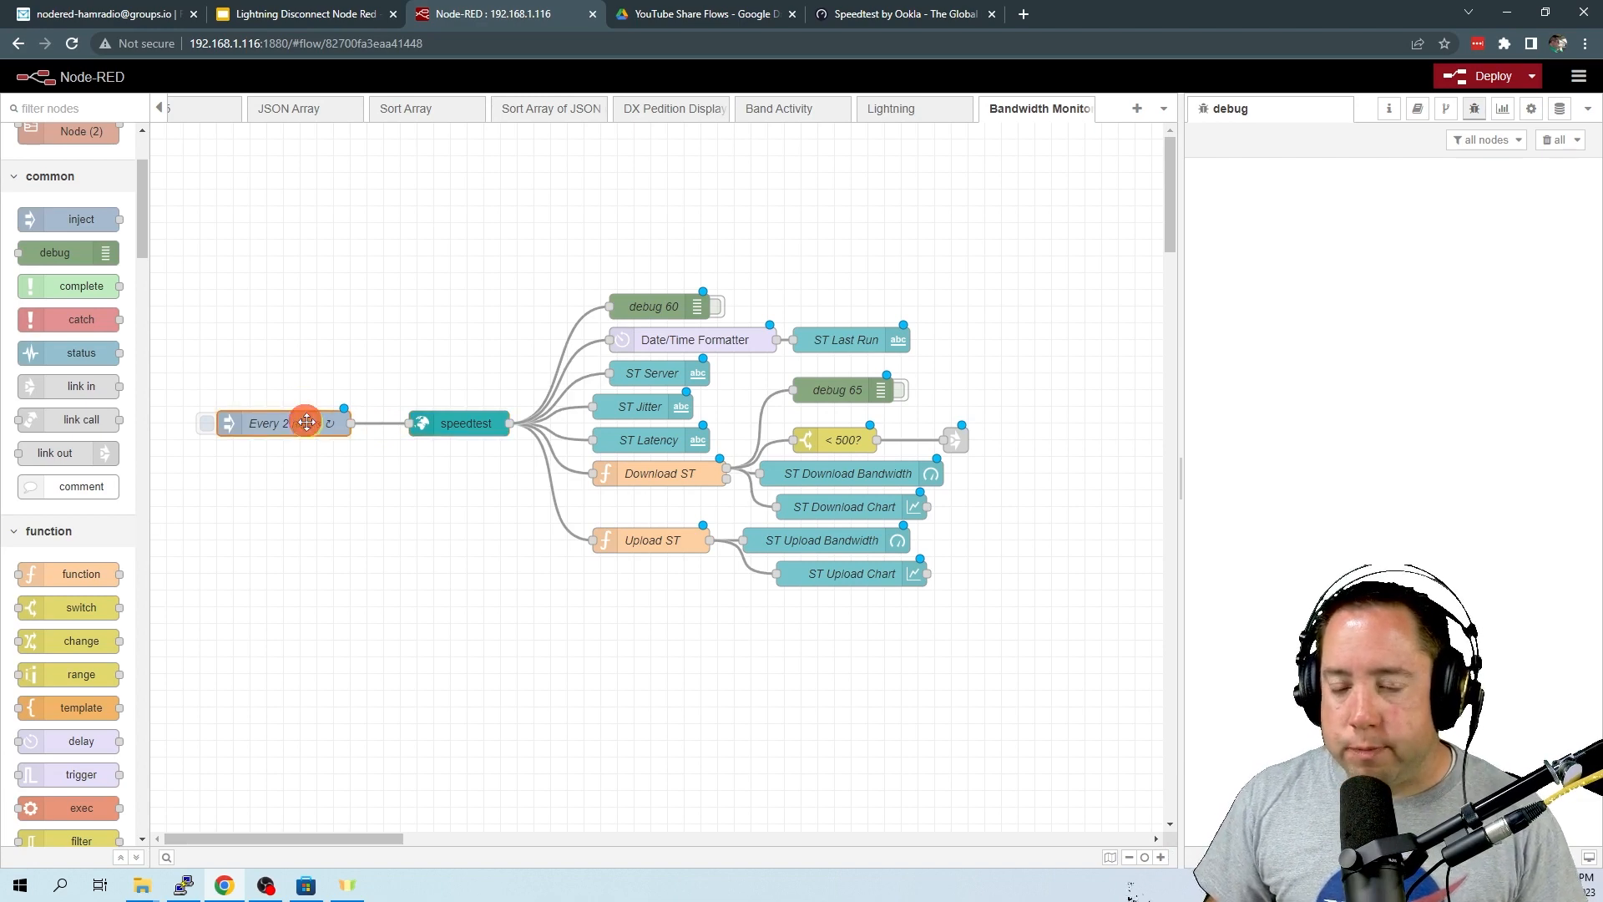
double_click(270, 423)
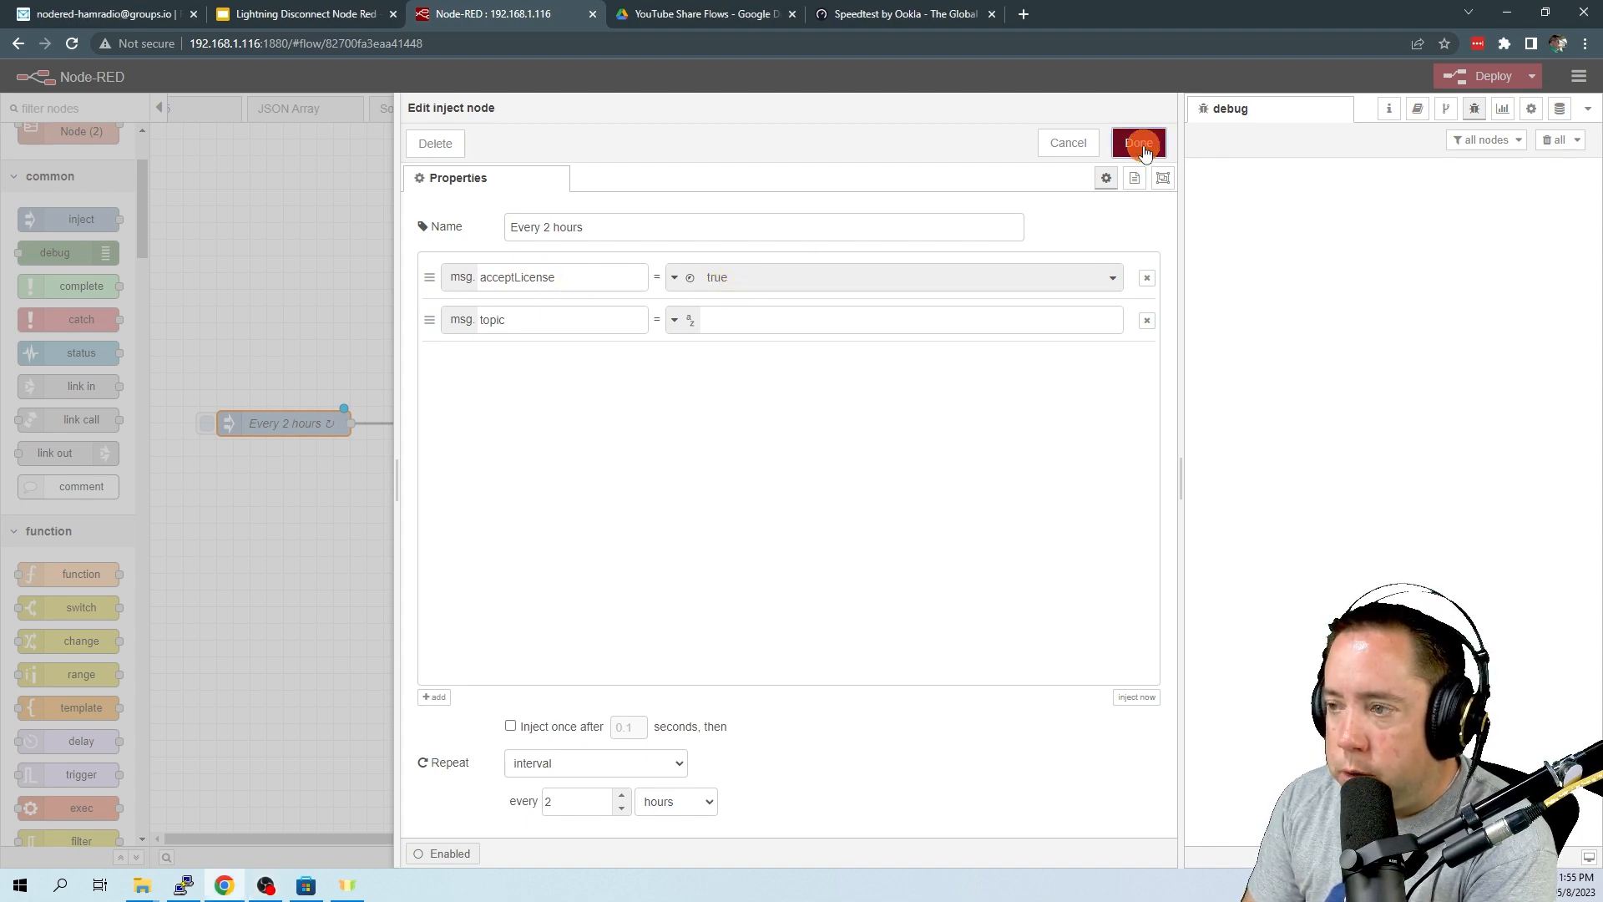
click(1137, 142)
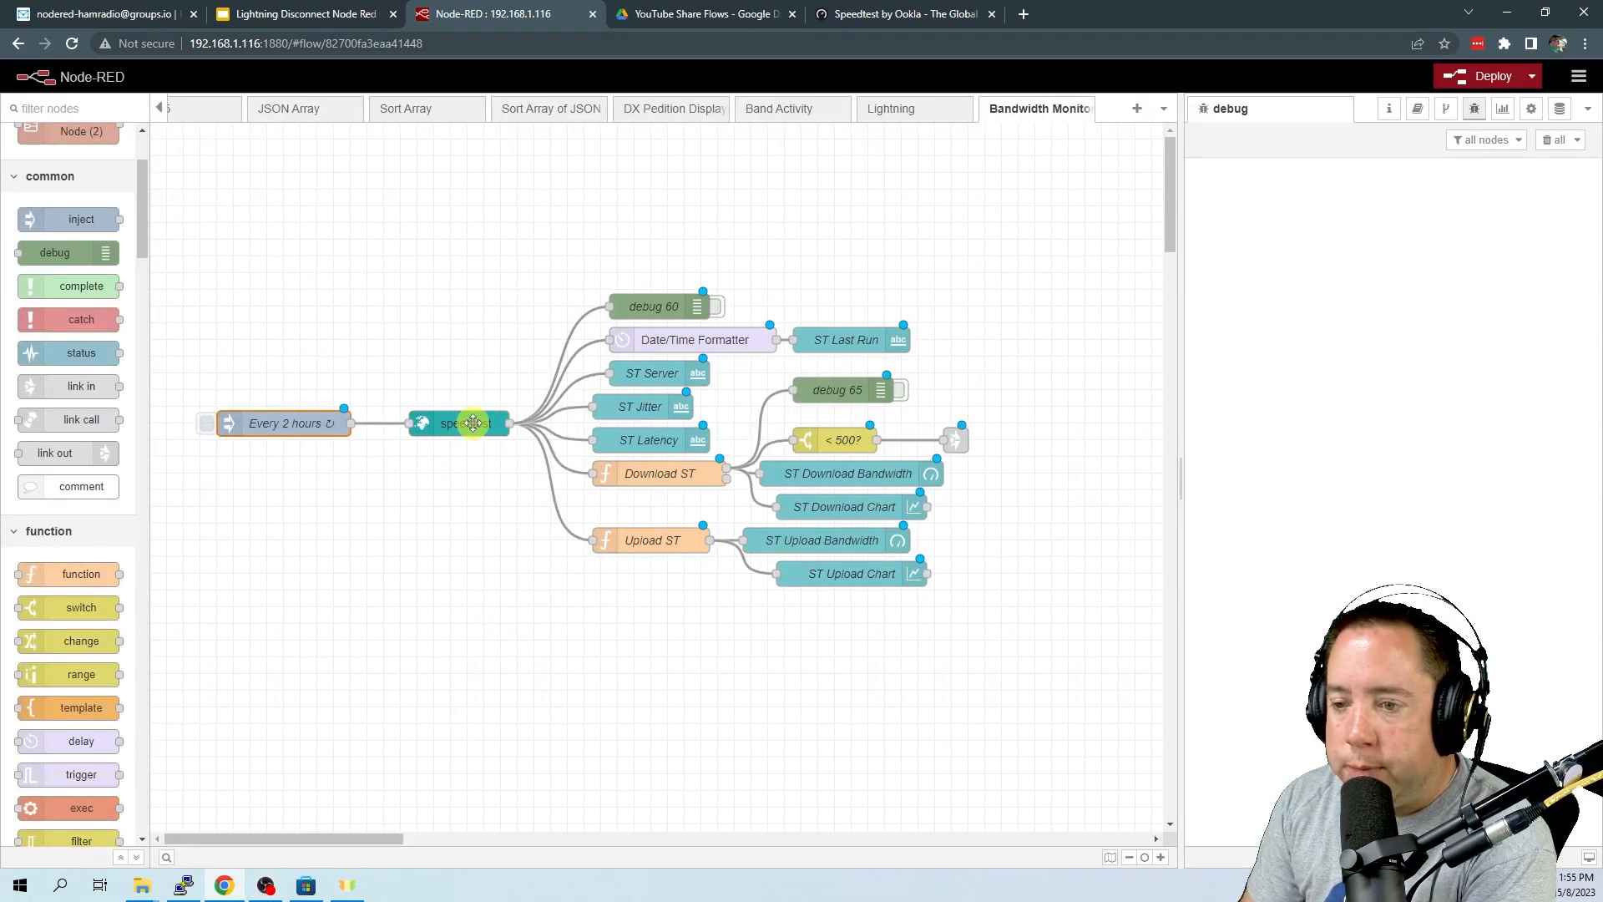
Review the speedtest node: MaxTime 5000 ms, ServerId 2391, terms unticked and re-accepted
double_click(473, 423)
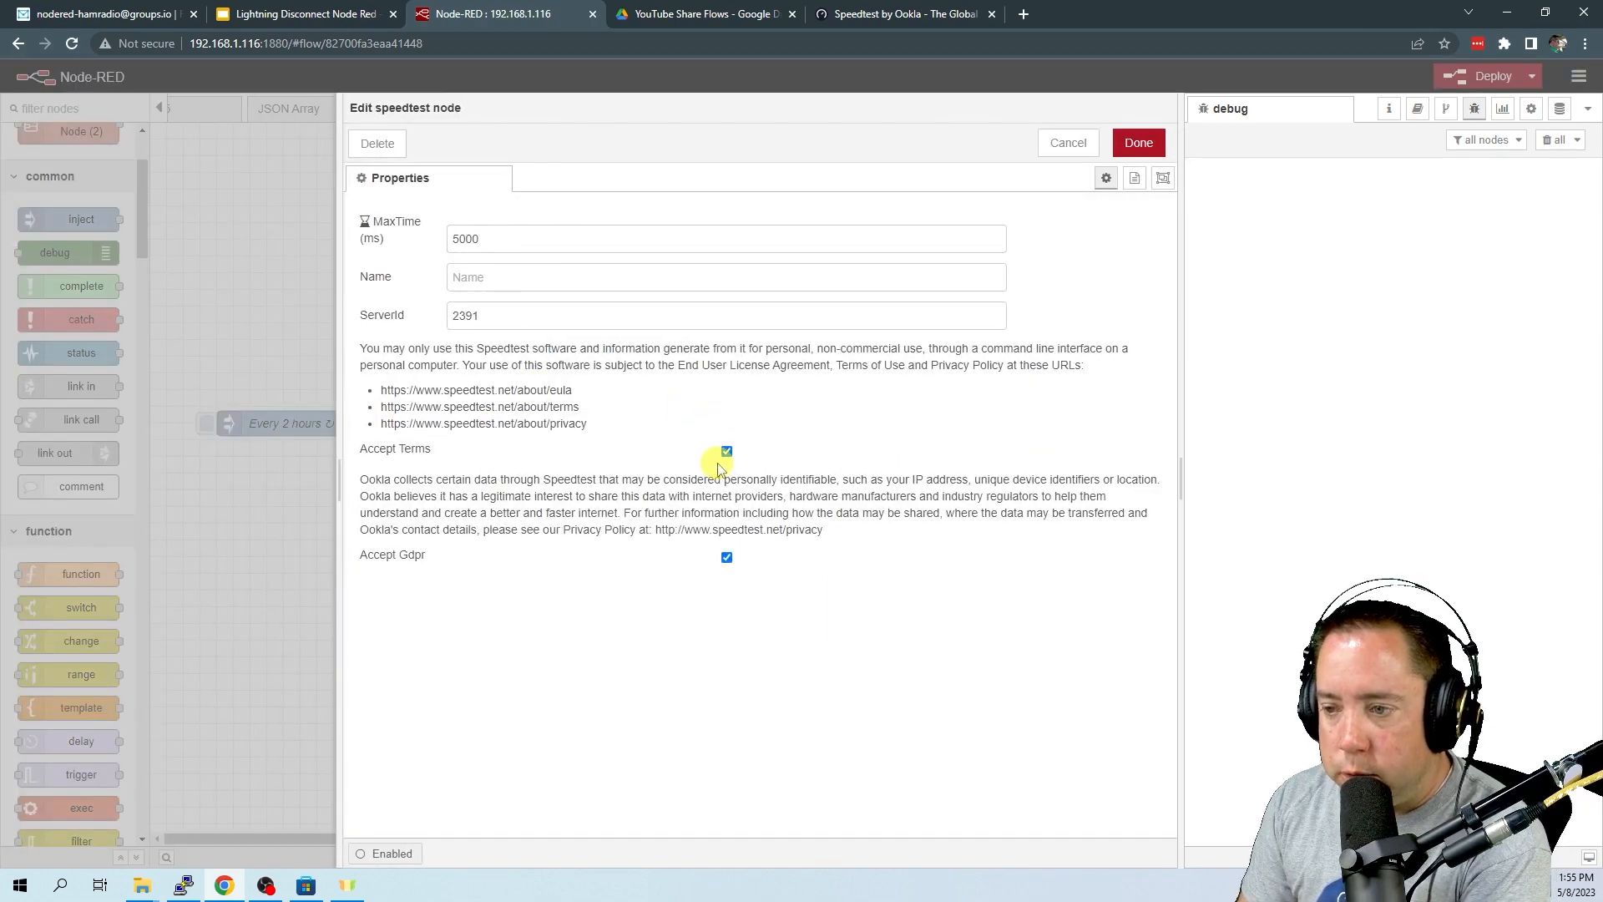
click(726, 451)
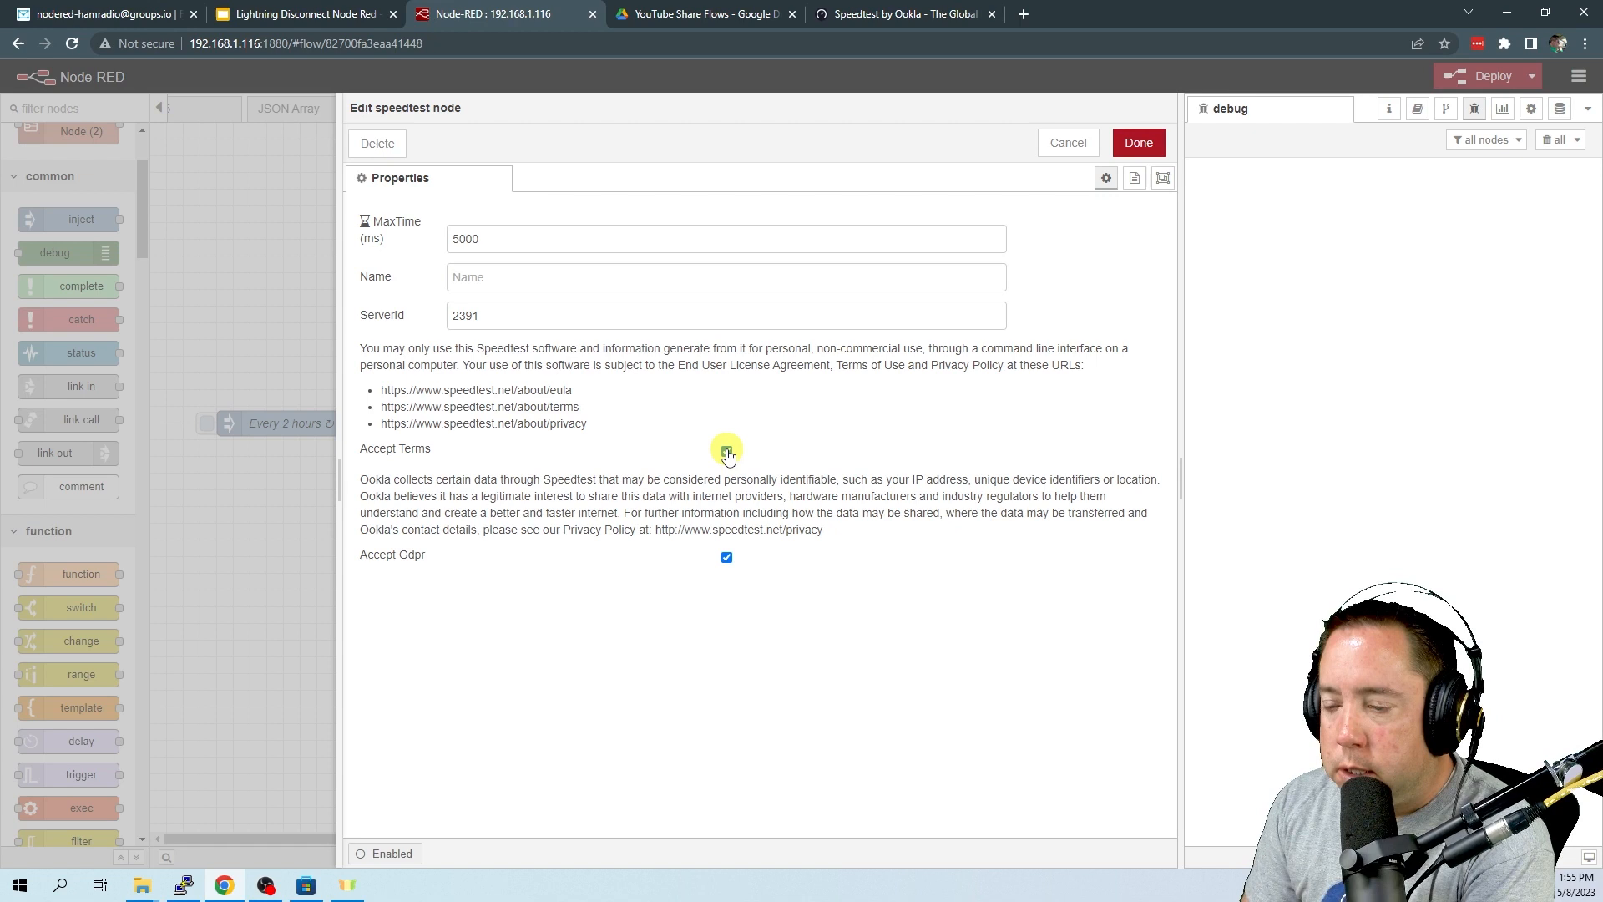
click(727, 450)
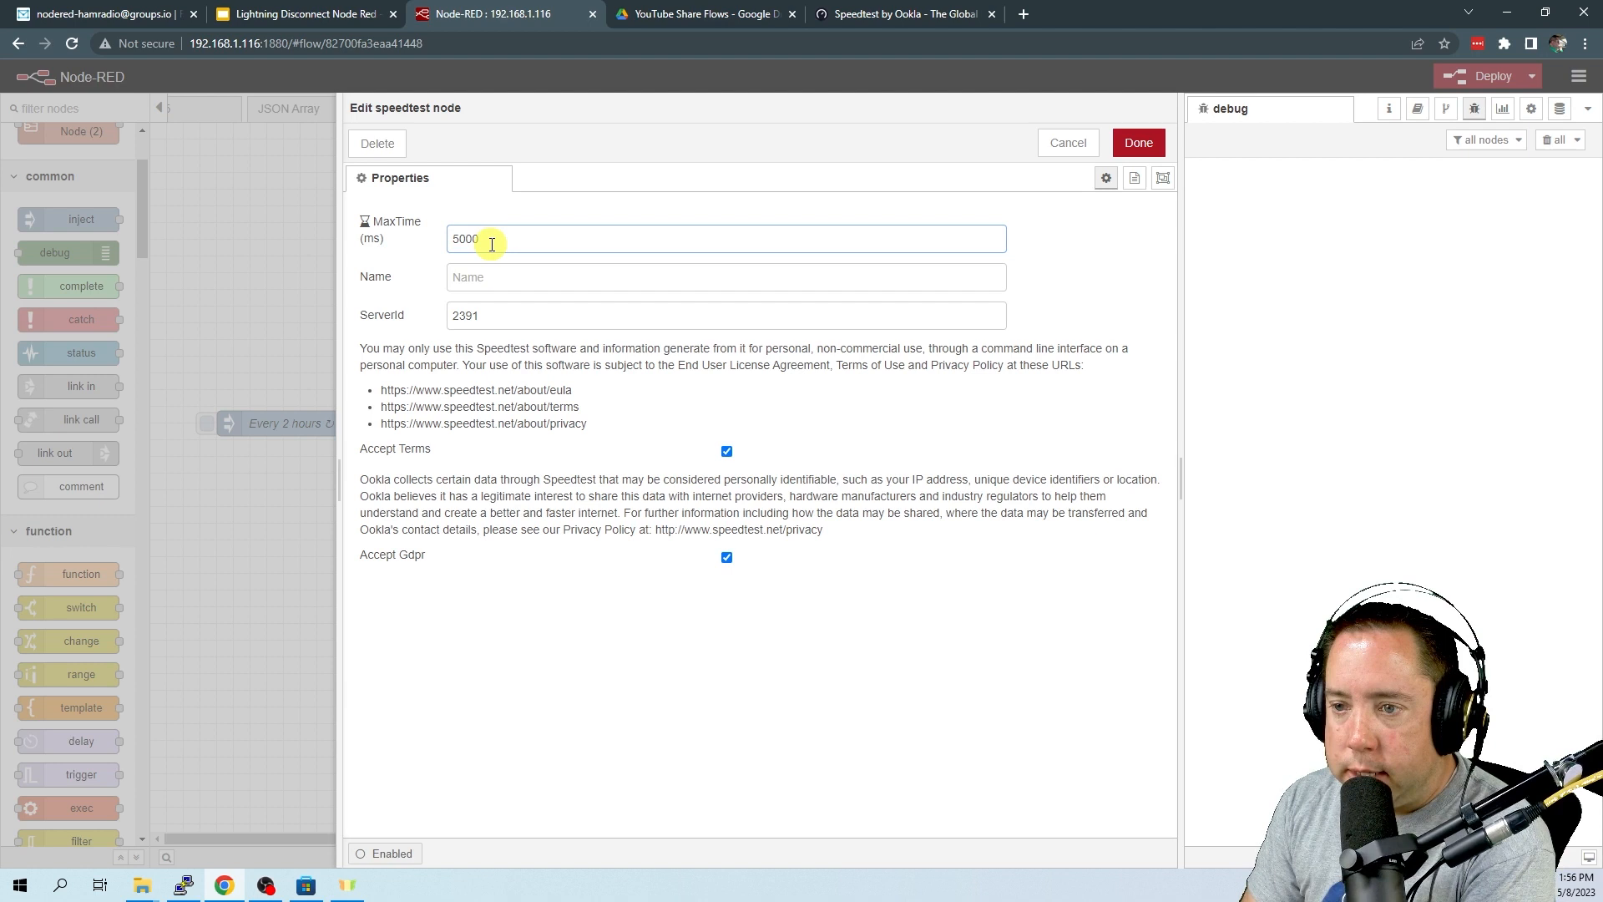
mouse_move(494, 312)
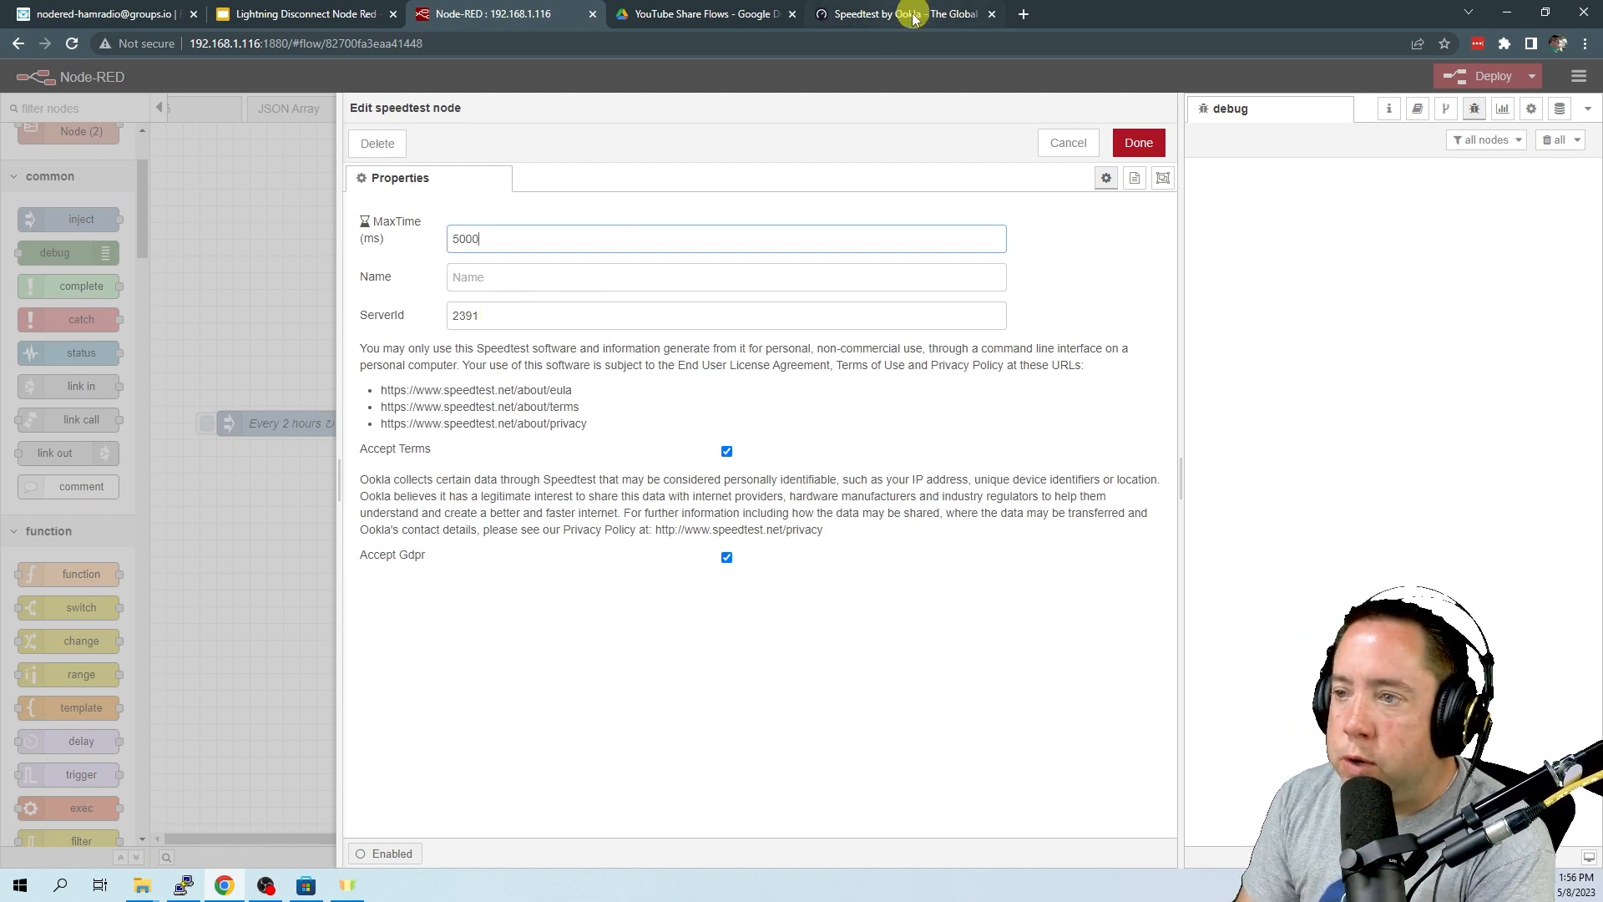
Check the Spectrum (Olivette, MO) server on speedtest.net, then return to the Node-RED editor
click(904, 13)
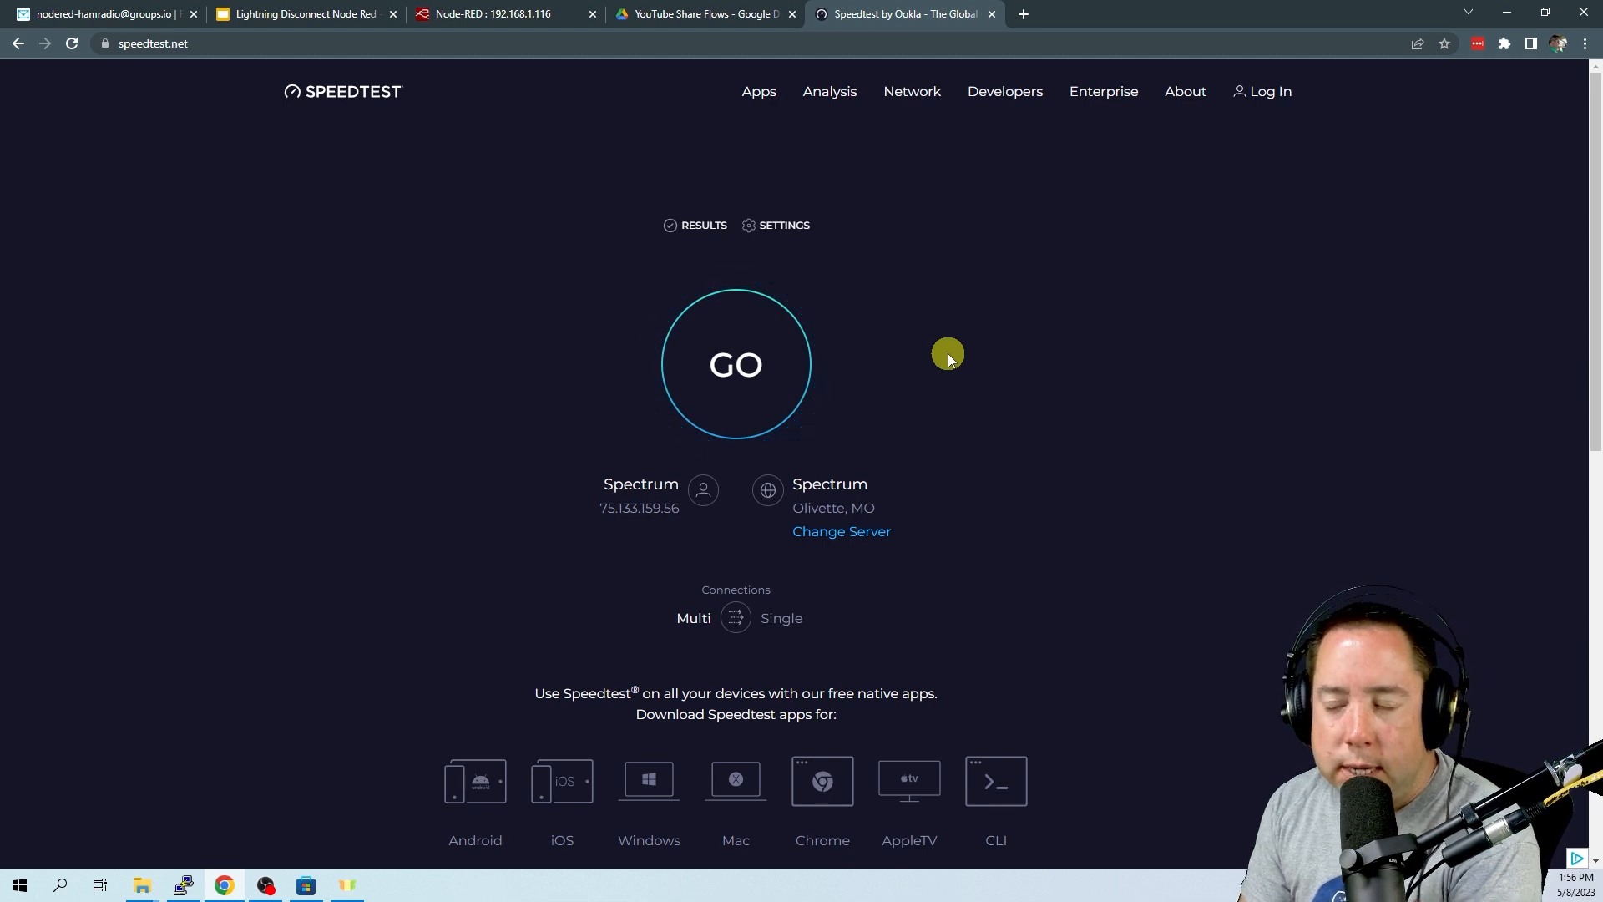
mouse_move(828, 489)
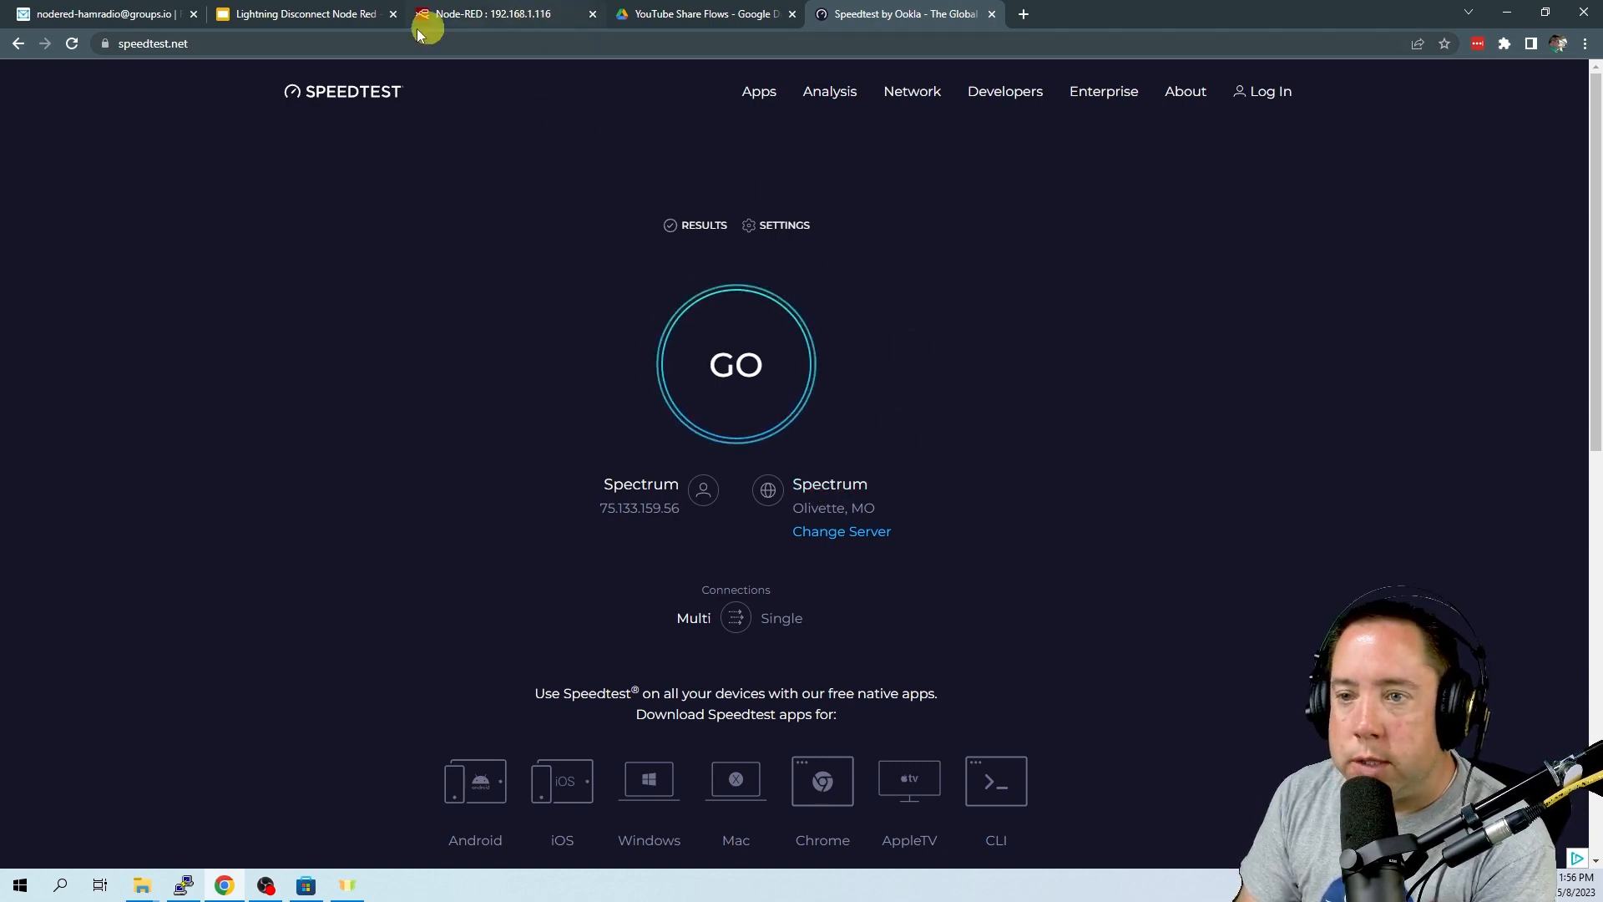
click(491, 13)
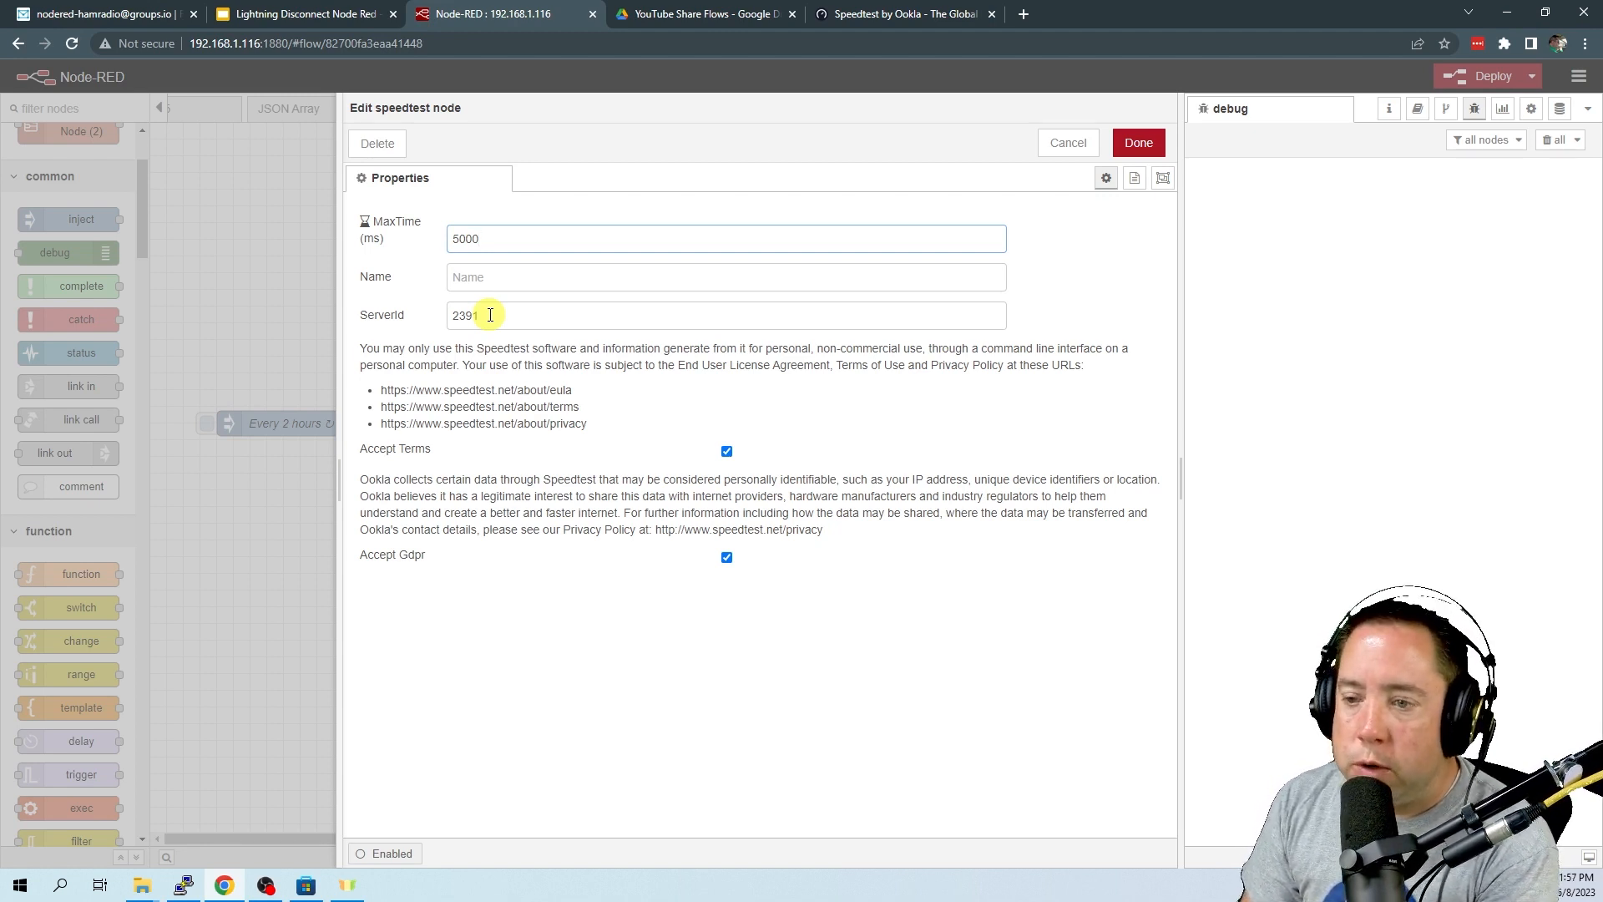
Deploy the flow despite the unconfigured-nodes warning and clear old debug messages
click(1137, 142)
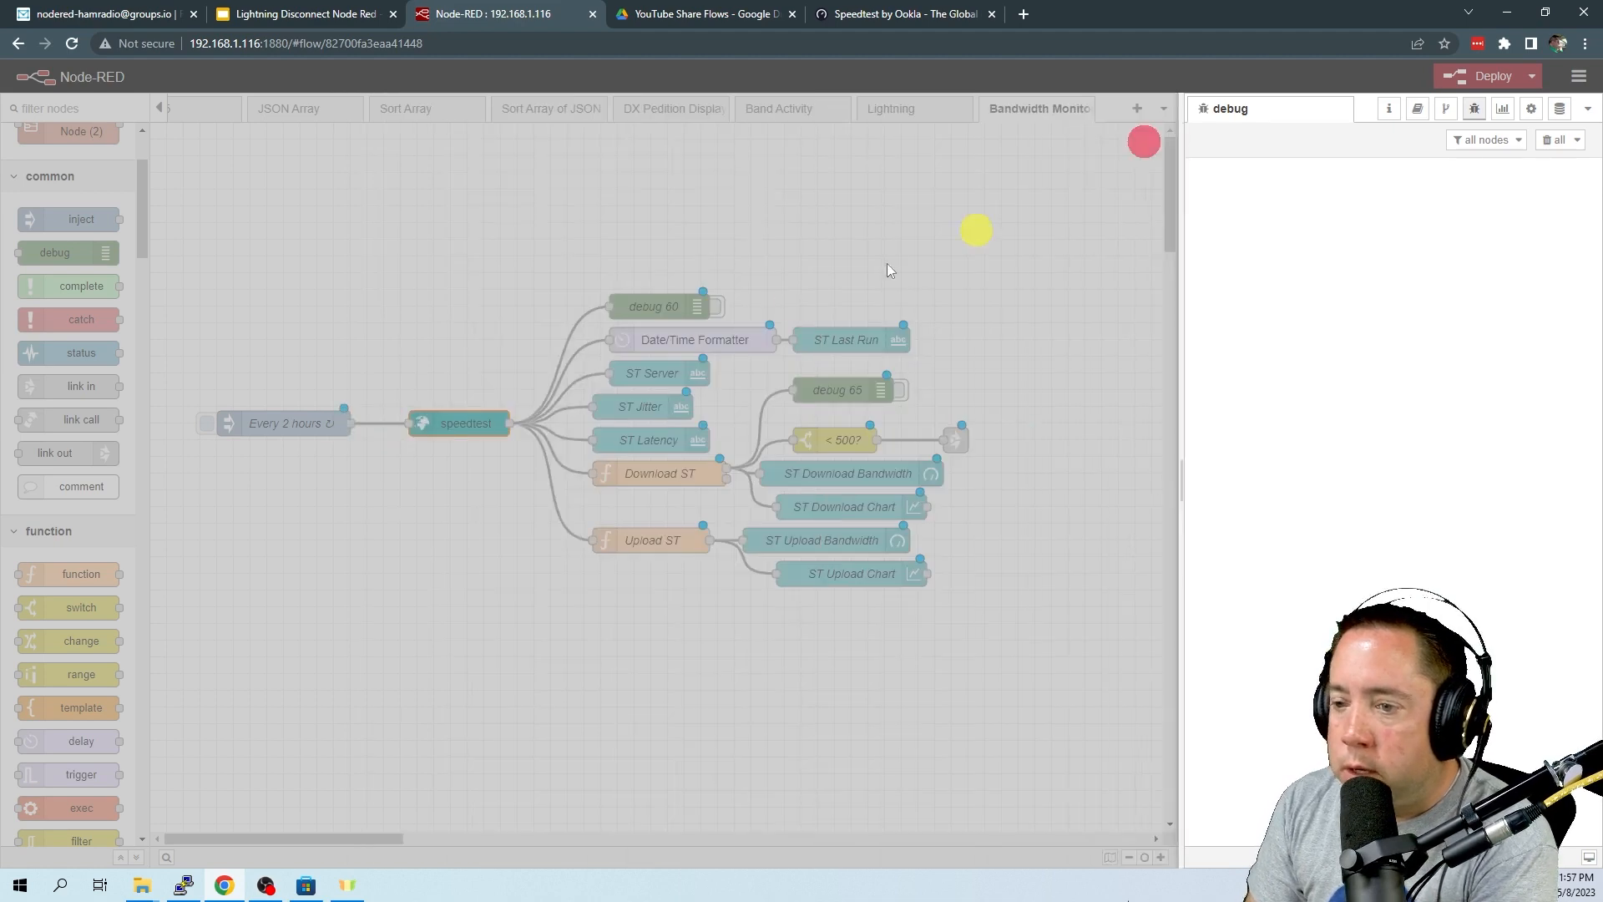
click(462, 423)
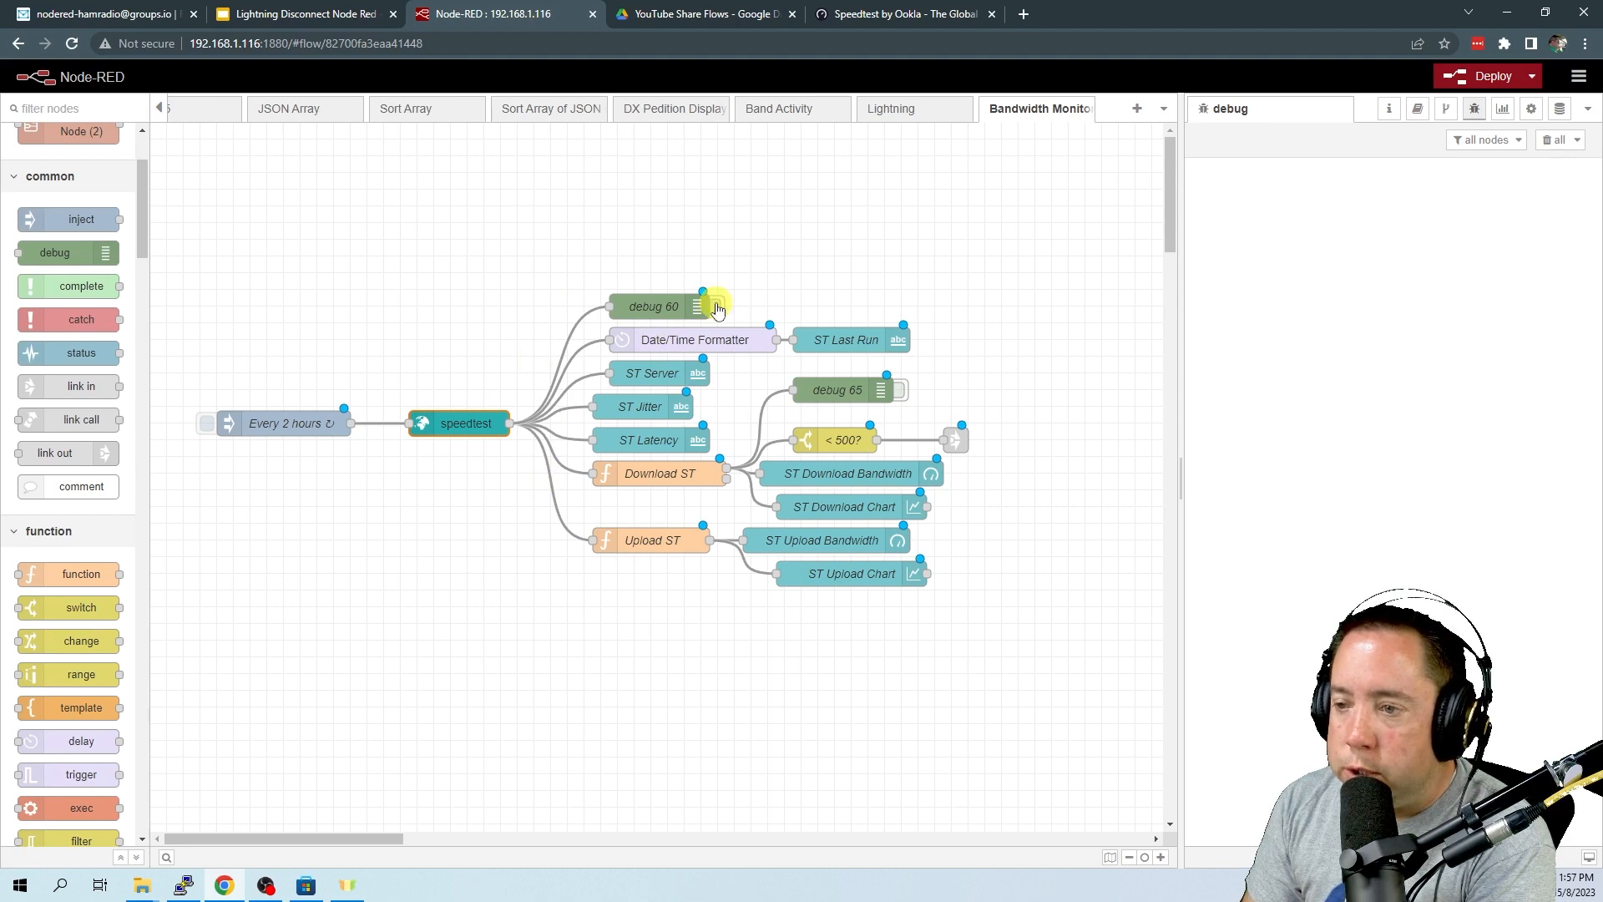
click(1489, 75)
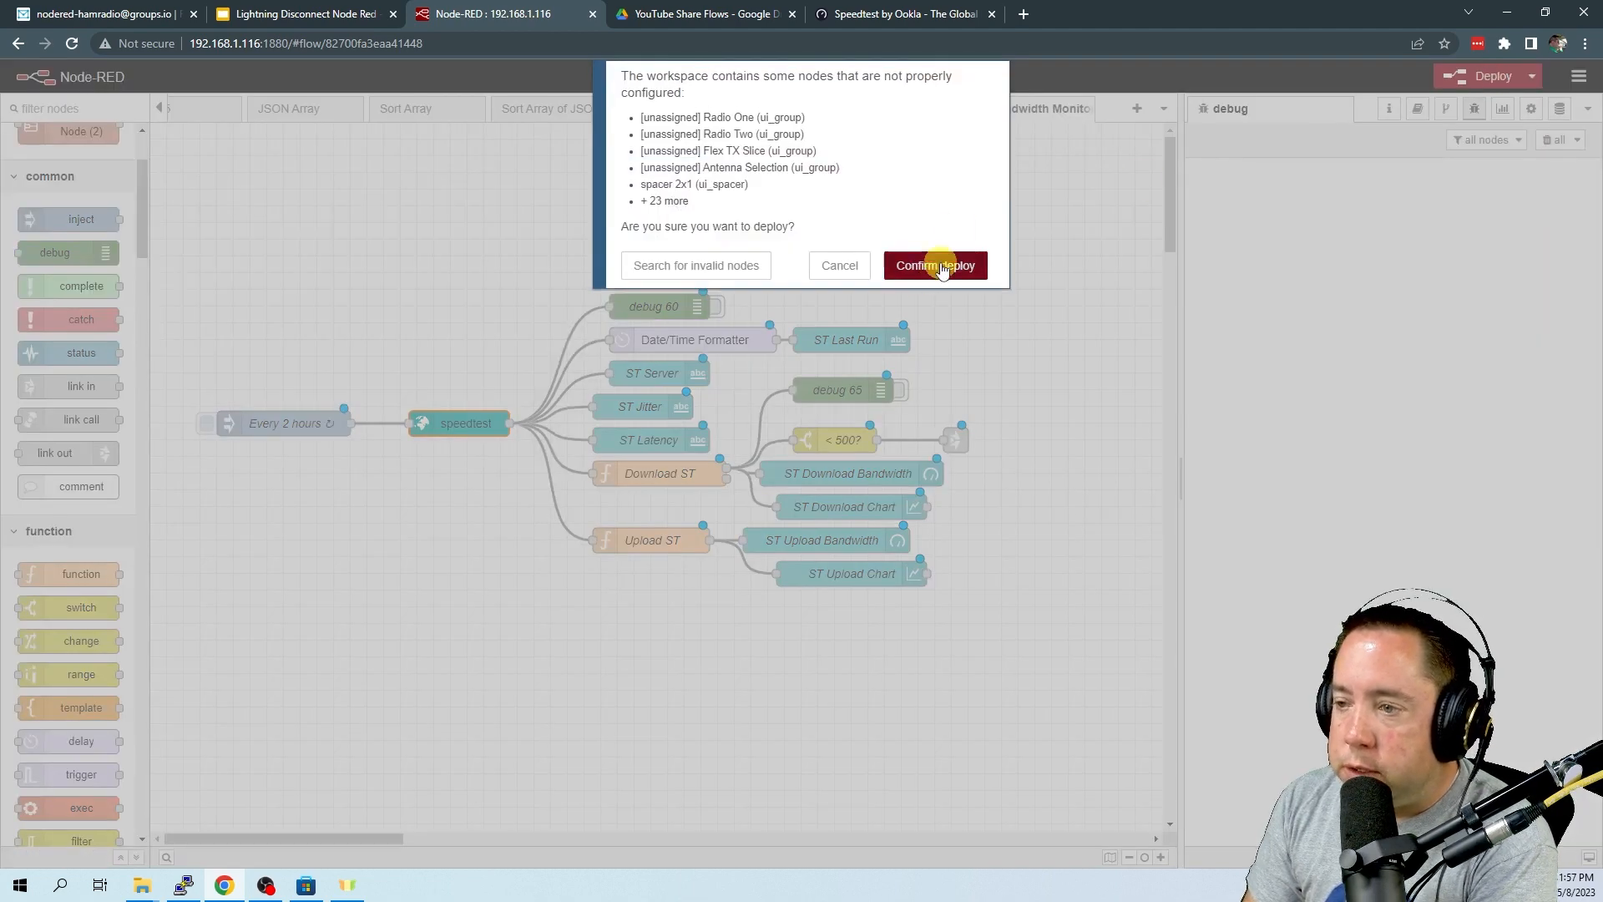
click(932, 265)
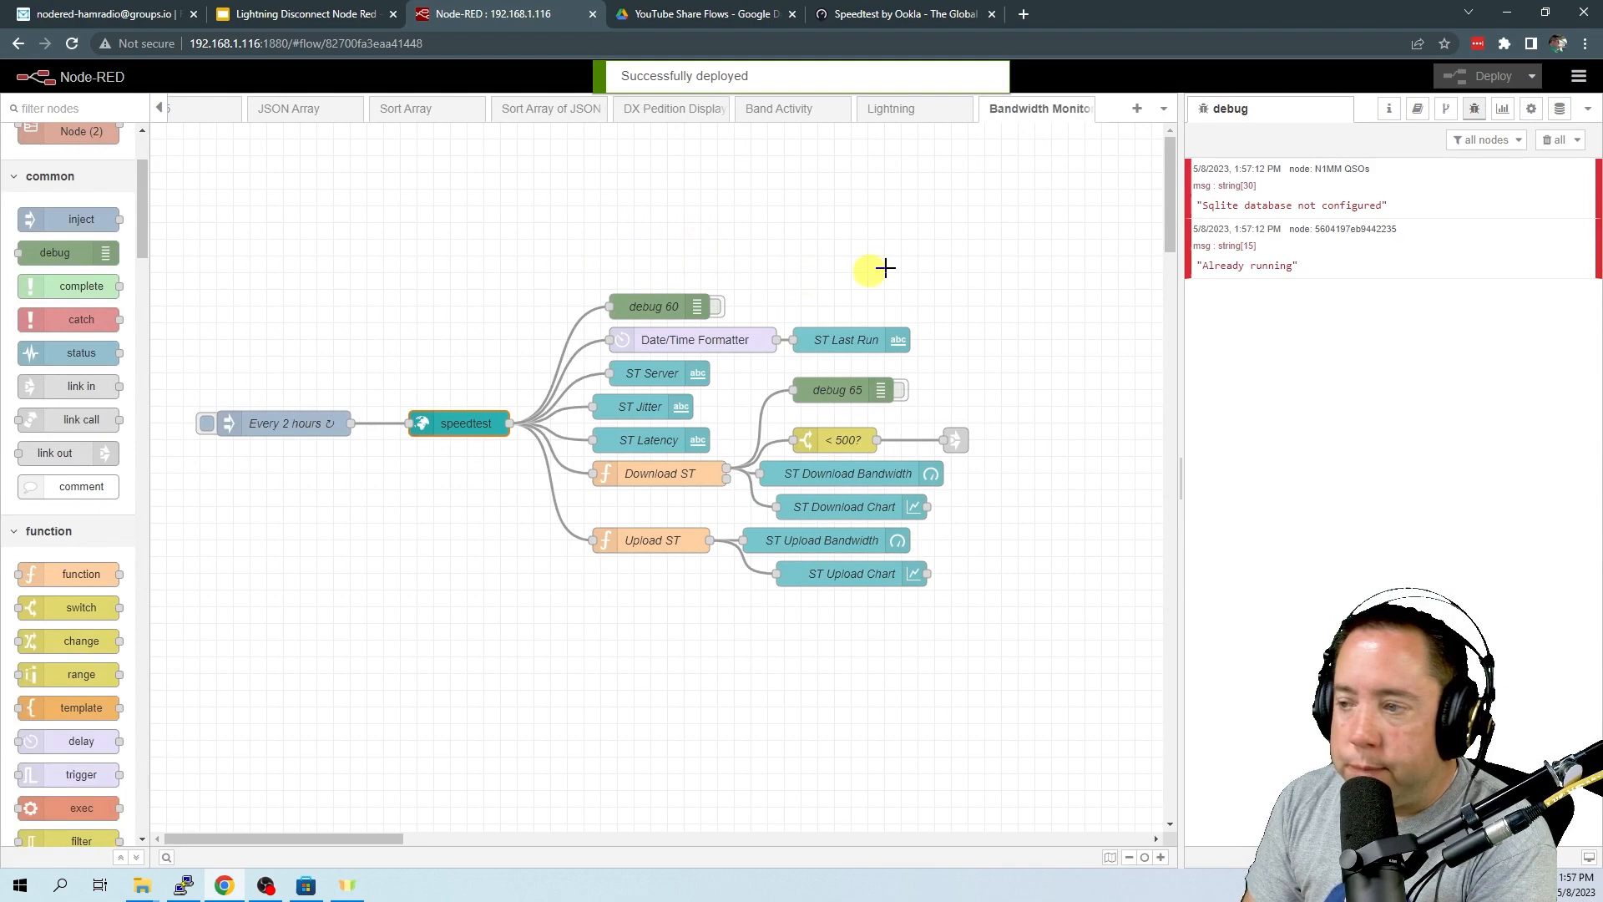
click(1561, 139)
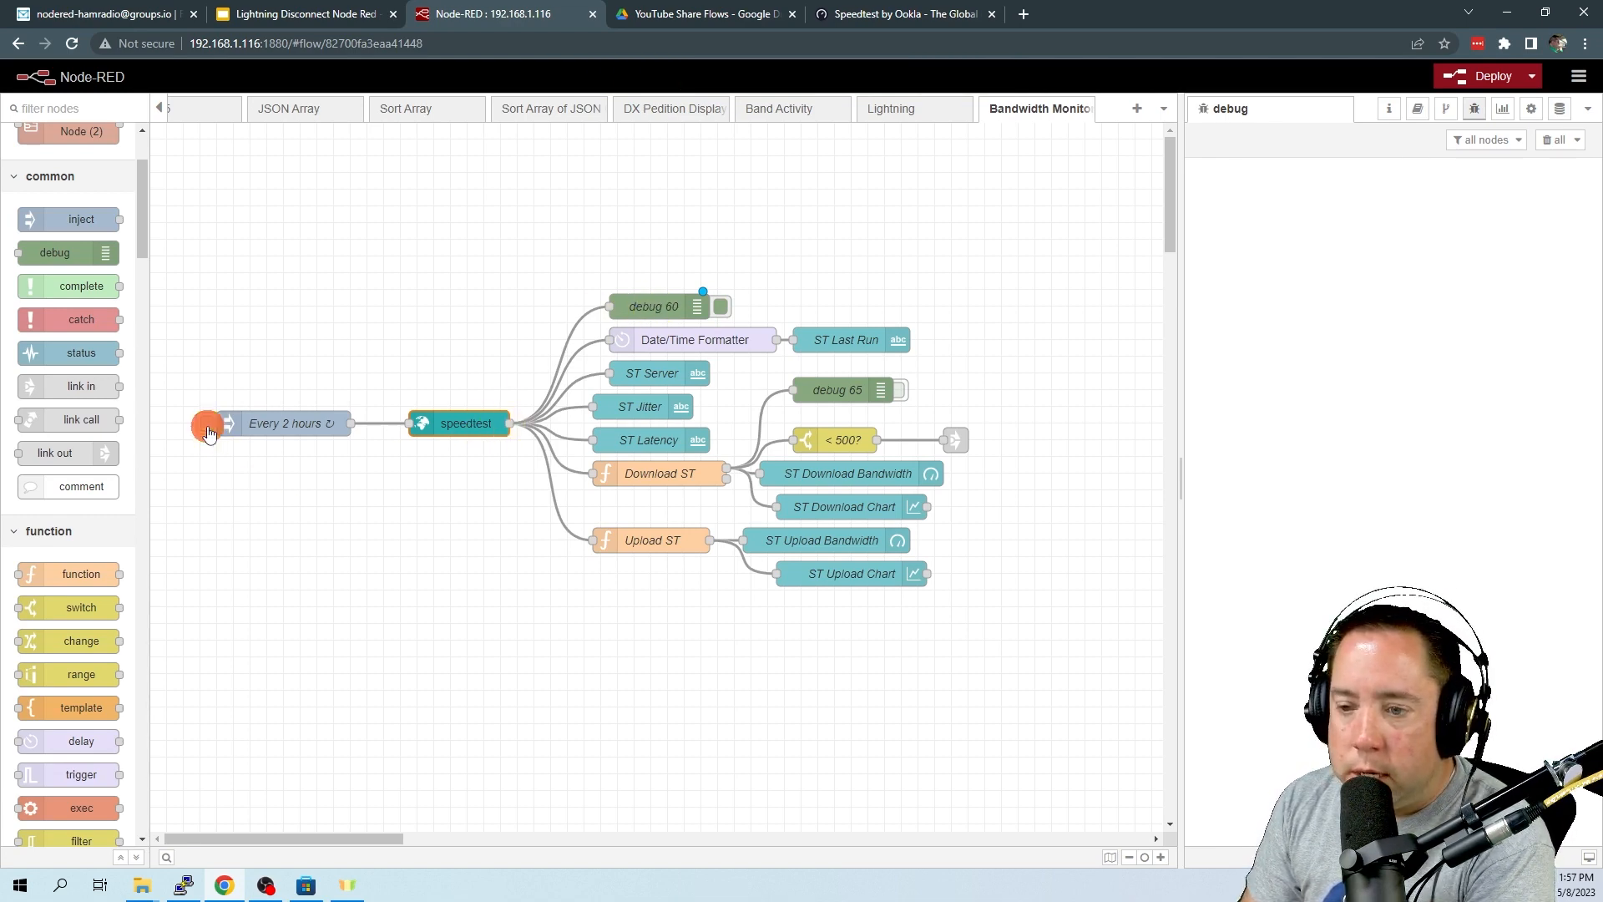
Inject a speed test run now and widen the debug sidebar for its result
click(207, 423)
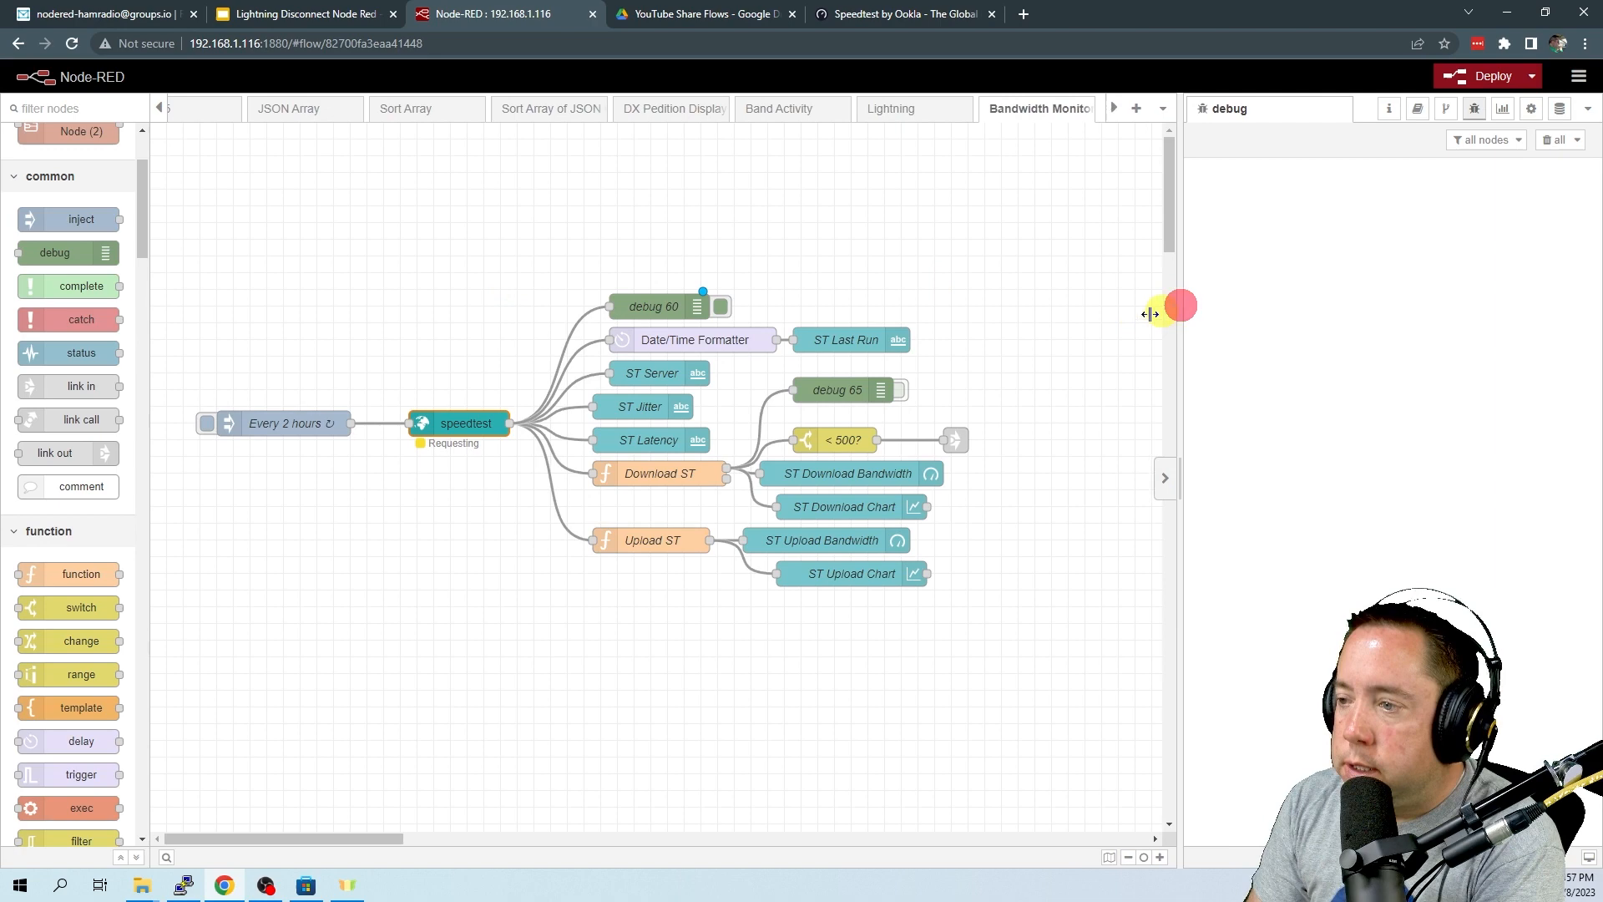
drag(1151, 314, 1037, 331)
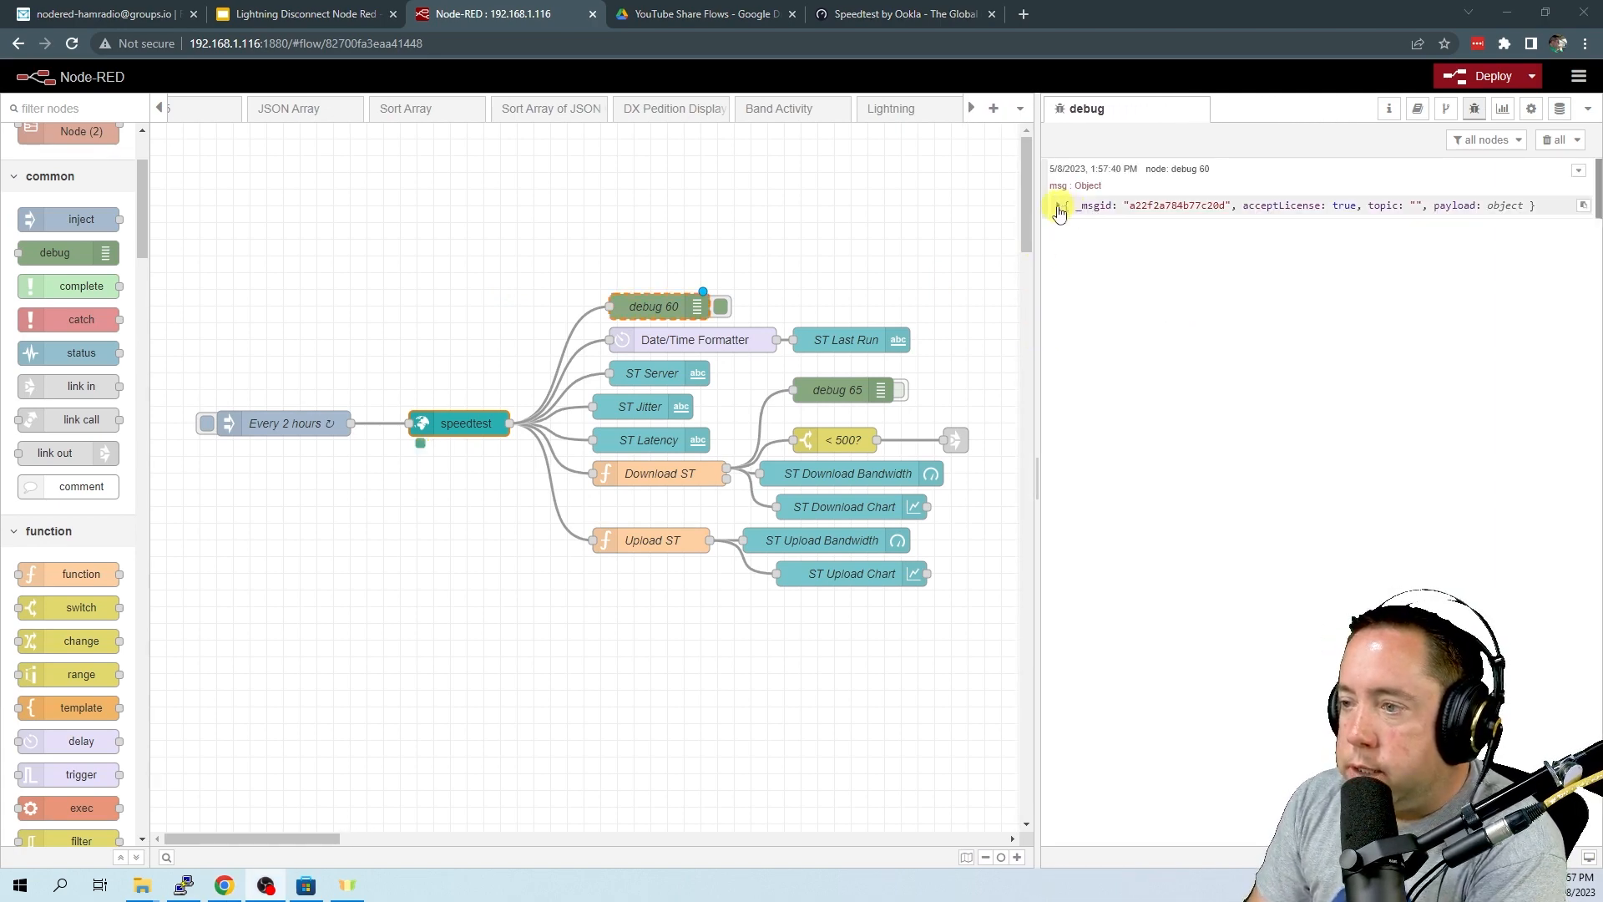
Expand the result message's payload to show ping jitter/latency and download bandwidth
click(1059, 205)
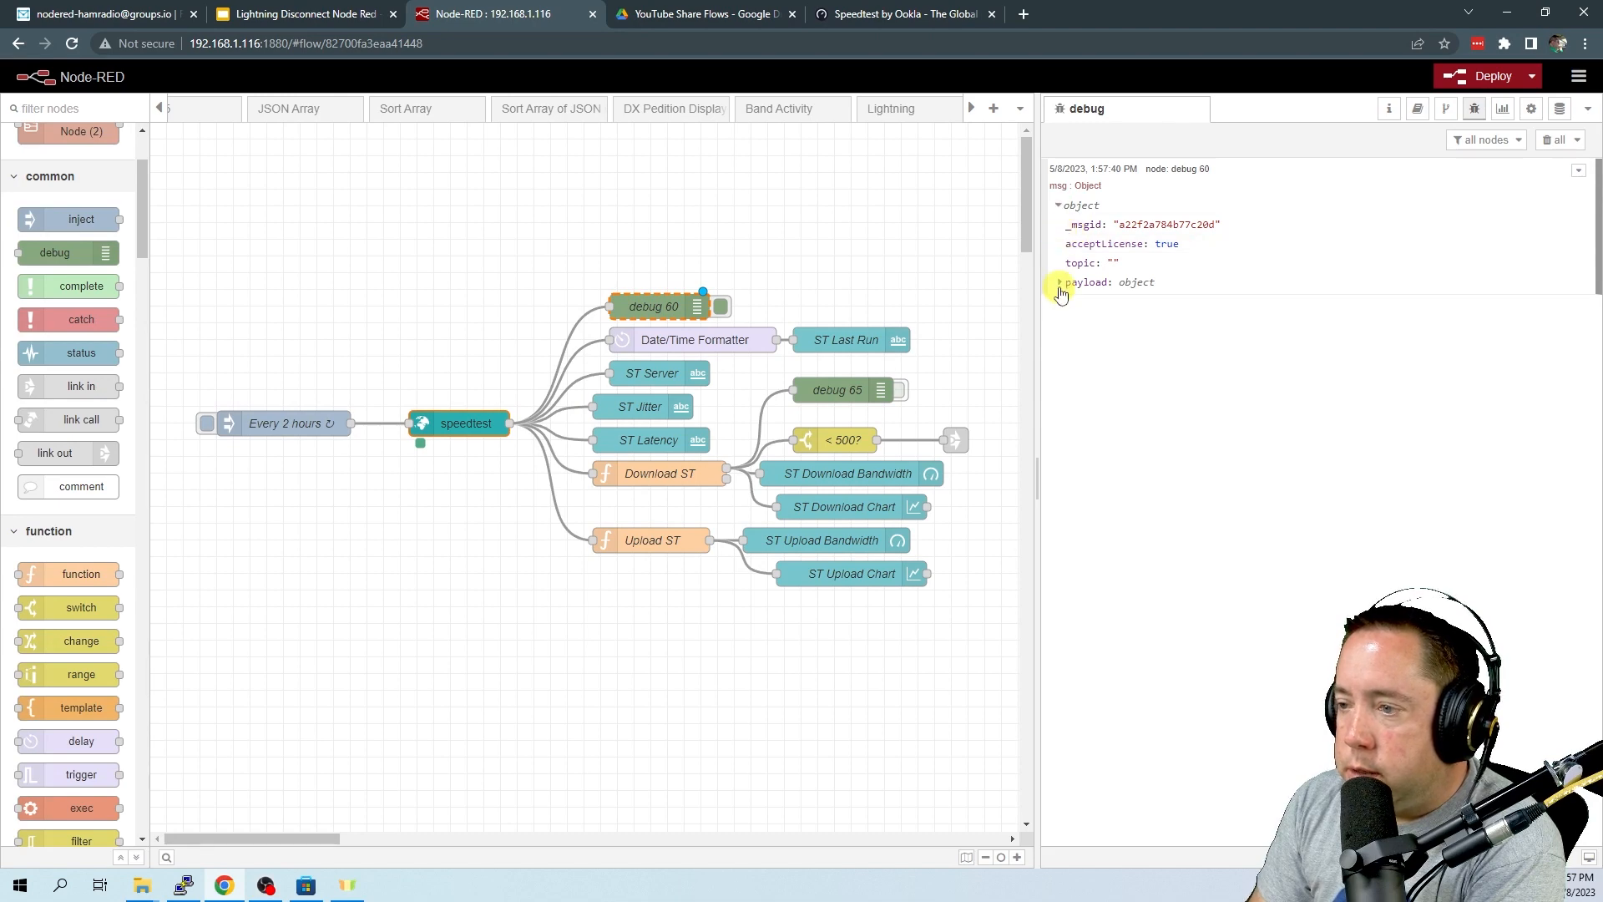
click(1058, 282)
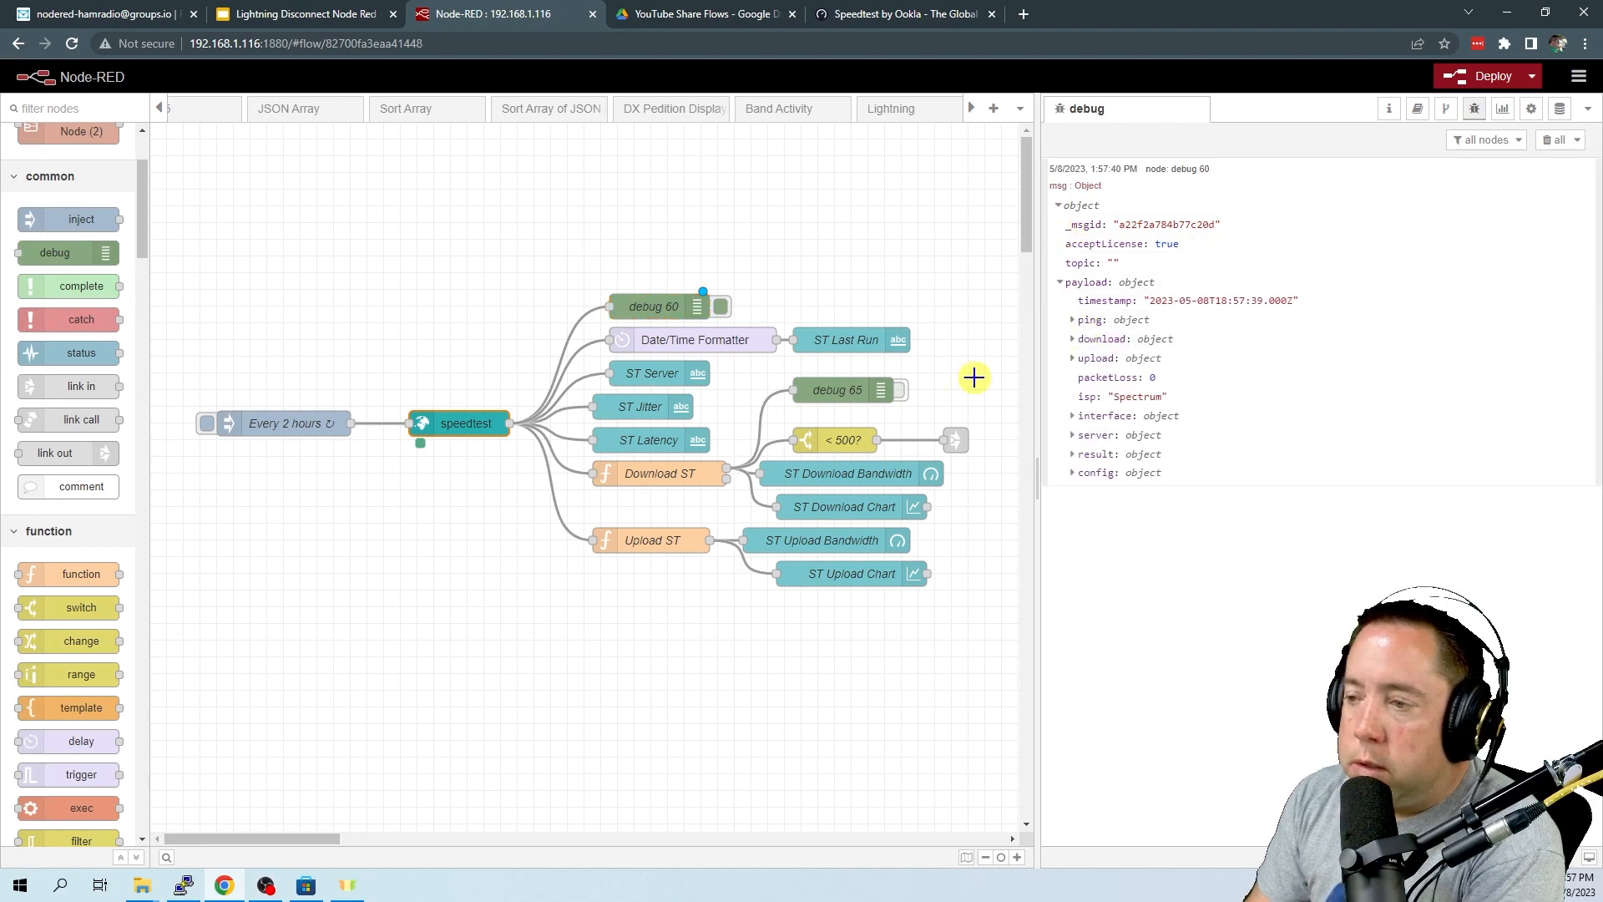
mouse_move(998, 267)
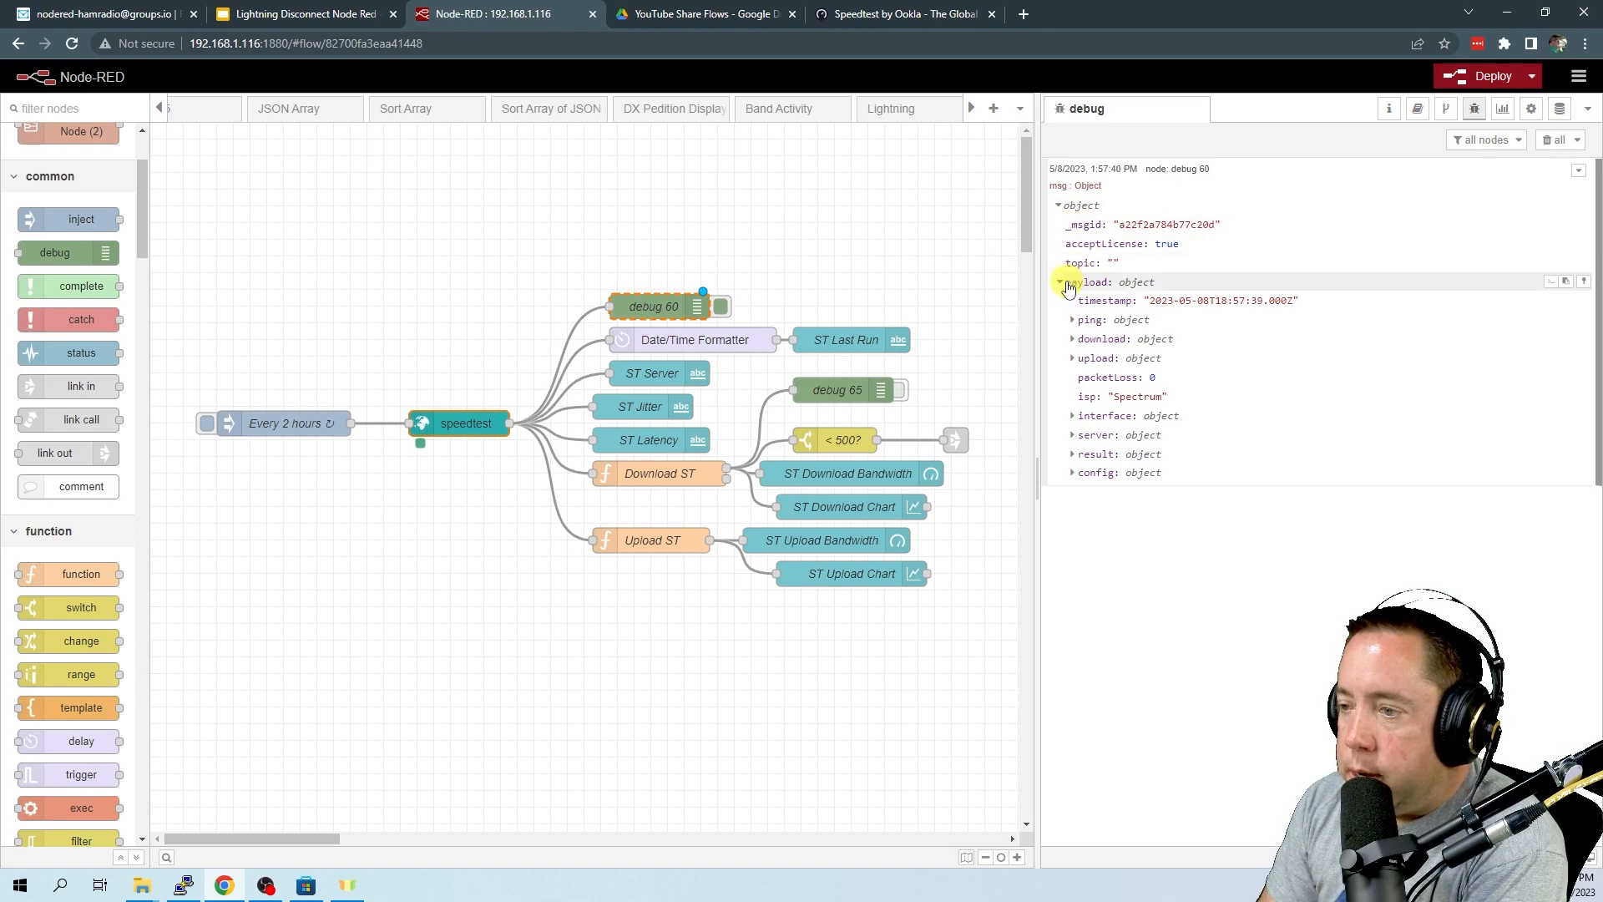
click(1072, 282)
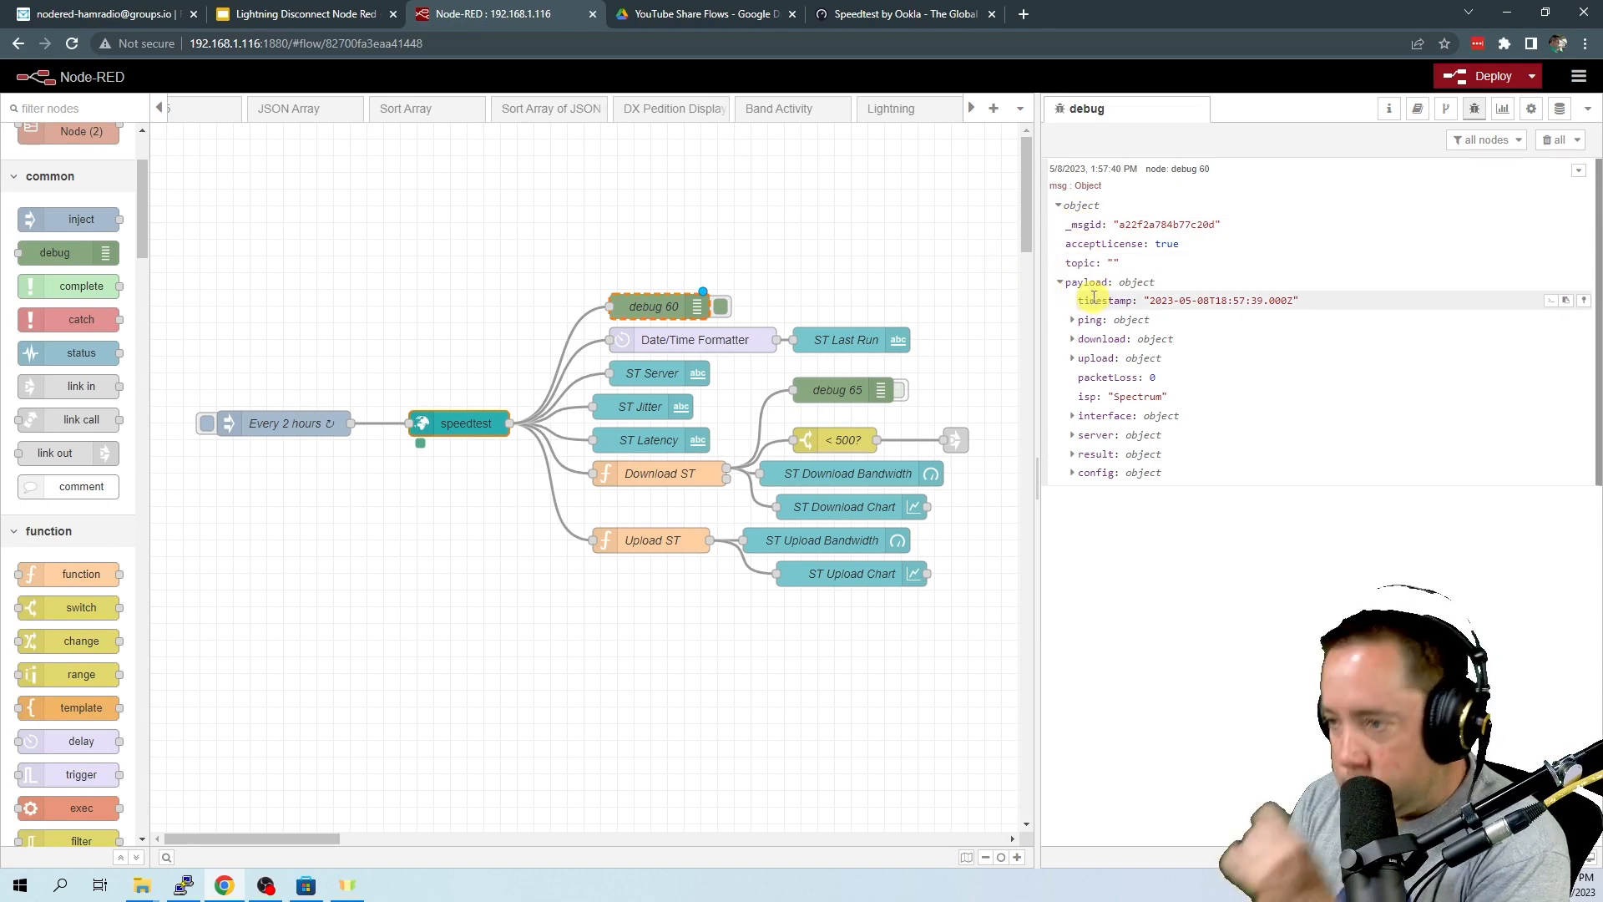
click(1074, 319)
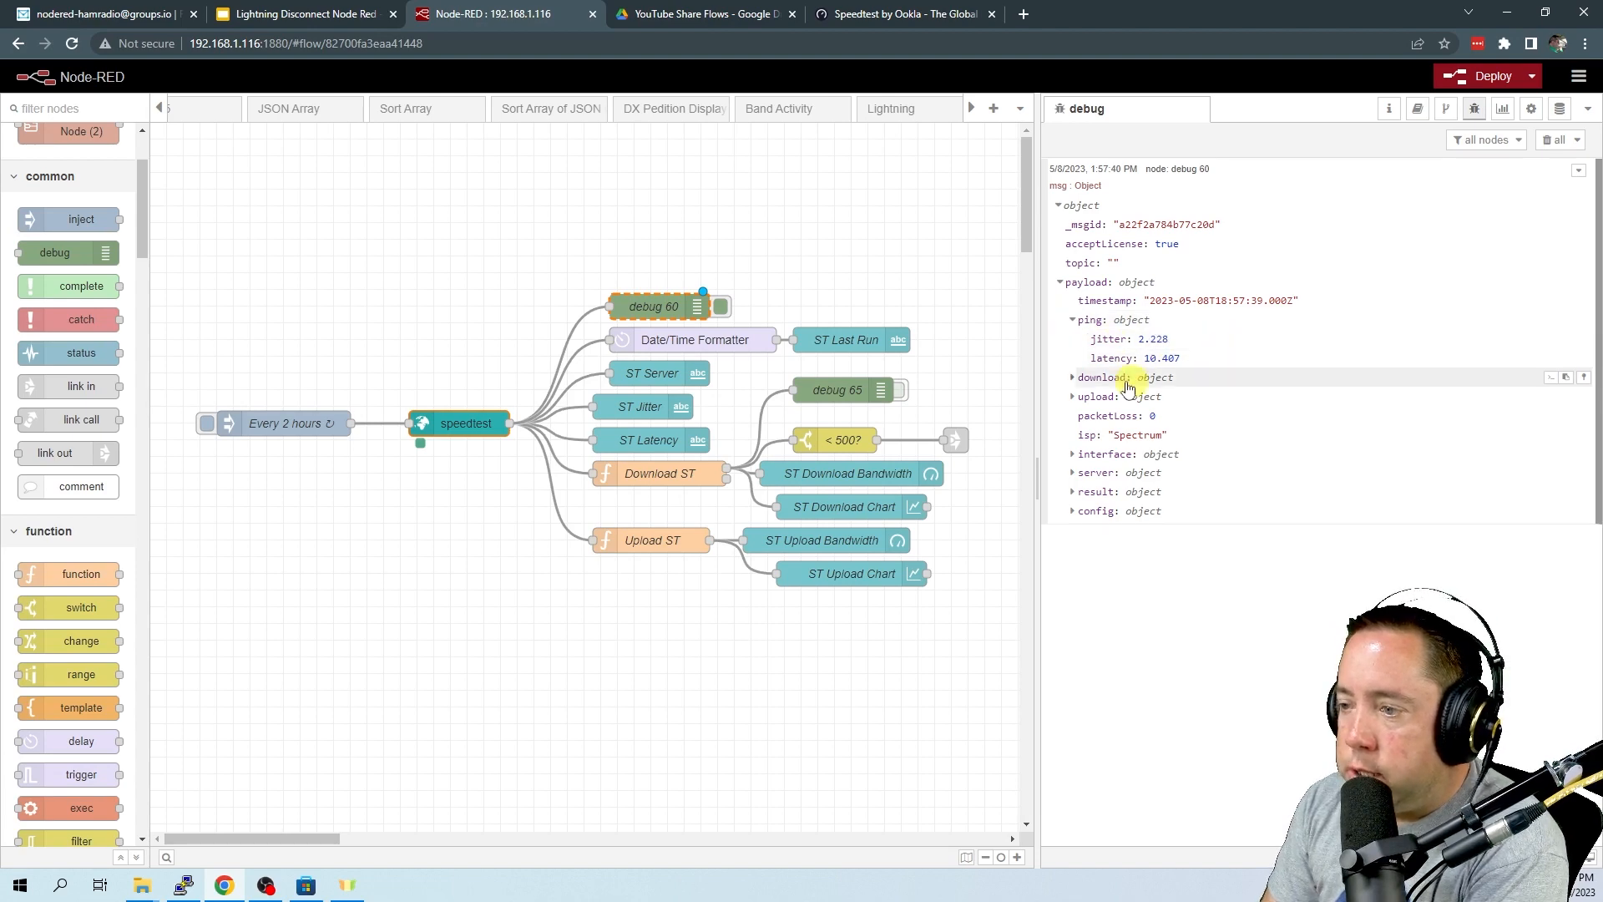
click(1074, 376)
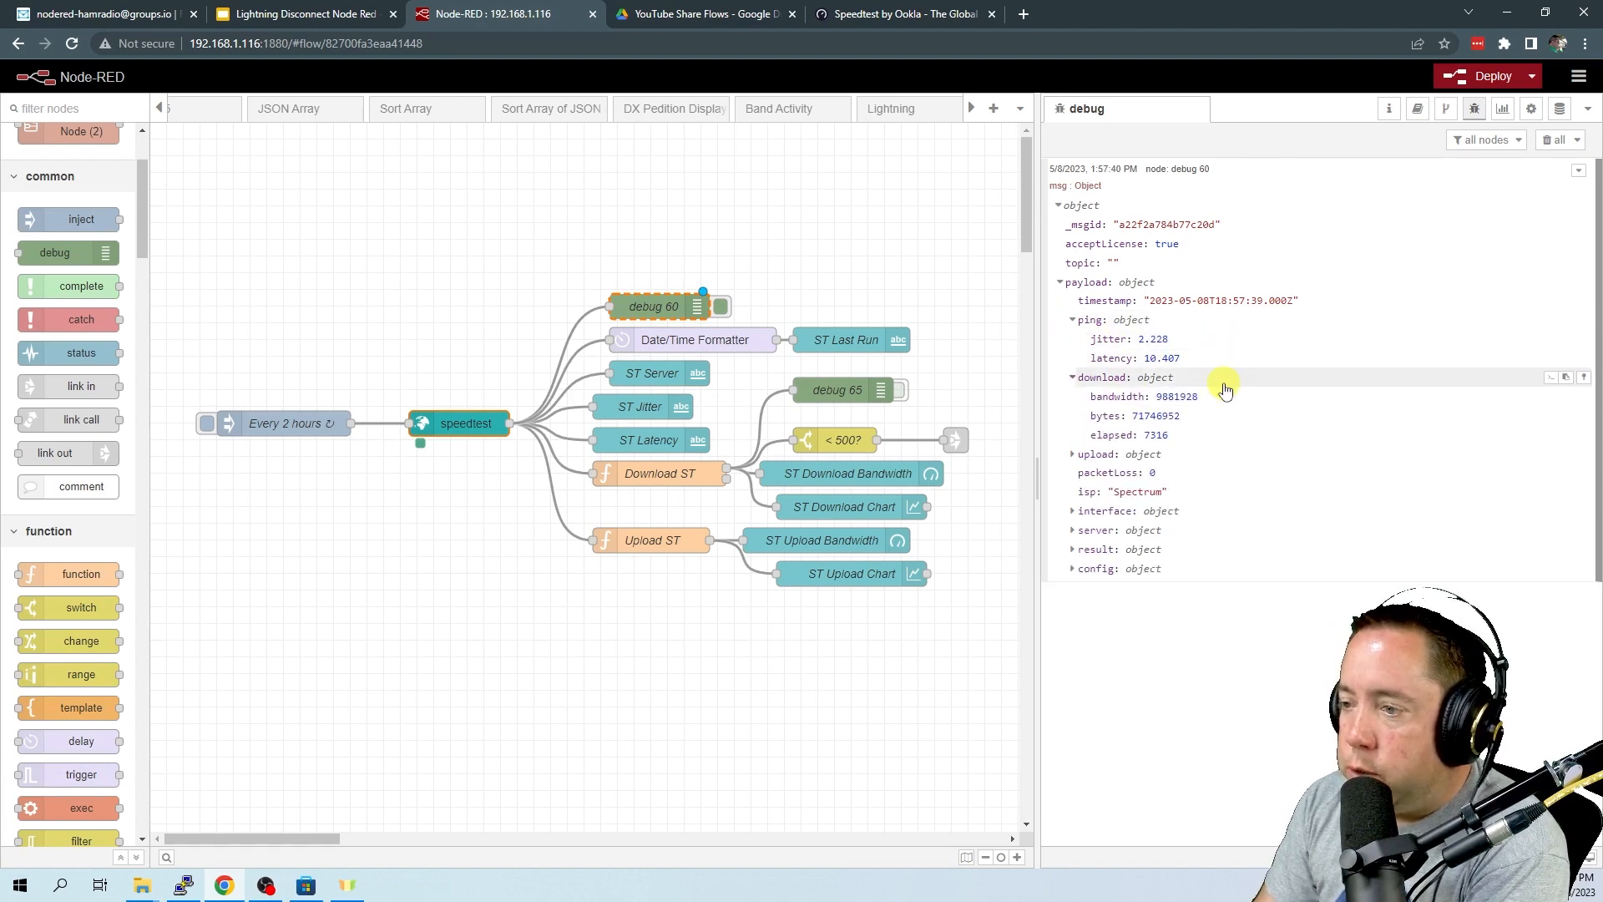
mouse_move(1266, 438)
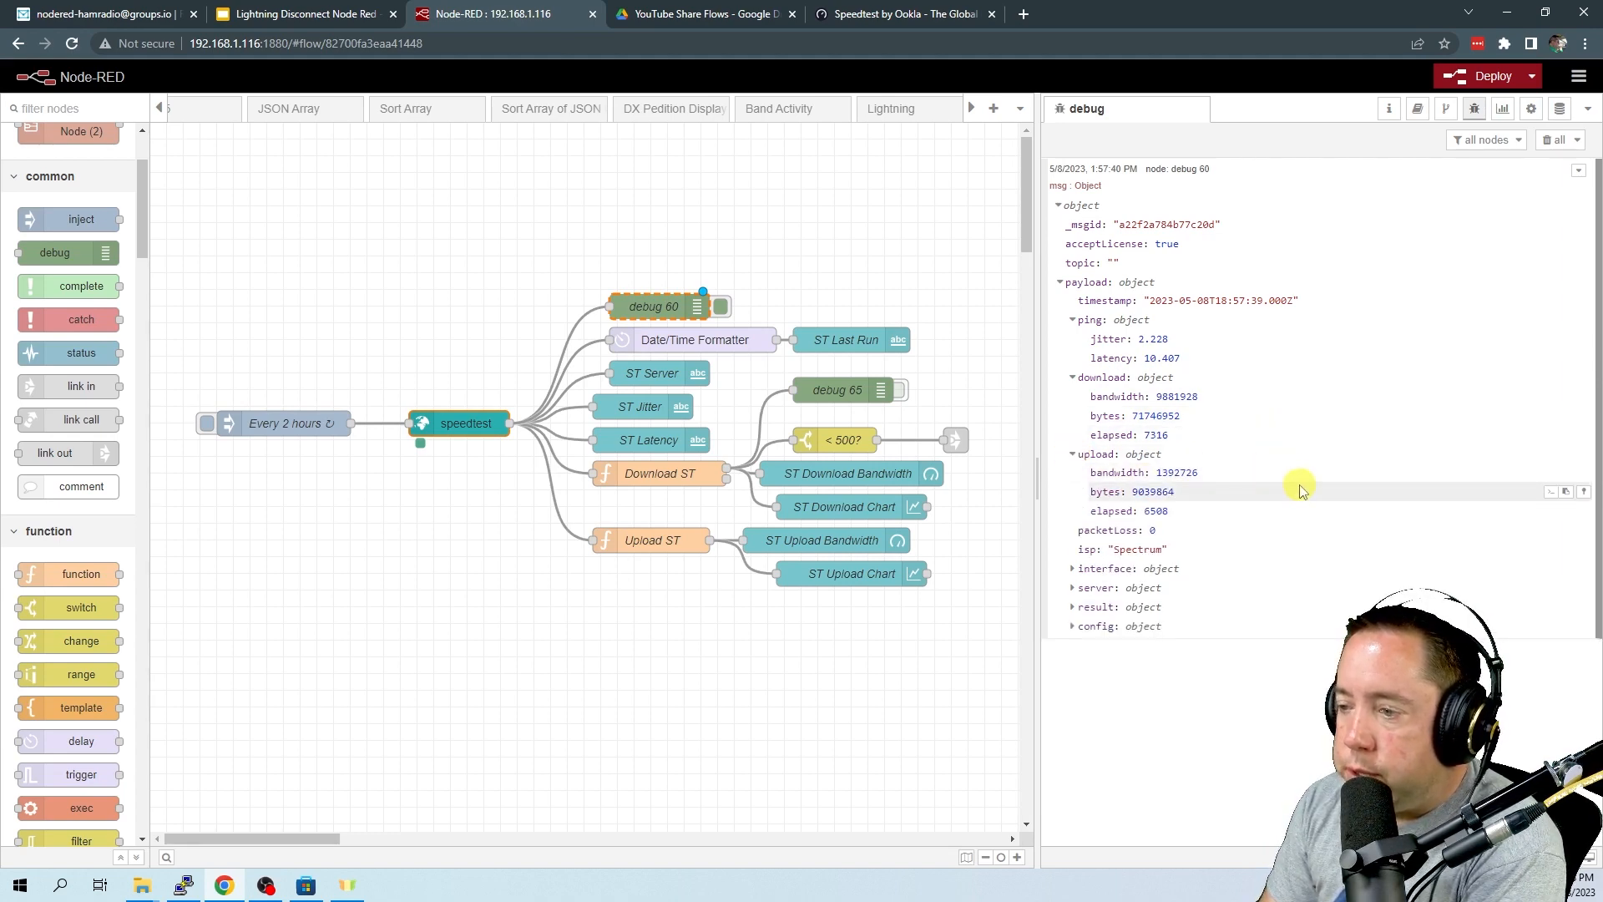
mouse_move(1306, 514)
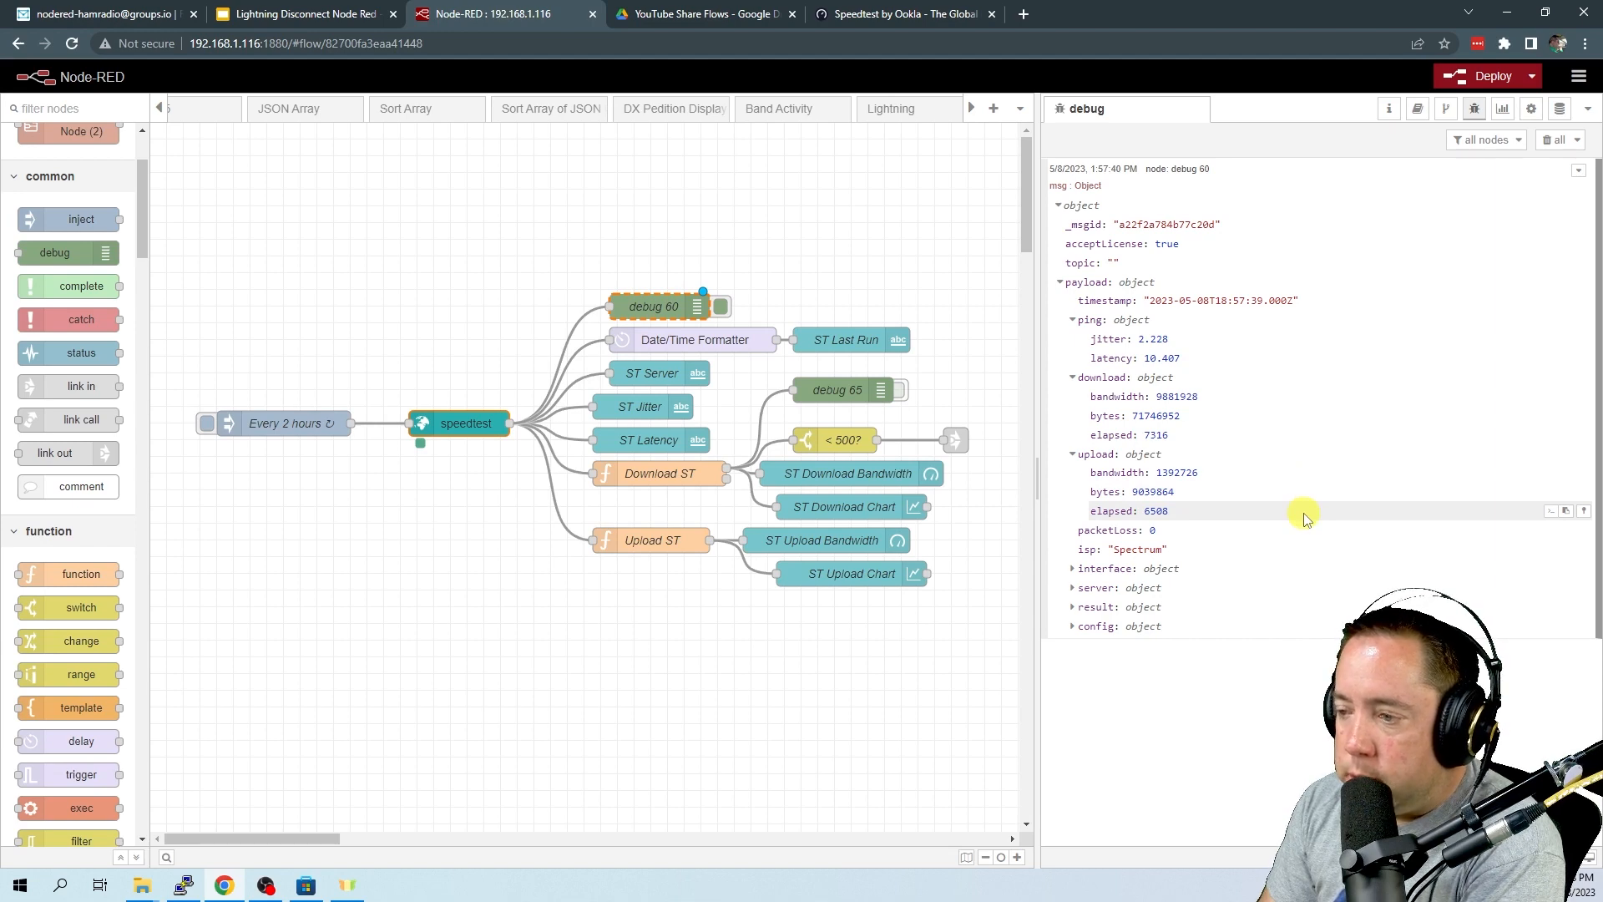
Expand the network interface and test server details of the result
click(1072, 568)
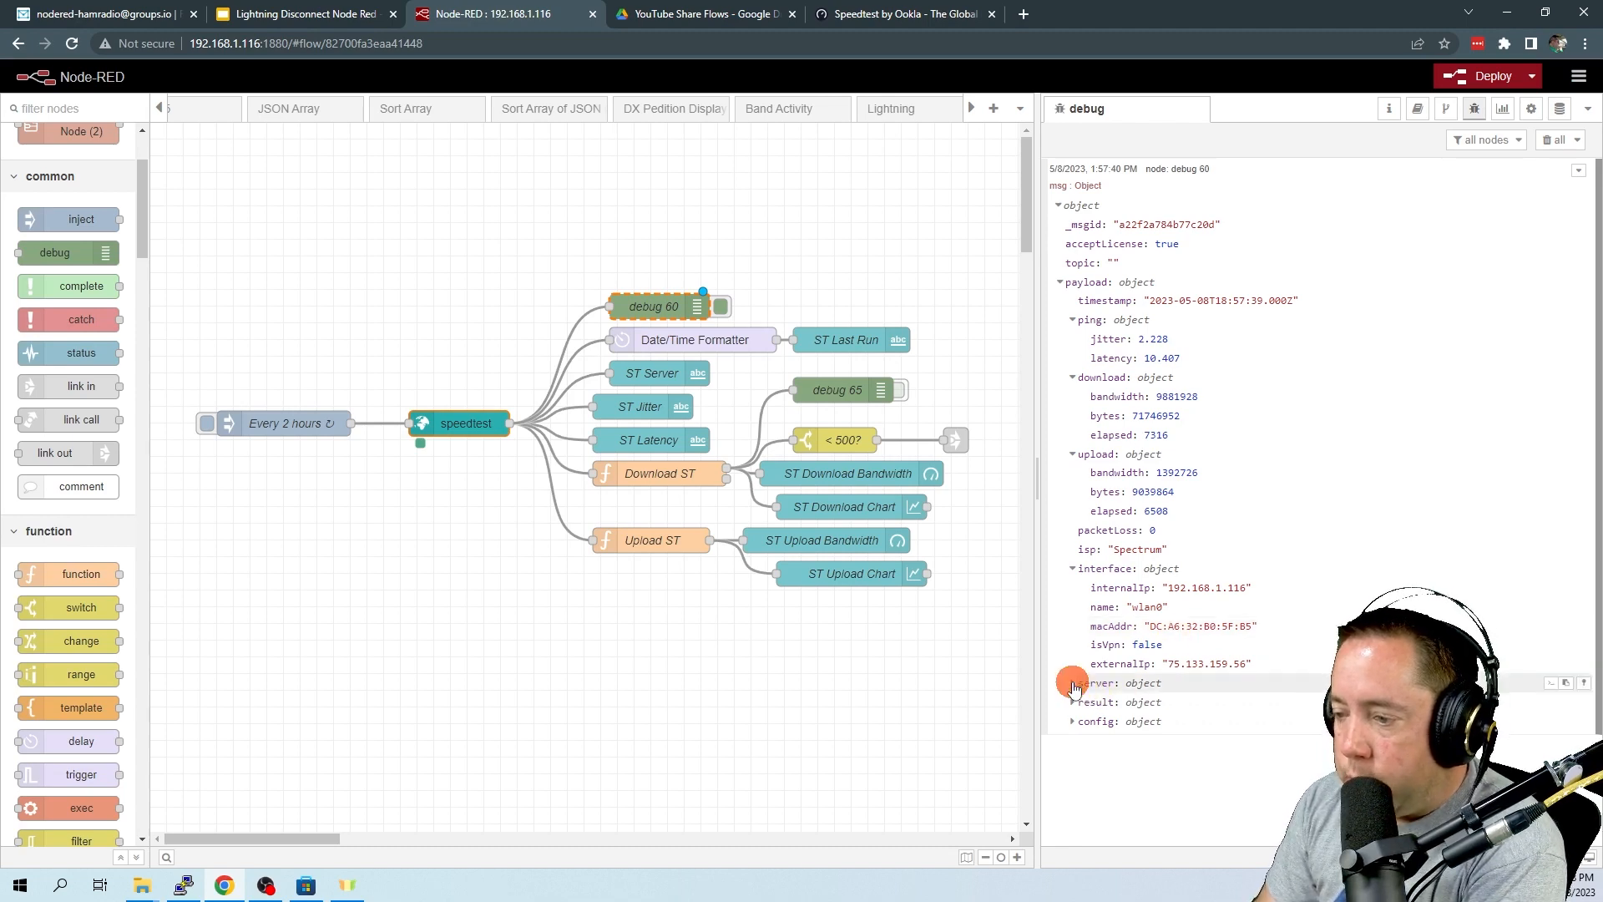
click(1072, 683)
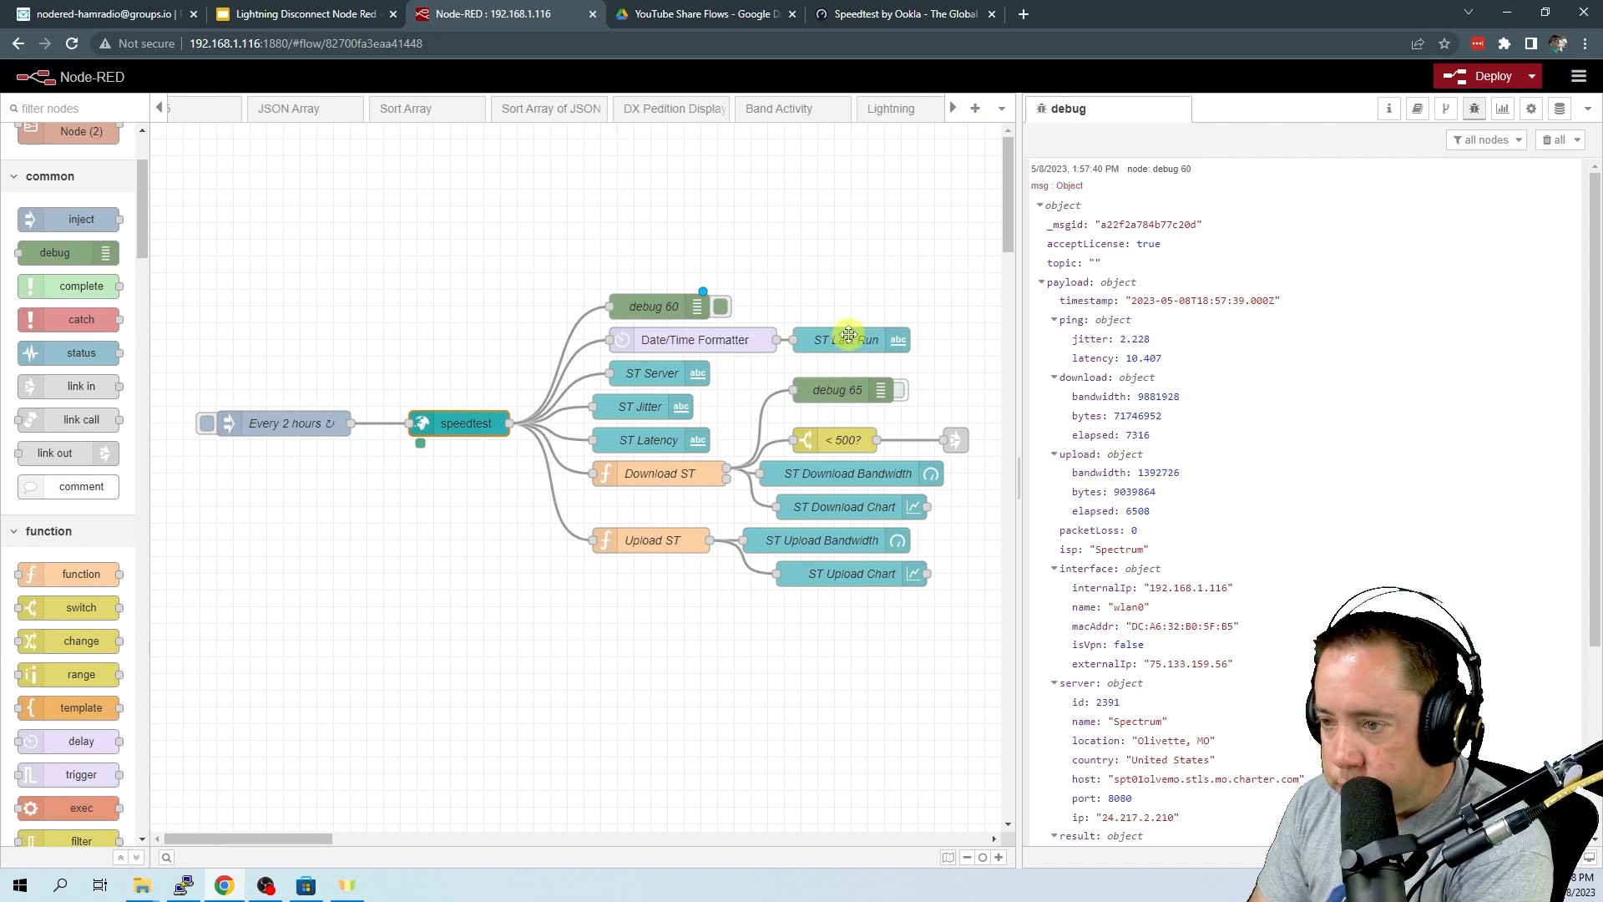
double_click(848, 339)
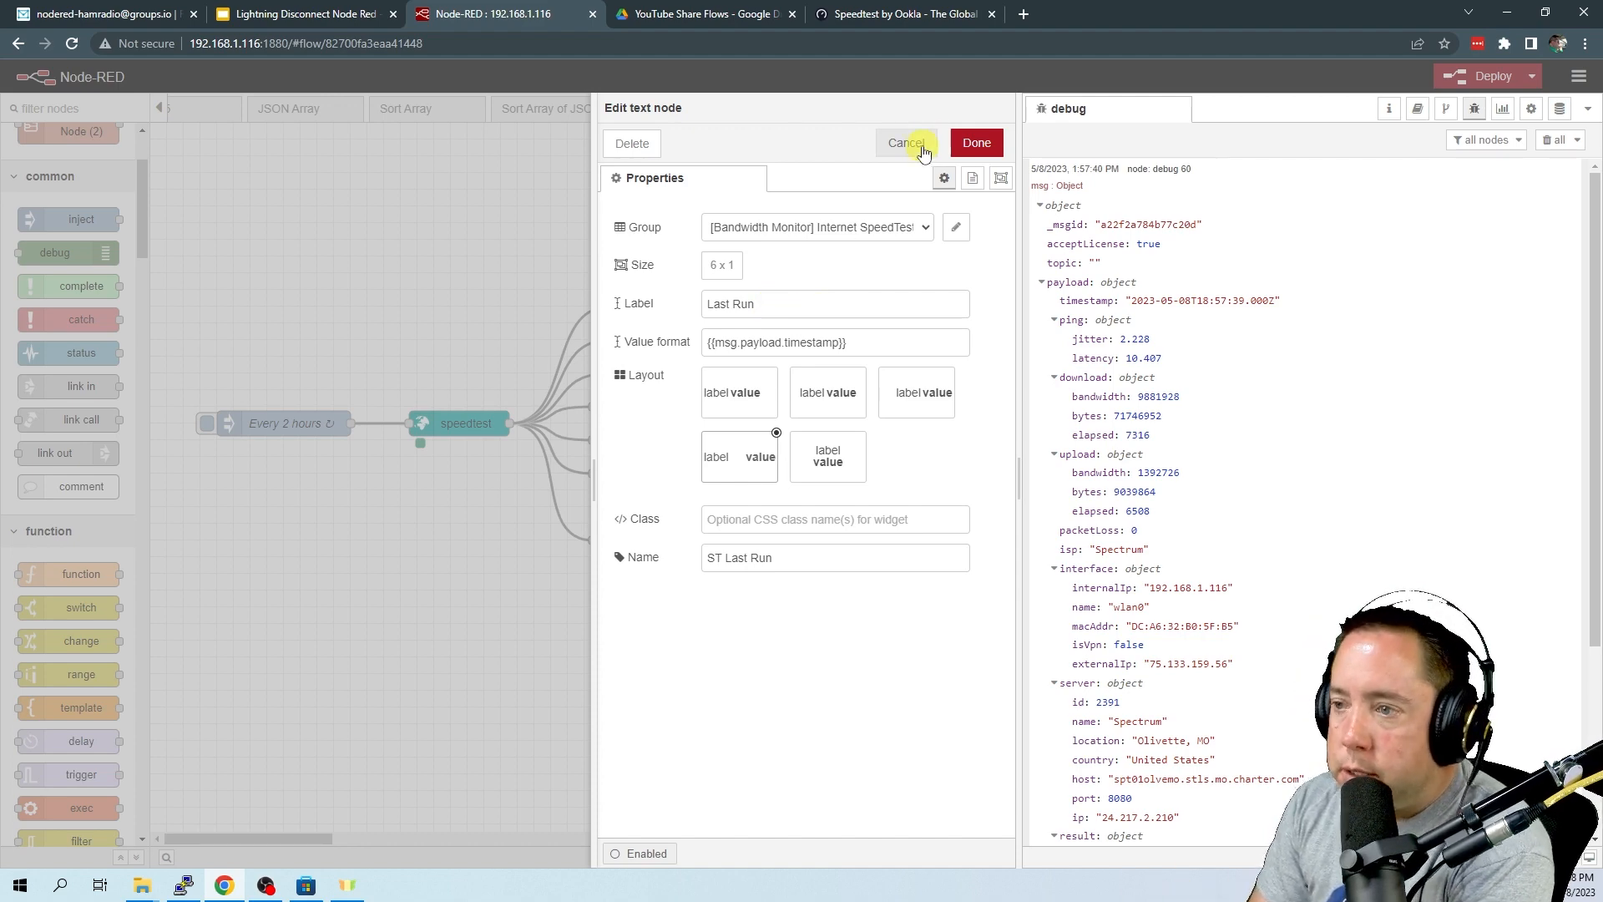
click(905, 142)
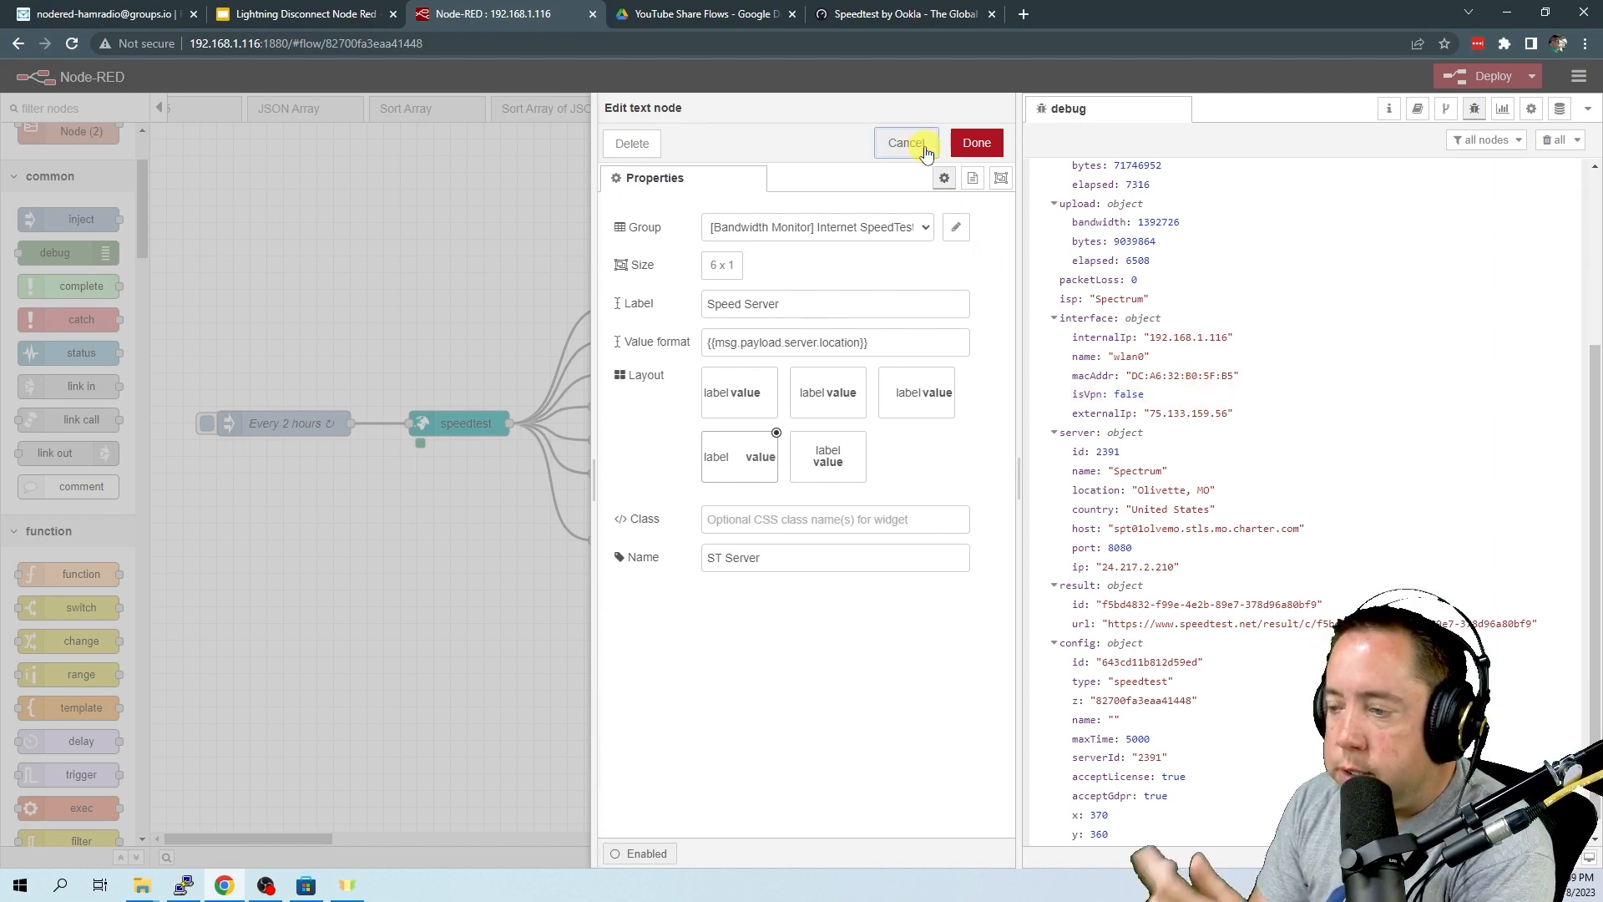
click(904, 142)
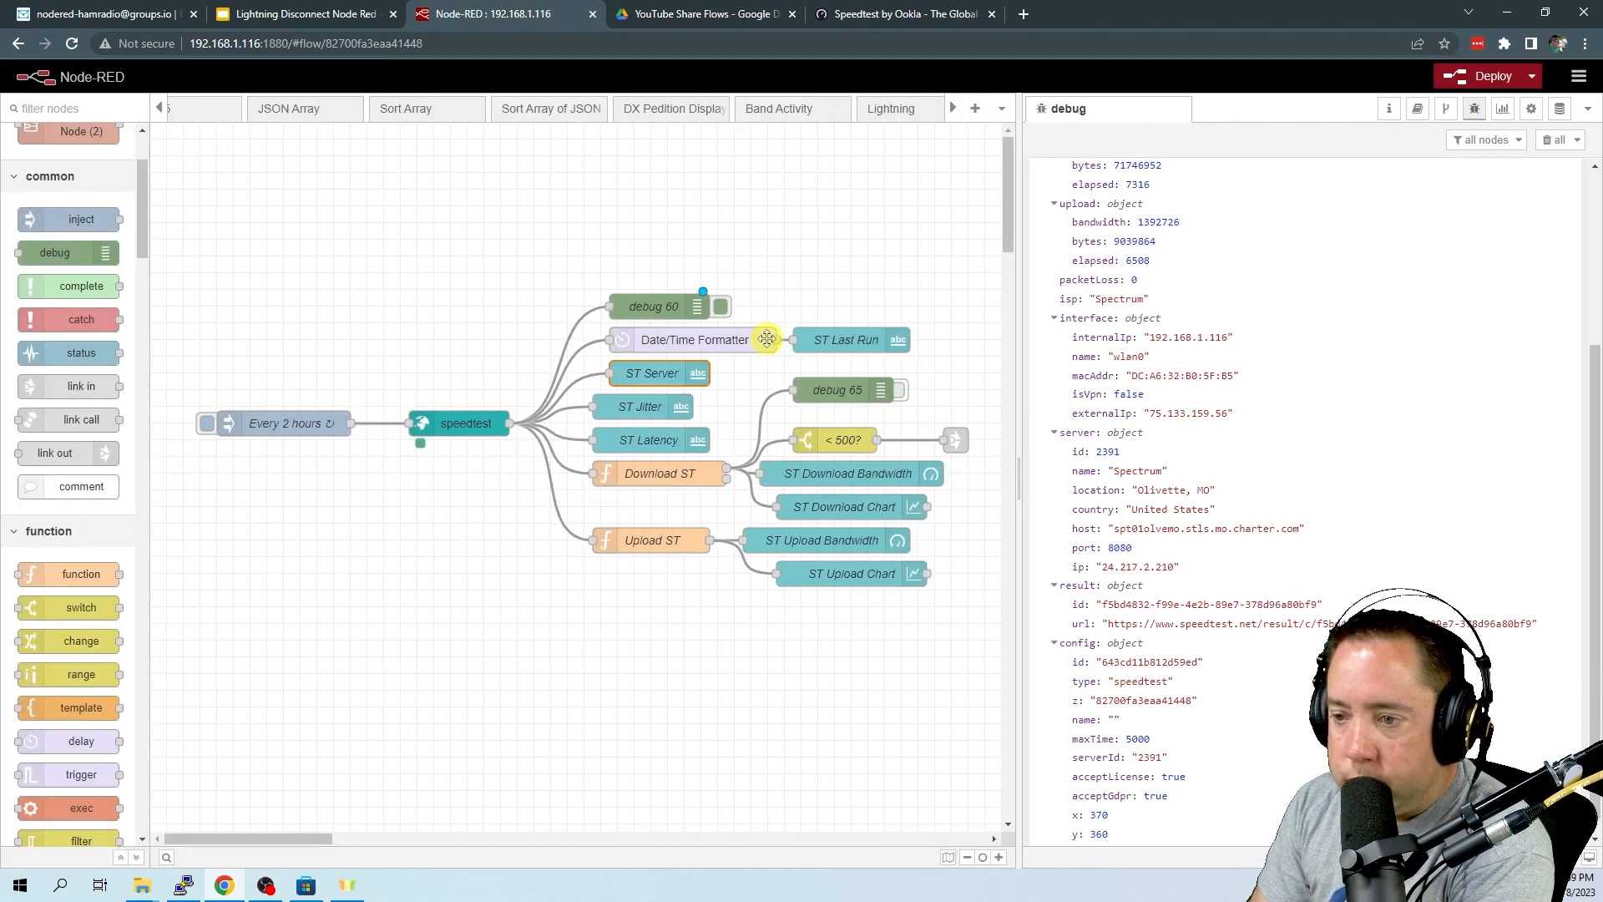
double_click(646, 408)
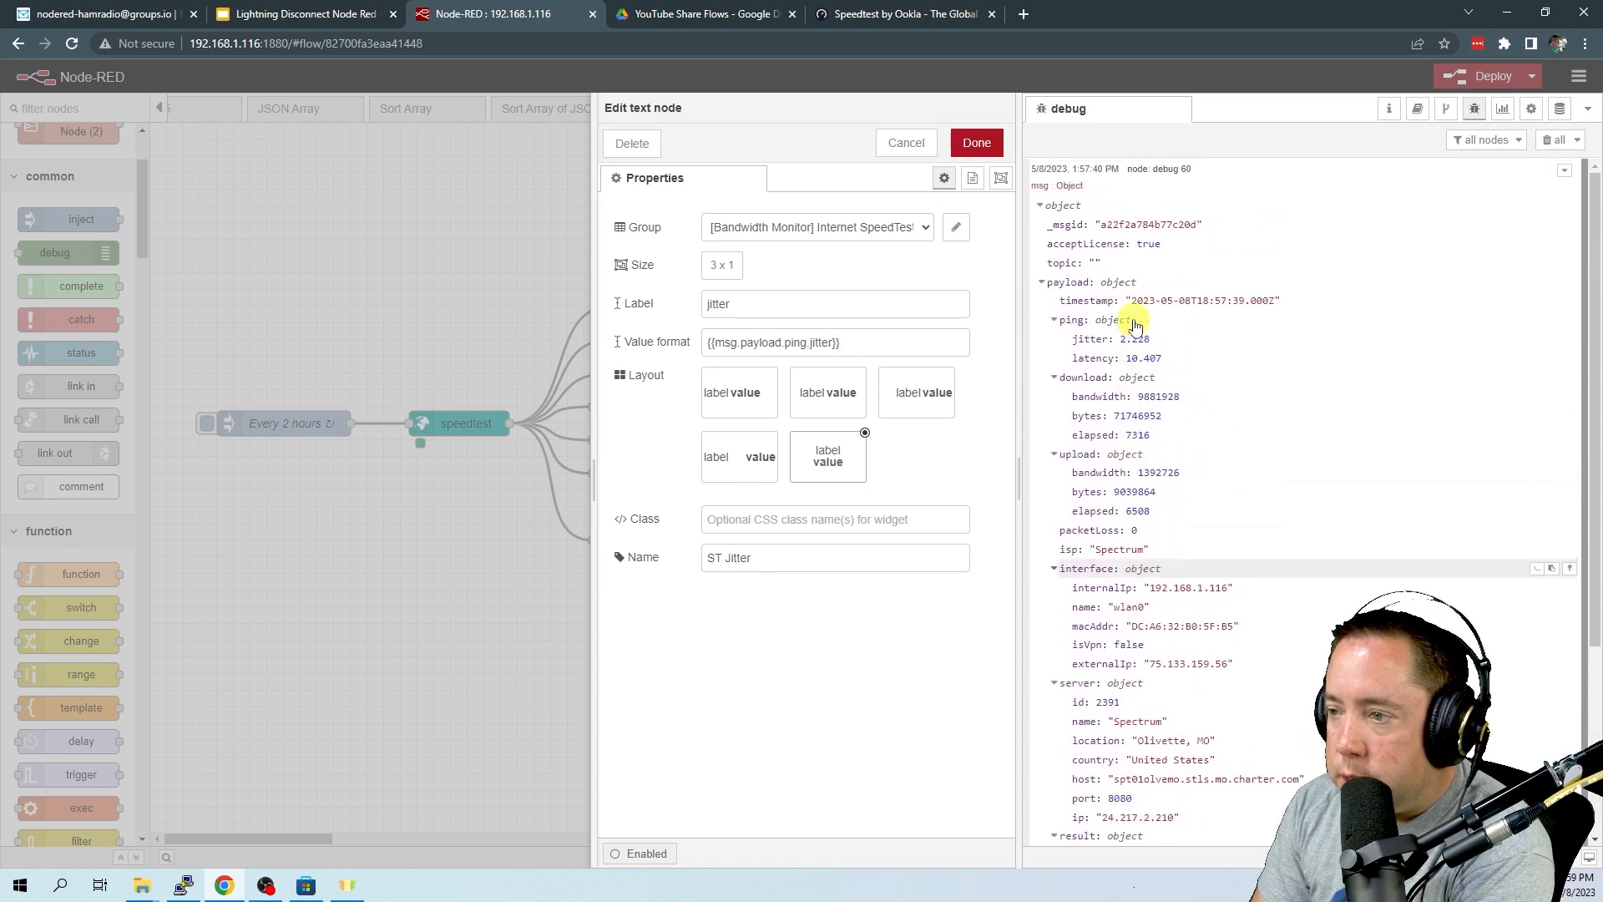
mouse_move(1160, 340)
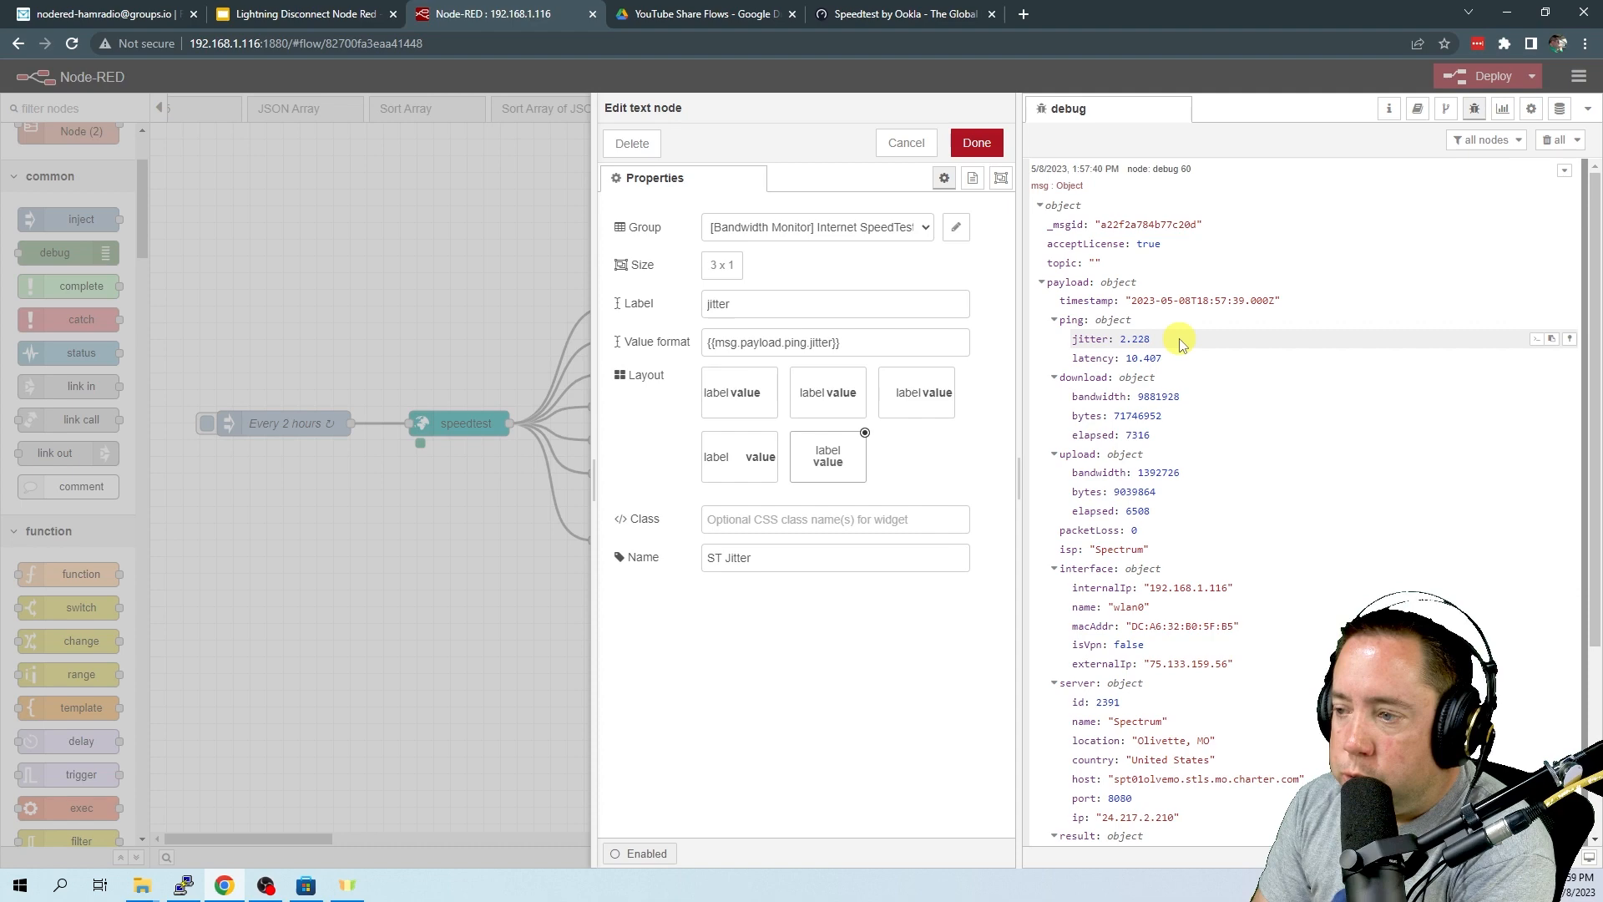
click(904, 142)
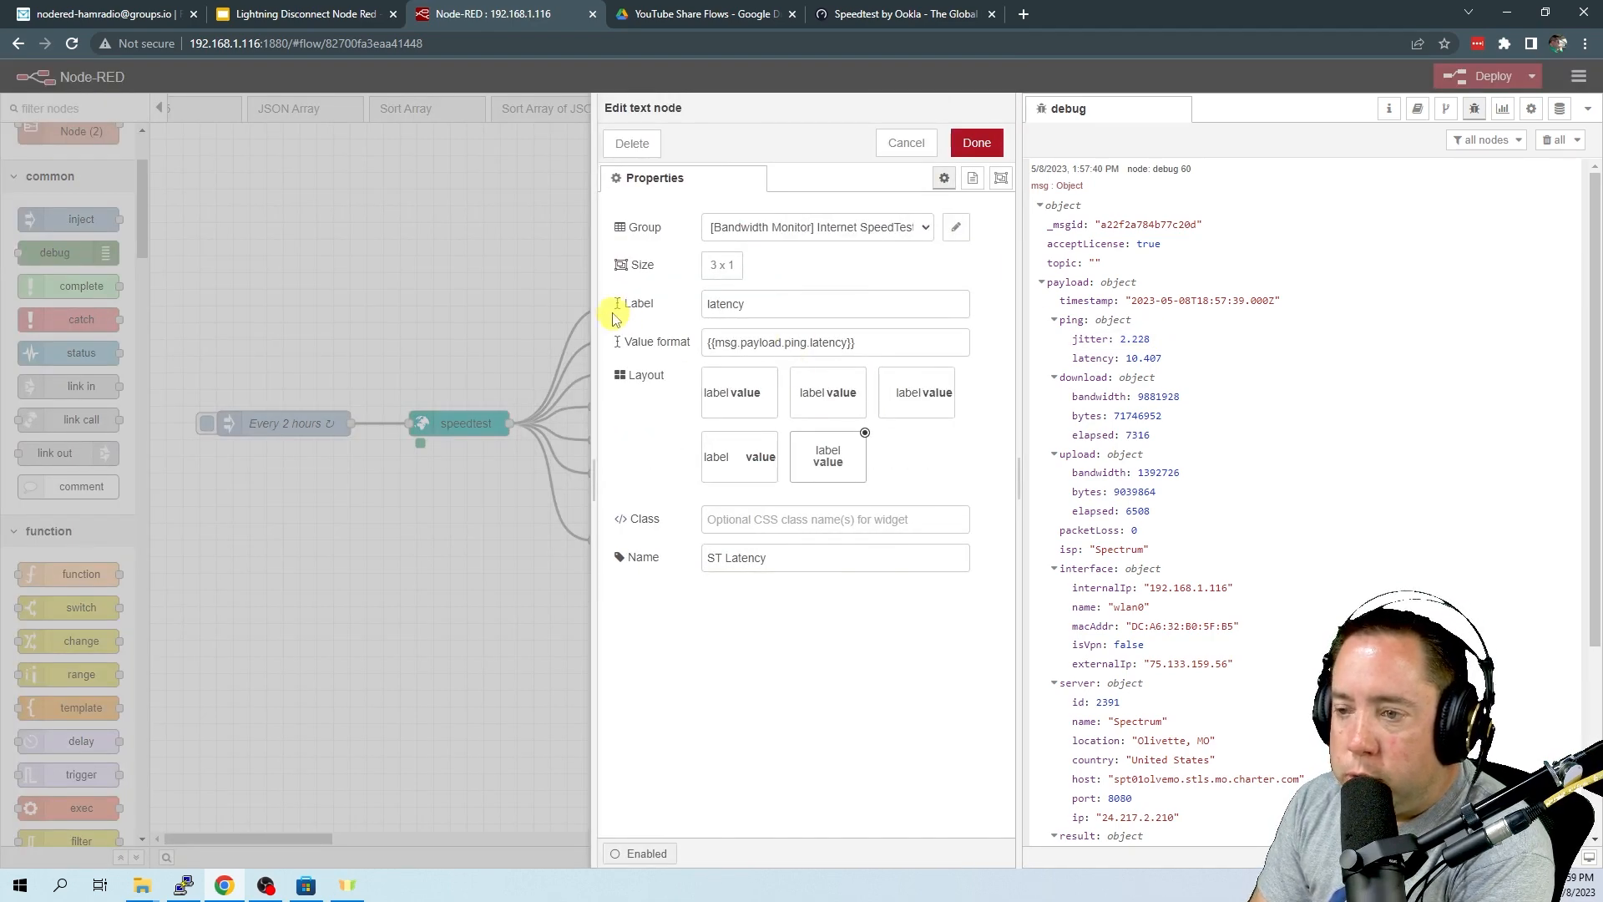
mouse_move(880, 179)
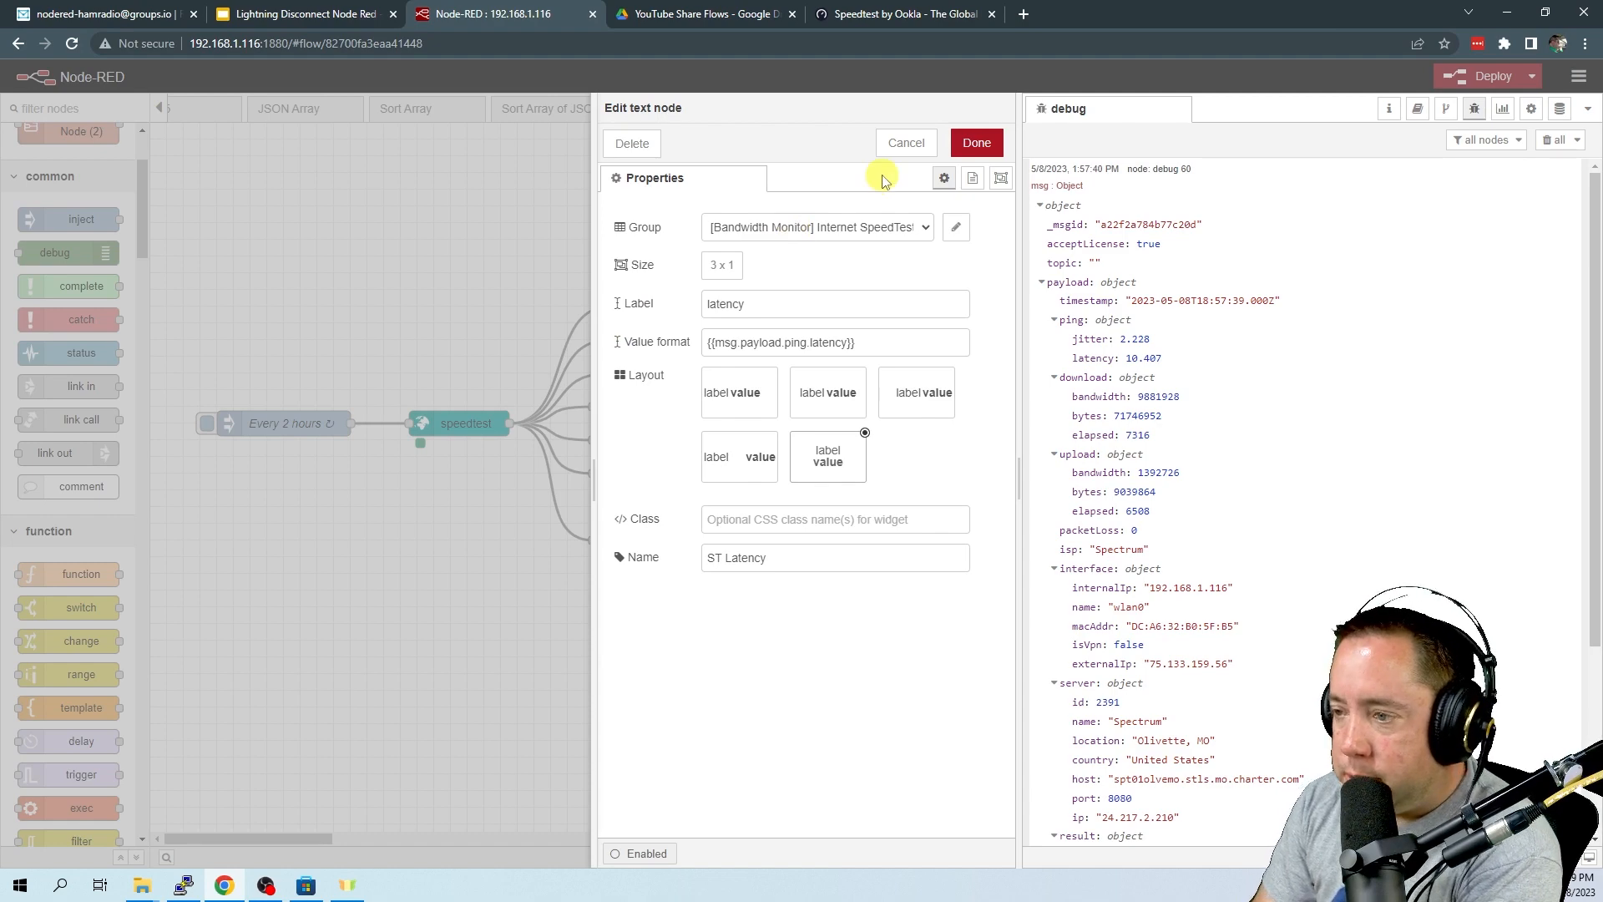
mouse_move(907, 142)
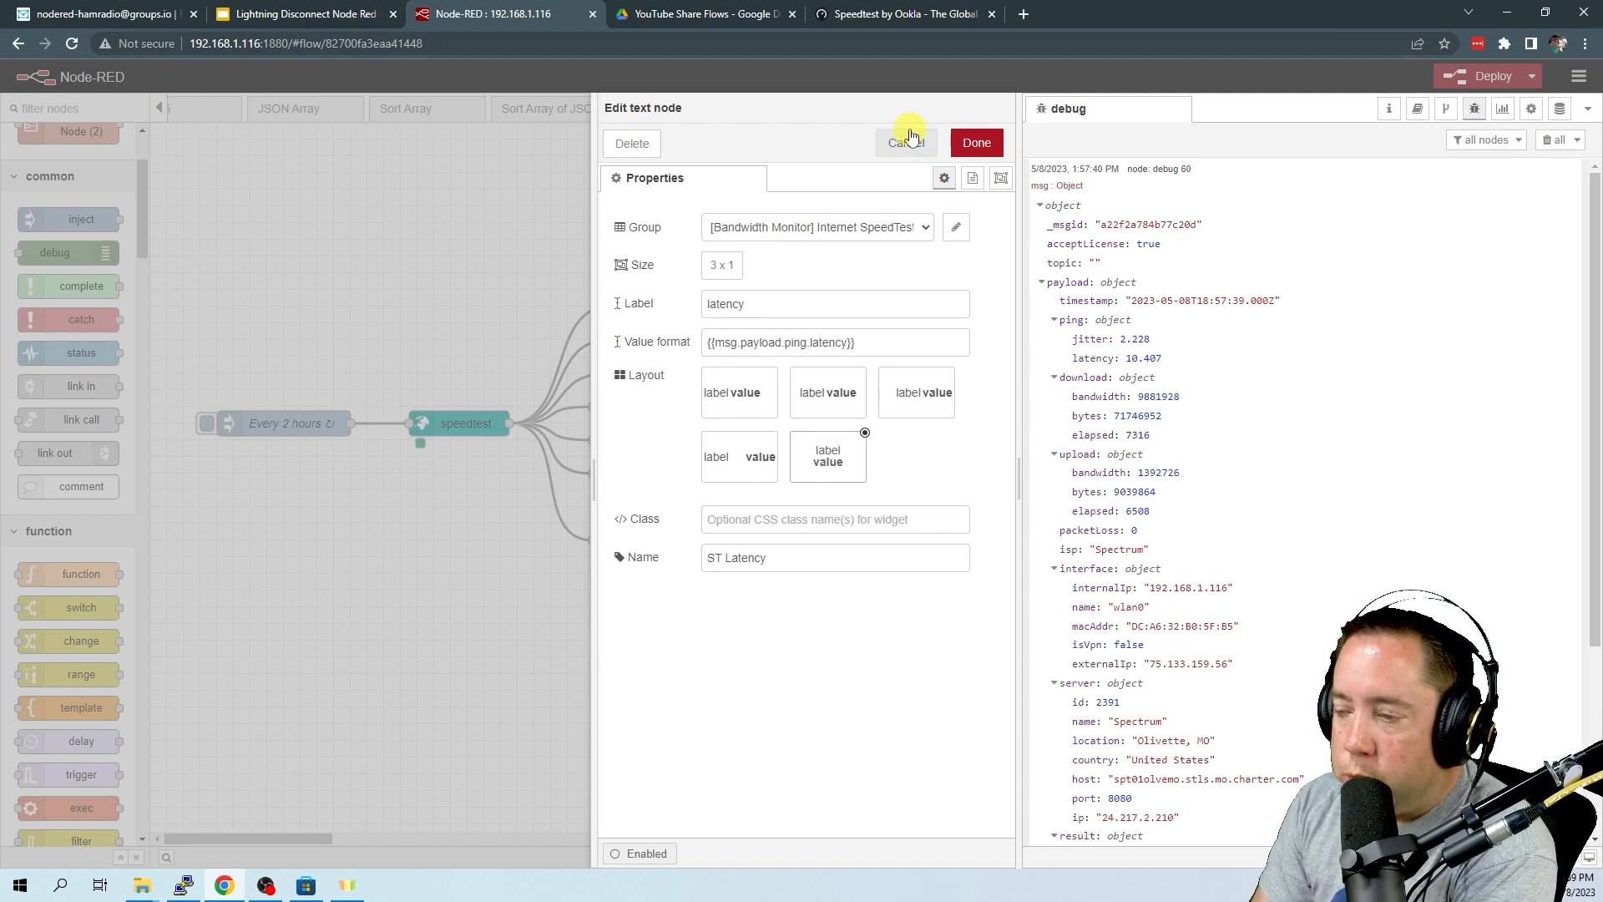
click(903, 142)
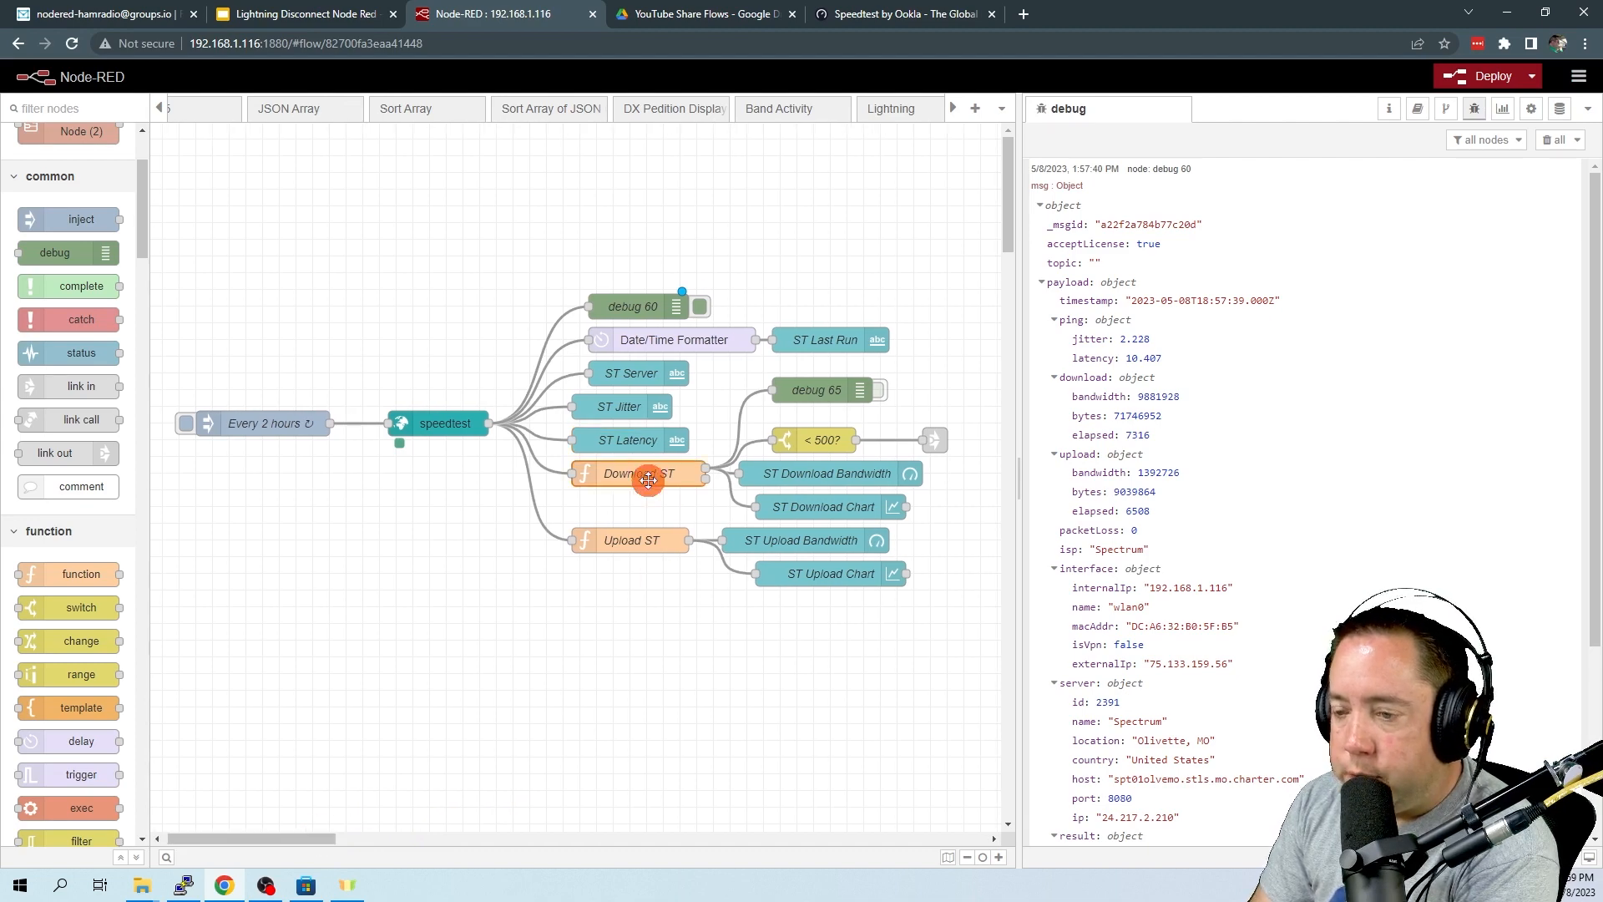
double_click(646, 473)
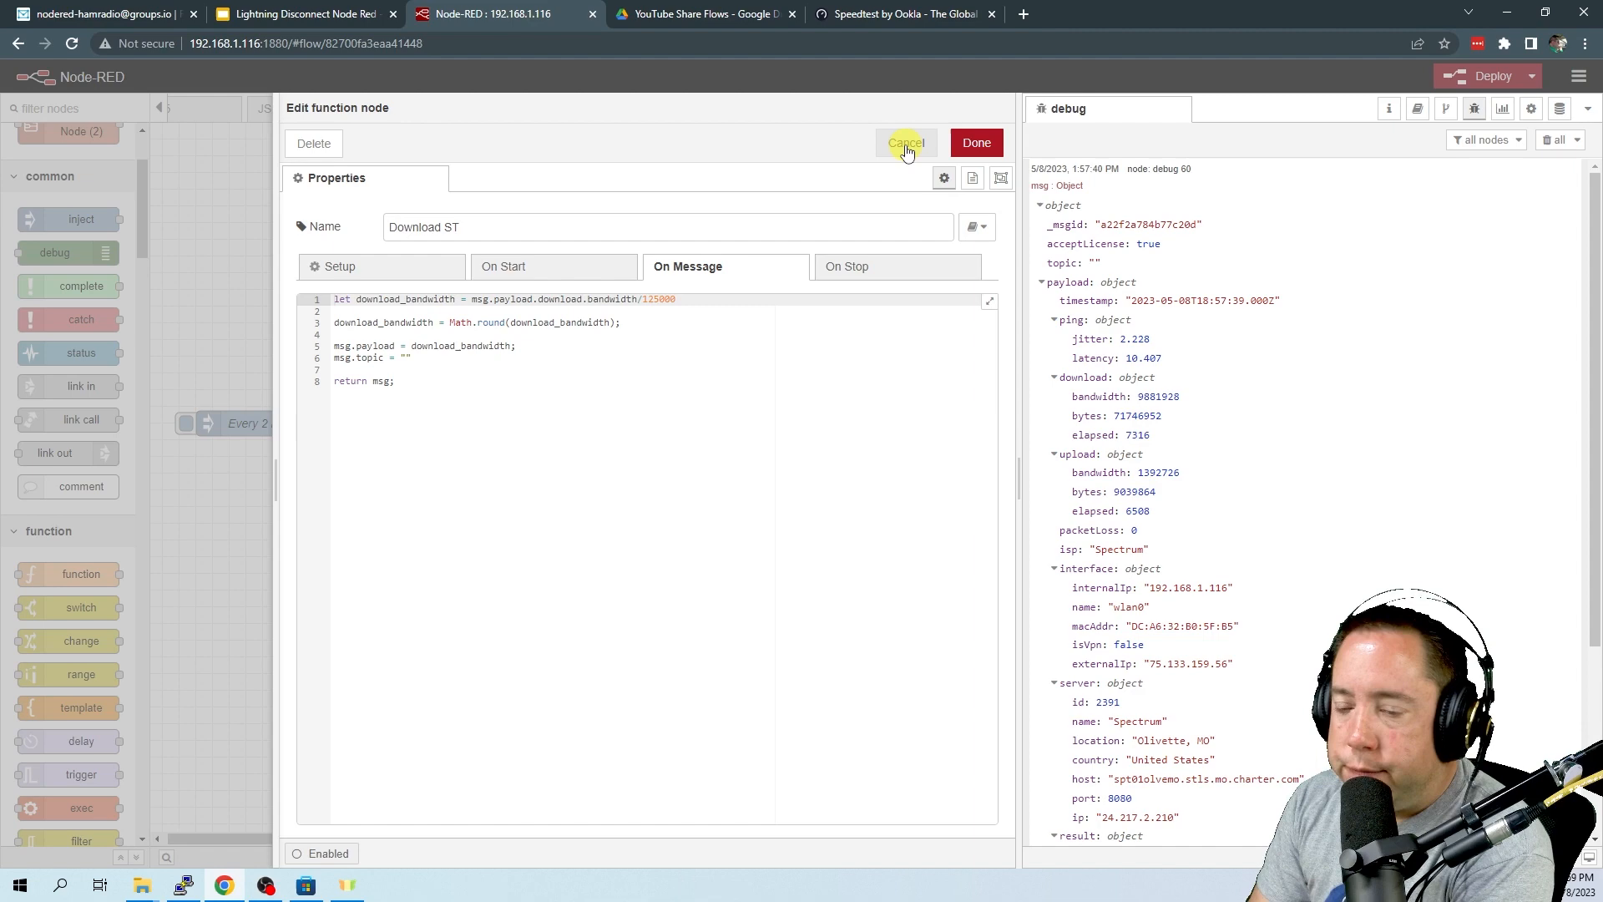
click(905, 142)
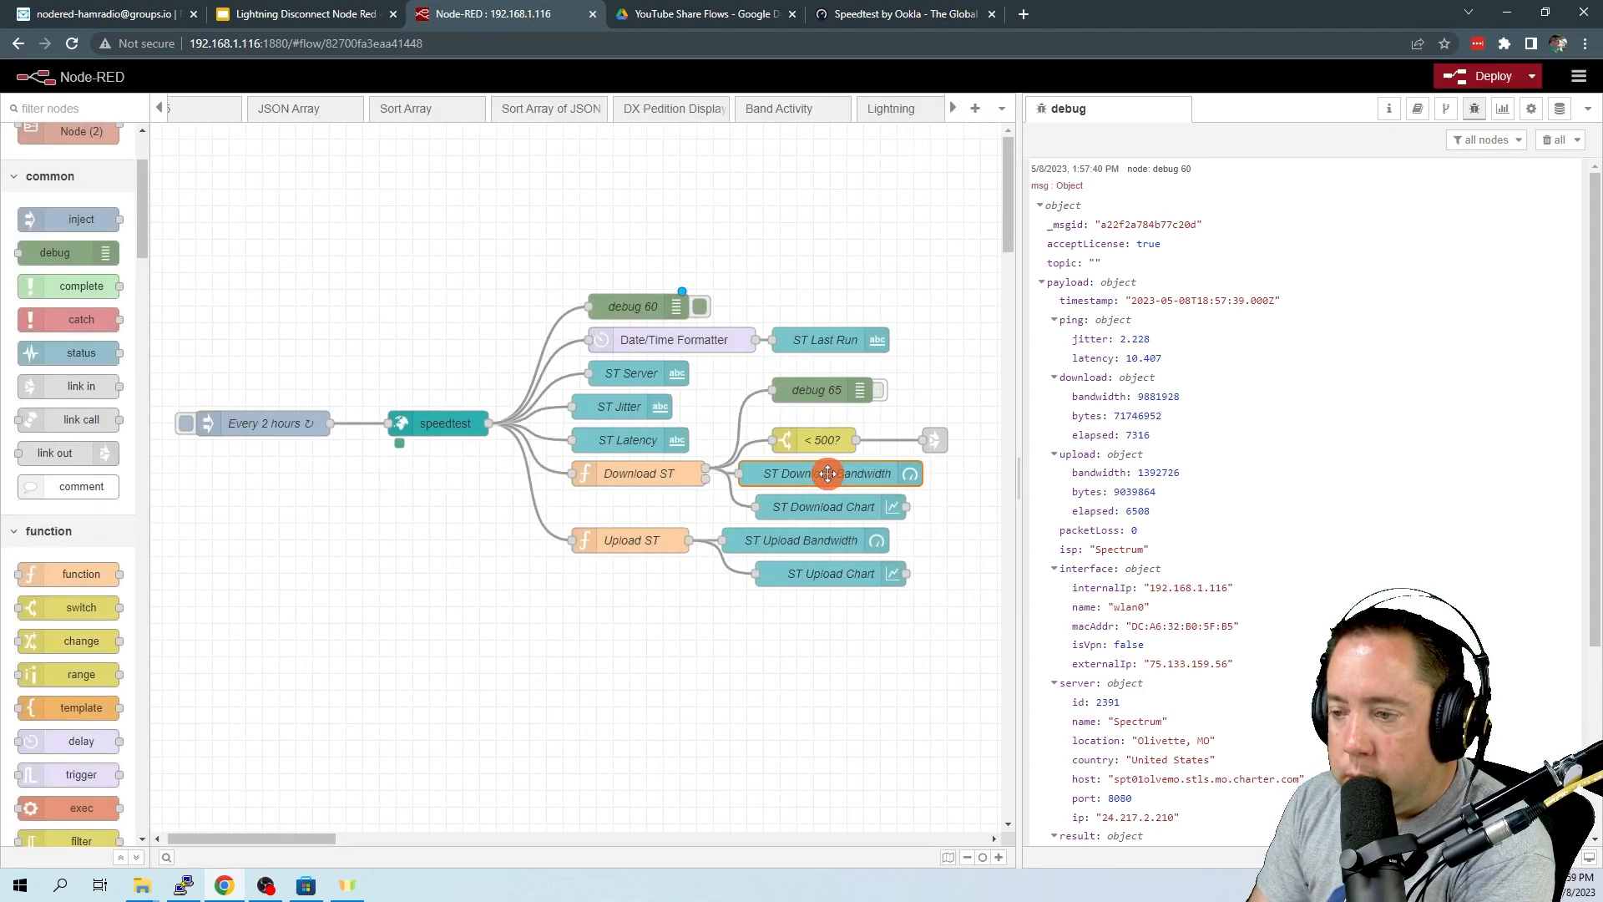
Give the ST Download Bandwidth gauge range 200–600 with sectors 400 and 500, red low end kept
double_click(828, 473)
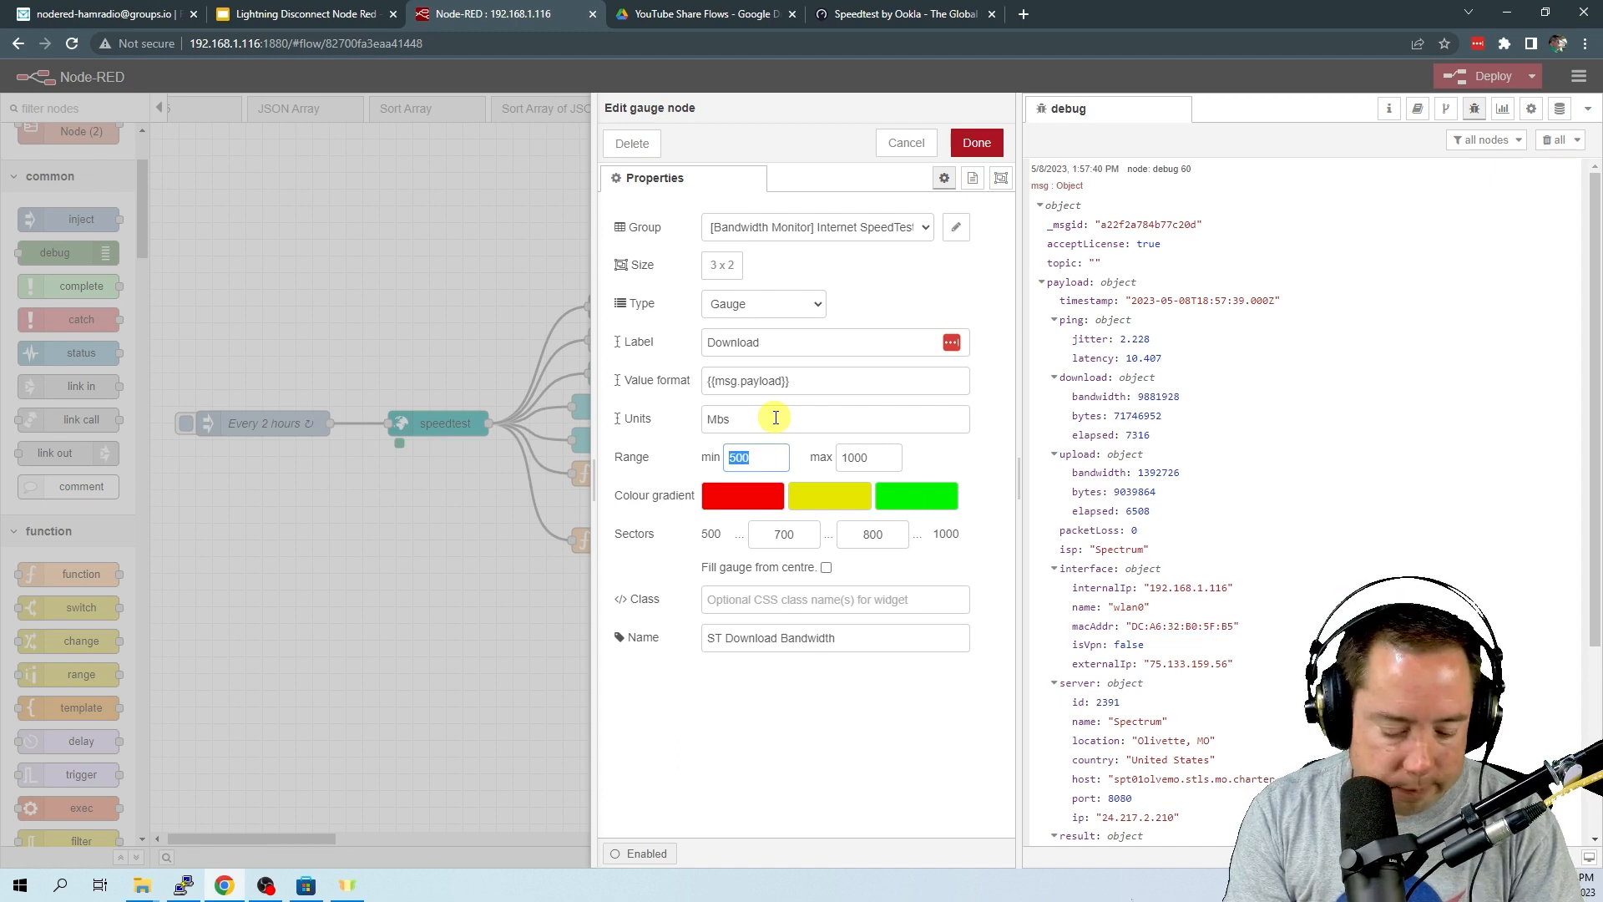
text(2)
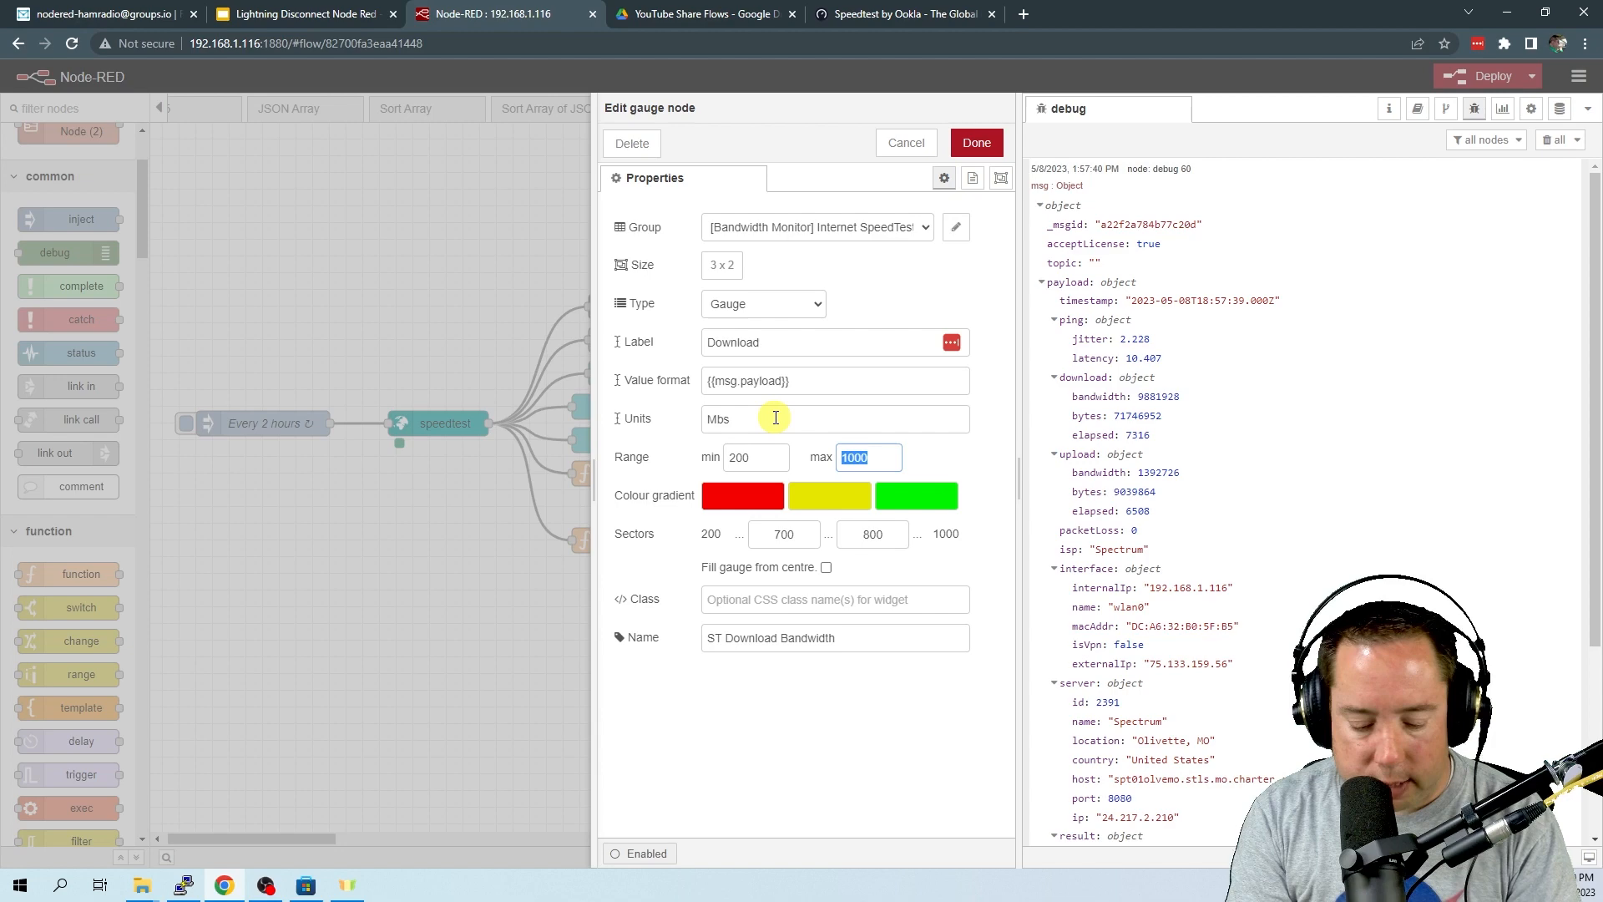
text(600)
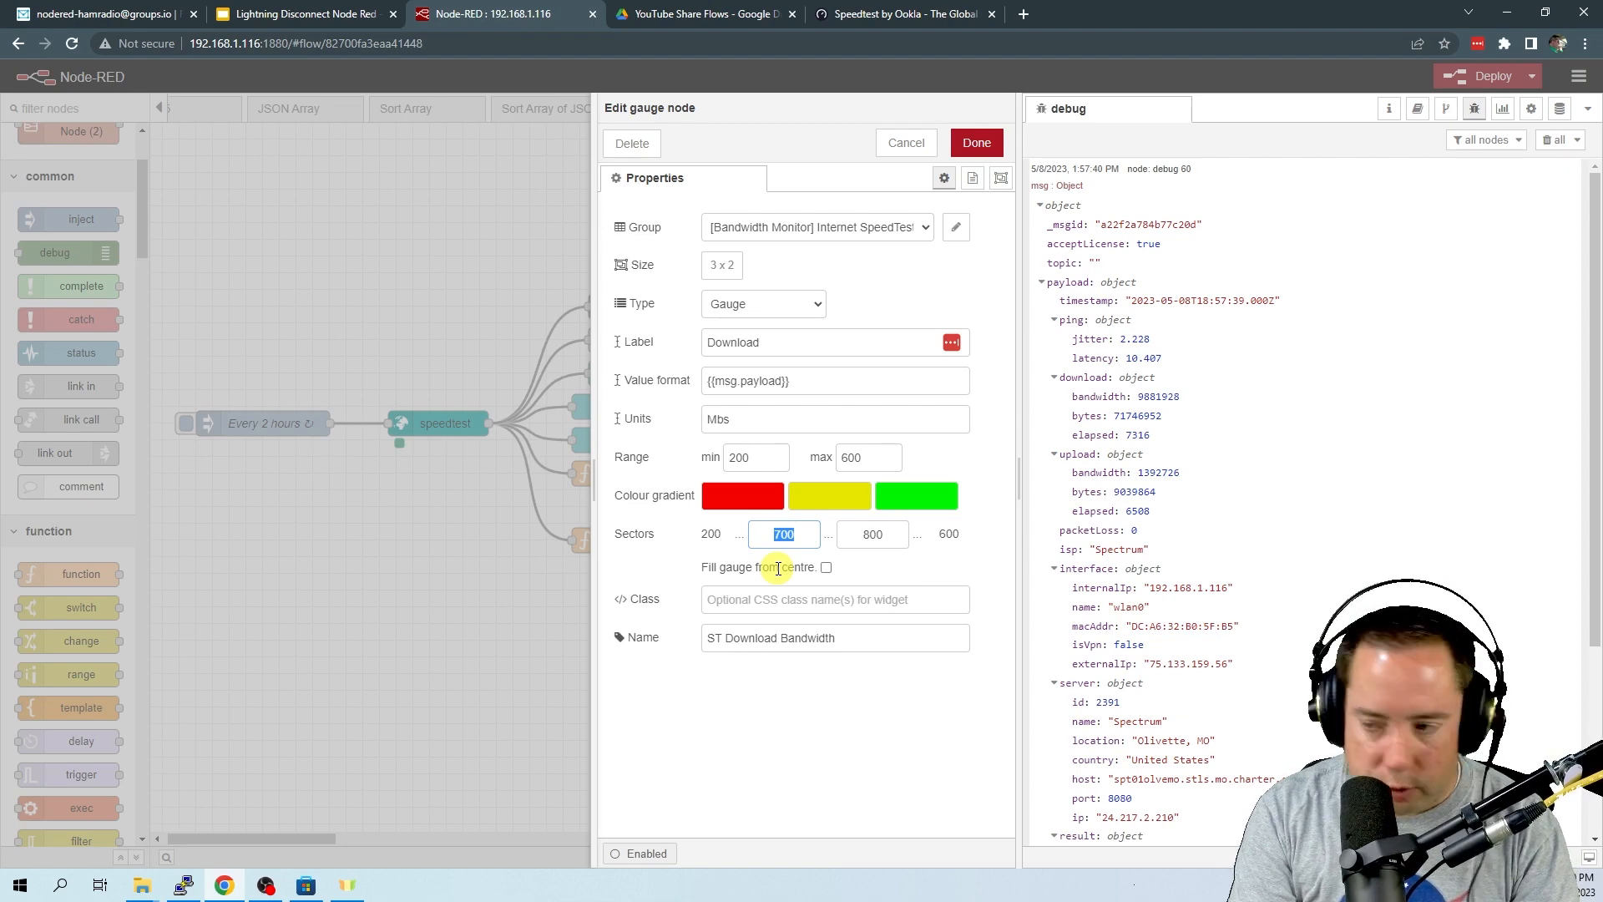
text(4)
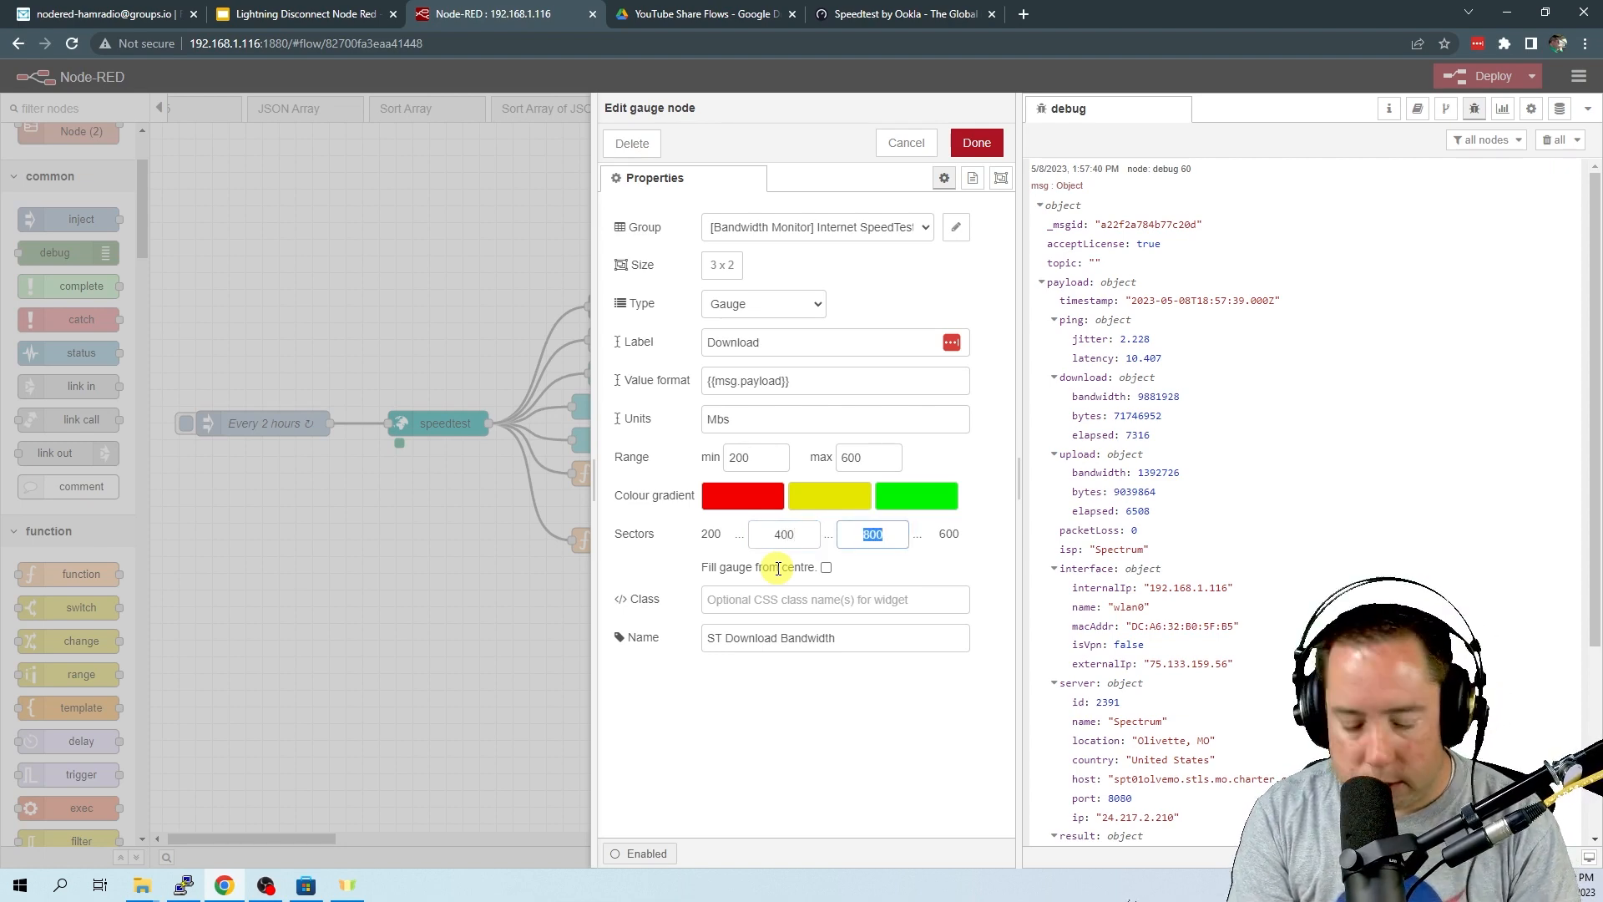
text(500)
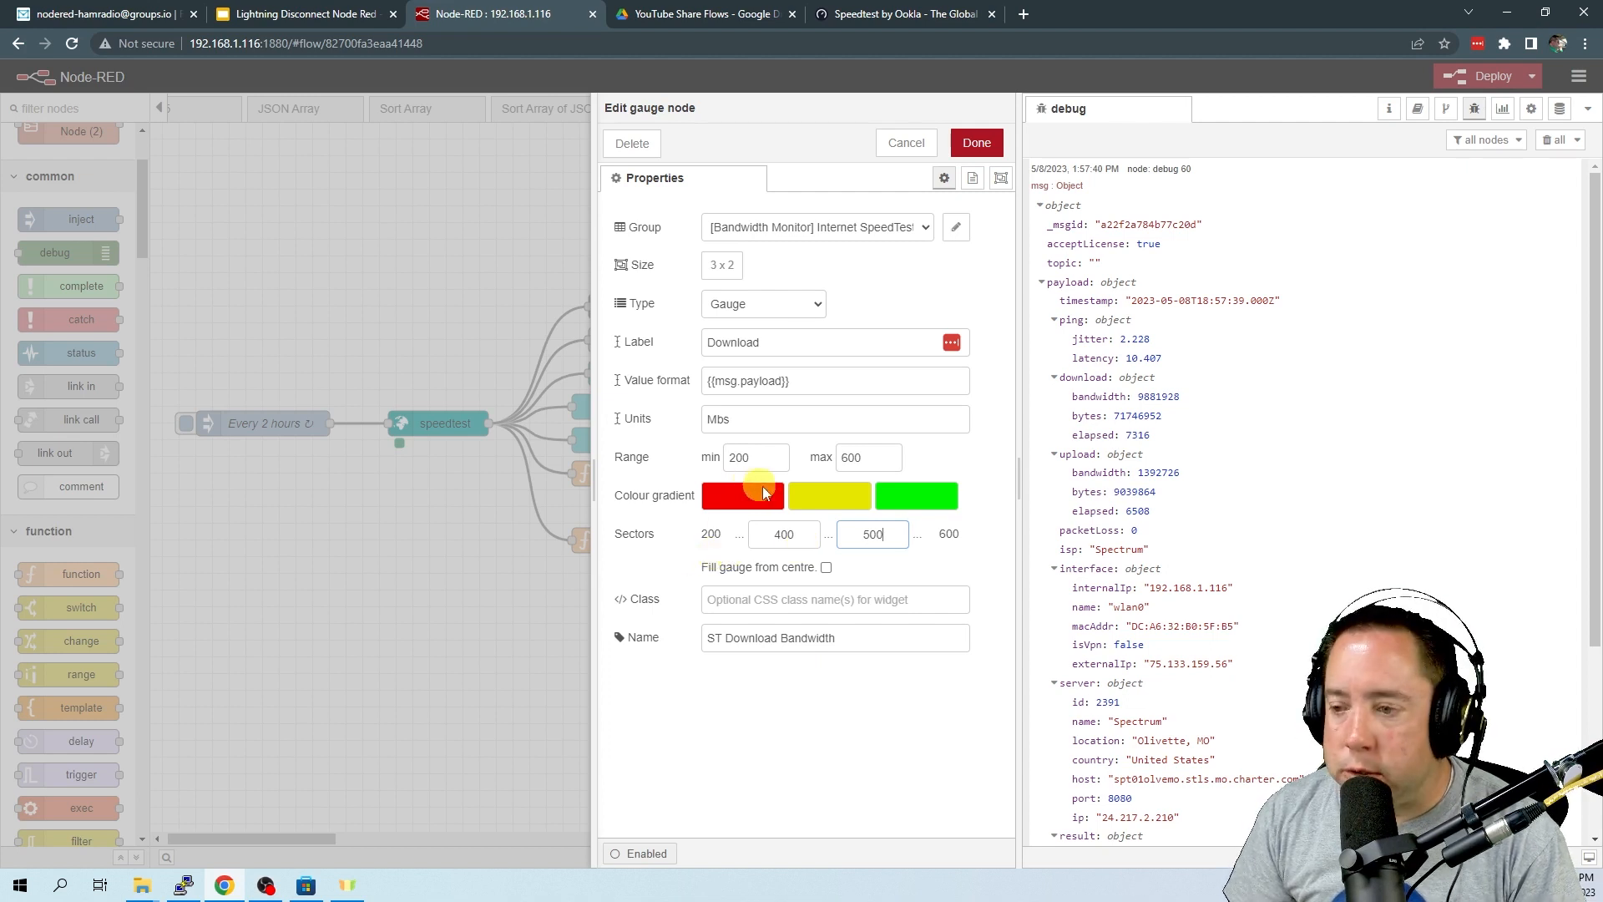
click(741, 495)
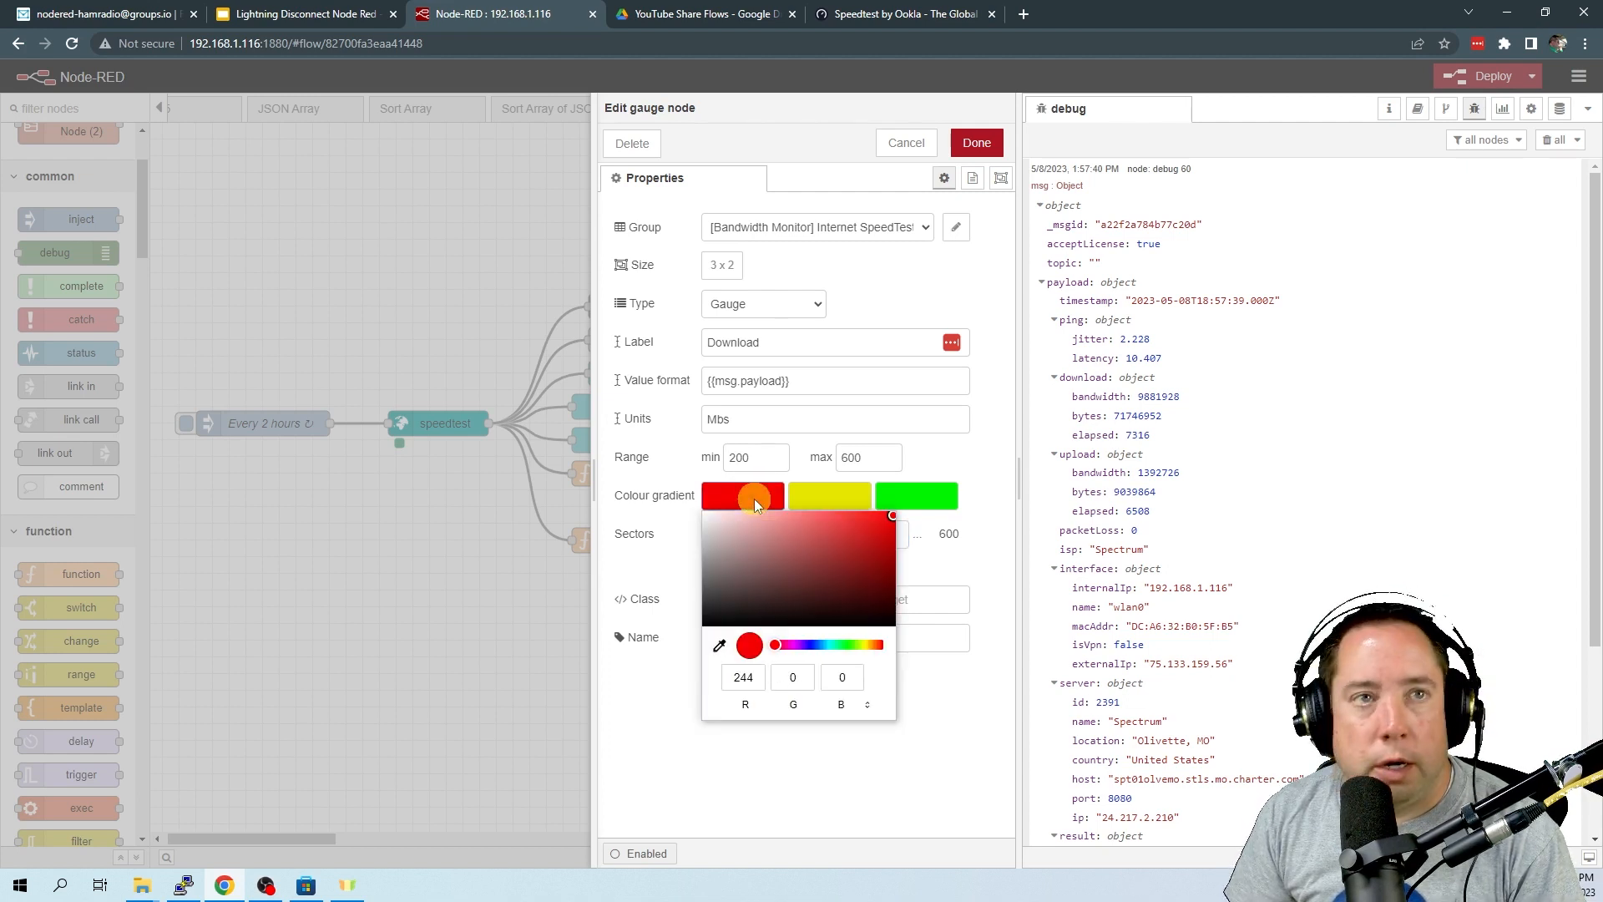
click(829, 496)
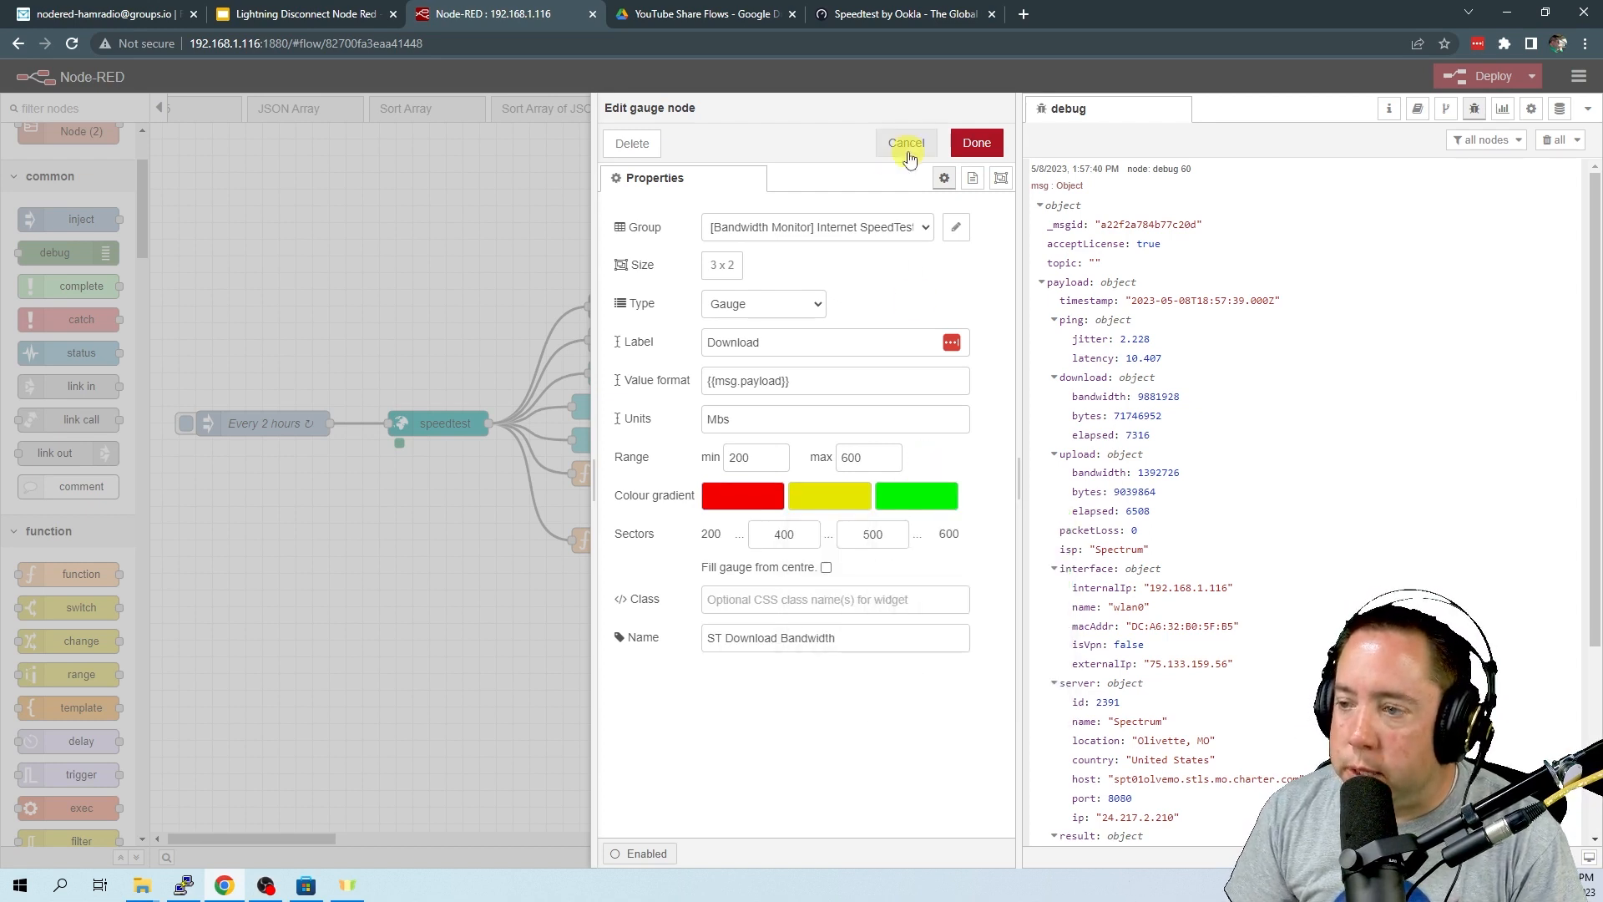
click(904, 142)
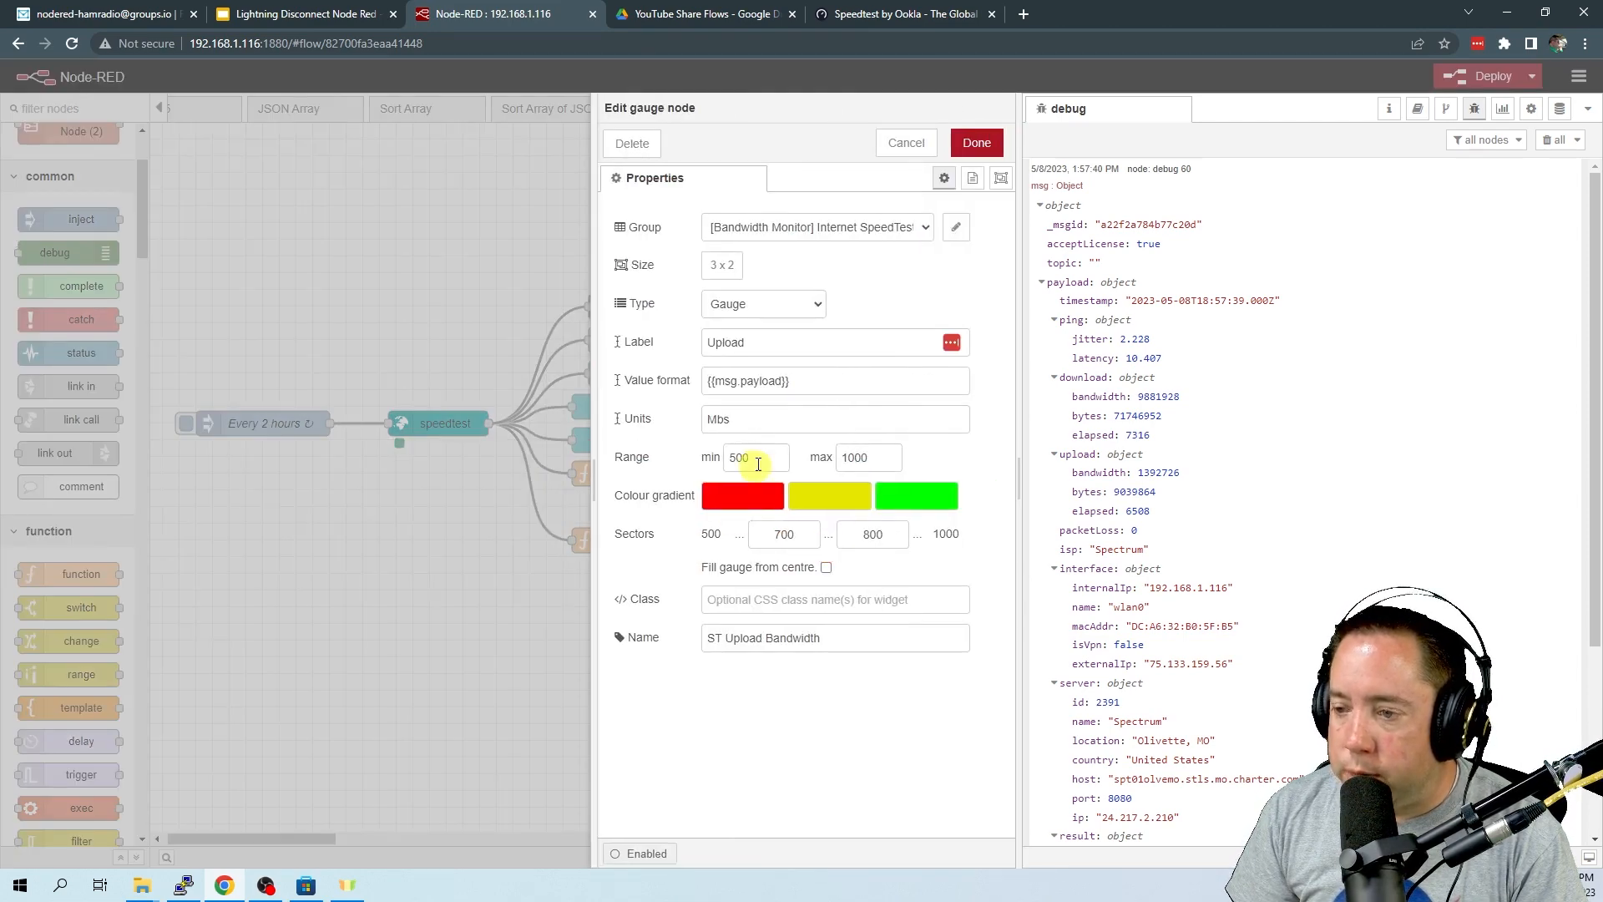
Set the ST Upload Bandwidth gauge's range minimum to 200 (max 600) and close its editor
text(200)
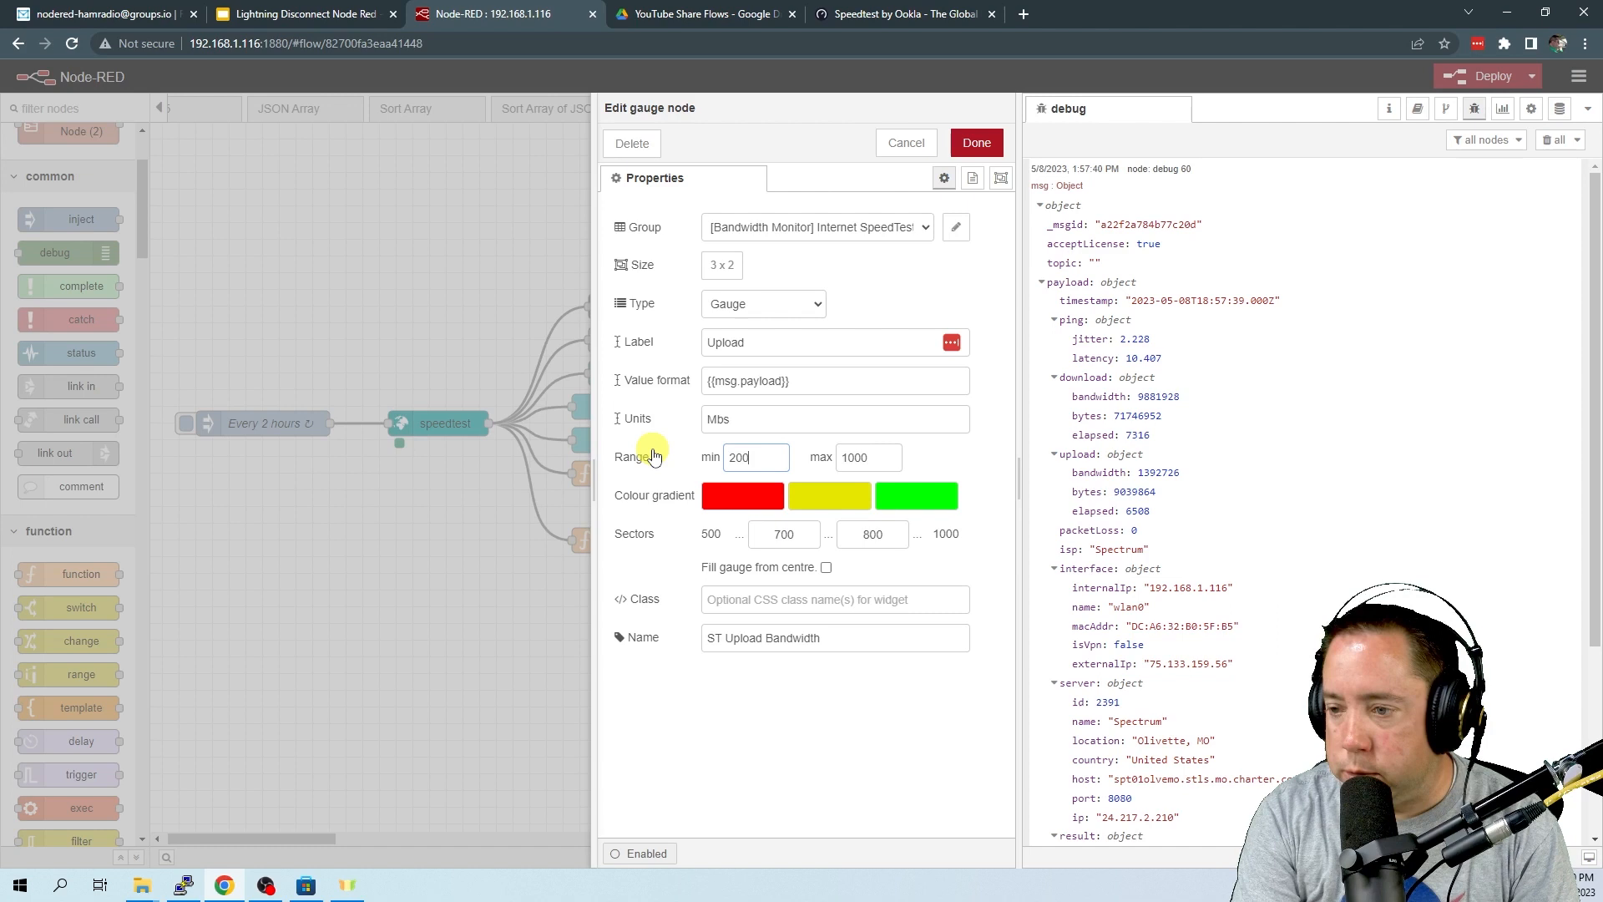
click(868, 458)
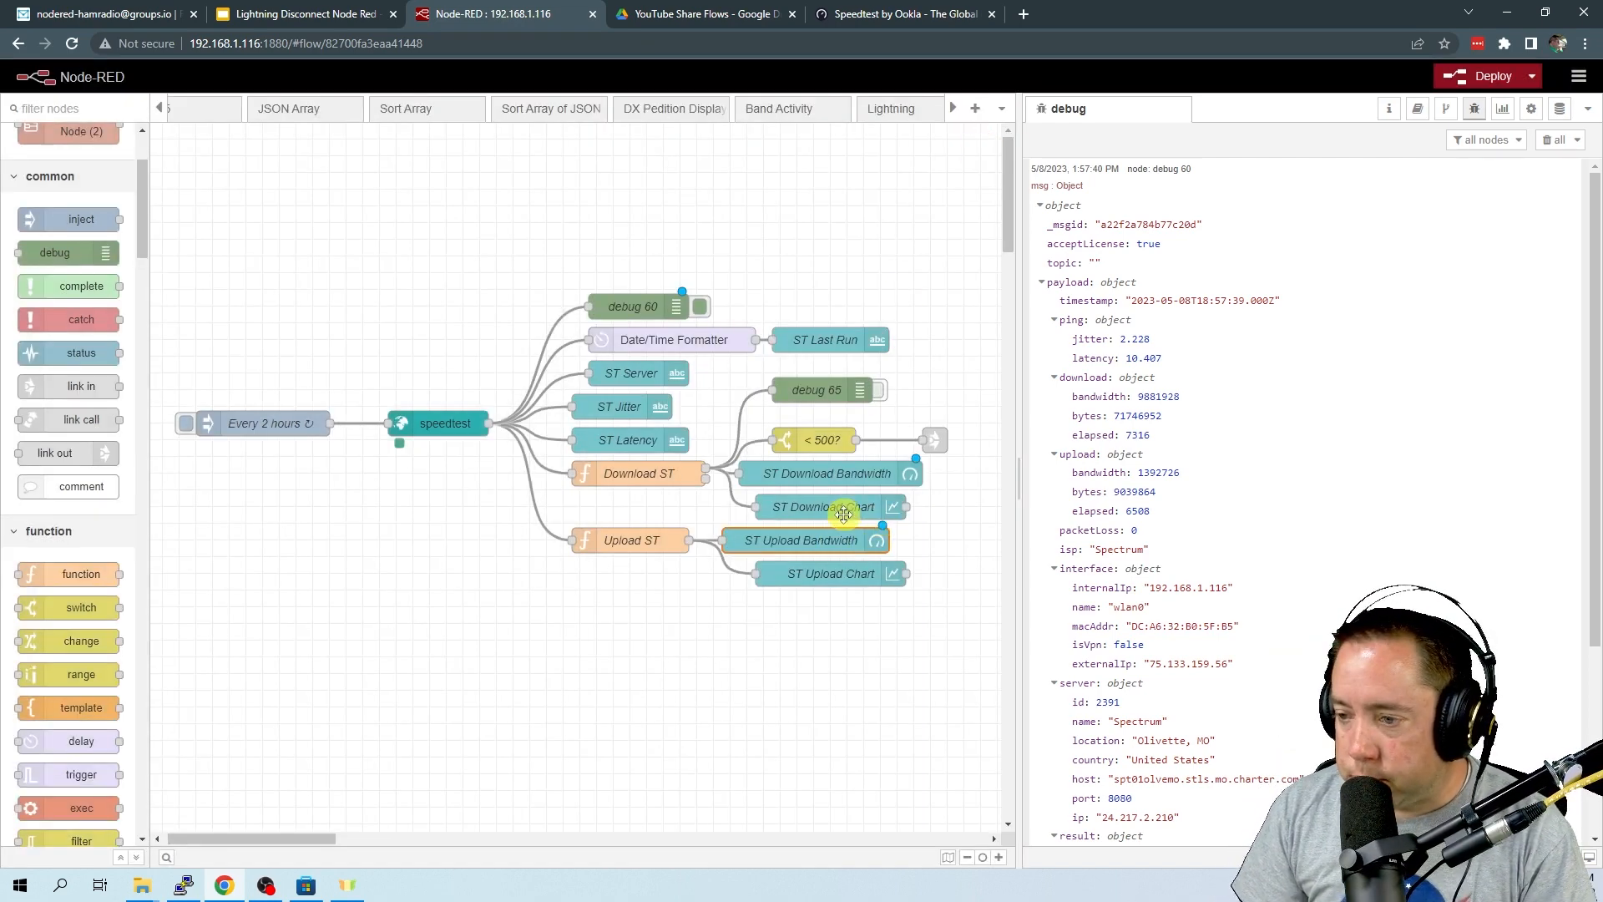
Glance at ST Download Chart unchanged, then deploy the flow accepting the unconfigured-nodes warning
double_click(818, 506)
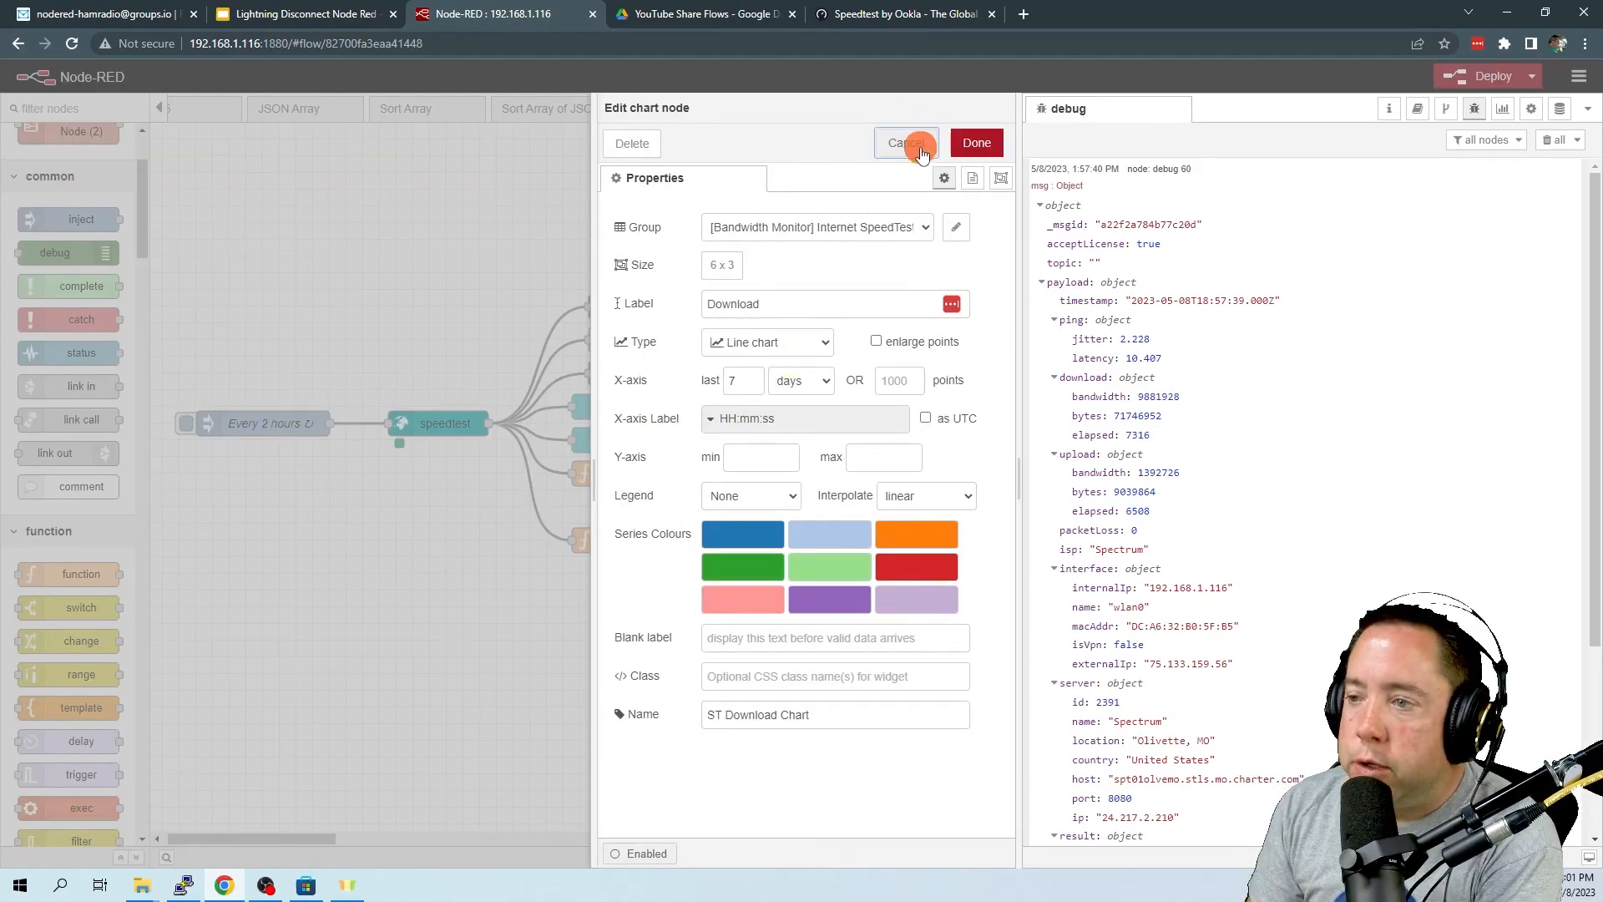
click(903, 142)
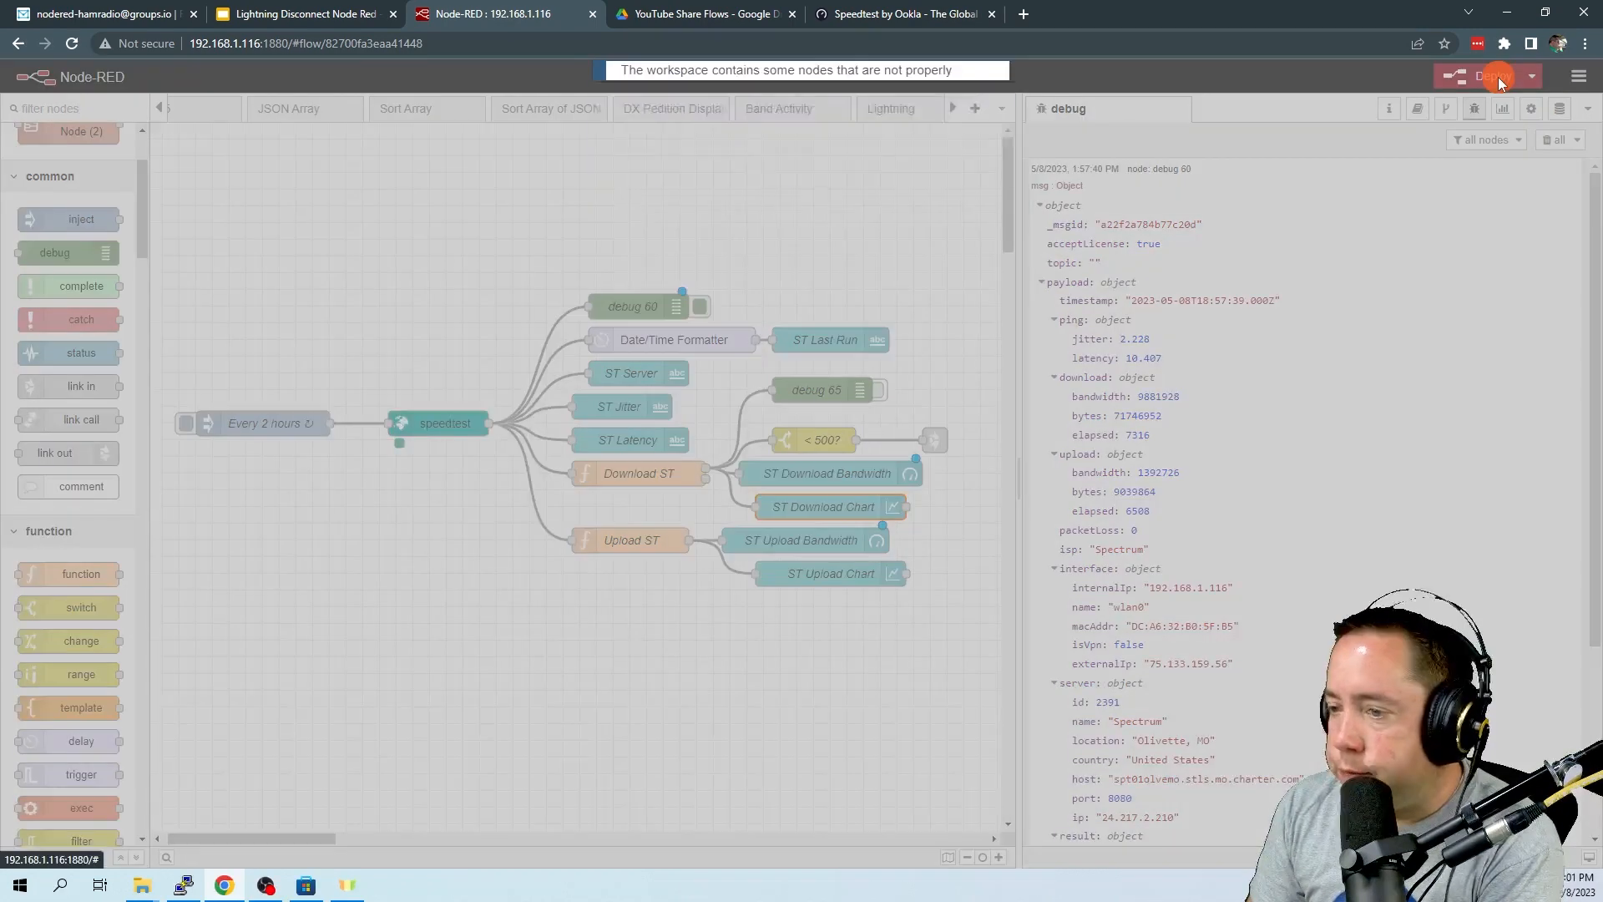
click(1488, 75)
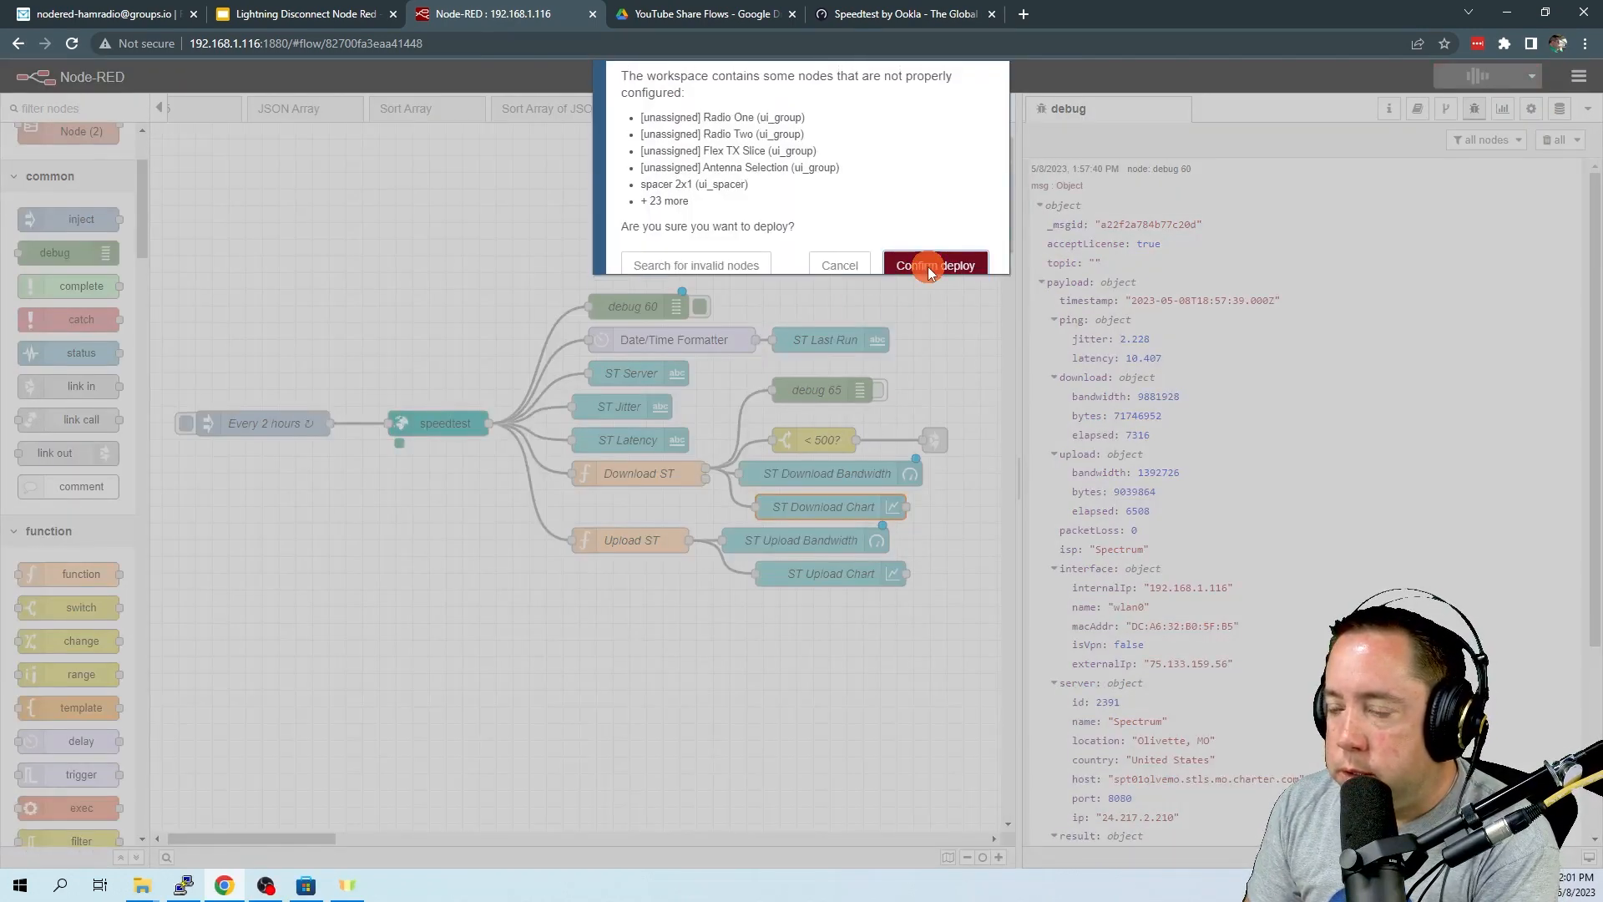
click(932, 266)
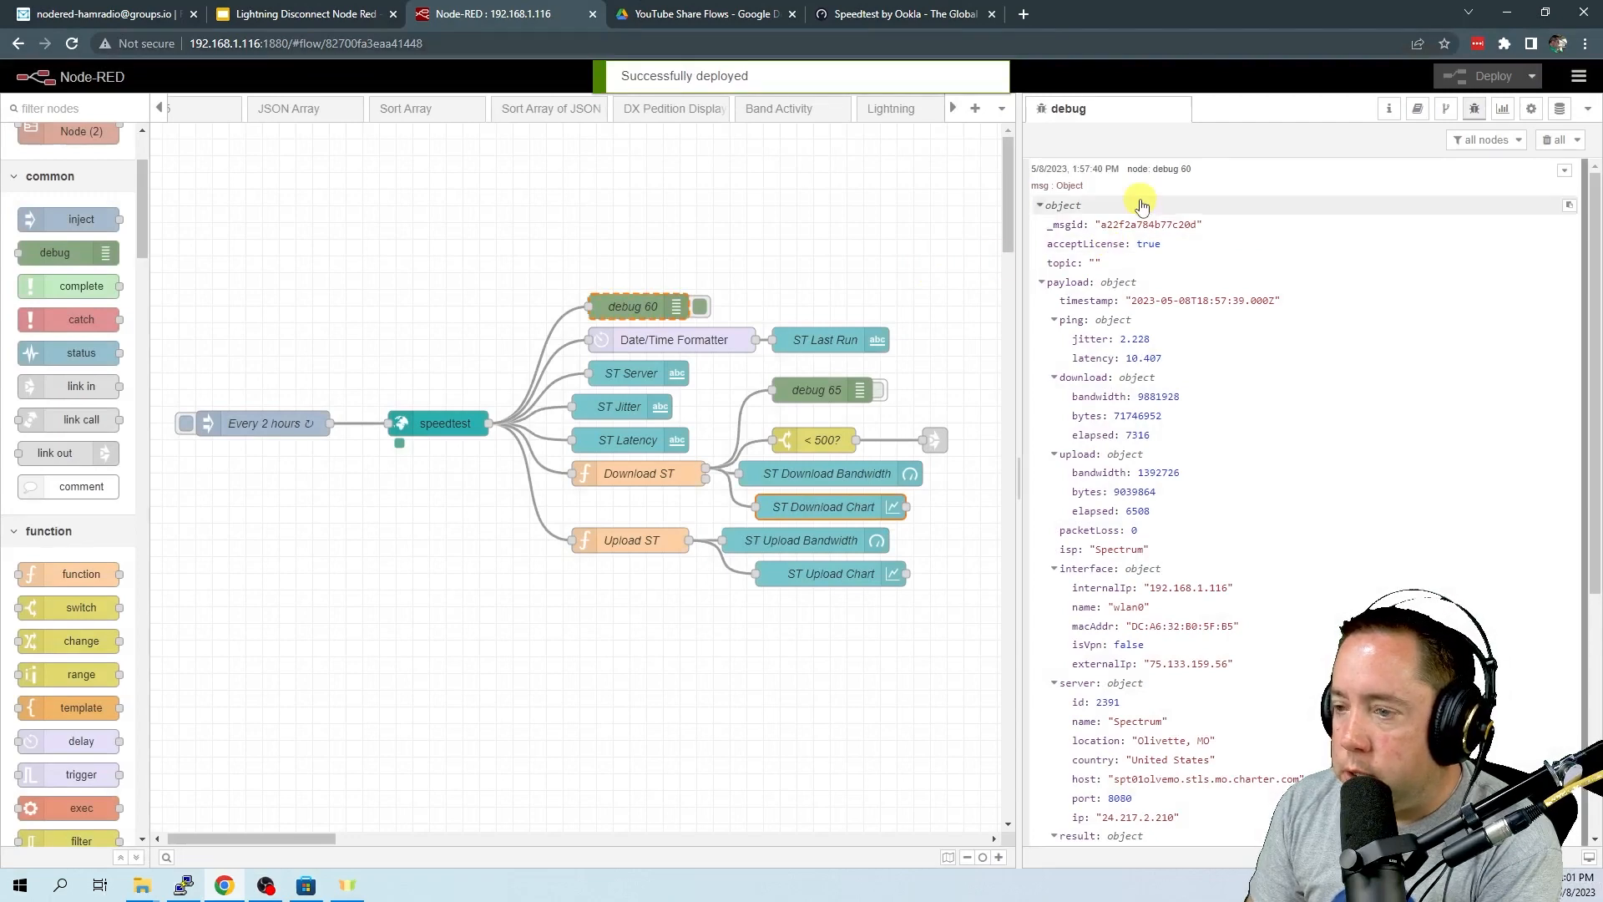
View the Bandwidth Monitor dashboard page with both gauges on 200–600 scales, then return to the flow editor
click(1503, 108)
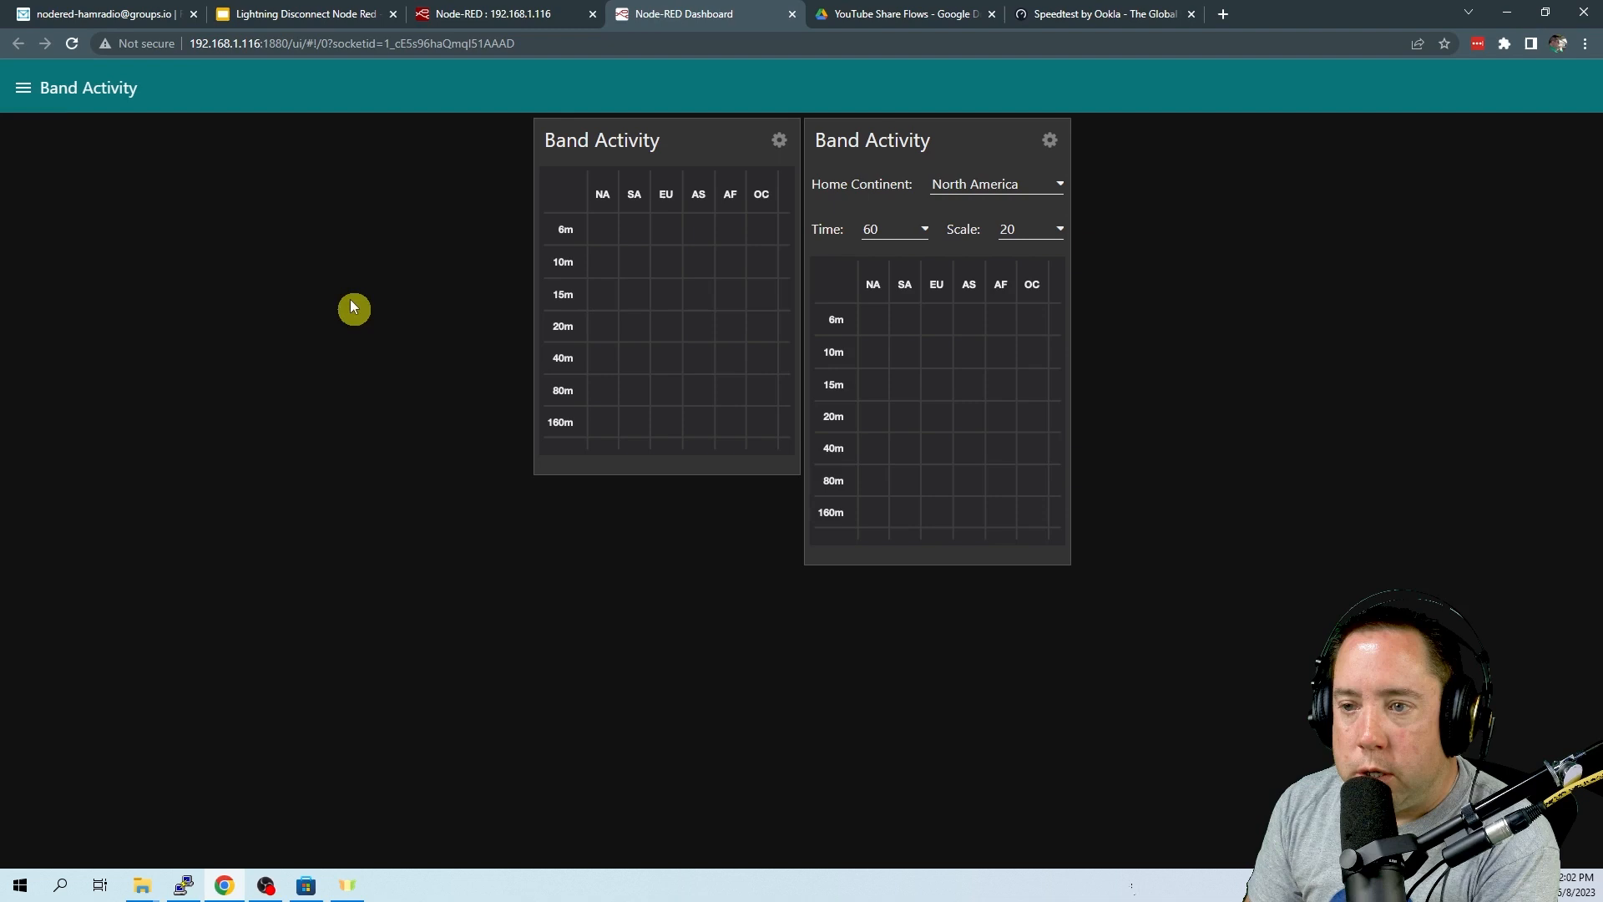
click(22, 88)
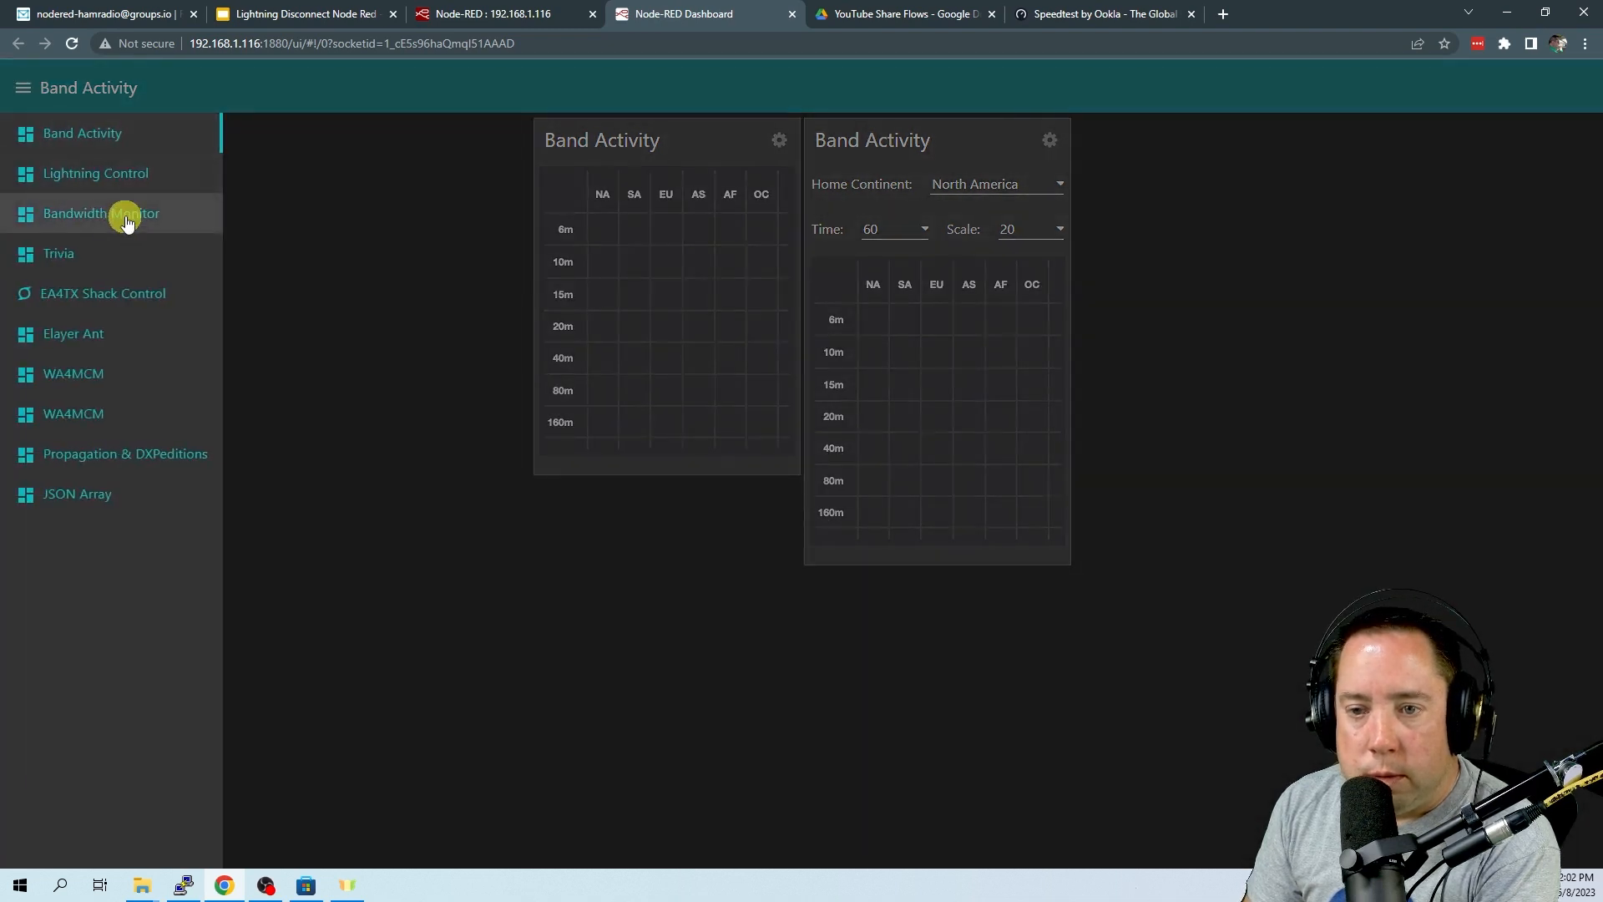
click(102, 212)
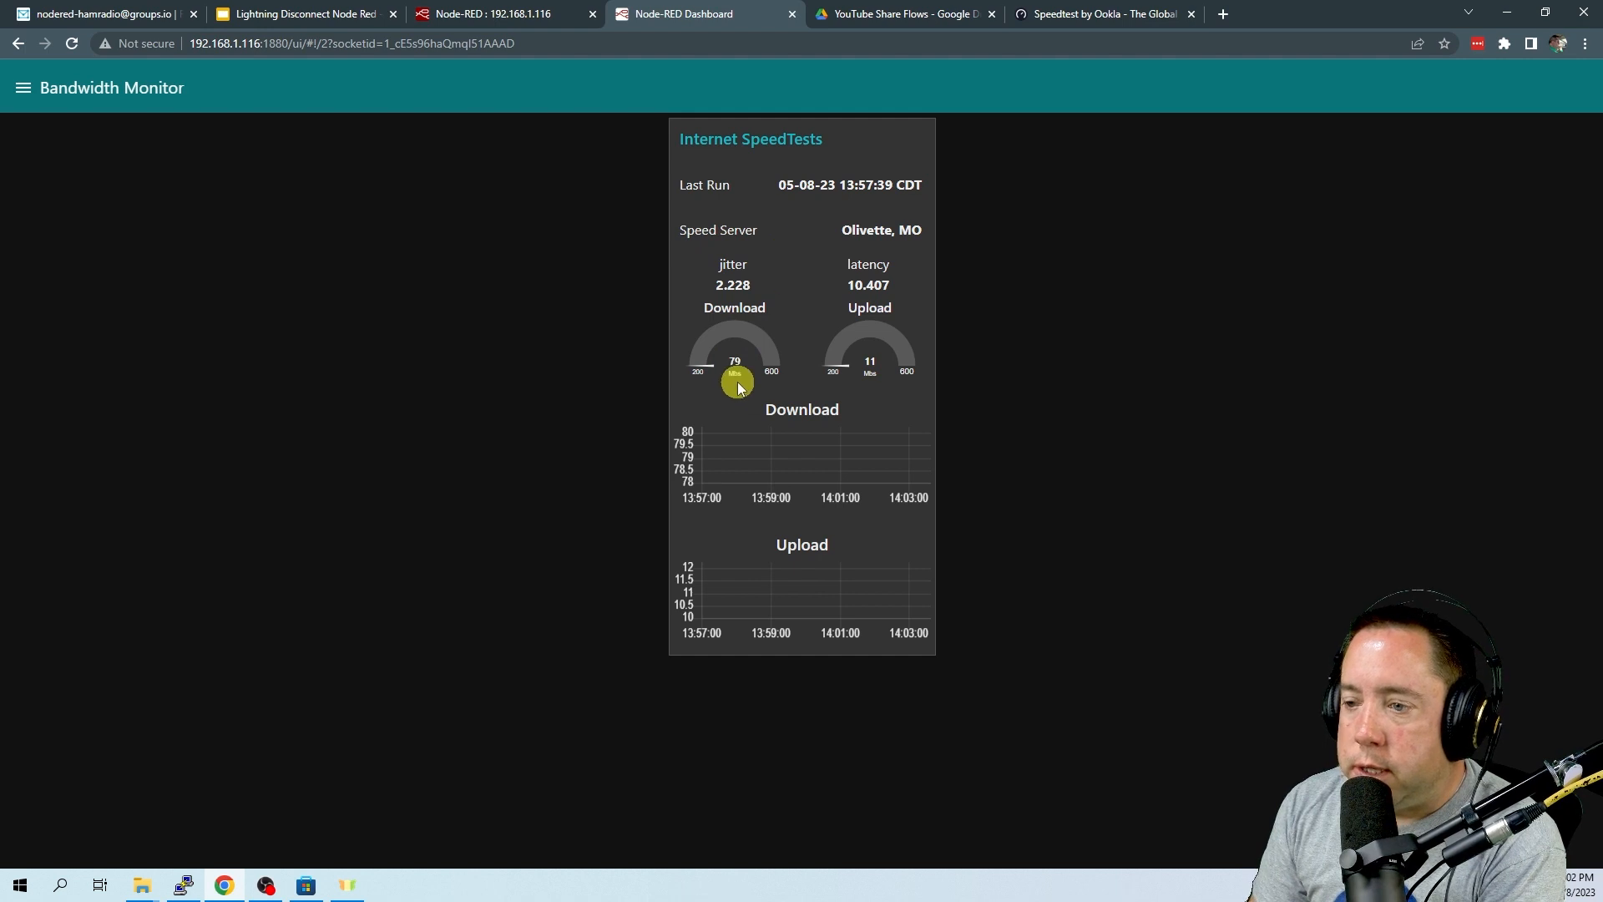
mouse_move(744, 398)
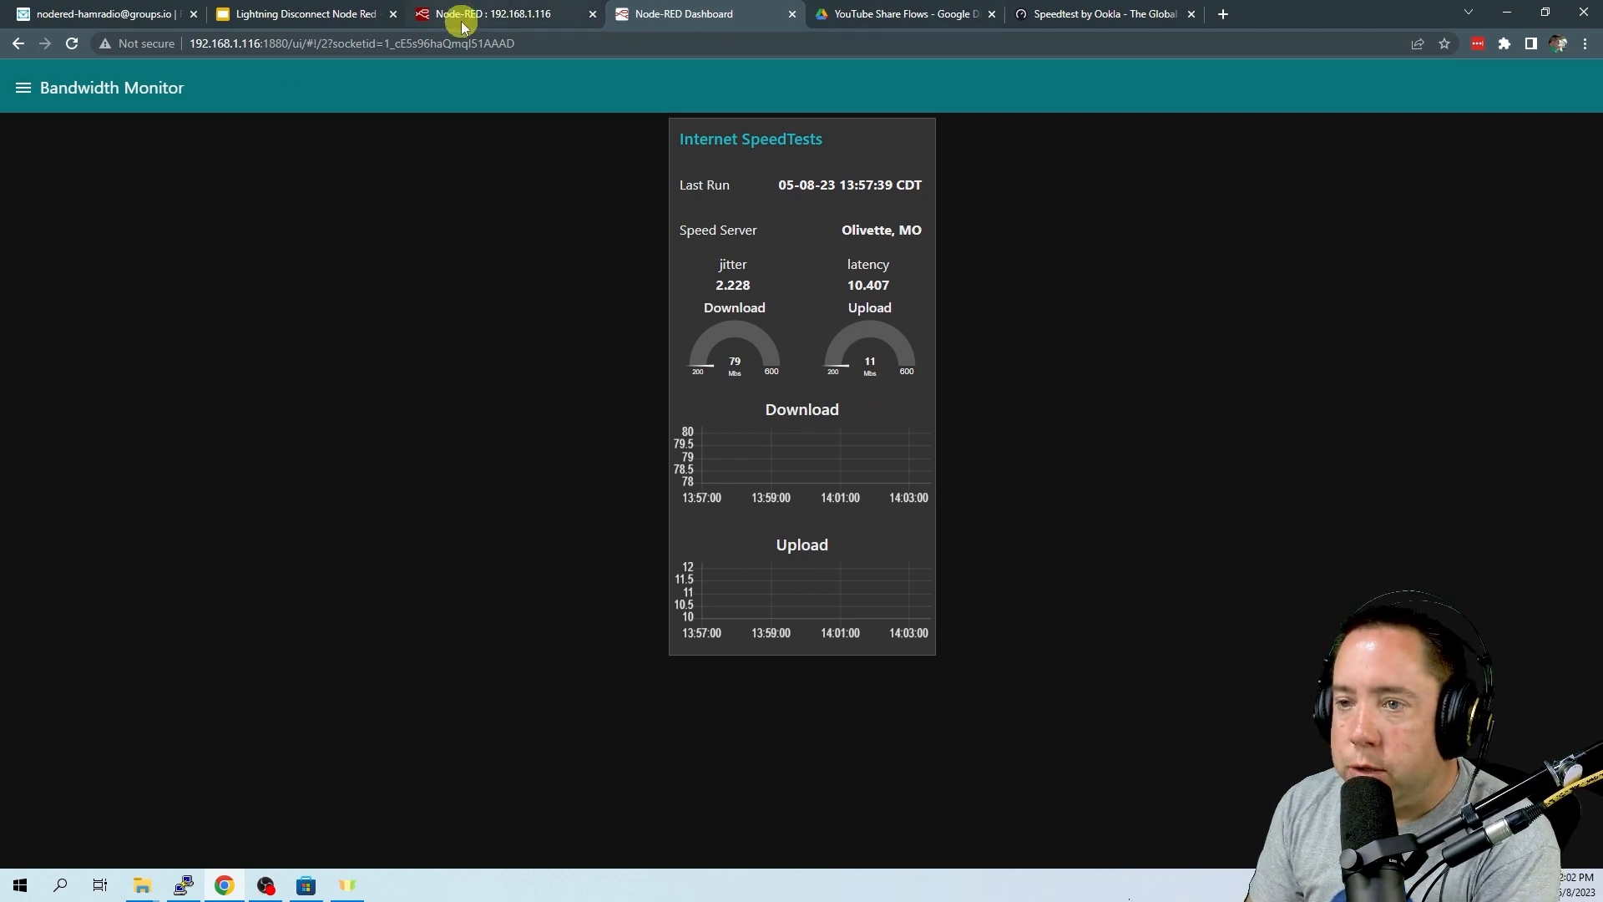
click(501, 14)
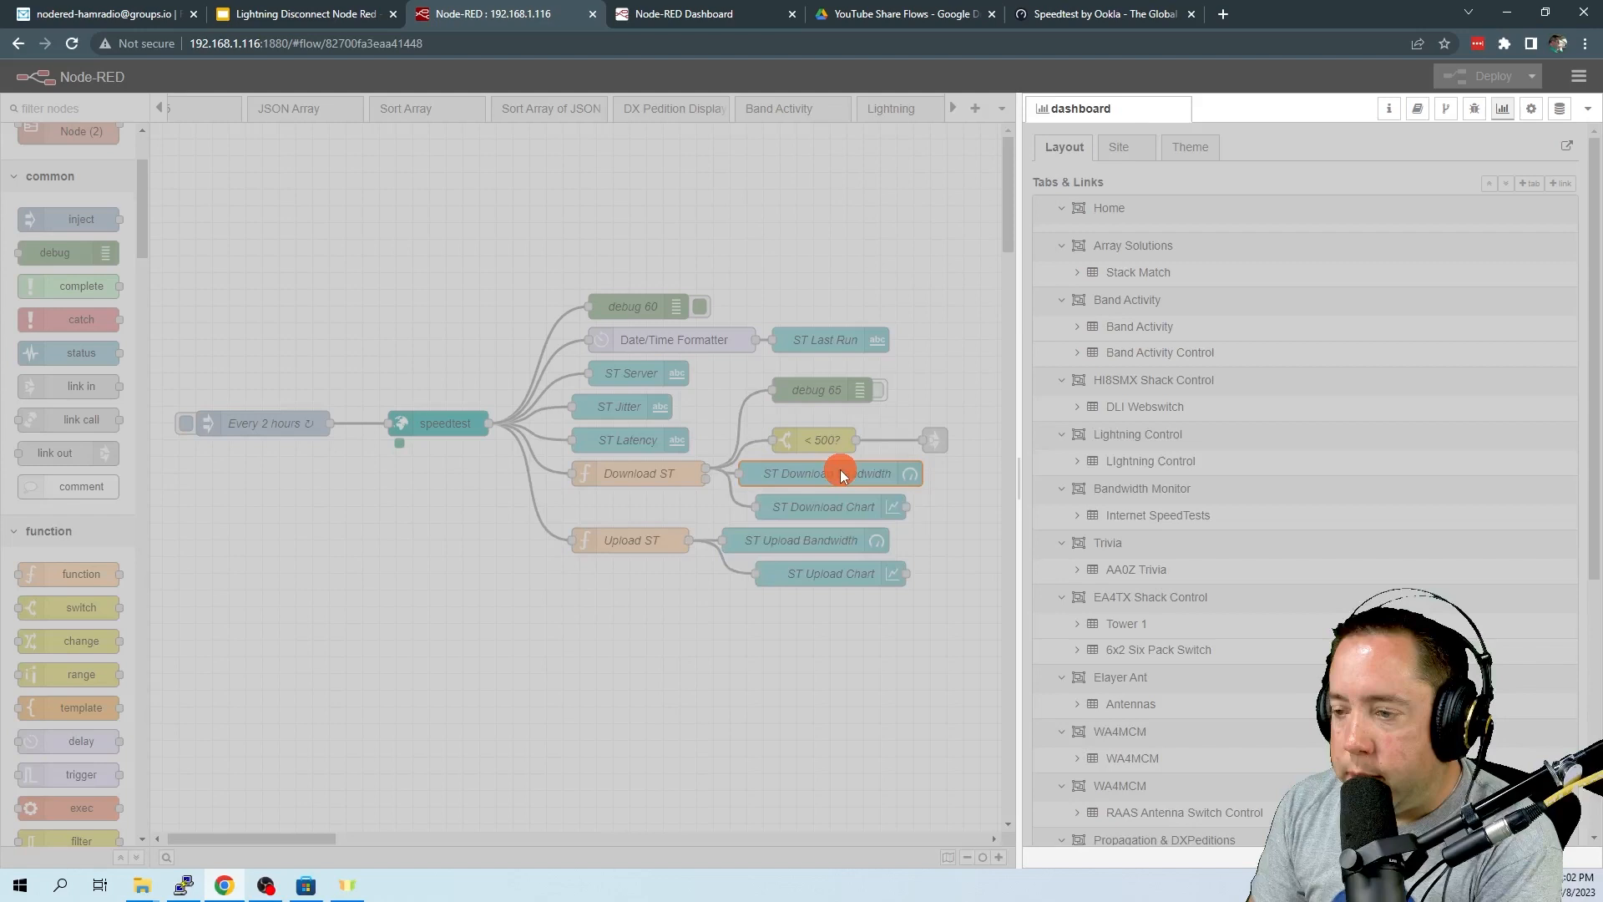
Set the Download gauge range max to 400 with sector boundaries 200 and 300, and save it
double_click(828, 473)
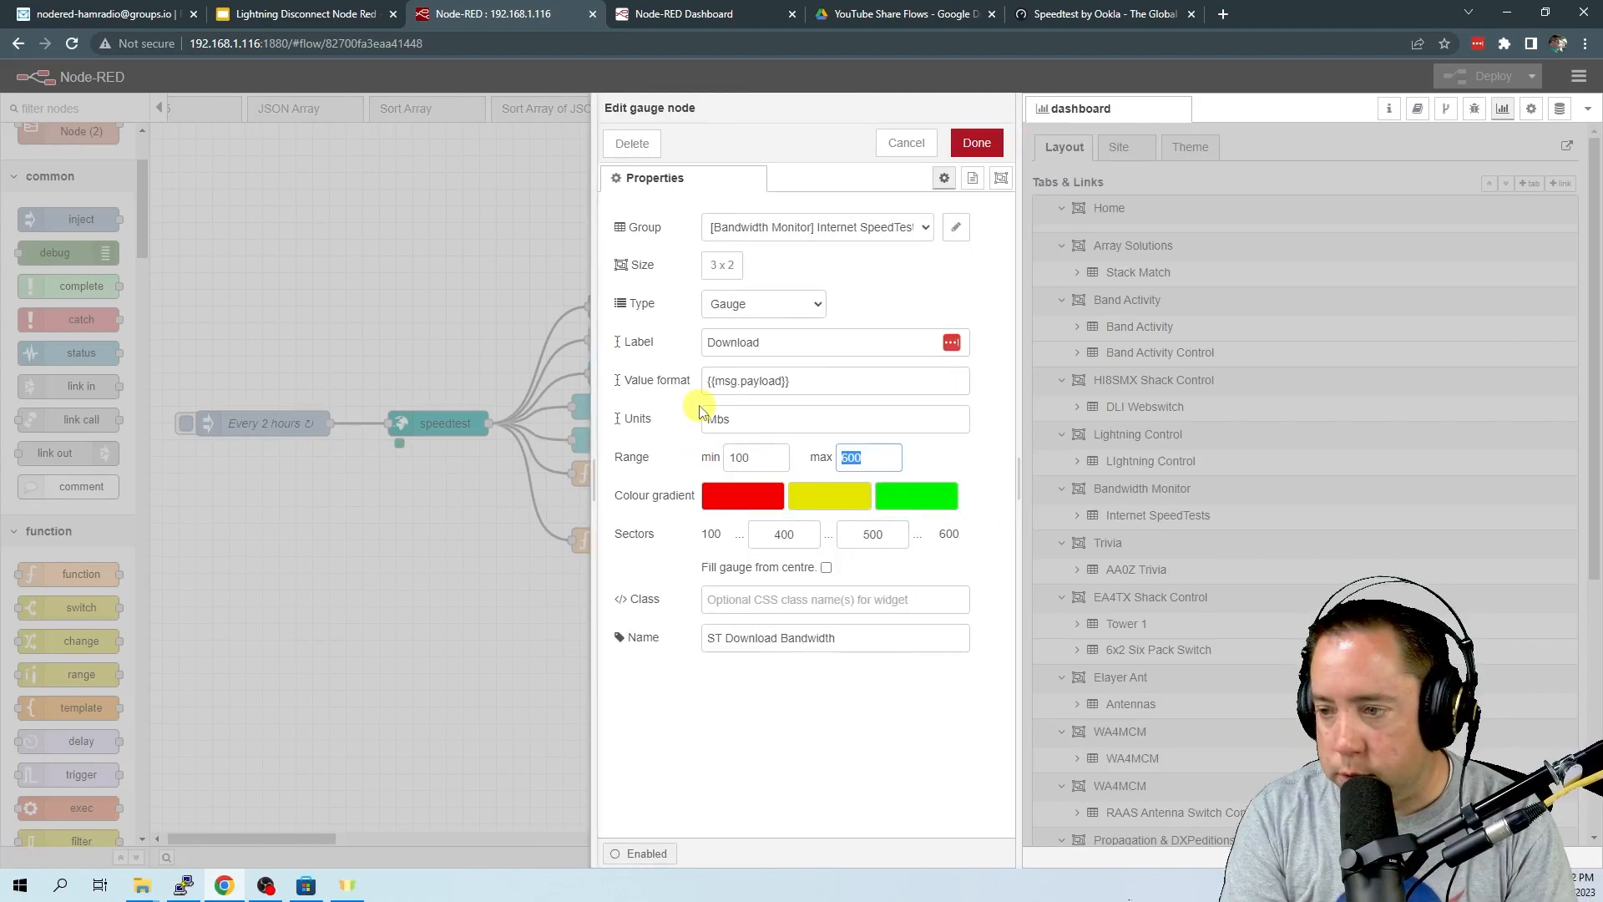
text(300)
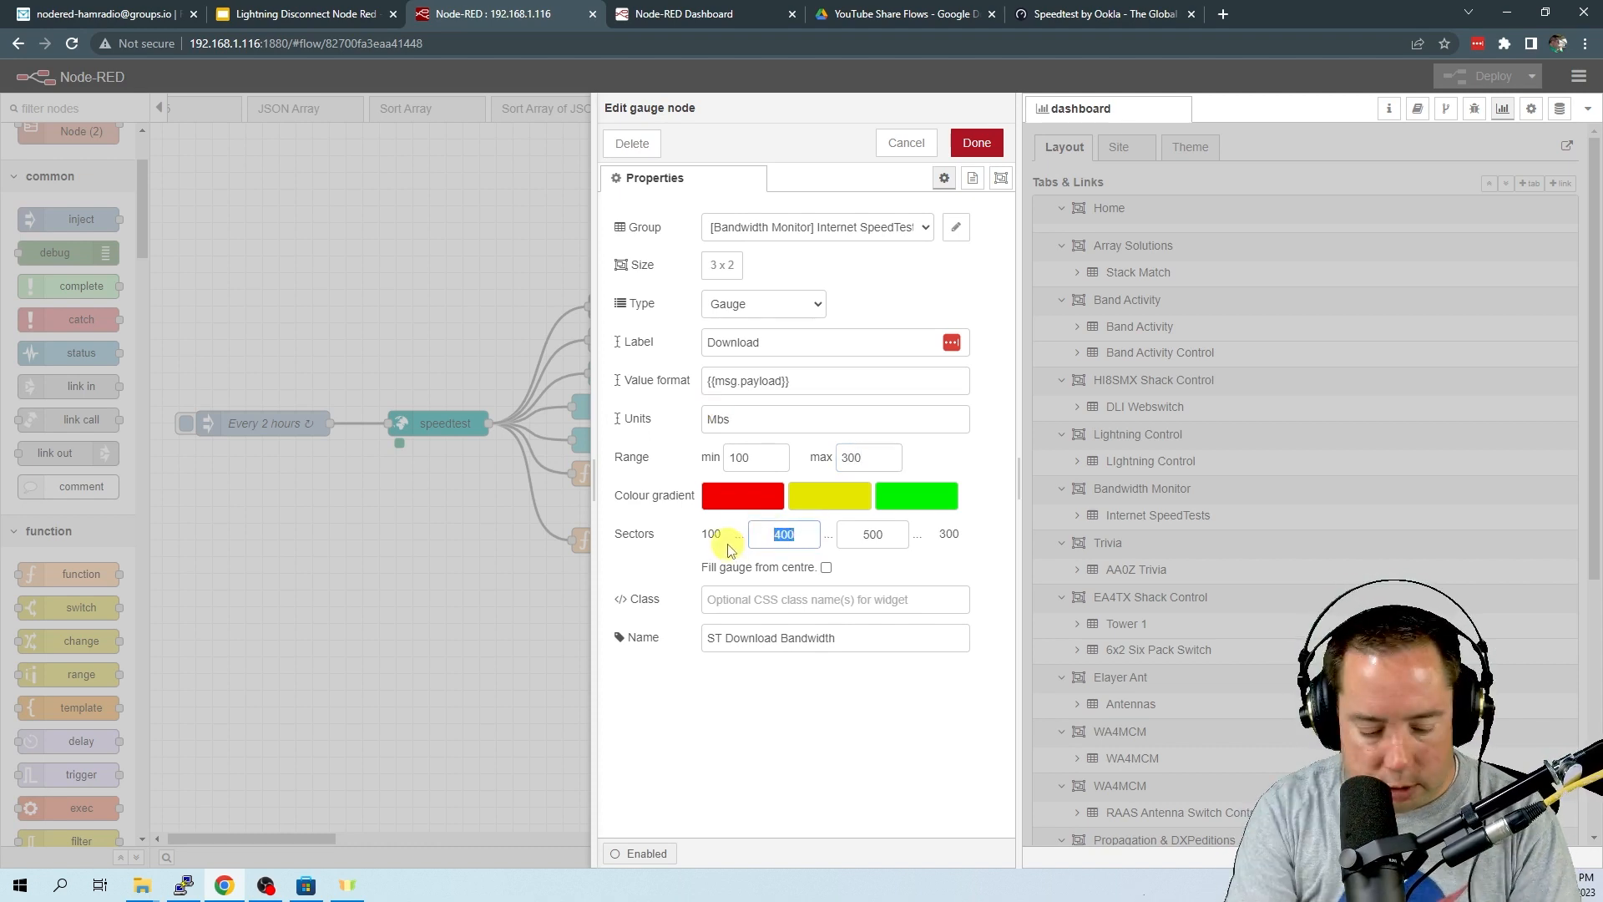
text(200)
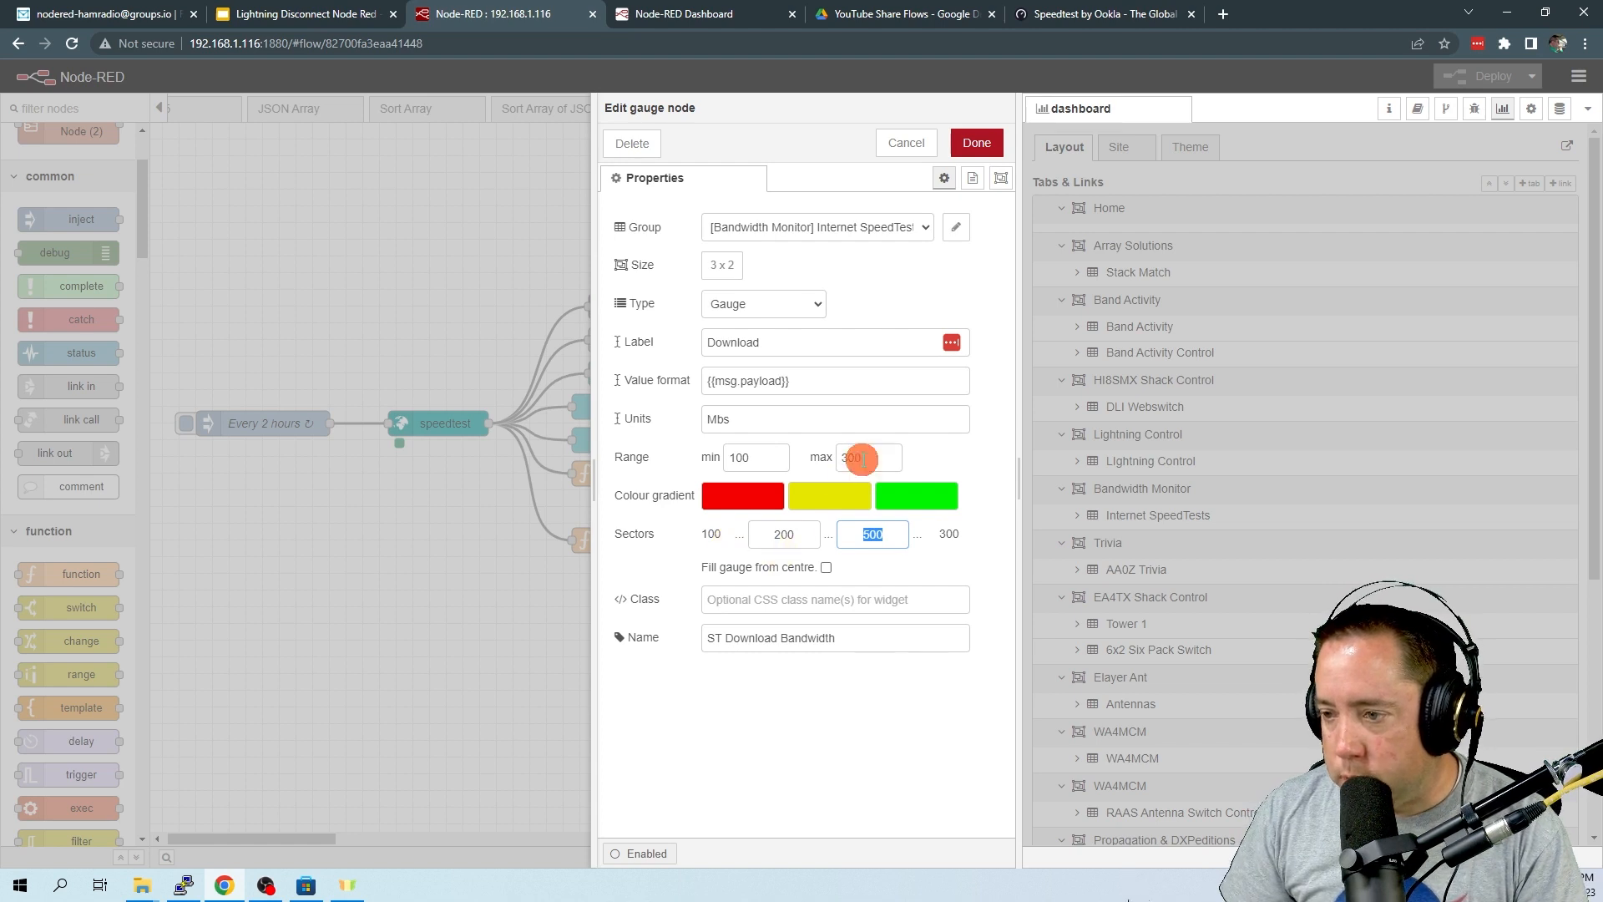
text(400)
text(300)
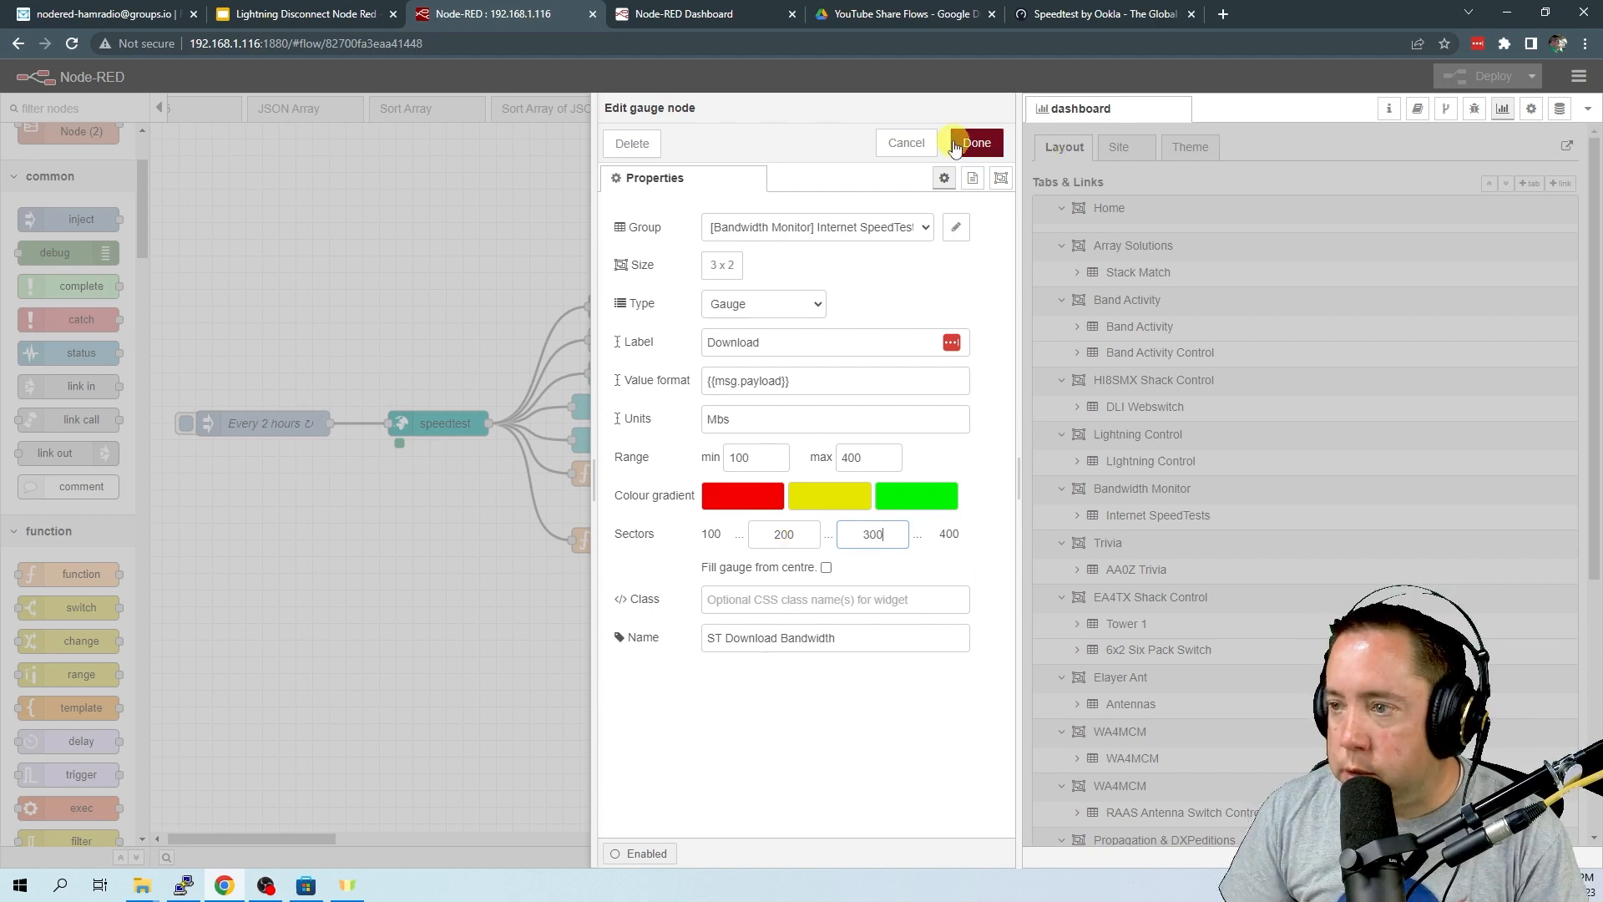
click(972, 142)
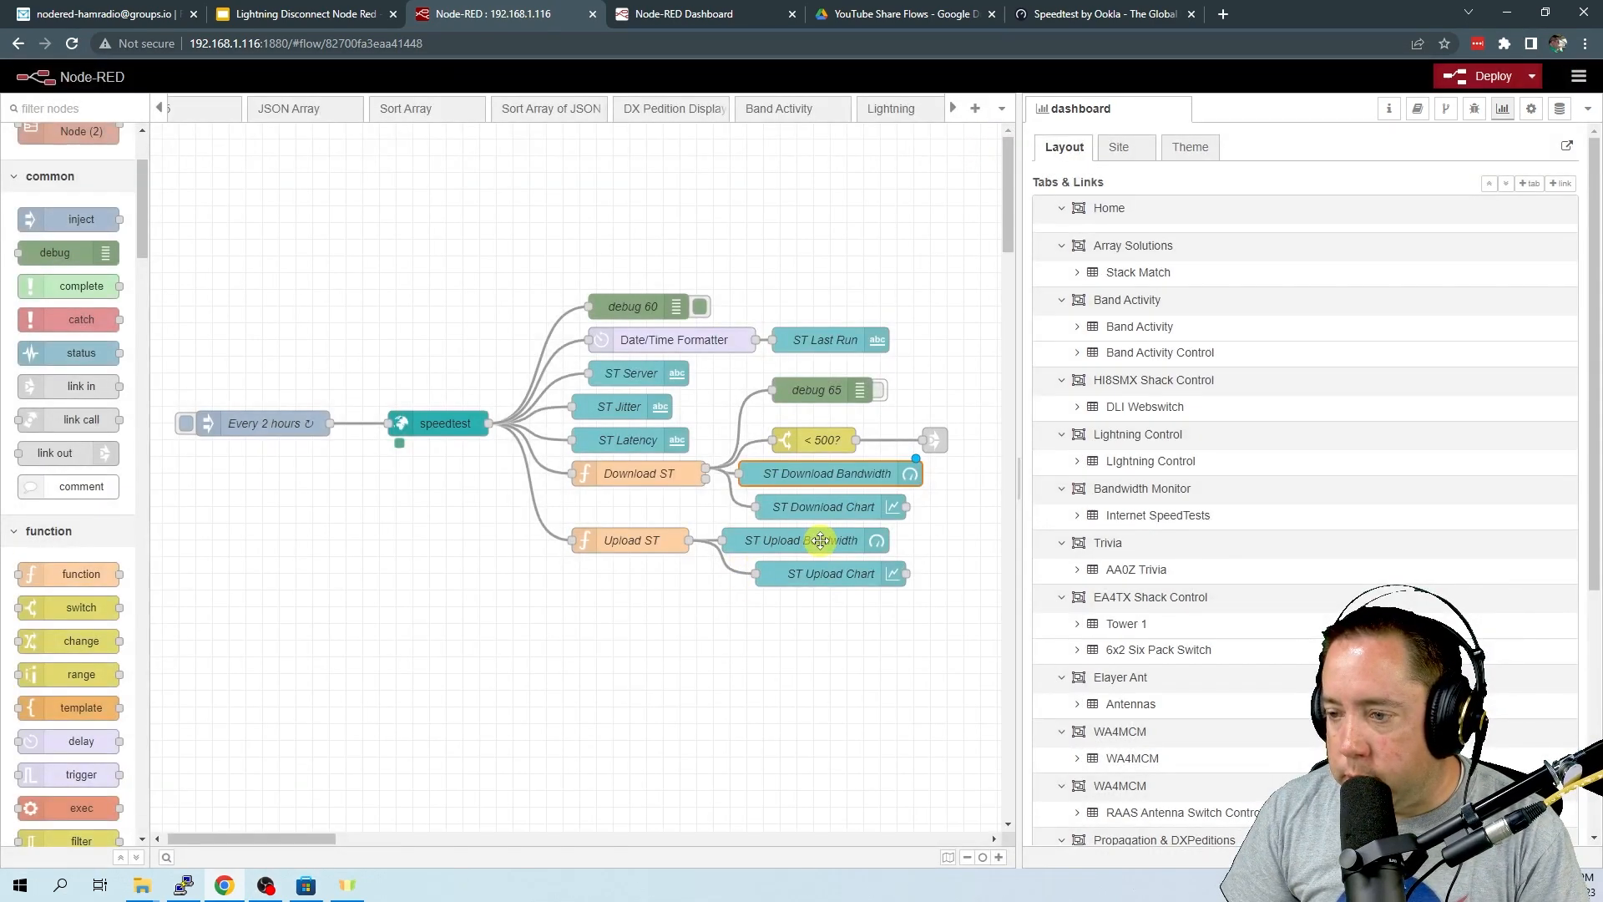
Set the Upload gauge range to 5–50 Mbps with a sector boundary at 40
double_click(821, 539)
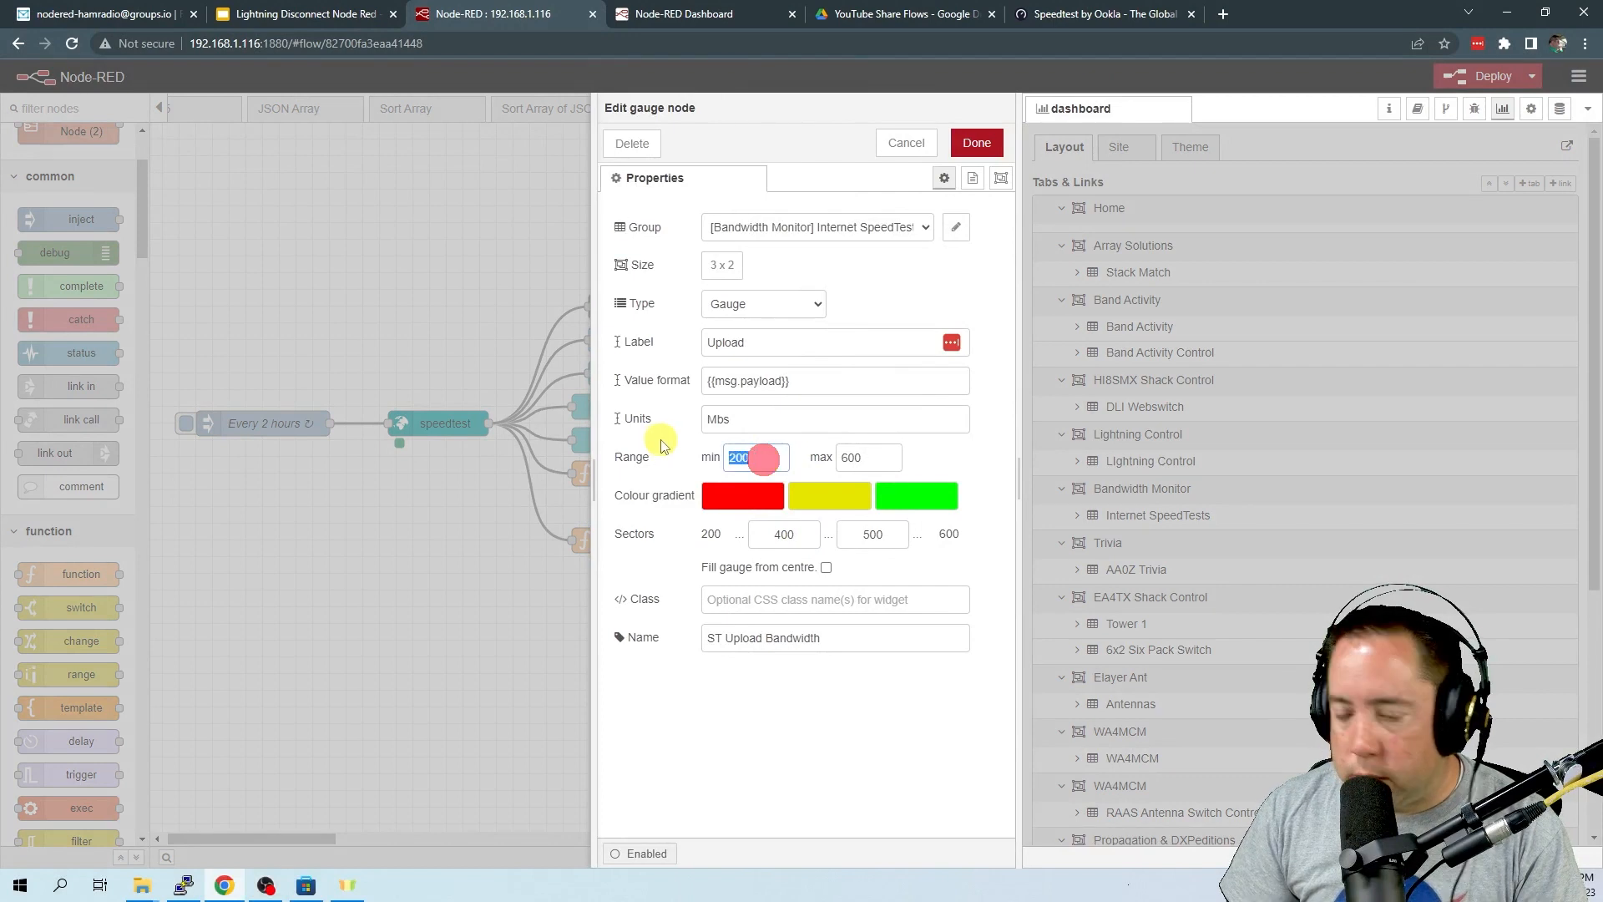
text(1)
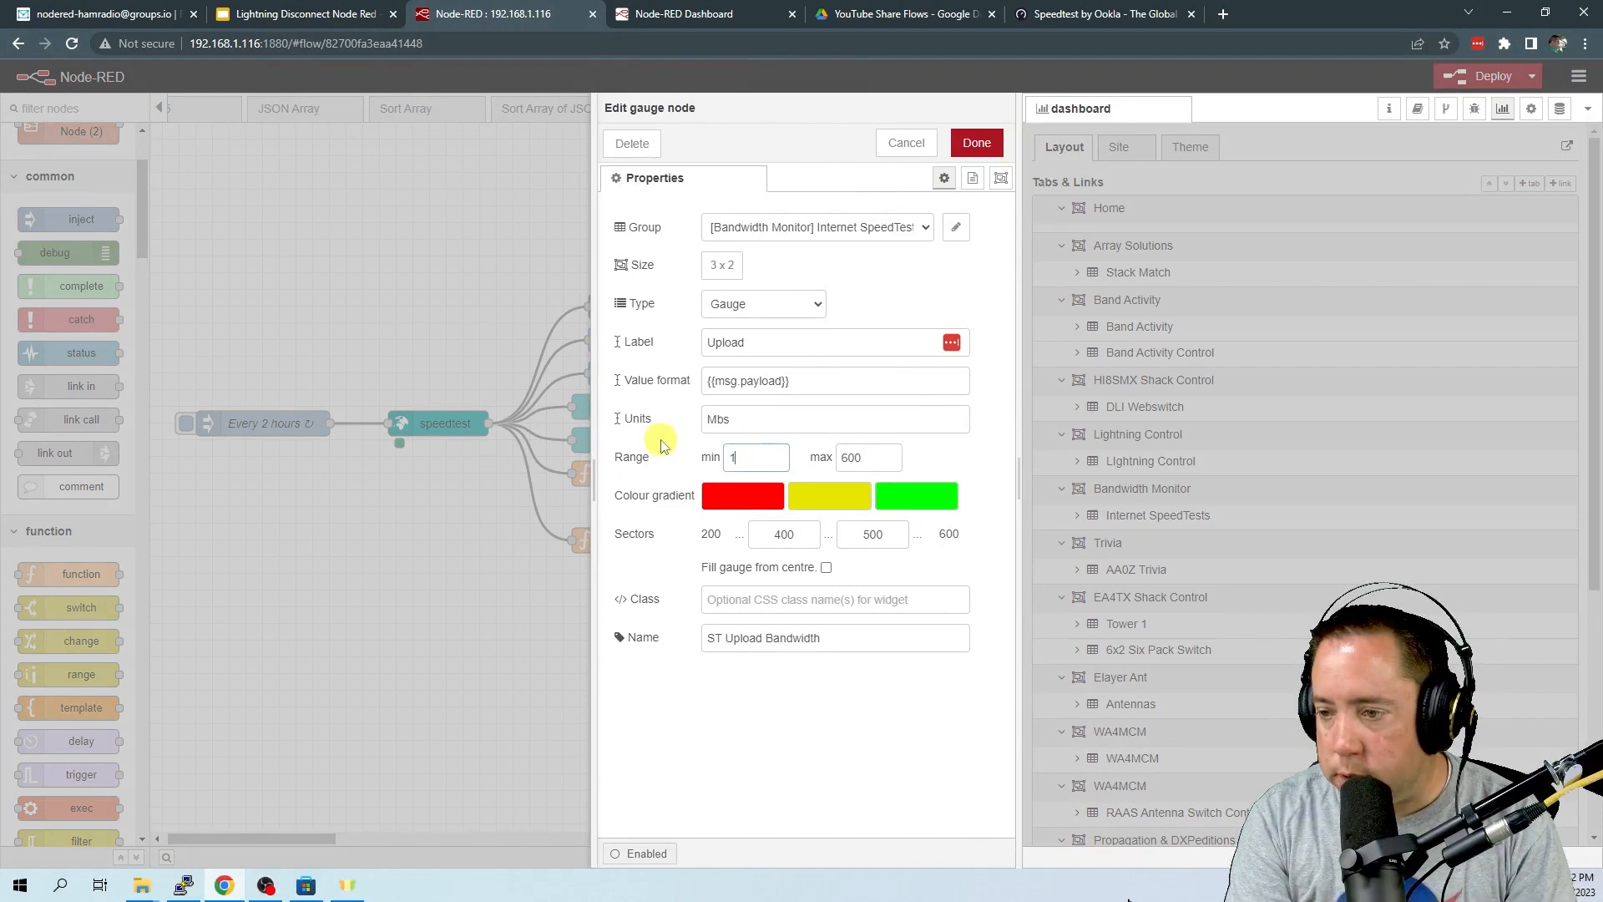
text(5)
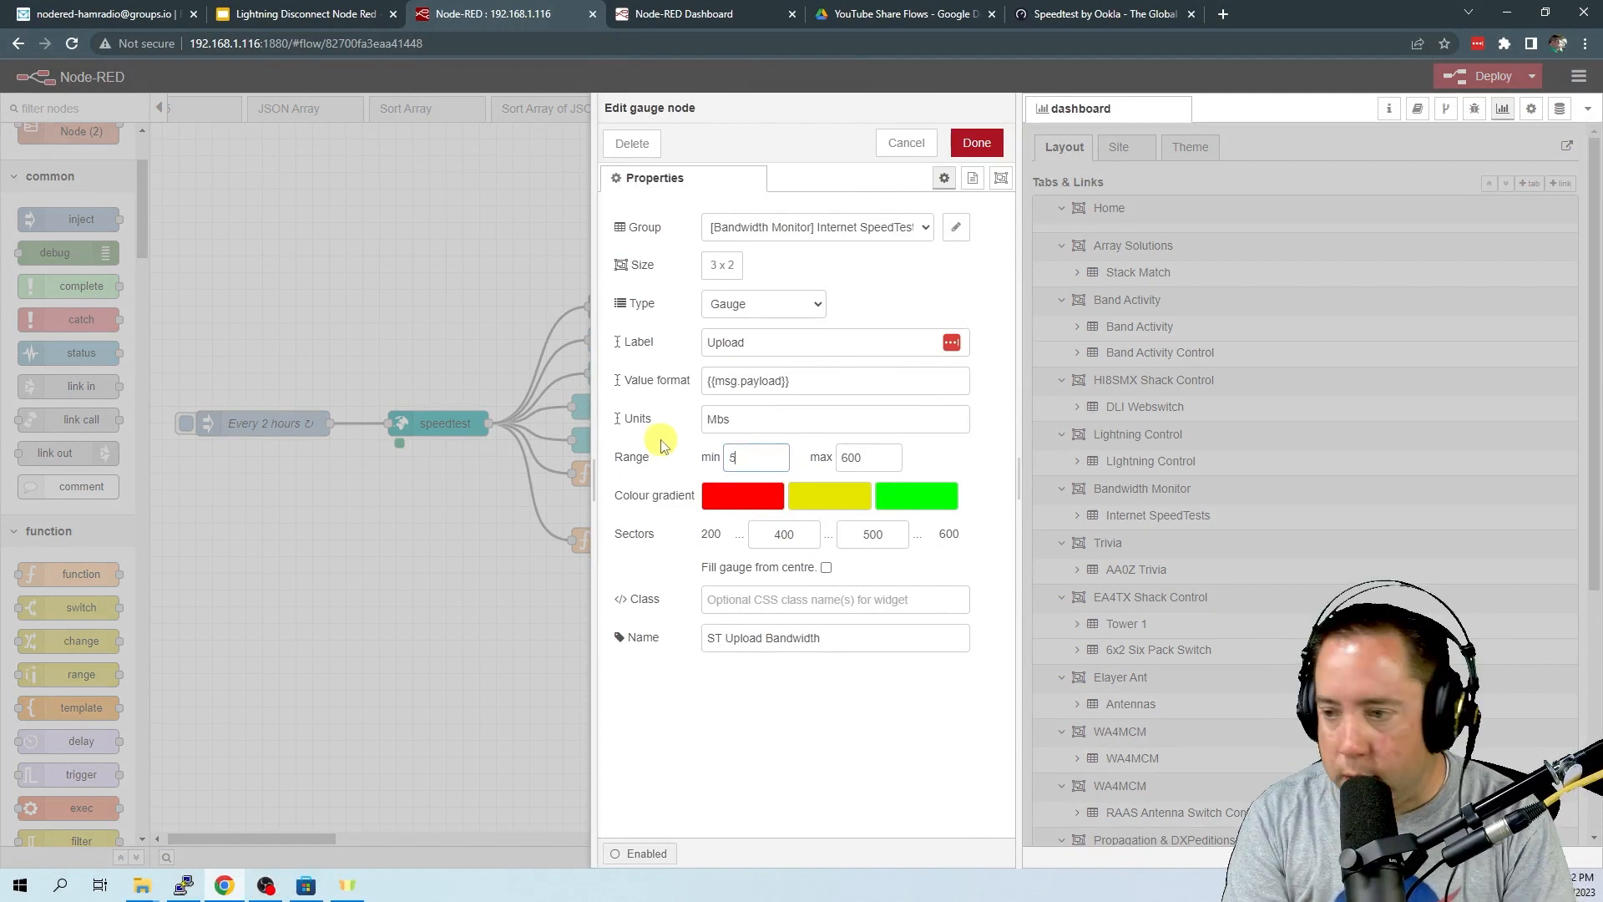
text(50)
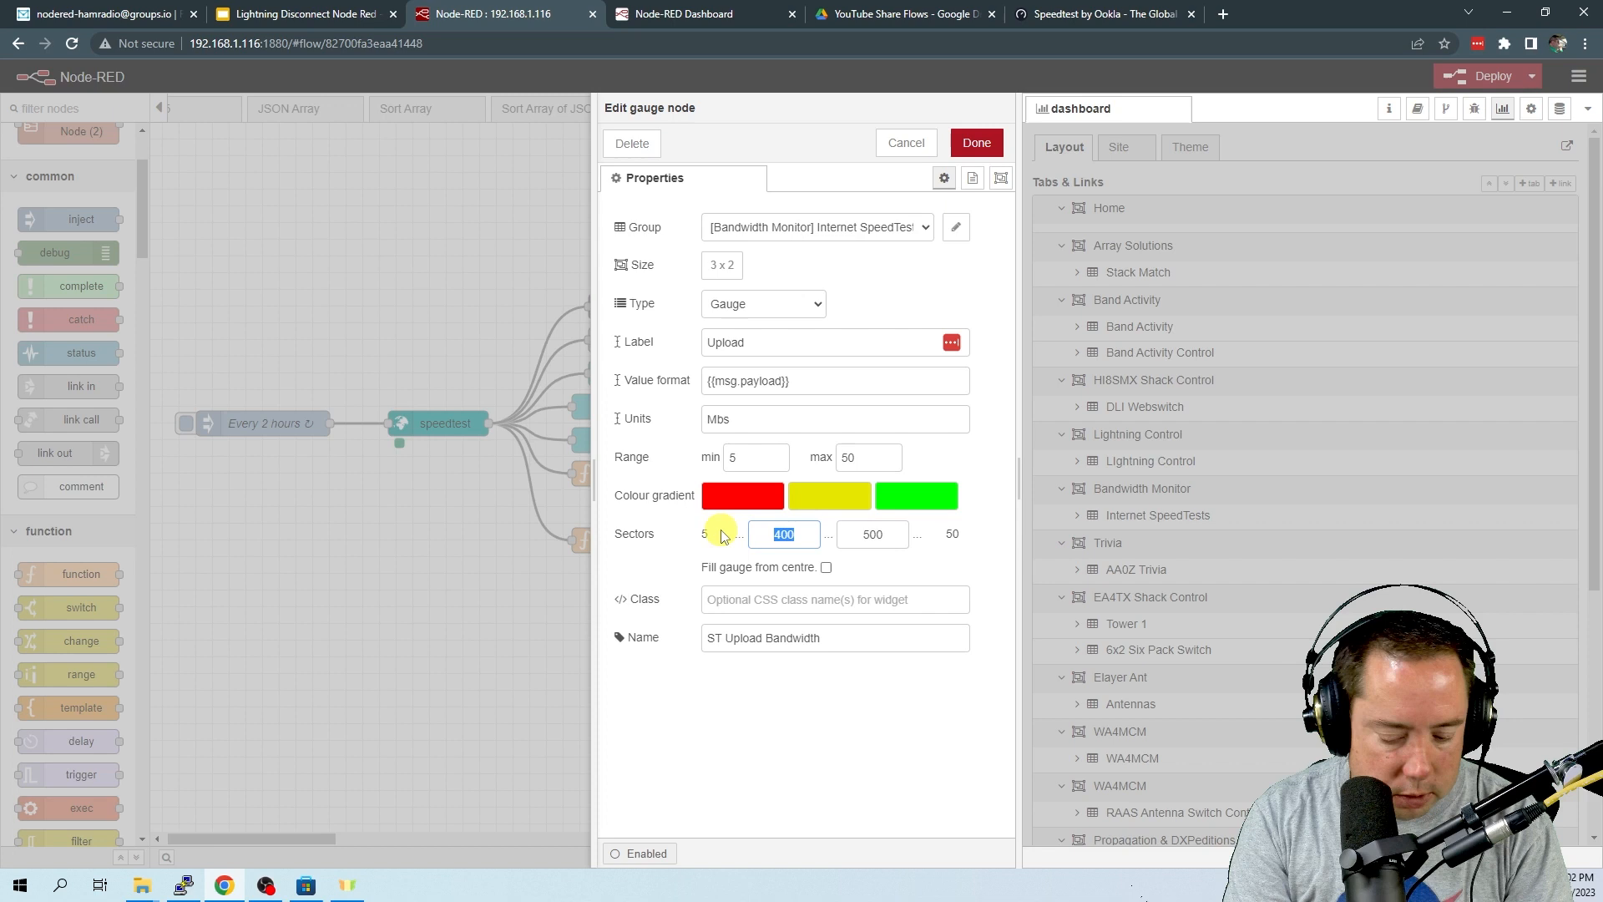
click(871, 534)
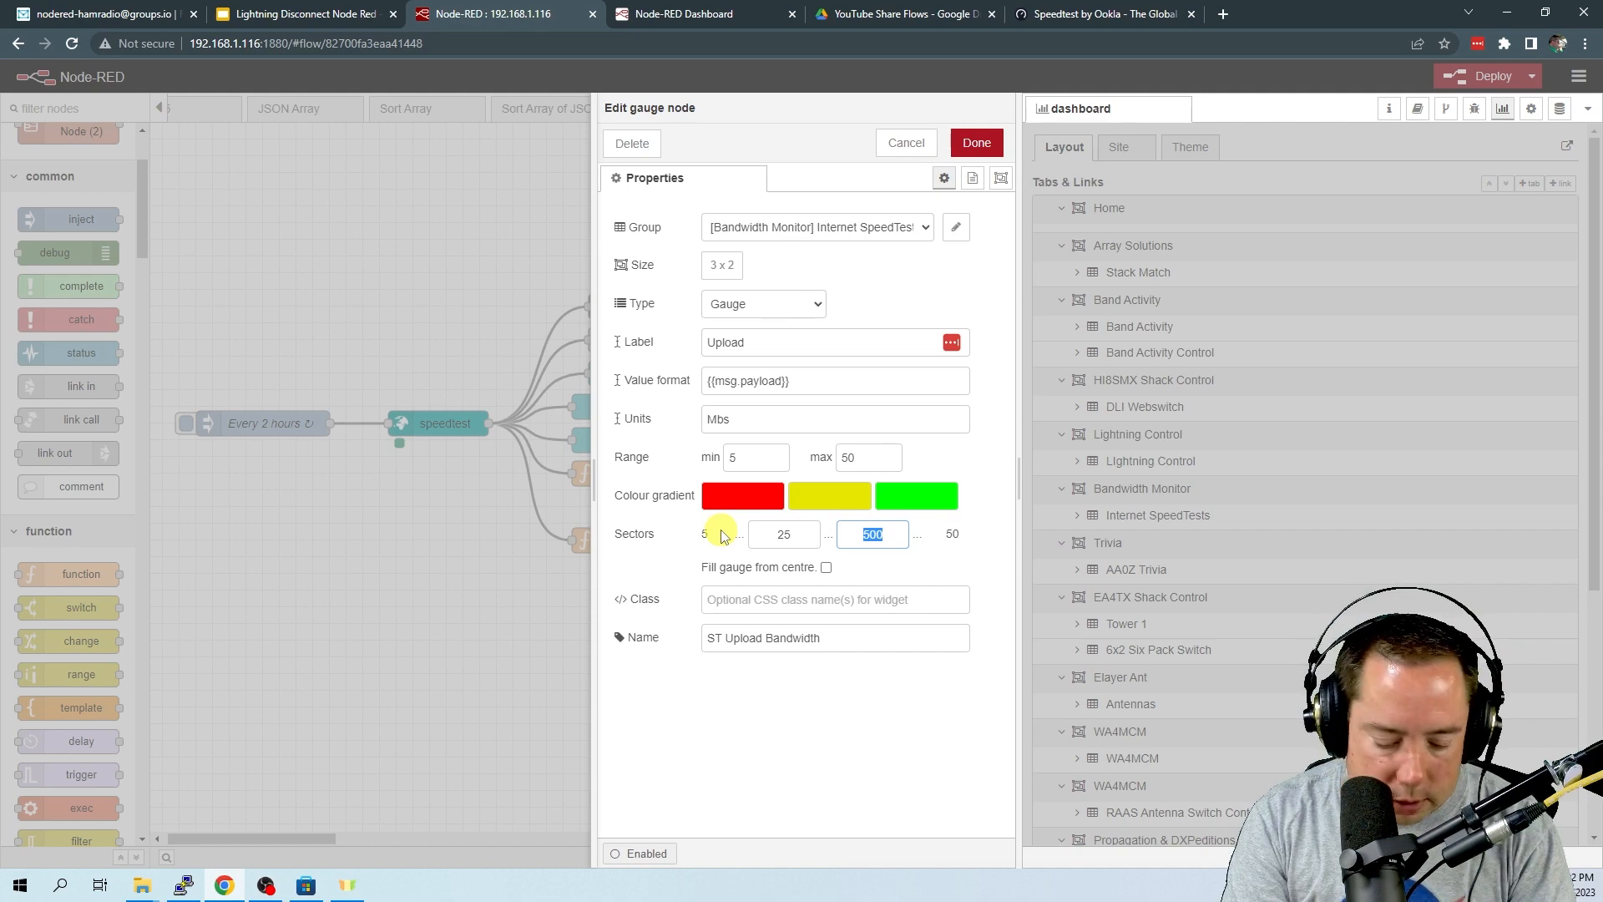
text(40)
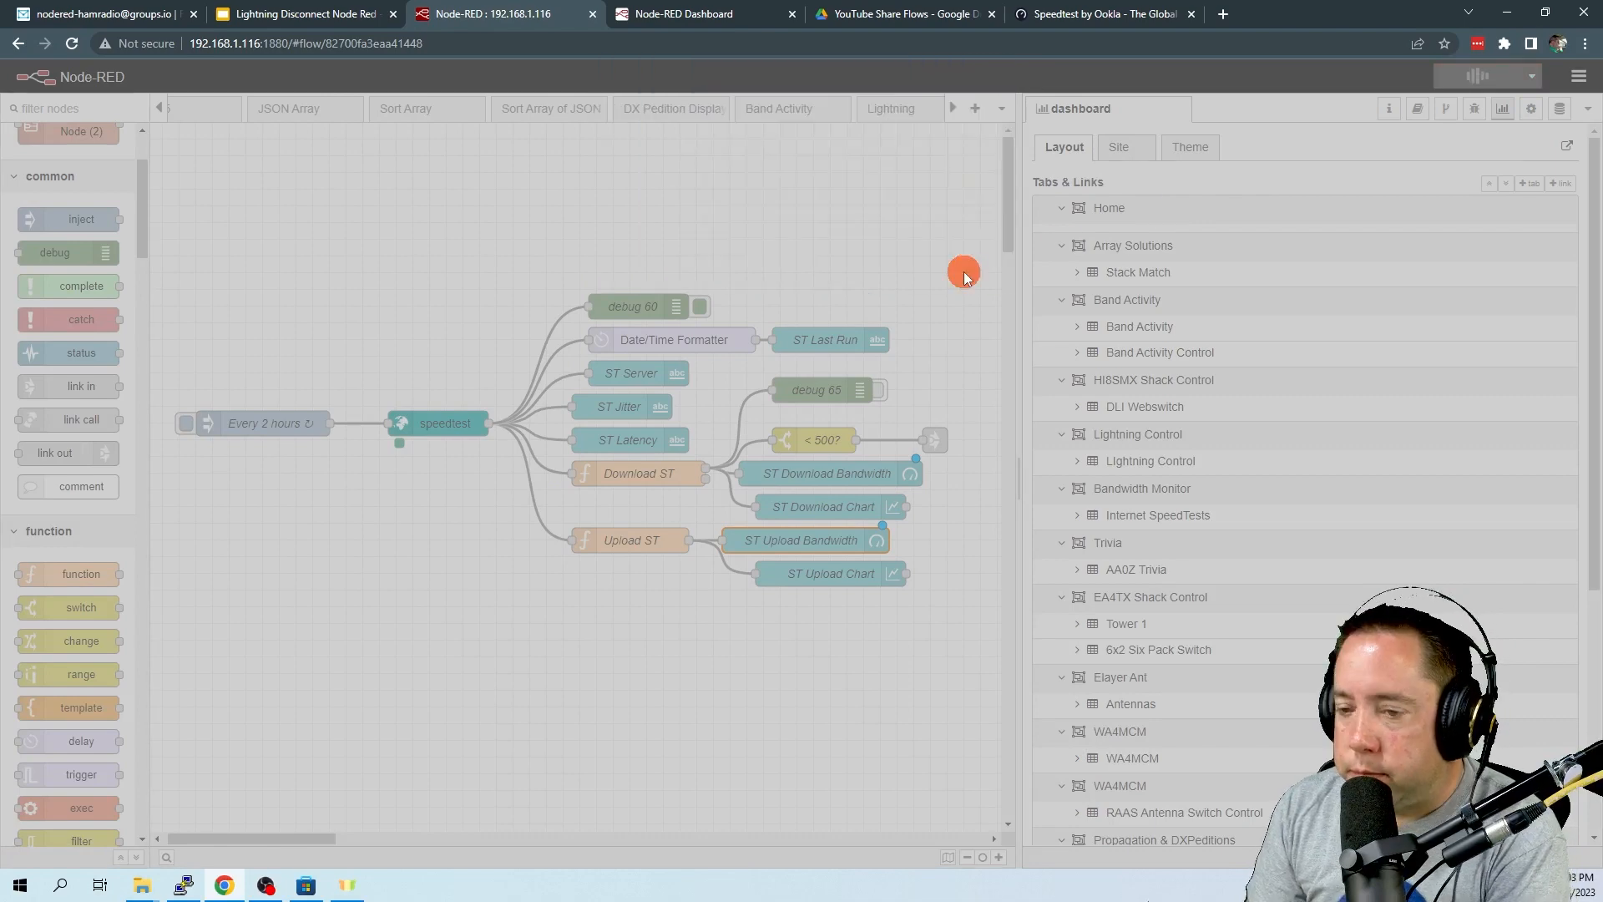
Deploy the flows, trigger a new speed test and switch to the Bandwidth Monitor dashboard
click(1492, 75)
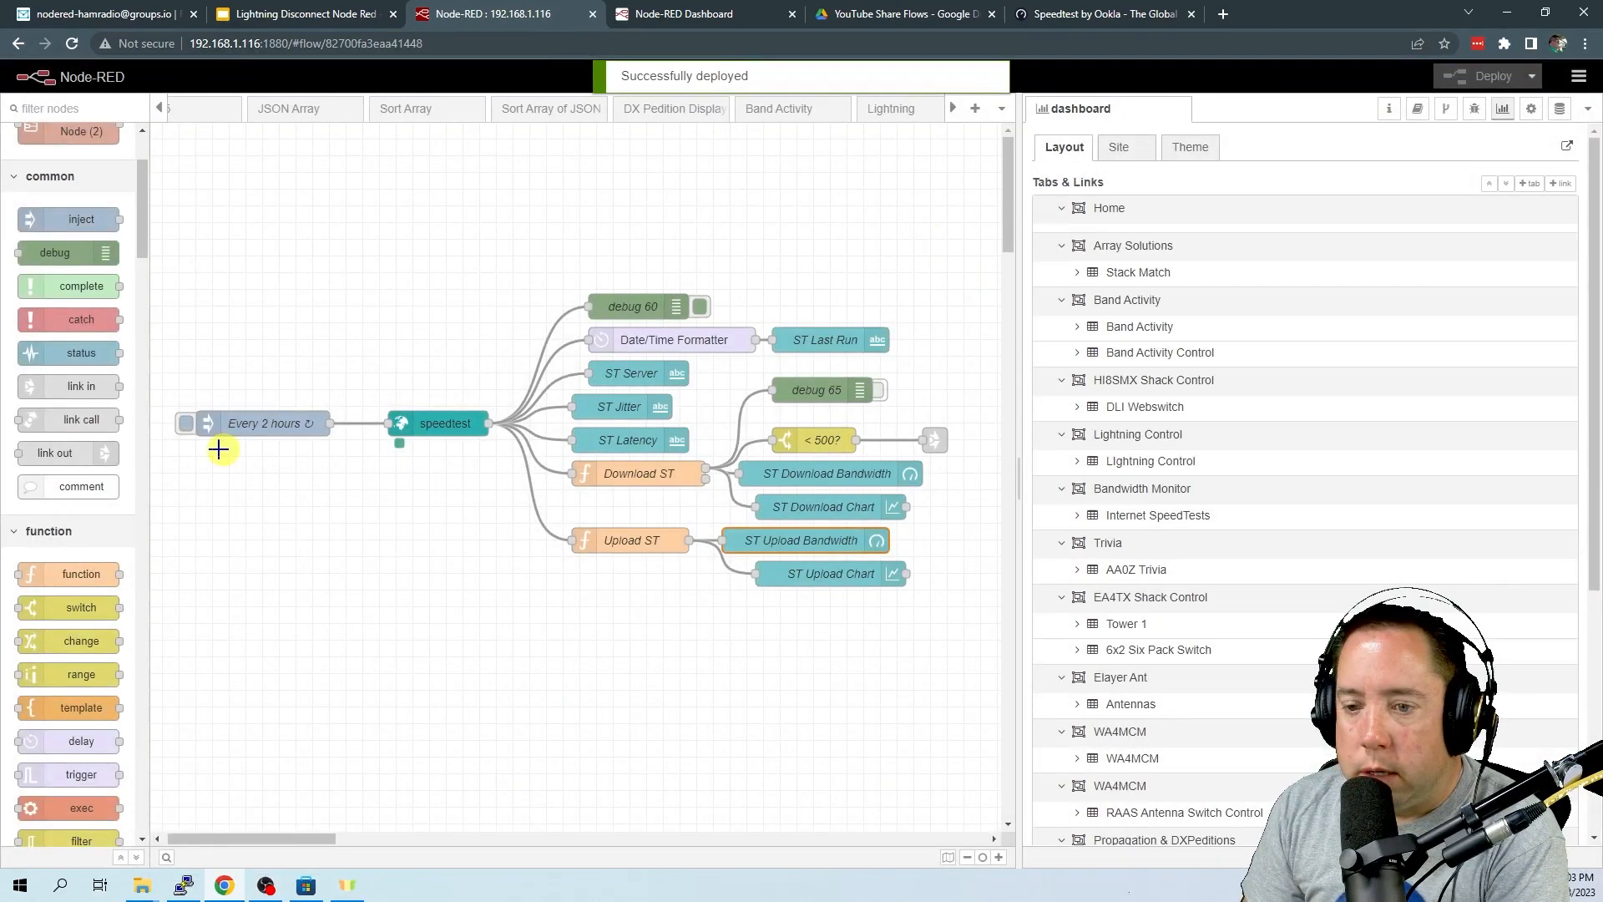
click(186, 422)
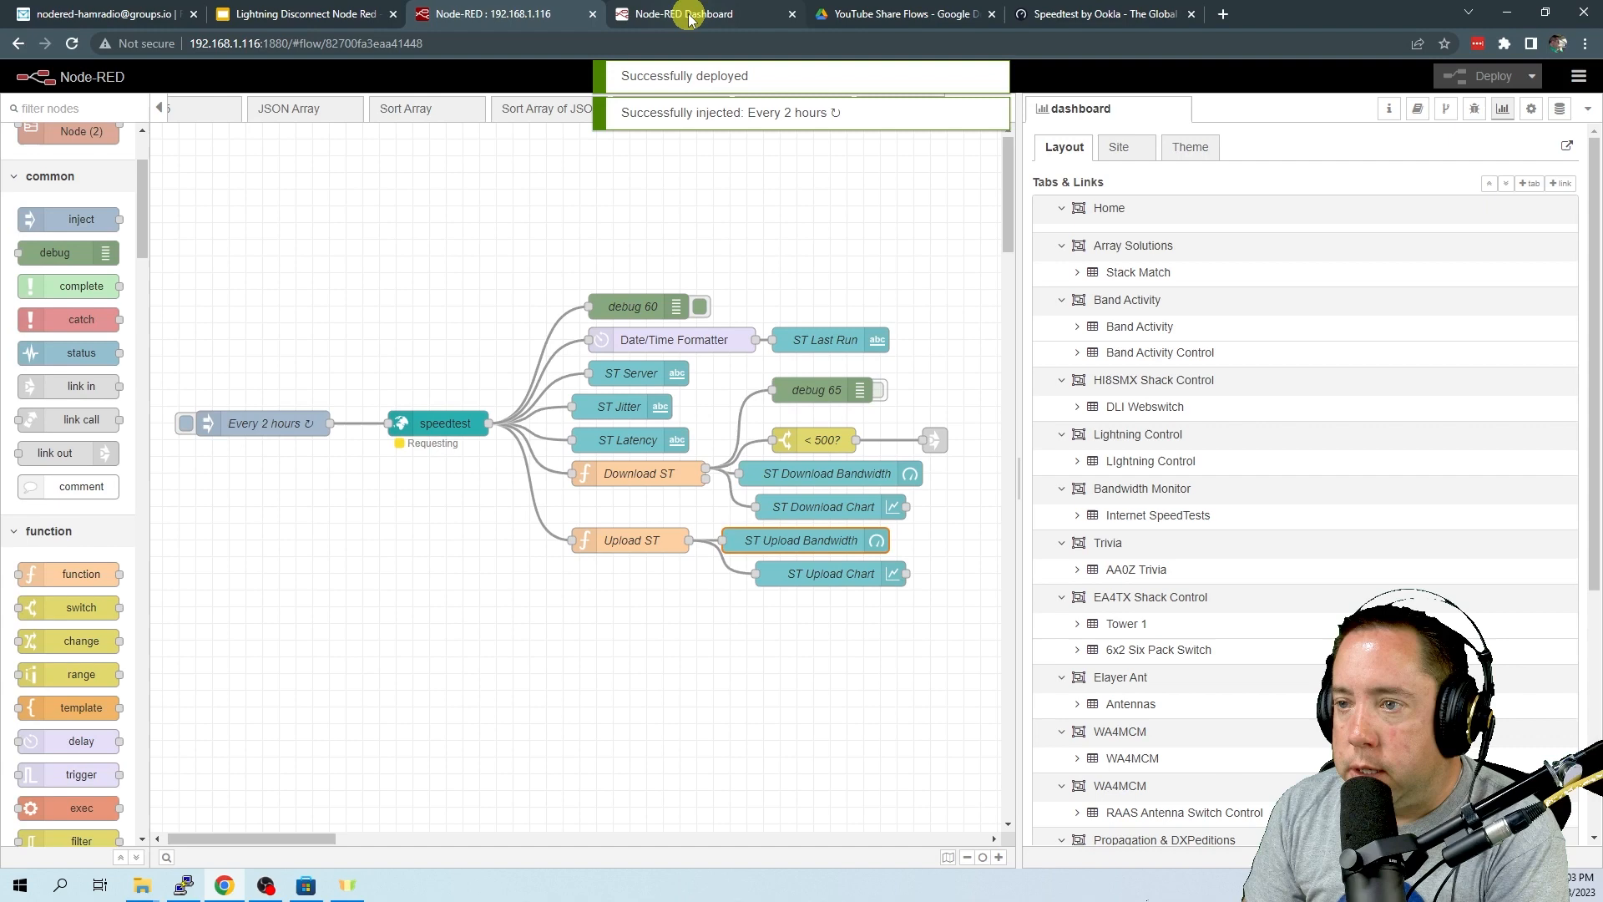
click(676, 13)
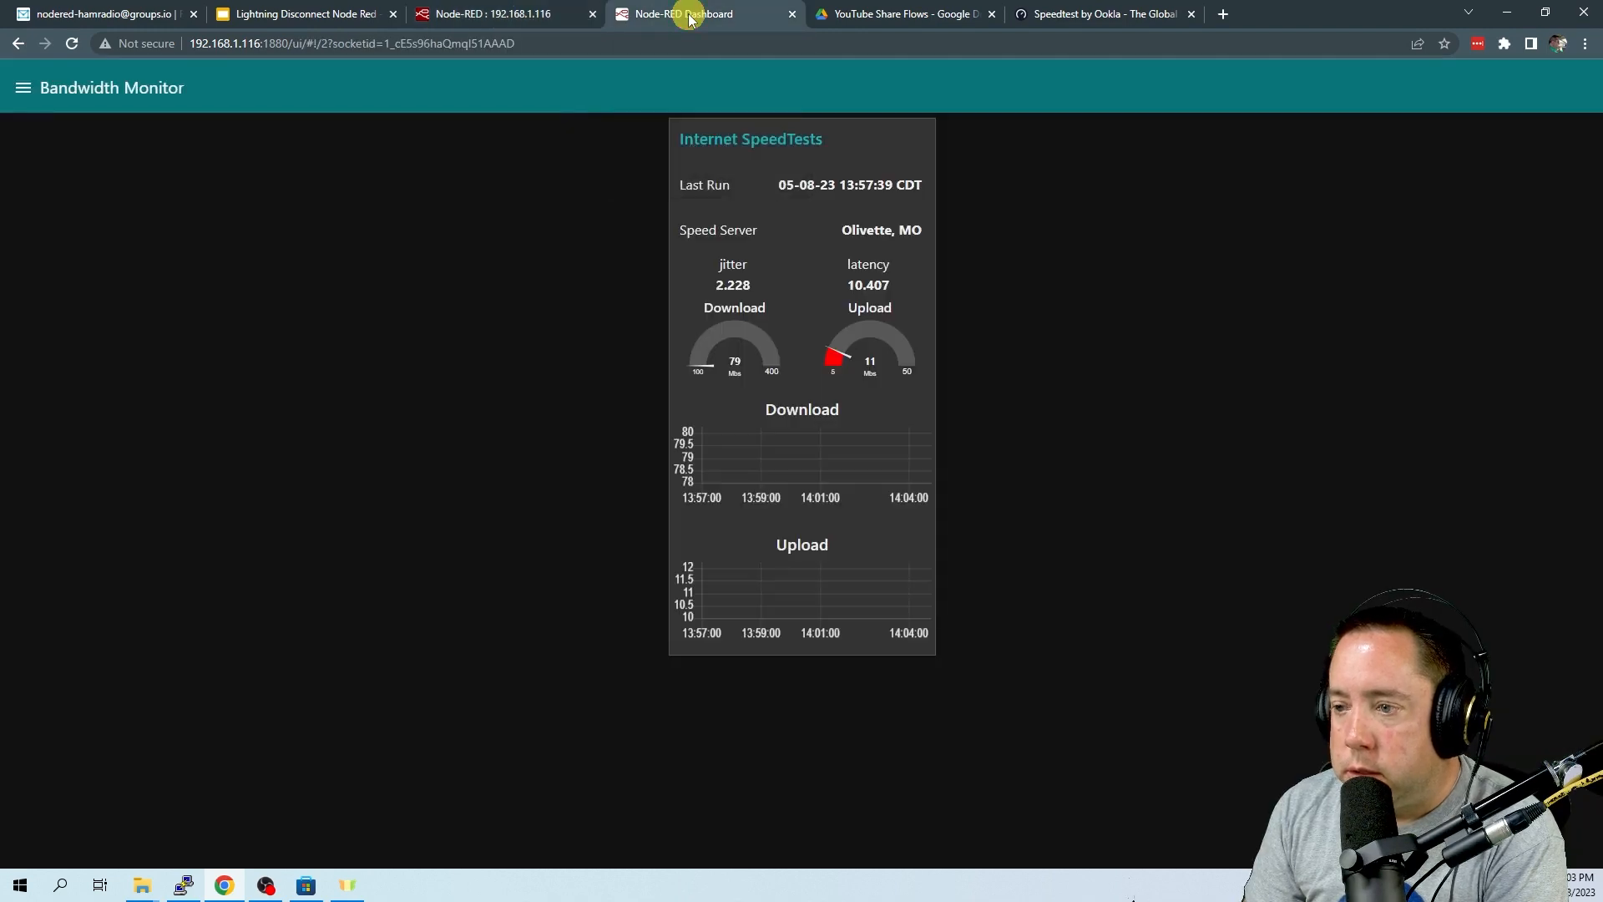
Watch the speedtest request in the editor, then view the updated 81 and 10 Mbs results on the dashboard
click(496, 13)
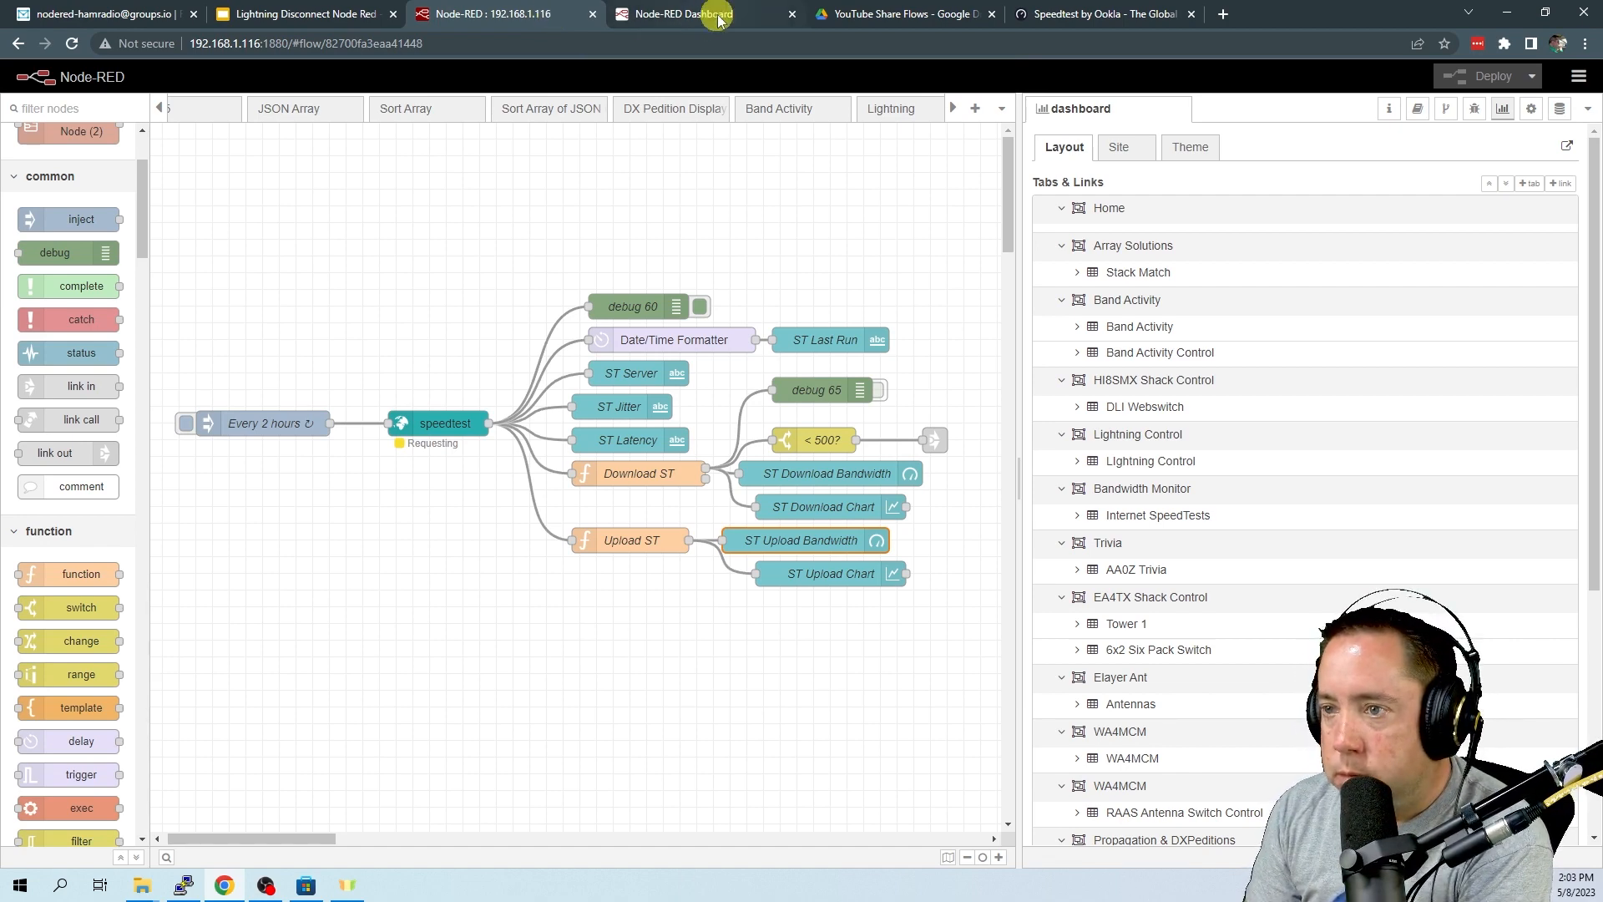
click(675, 14)
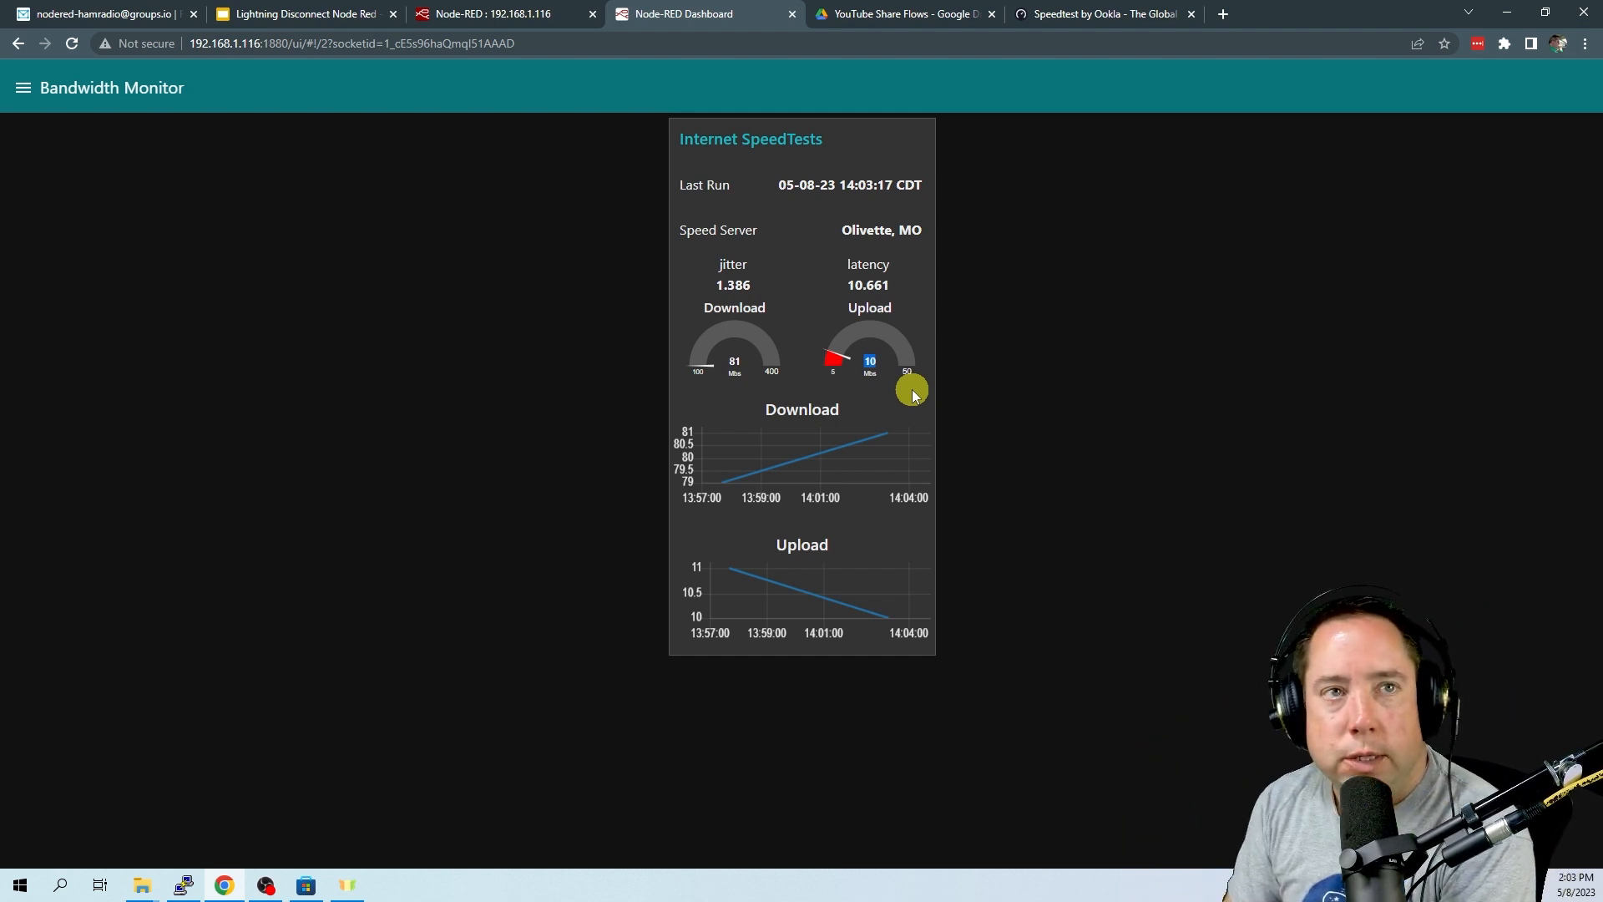
mouse_move(922, 311)
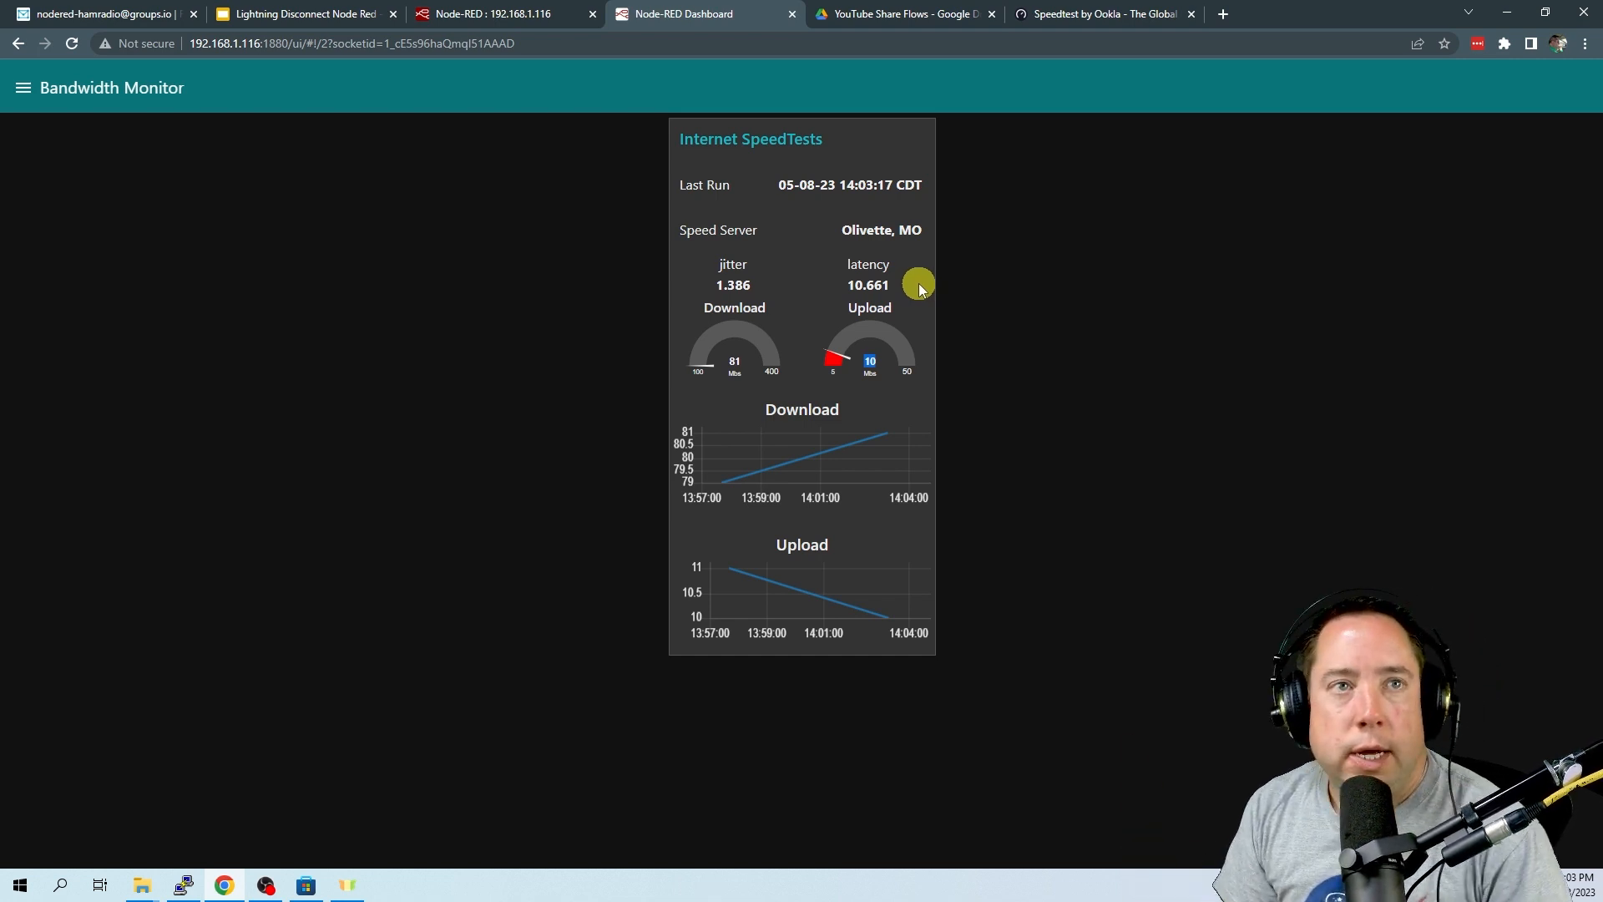
mouse_move(752, 331)
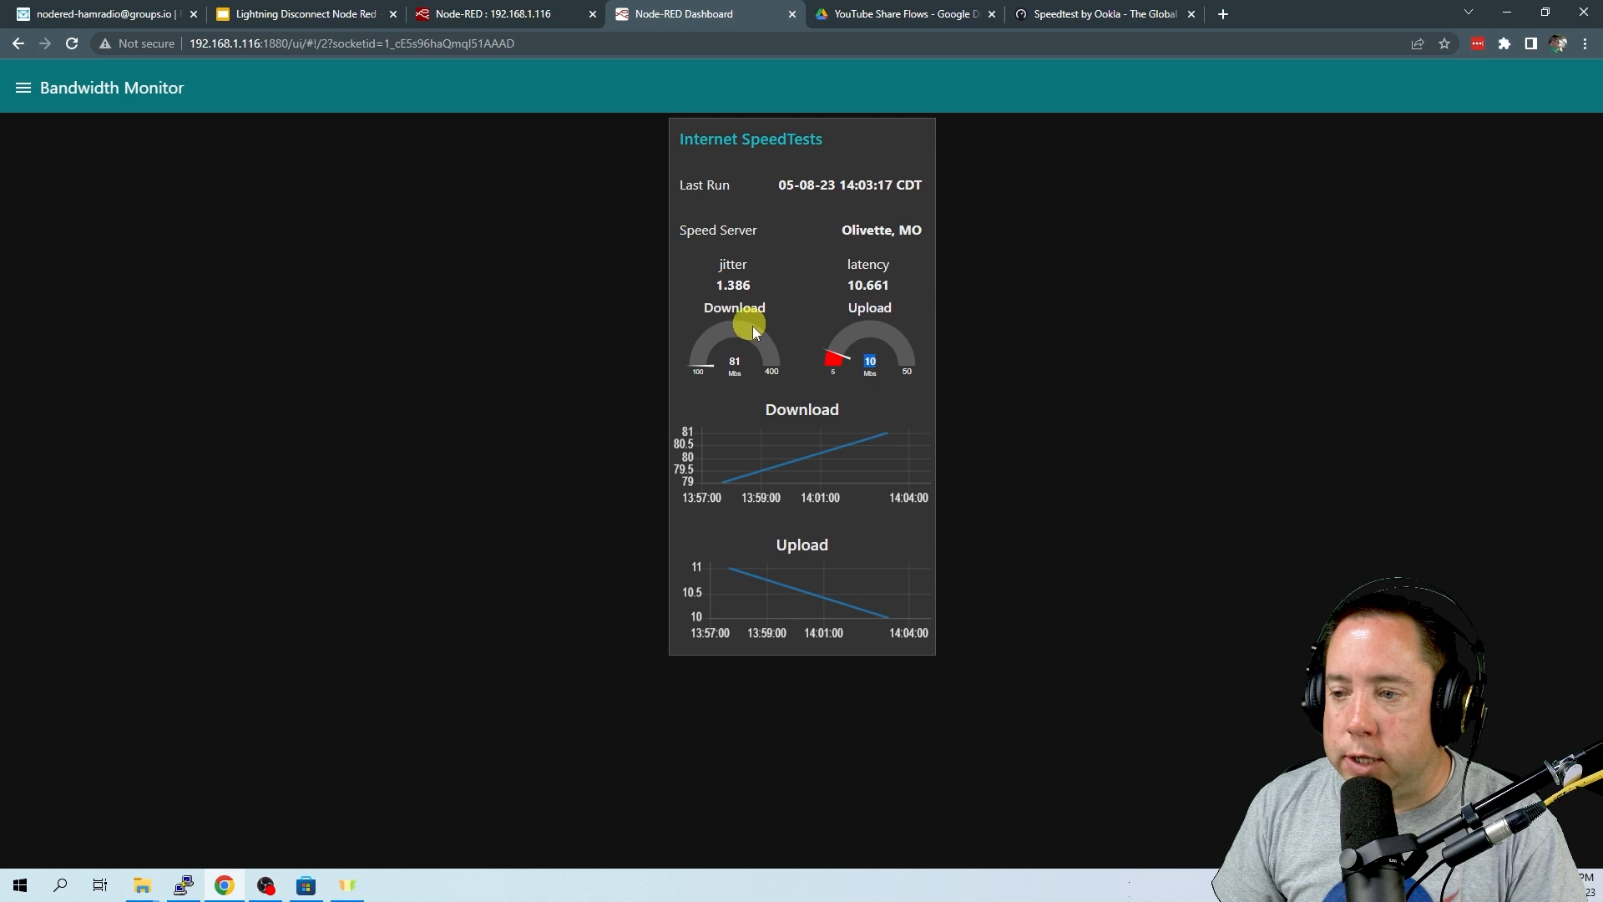
mouse_move(813, 434)
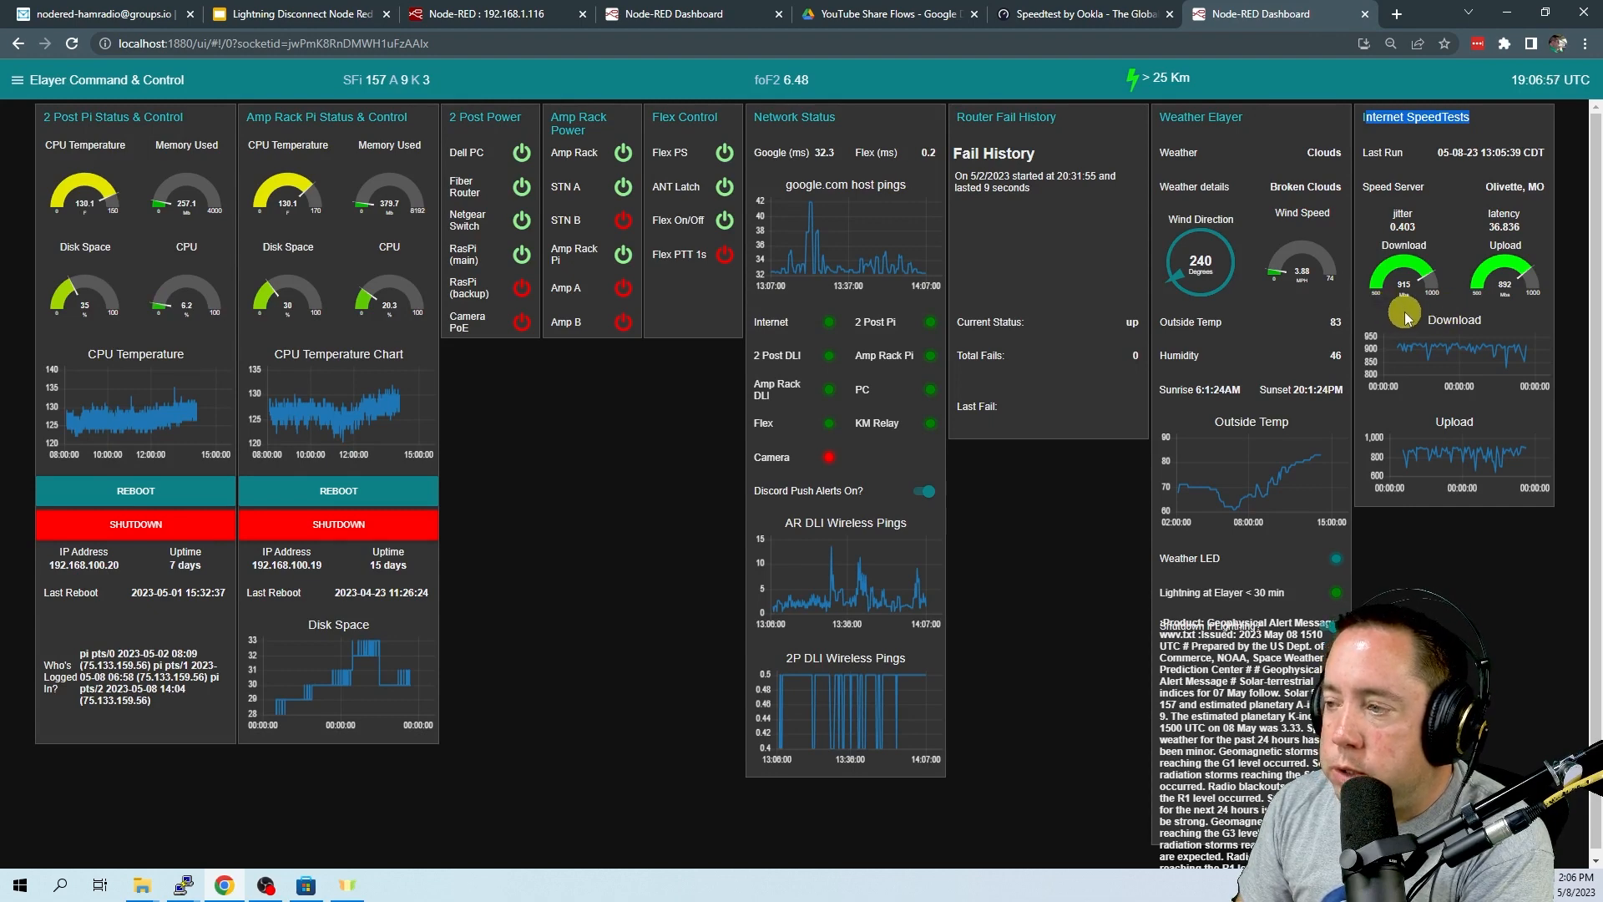
mouse_move(1512, 314)
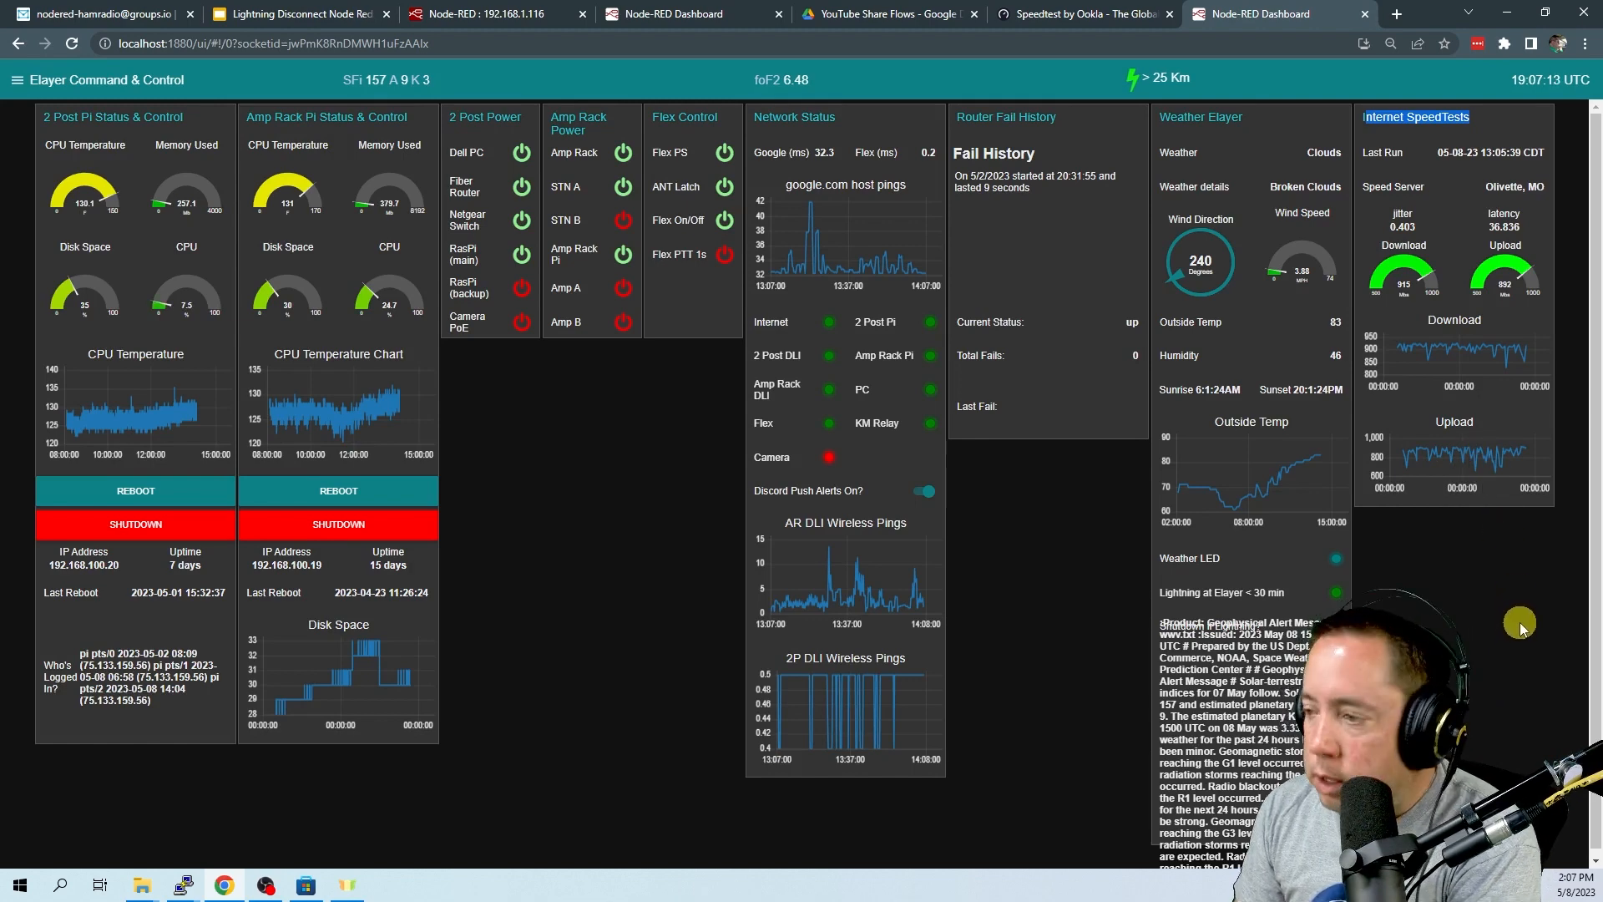
mouse_move(1481, 553)
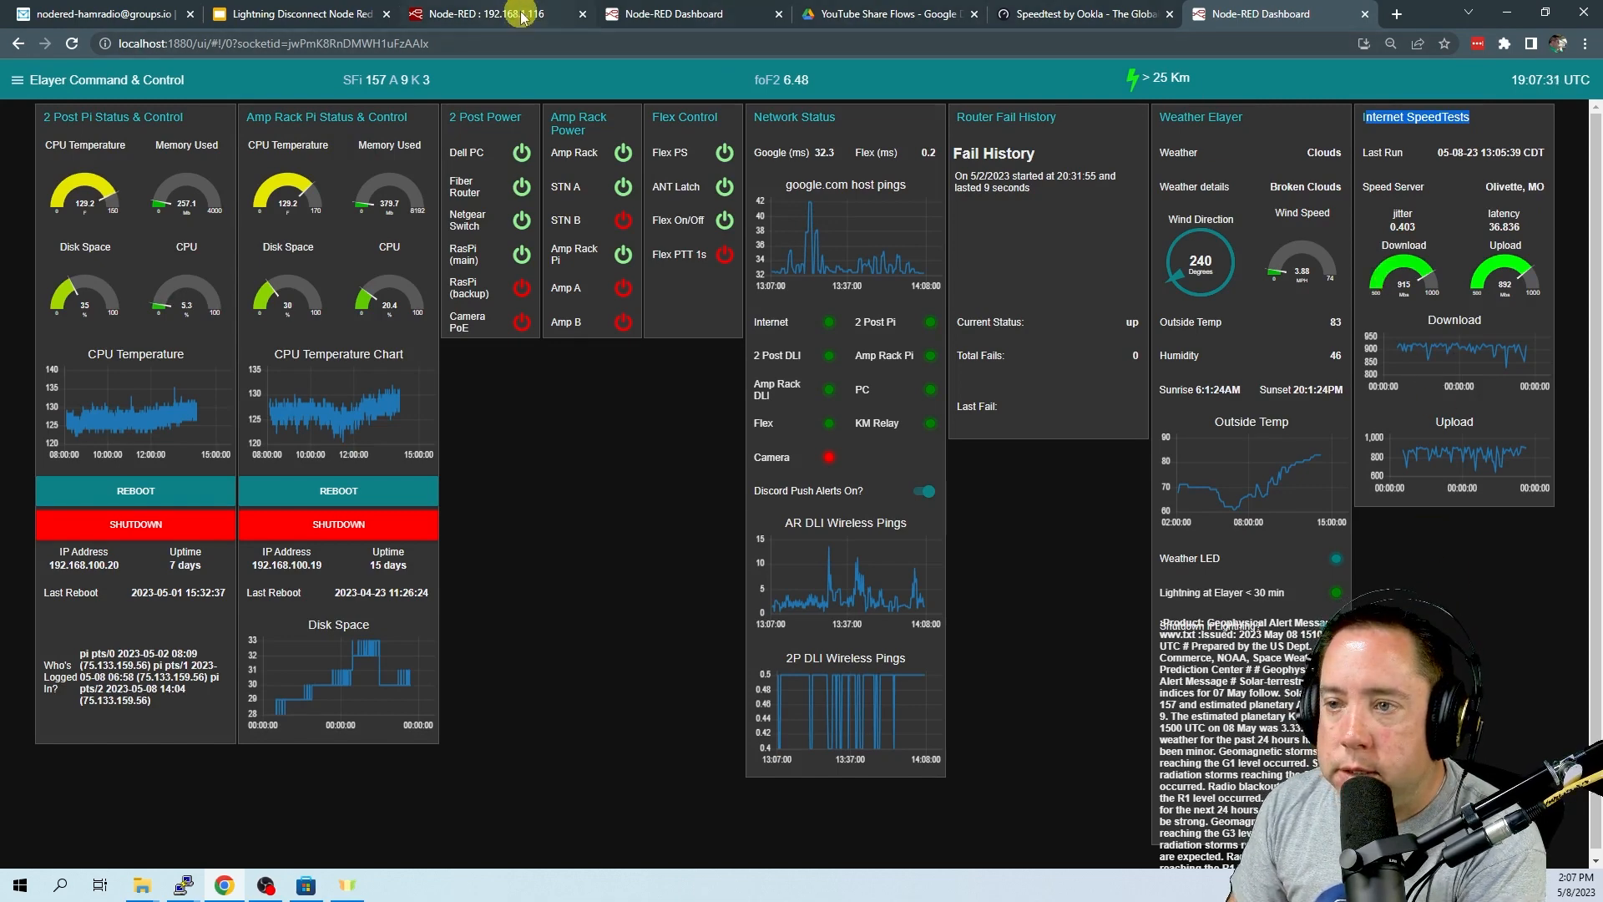
Return from the Elayer Command & Control dashboard to the Node-RED flow editor
click(481, 13)
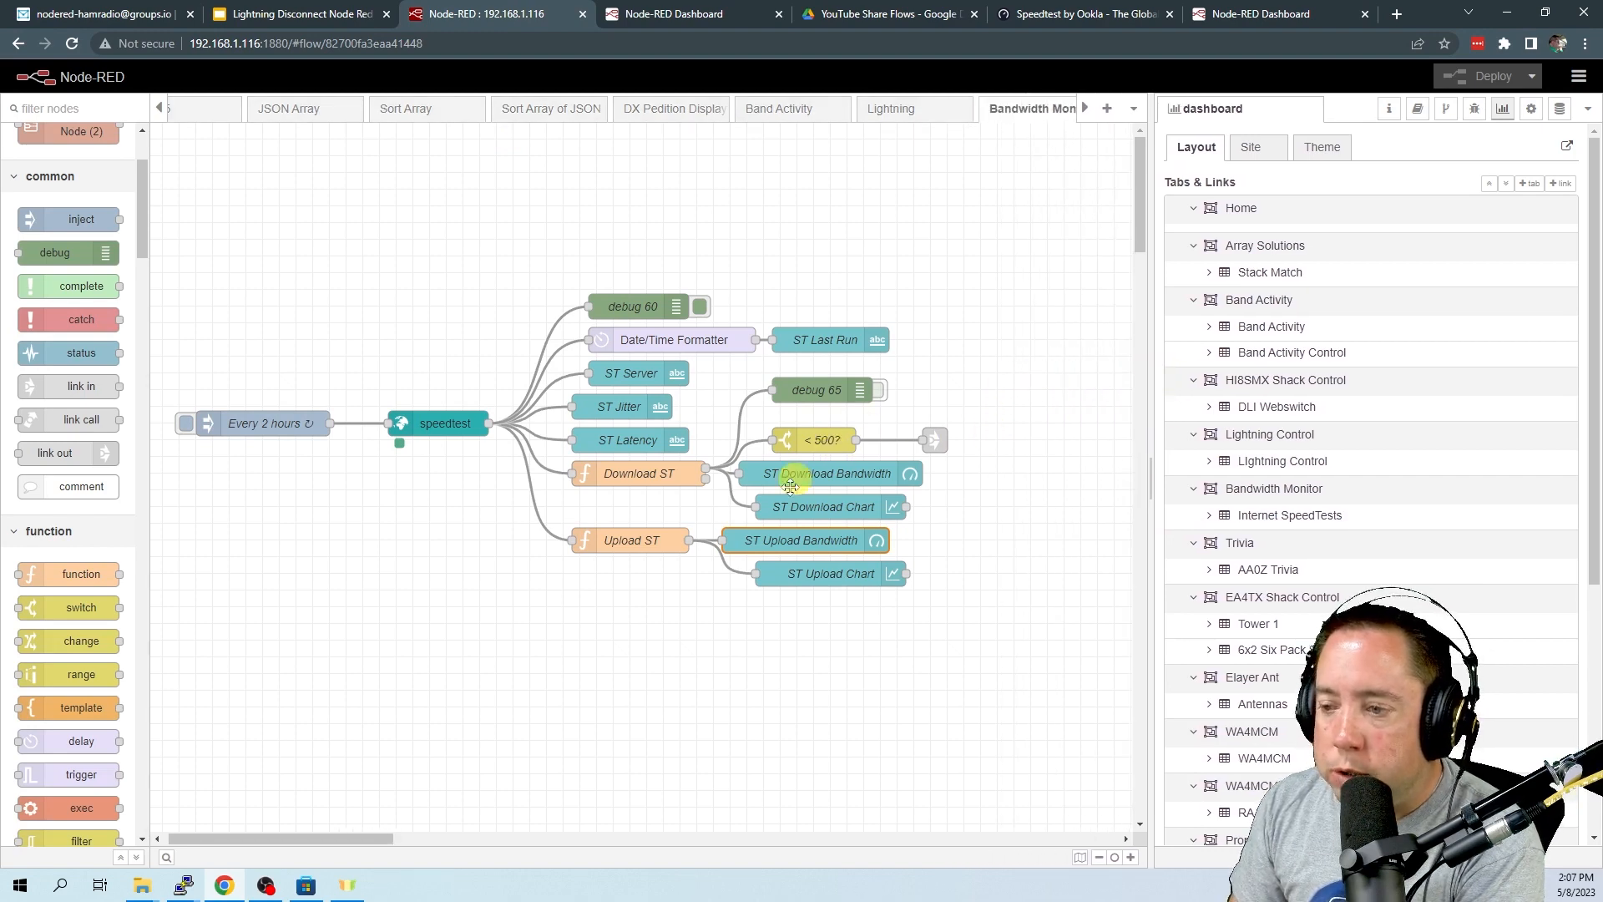
double_click(816, 439)
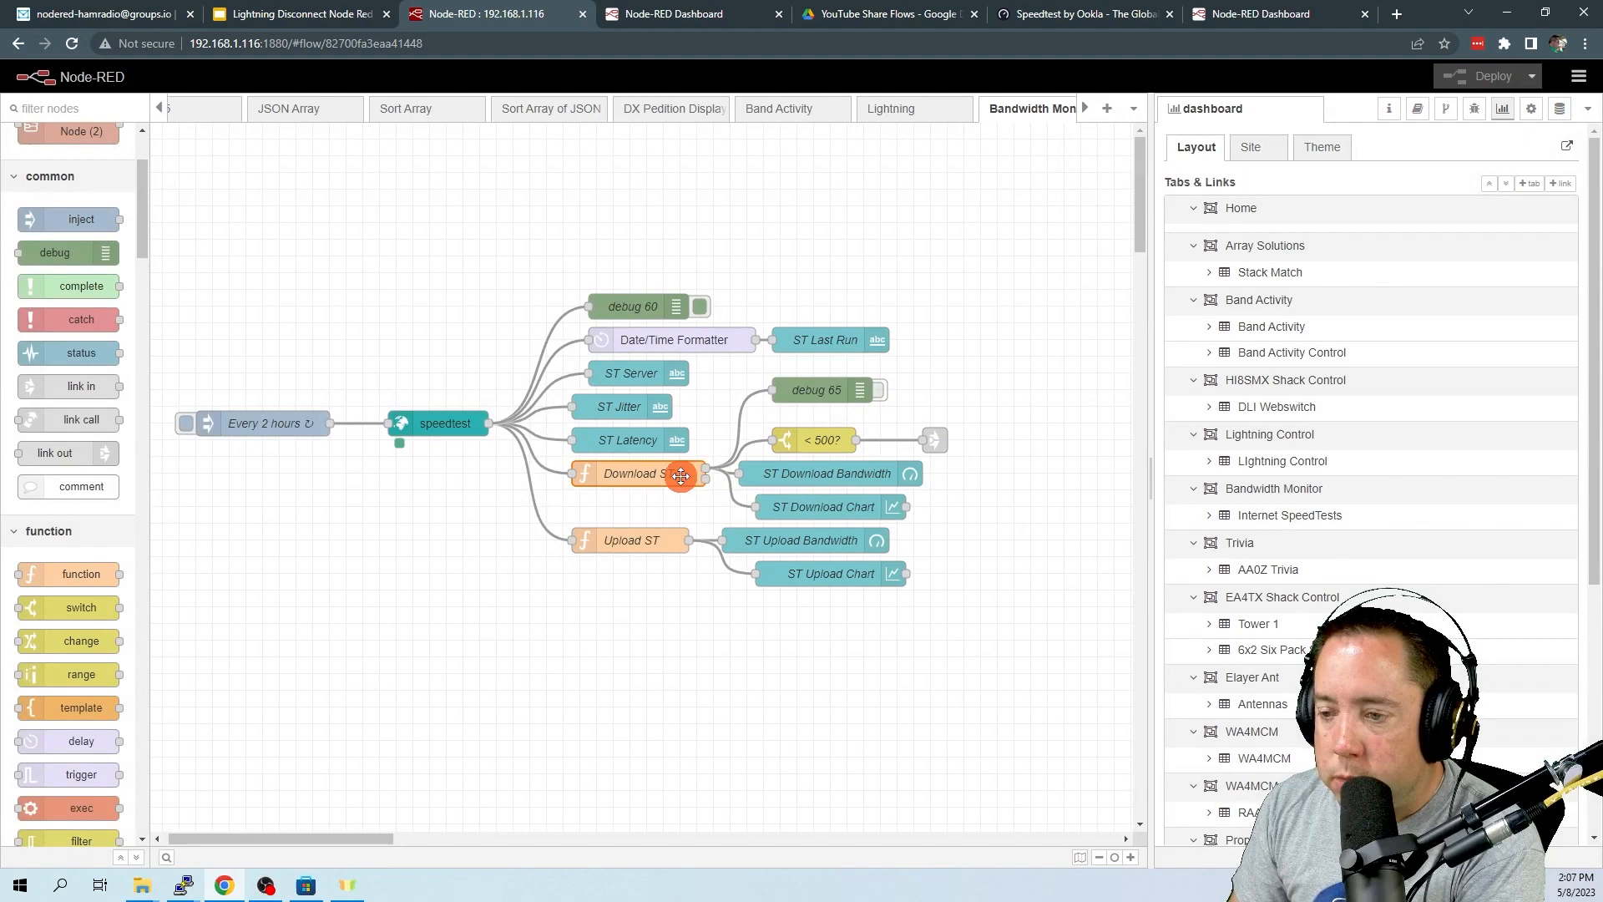
double_click(631, 473)
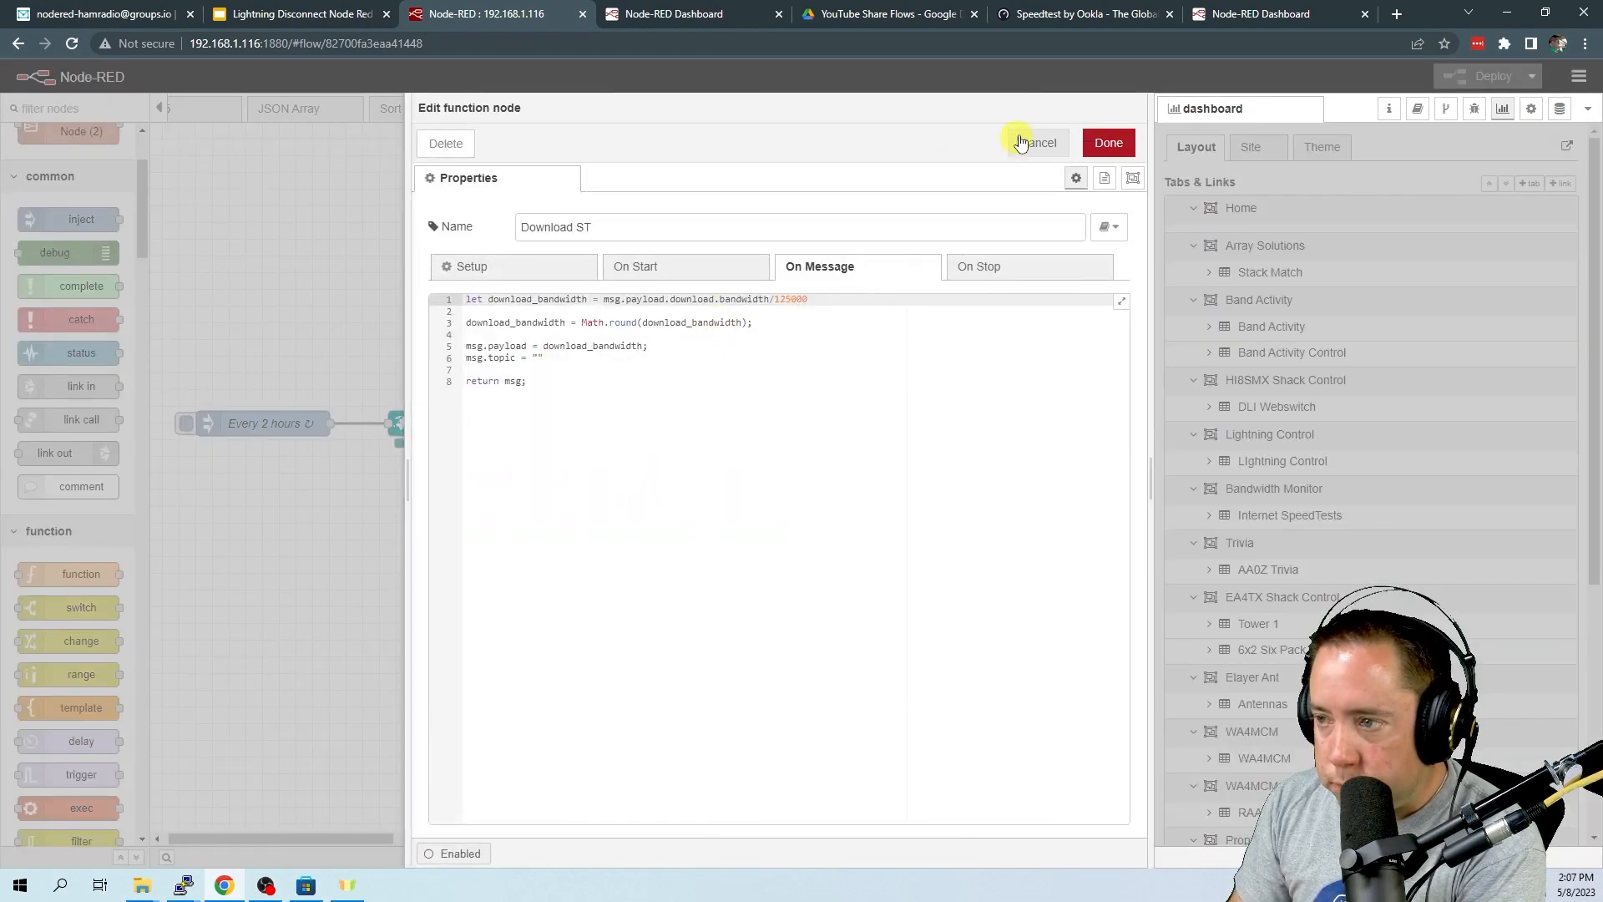
click(1034, 142)
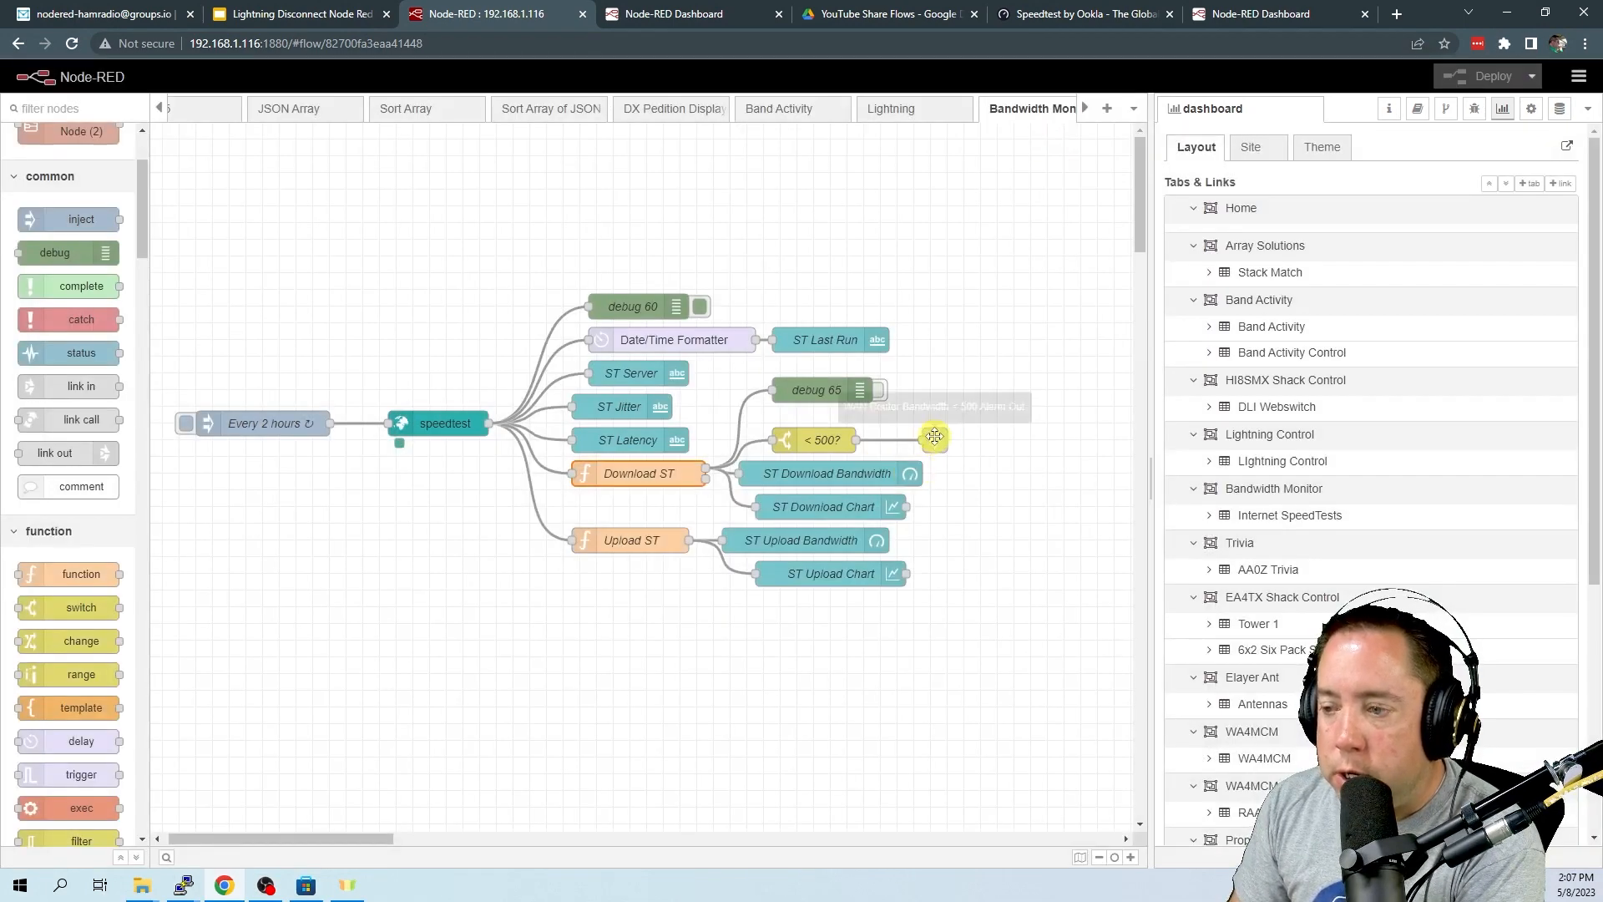
mouse_move(933, 439)
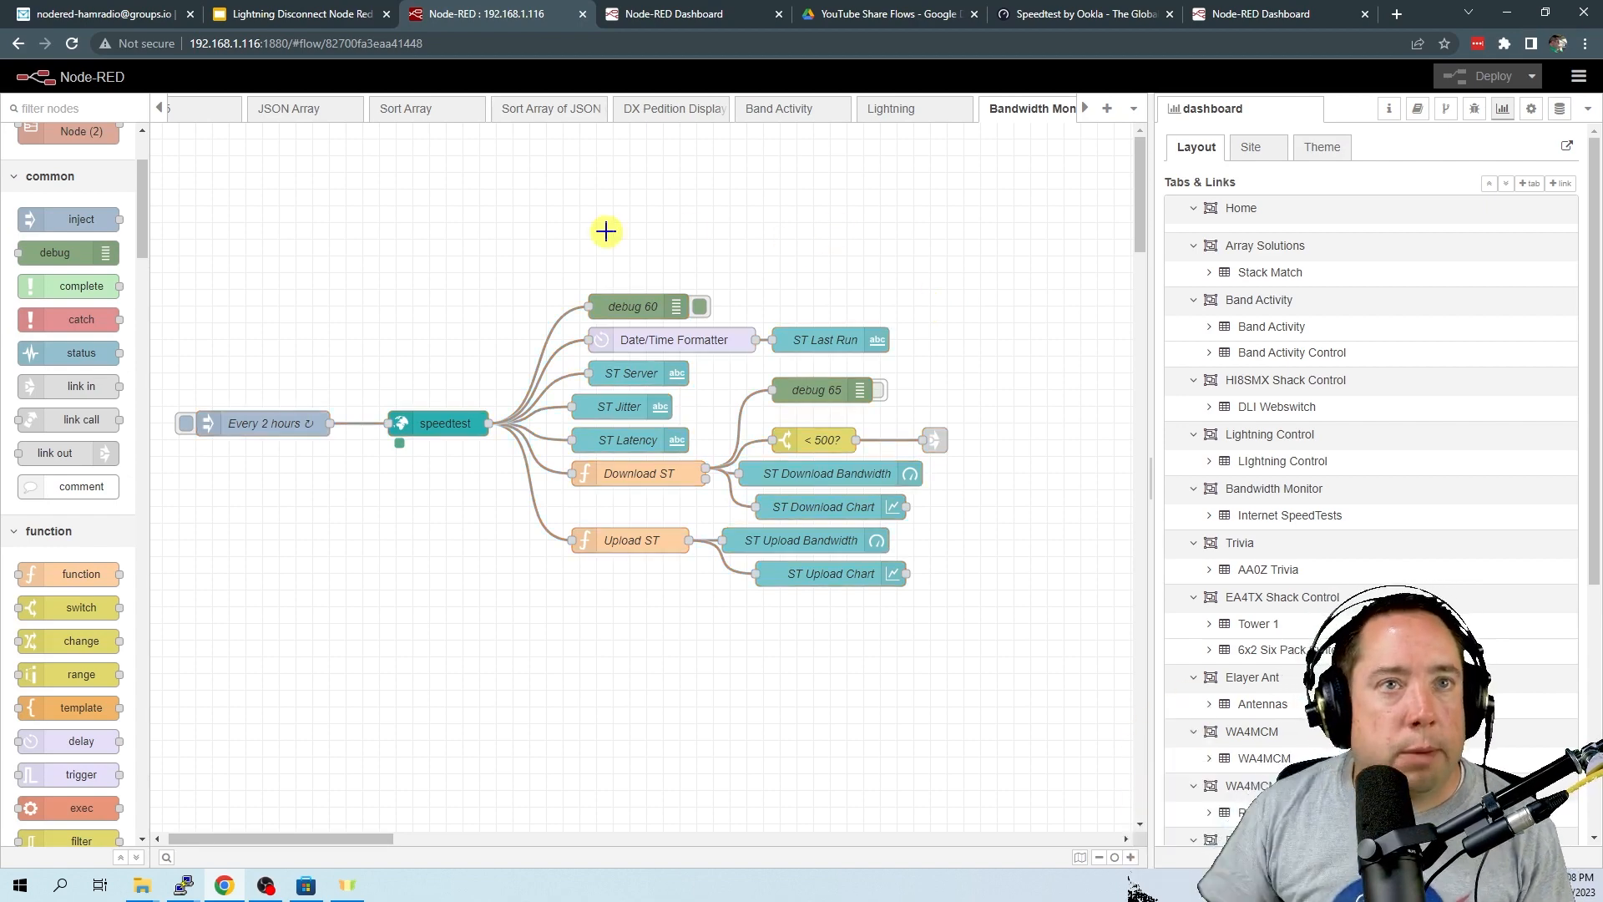
mouse_move(219, 235)
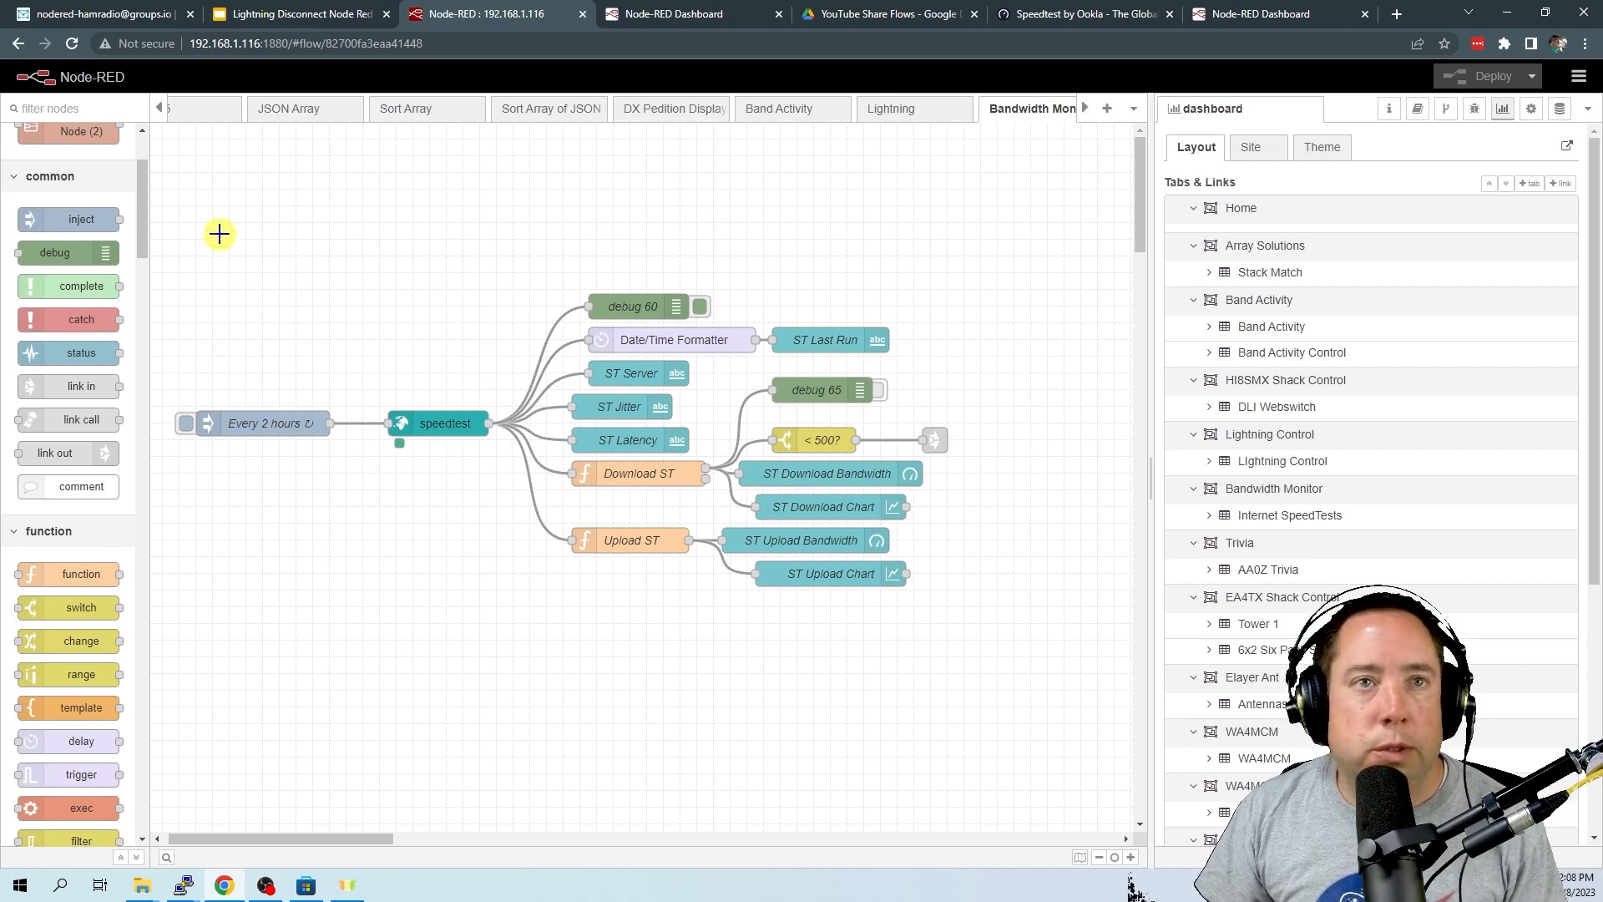